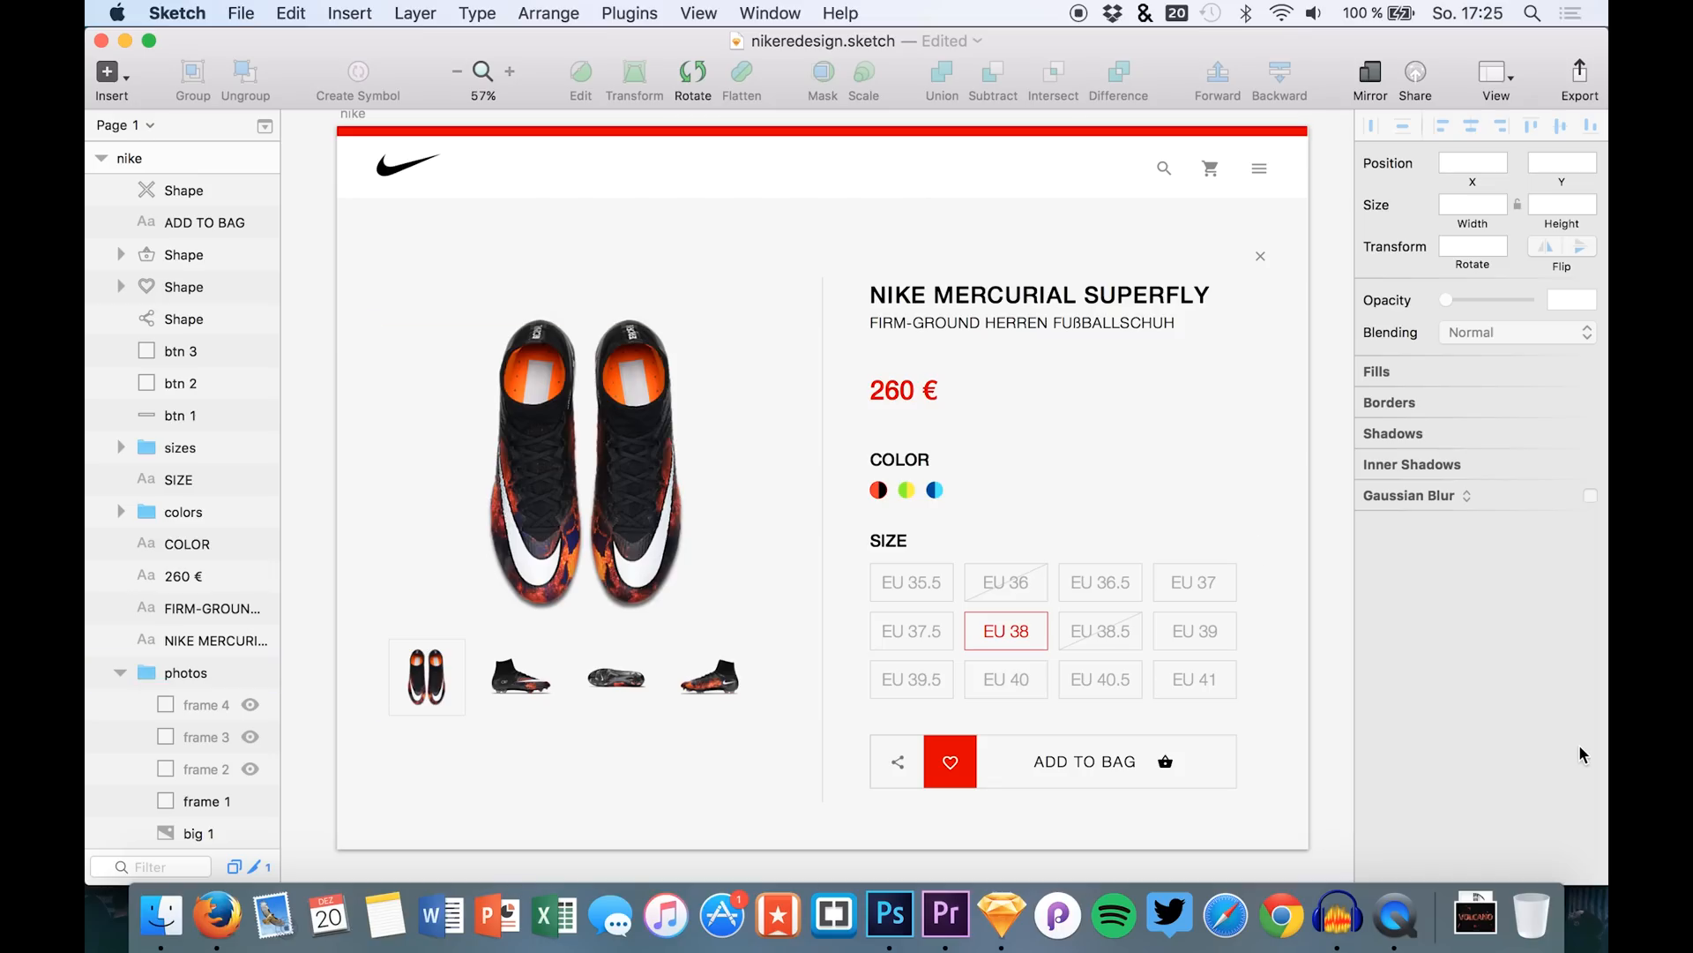
mouse_move(1500, 723)
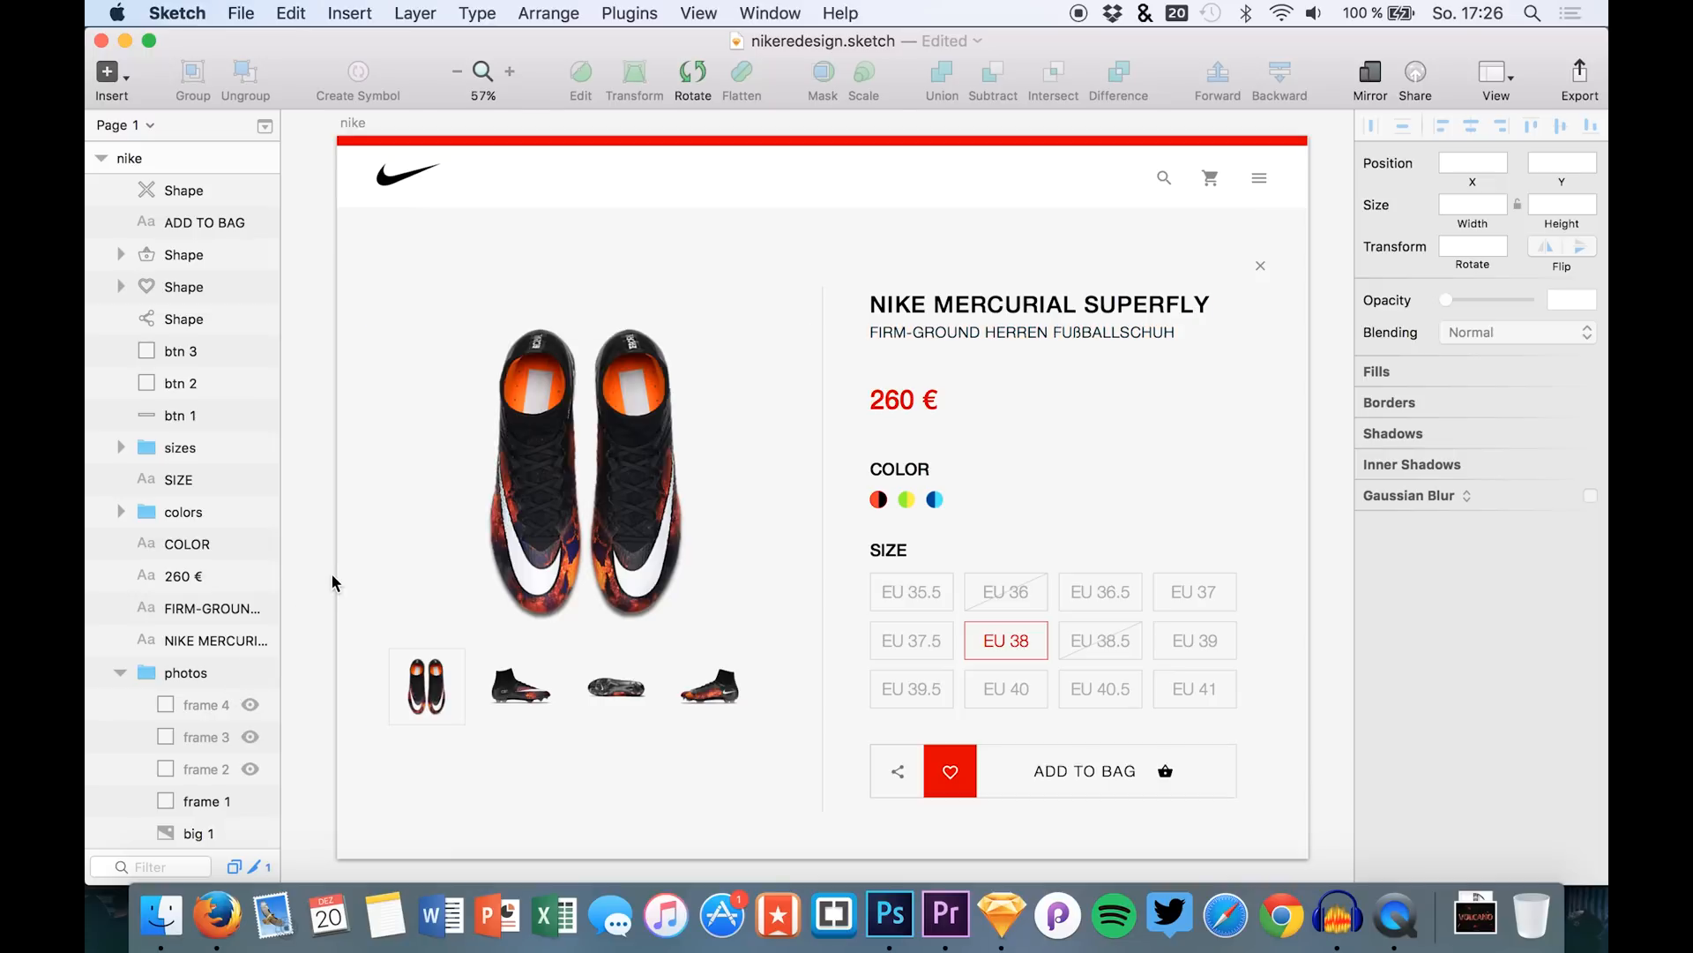
mouse_move(1075, 916)
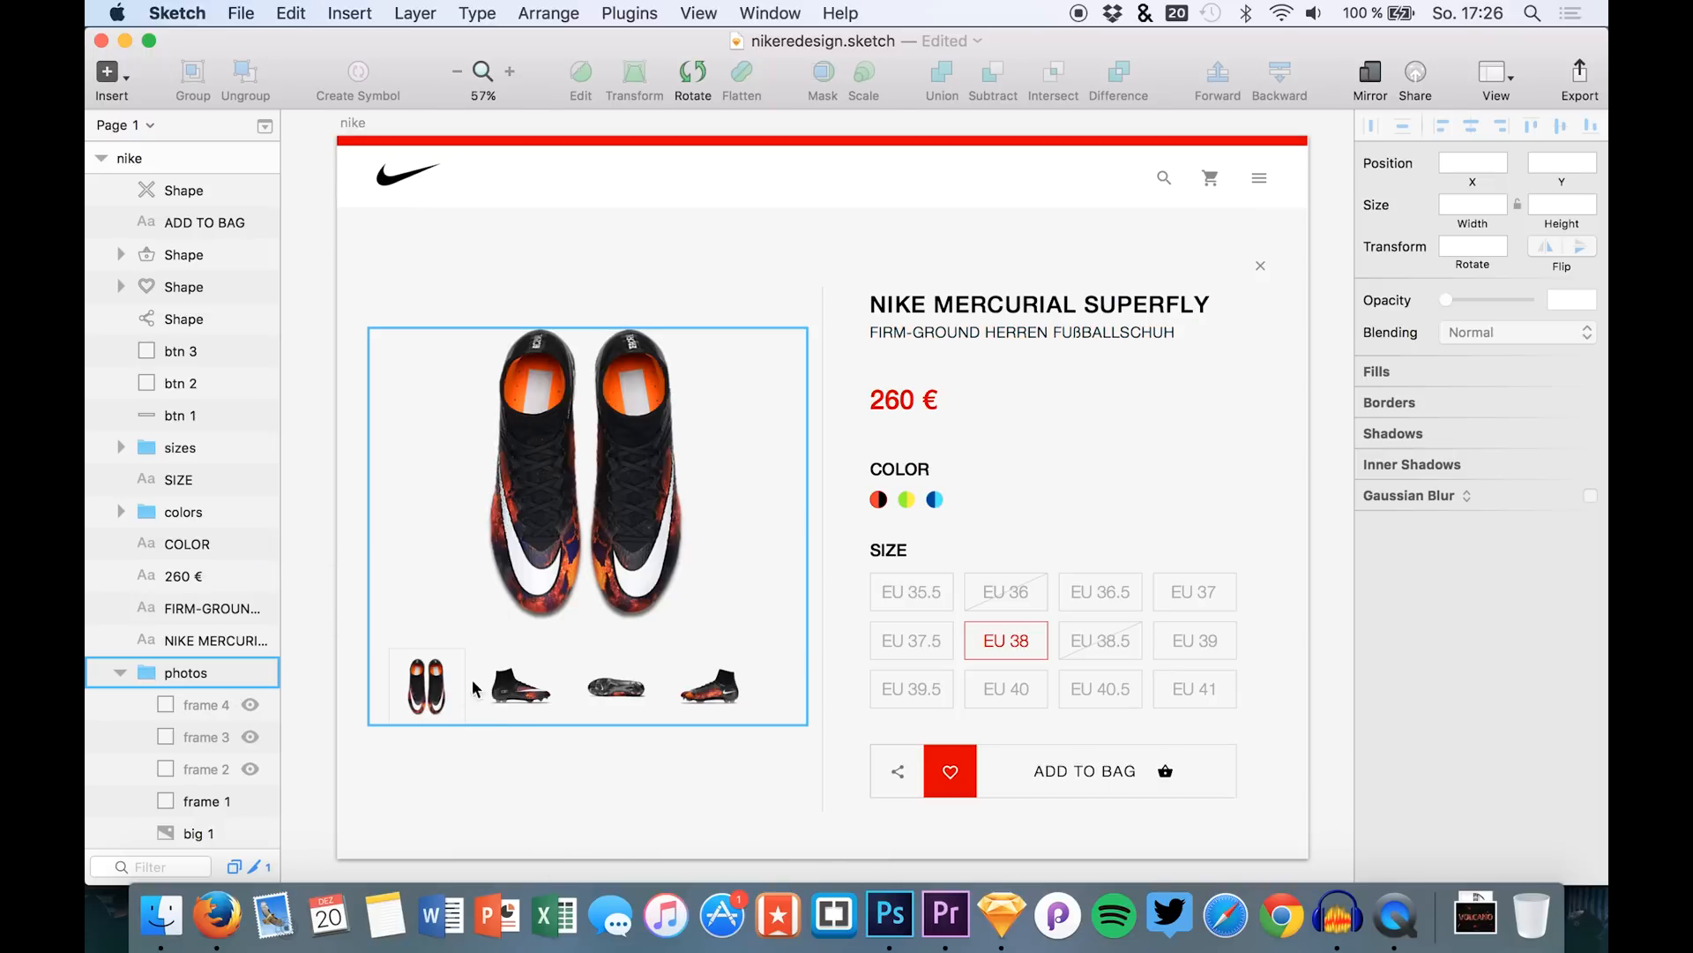
mouse_move(658, 708)
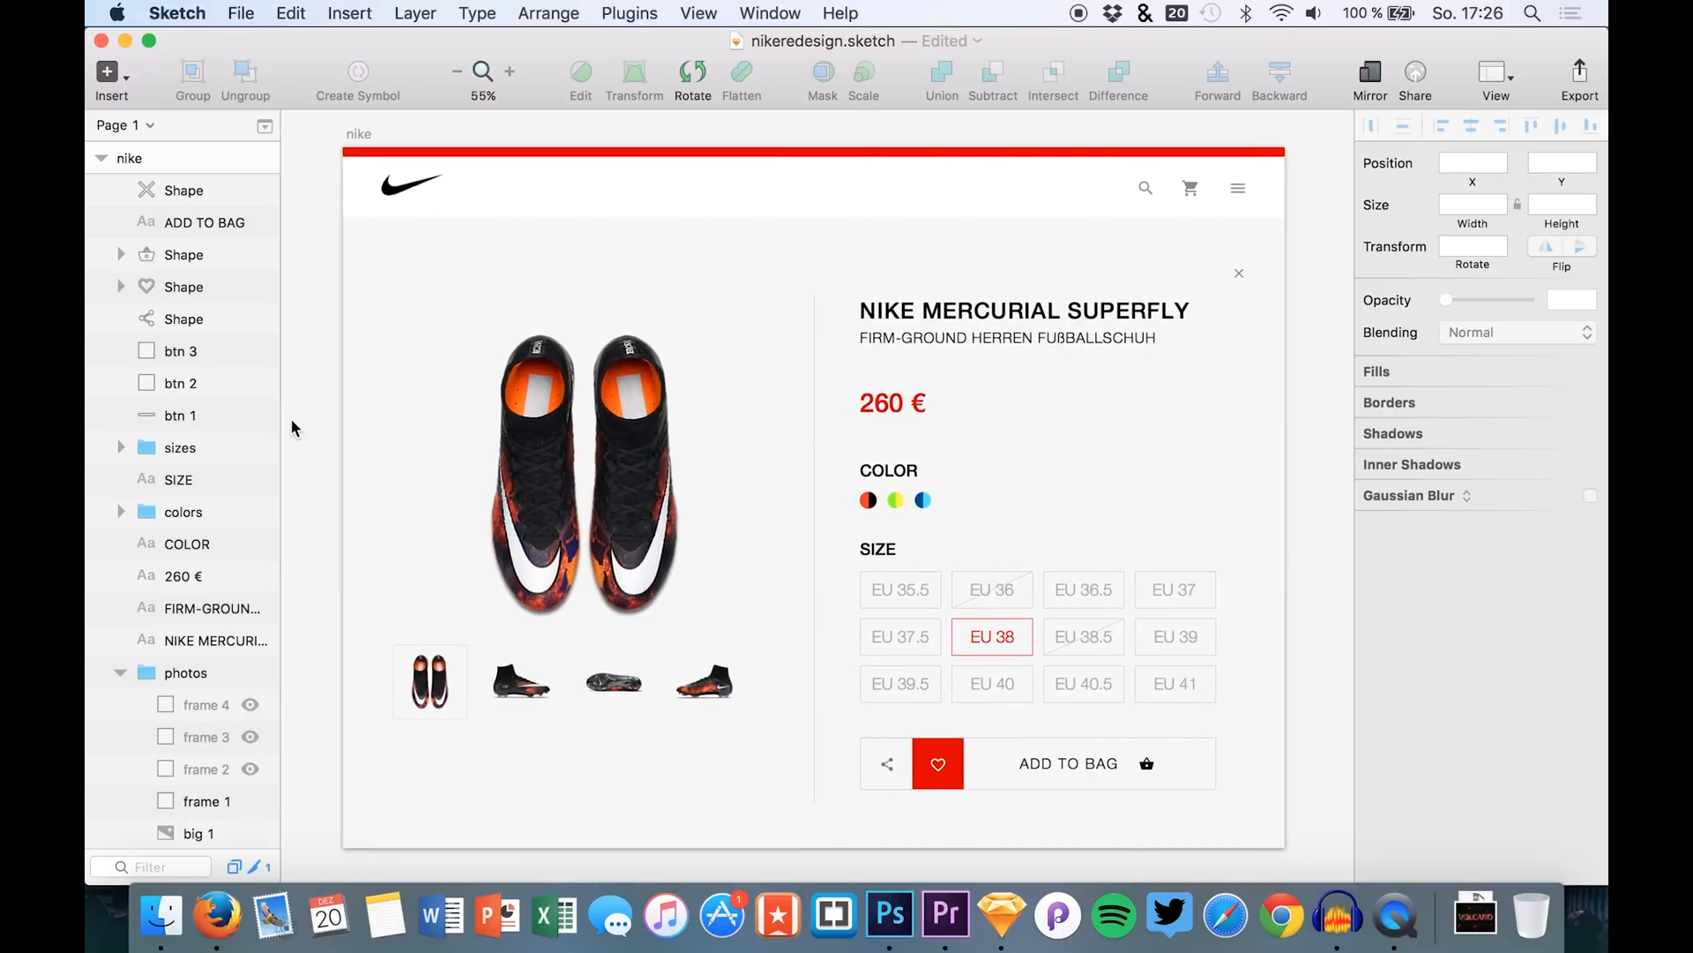
mouse_move(301, 365)
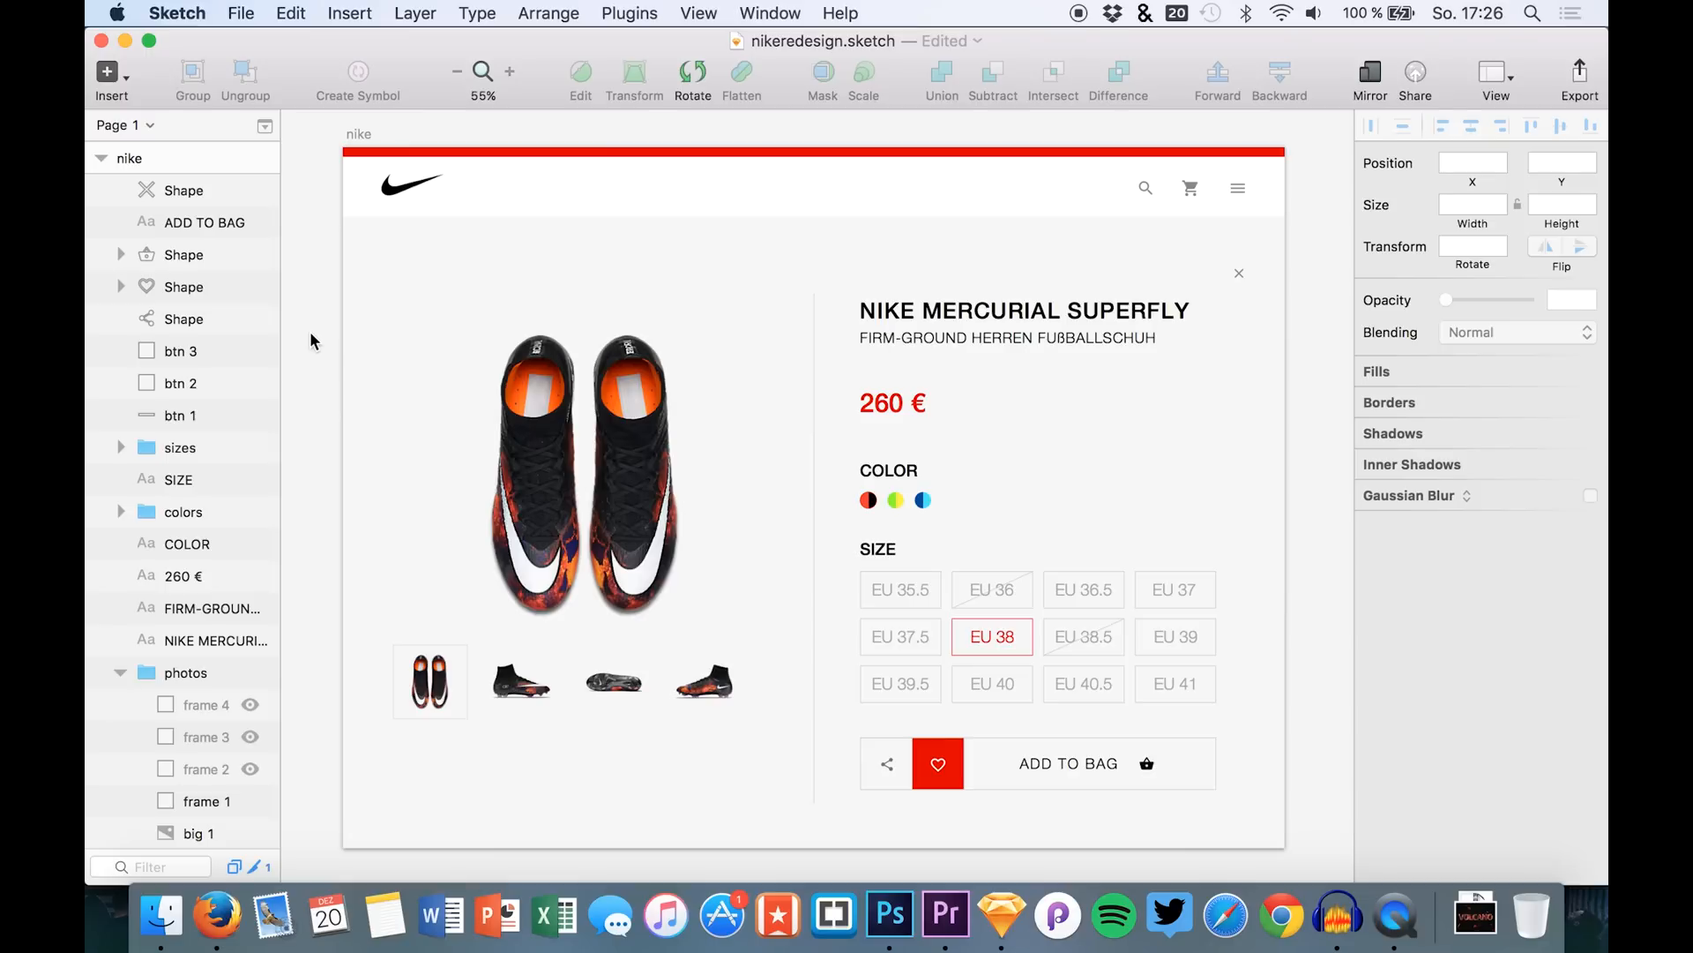
mouse_move(311, 273)
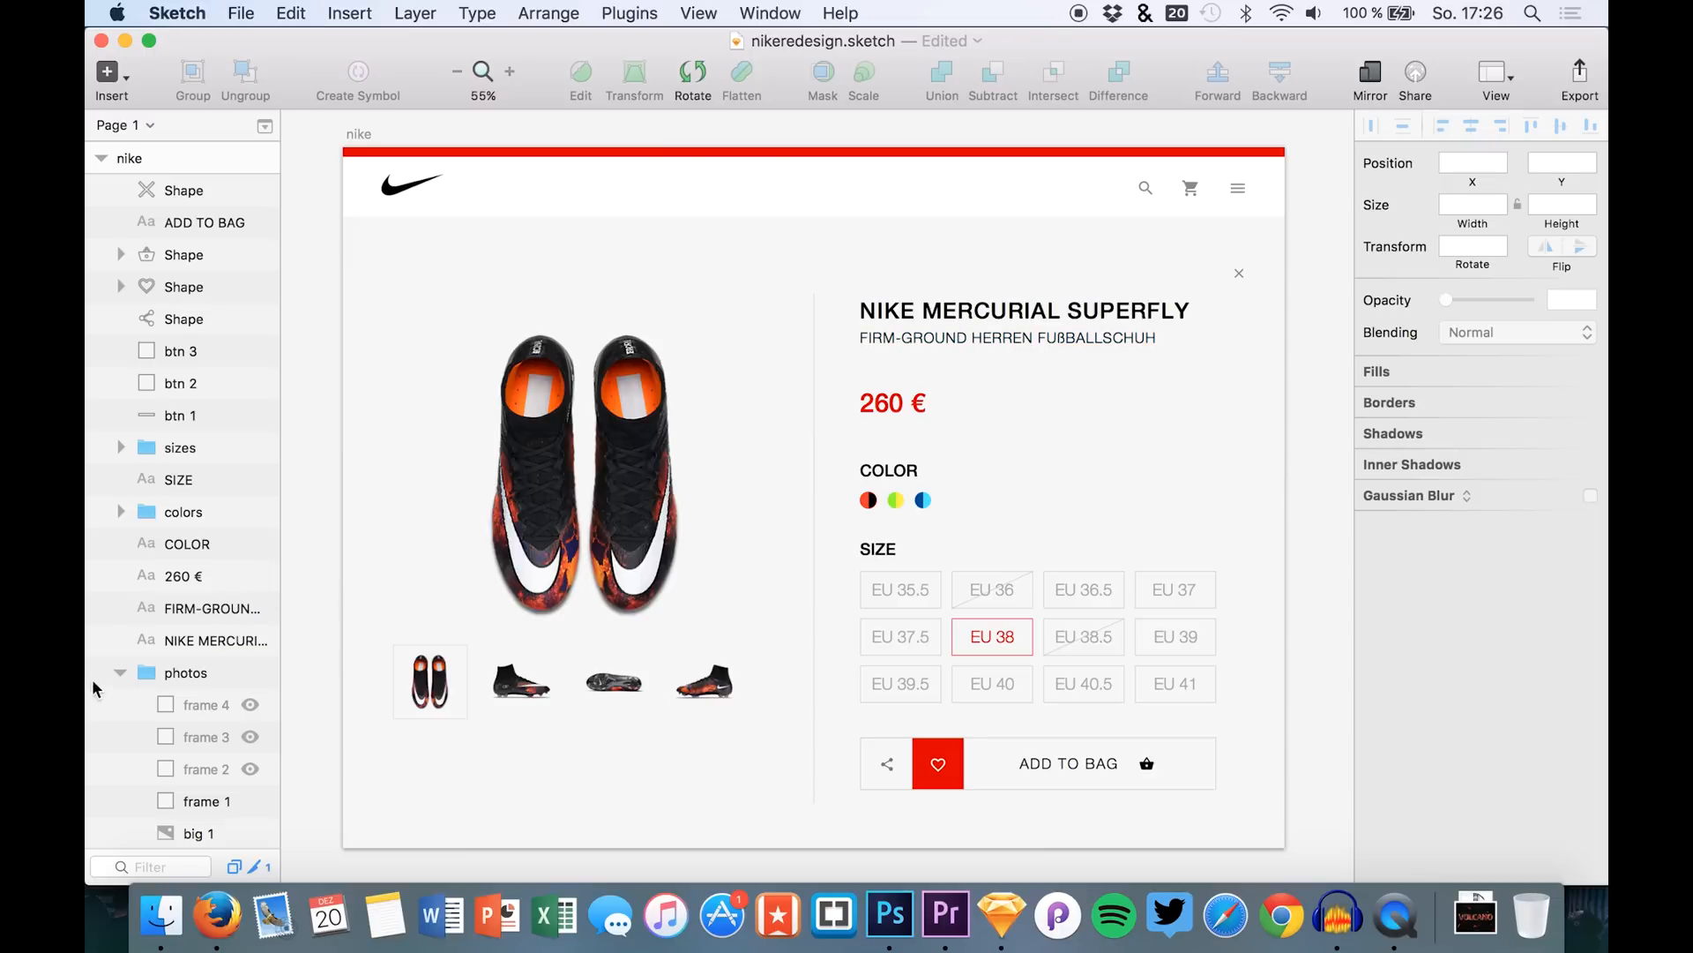
Step: Collapse and hide the photos group, then select the whole nike artboard
left_click(120, 672)
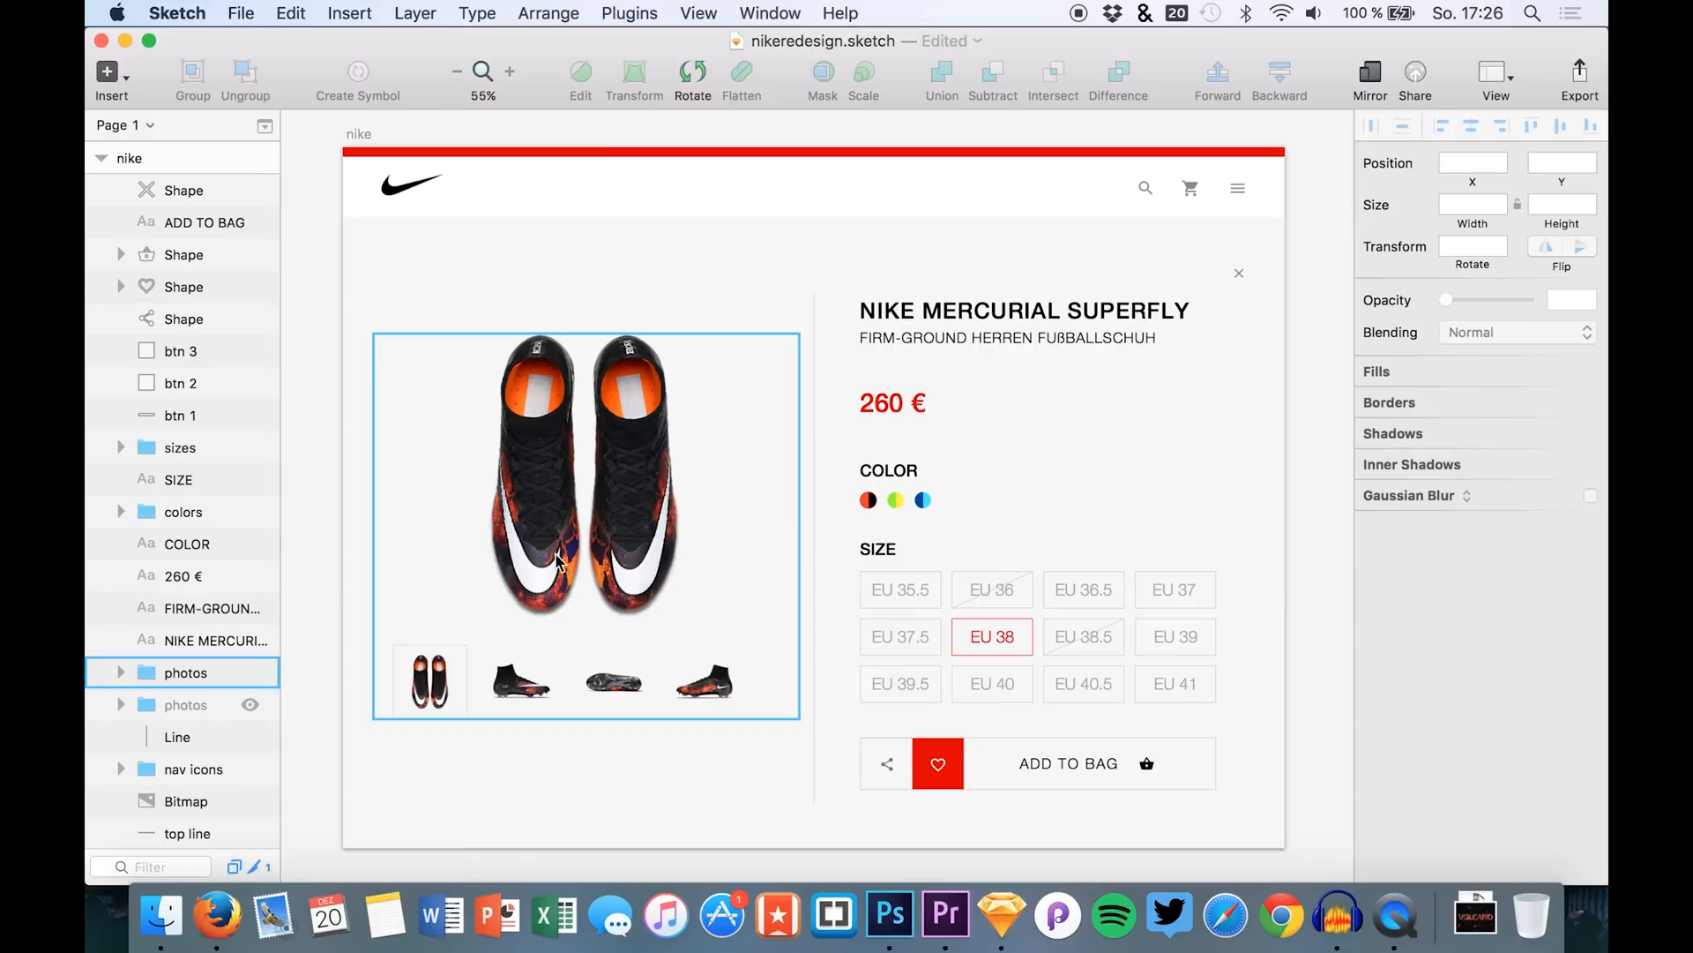
mouse_move(690, 614)
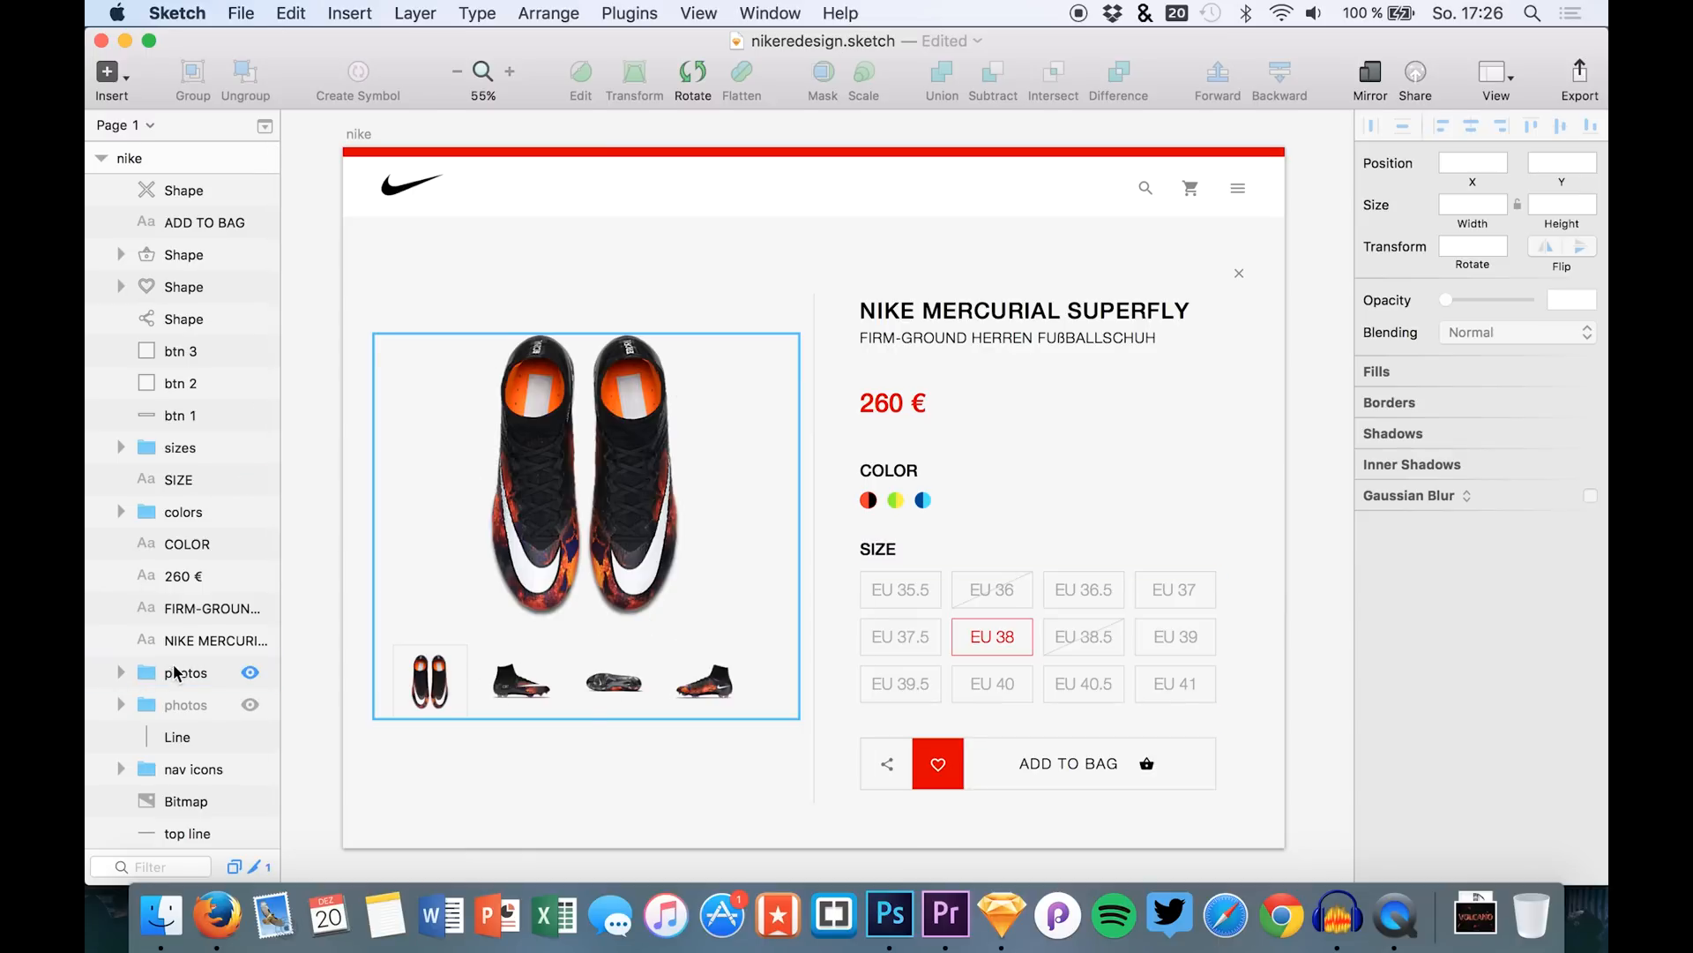
left_click(185, 672)
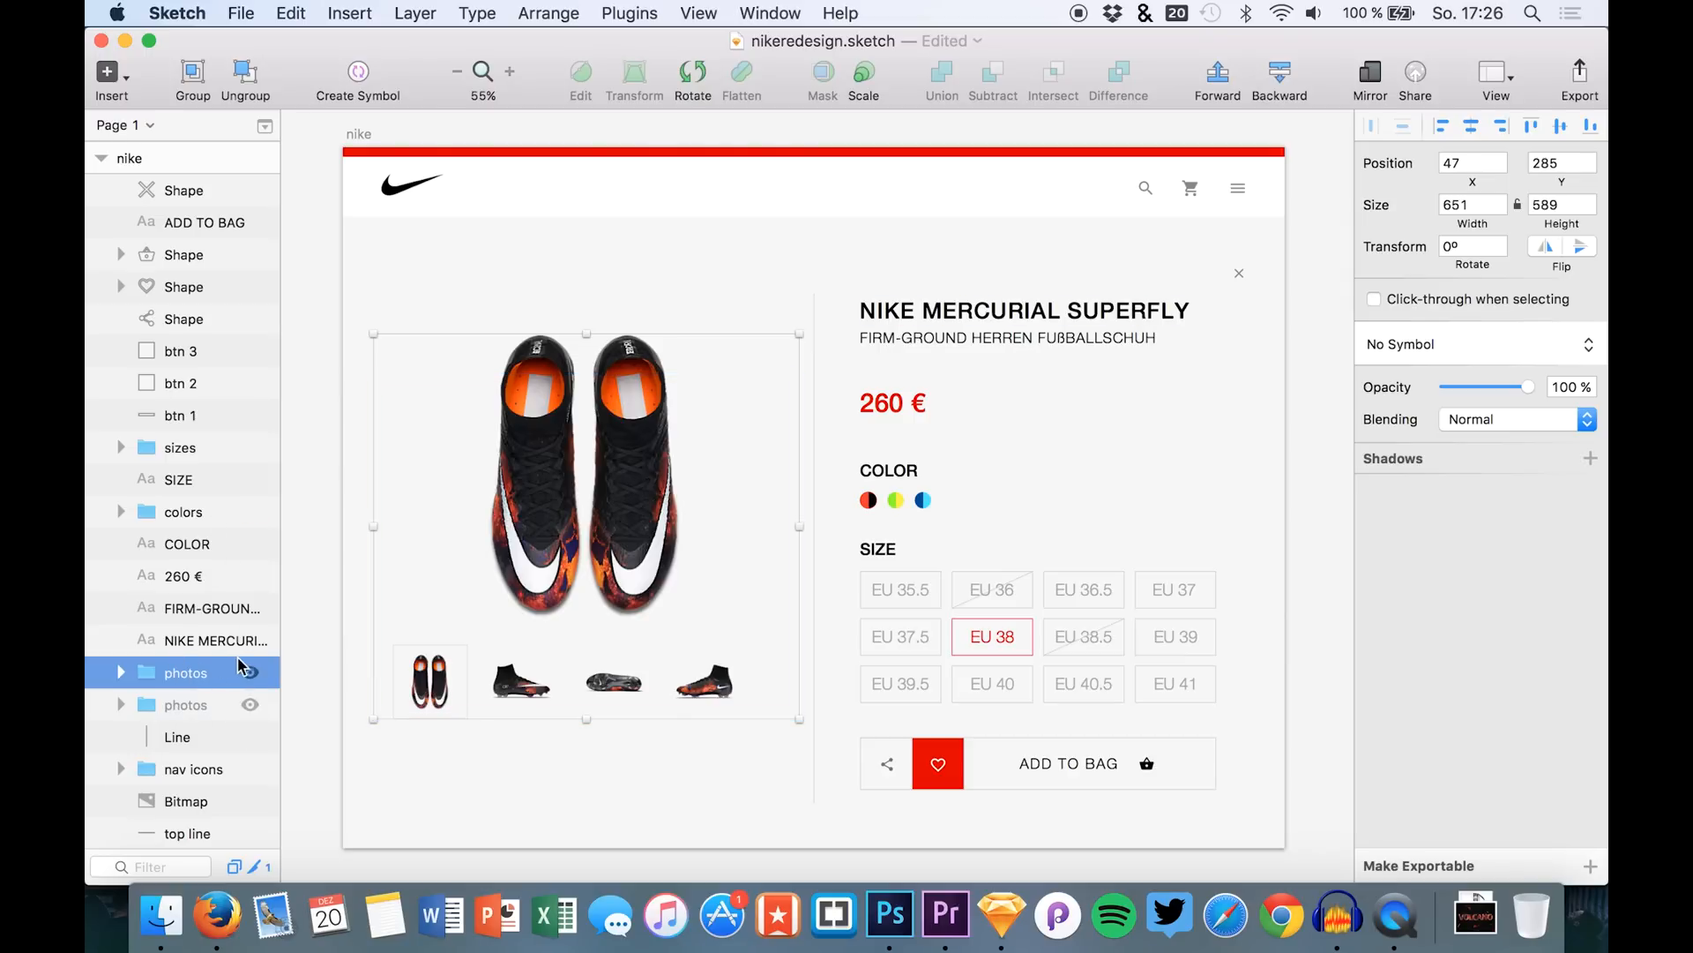
left_click(249, 672)
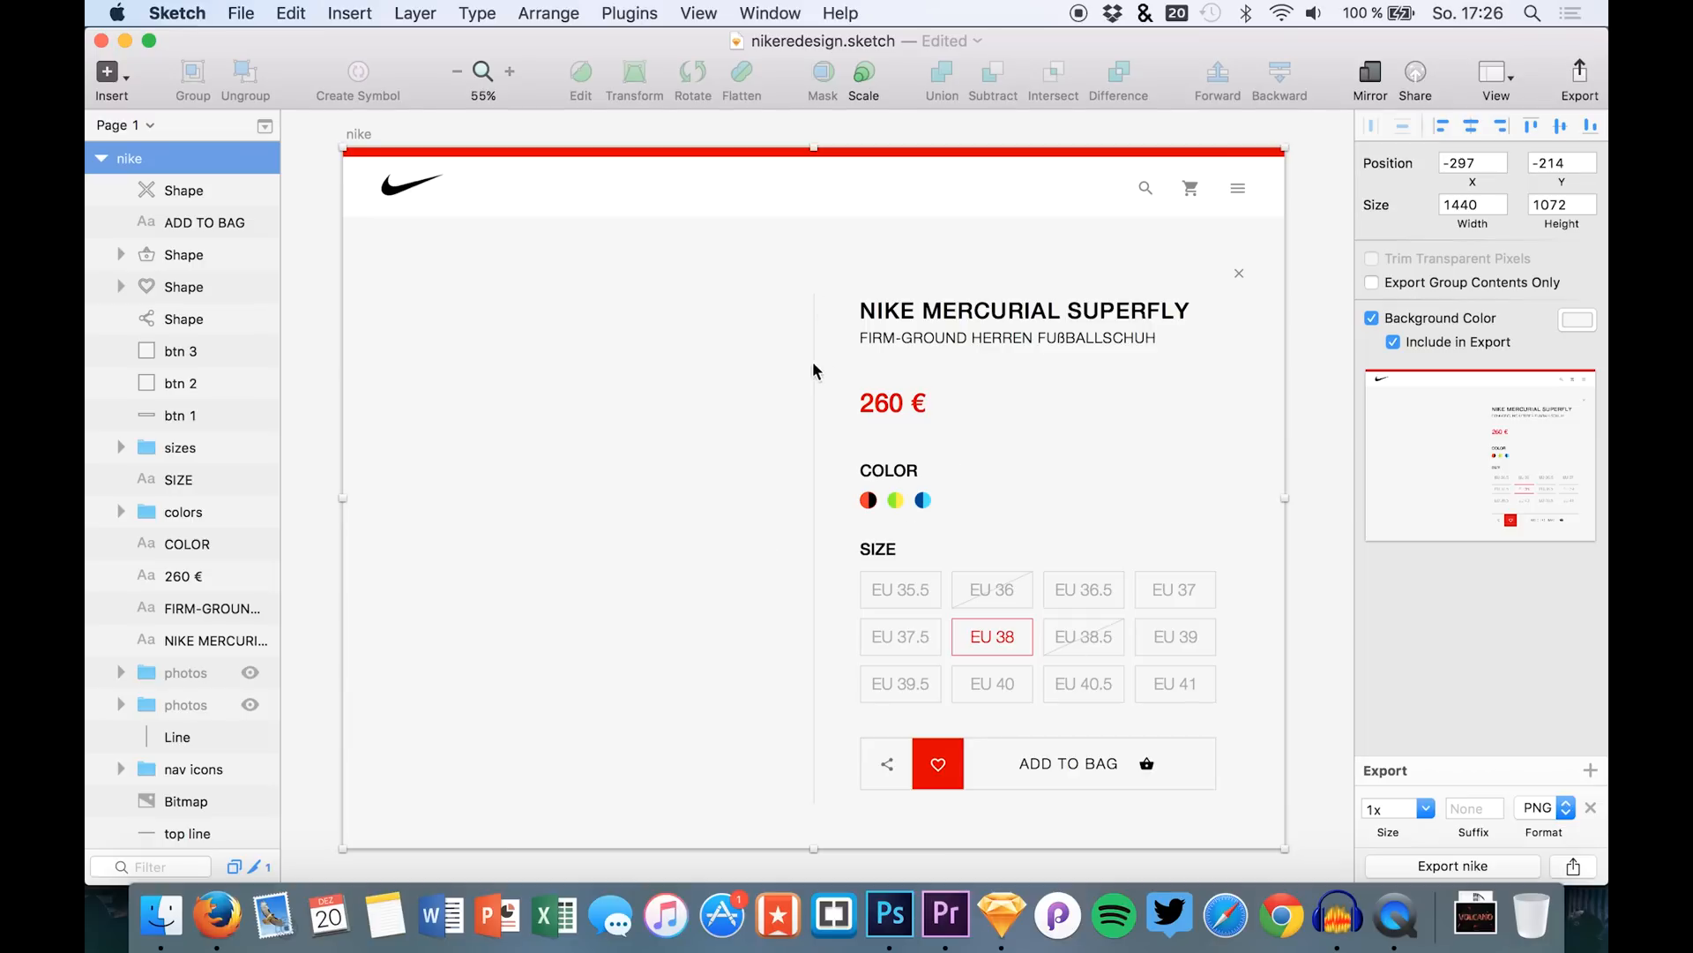
left_click(937, 764)
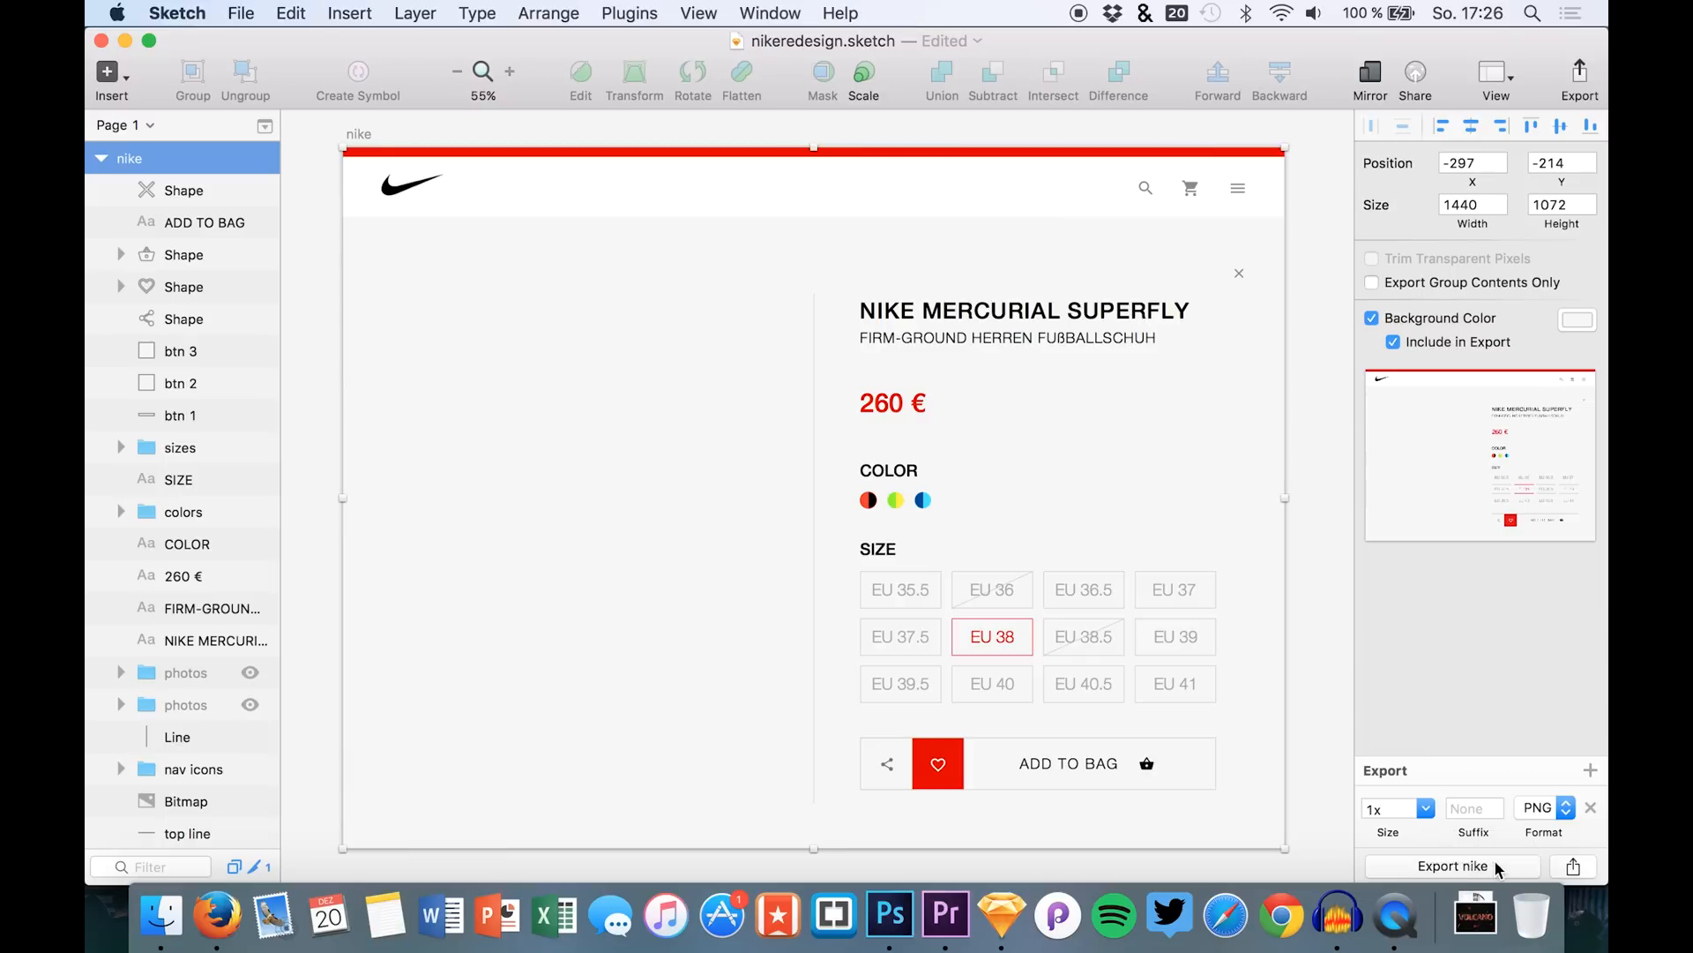
Step: Export the nike artboard and save it as nike.png
left_click(1452, 864)
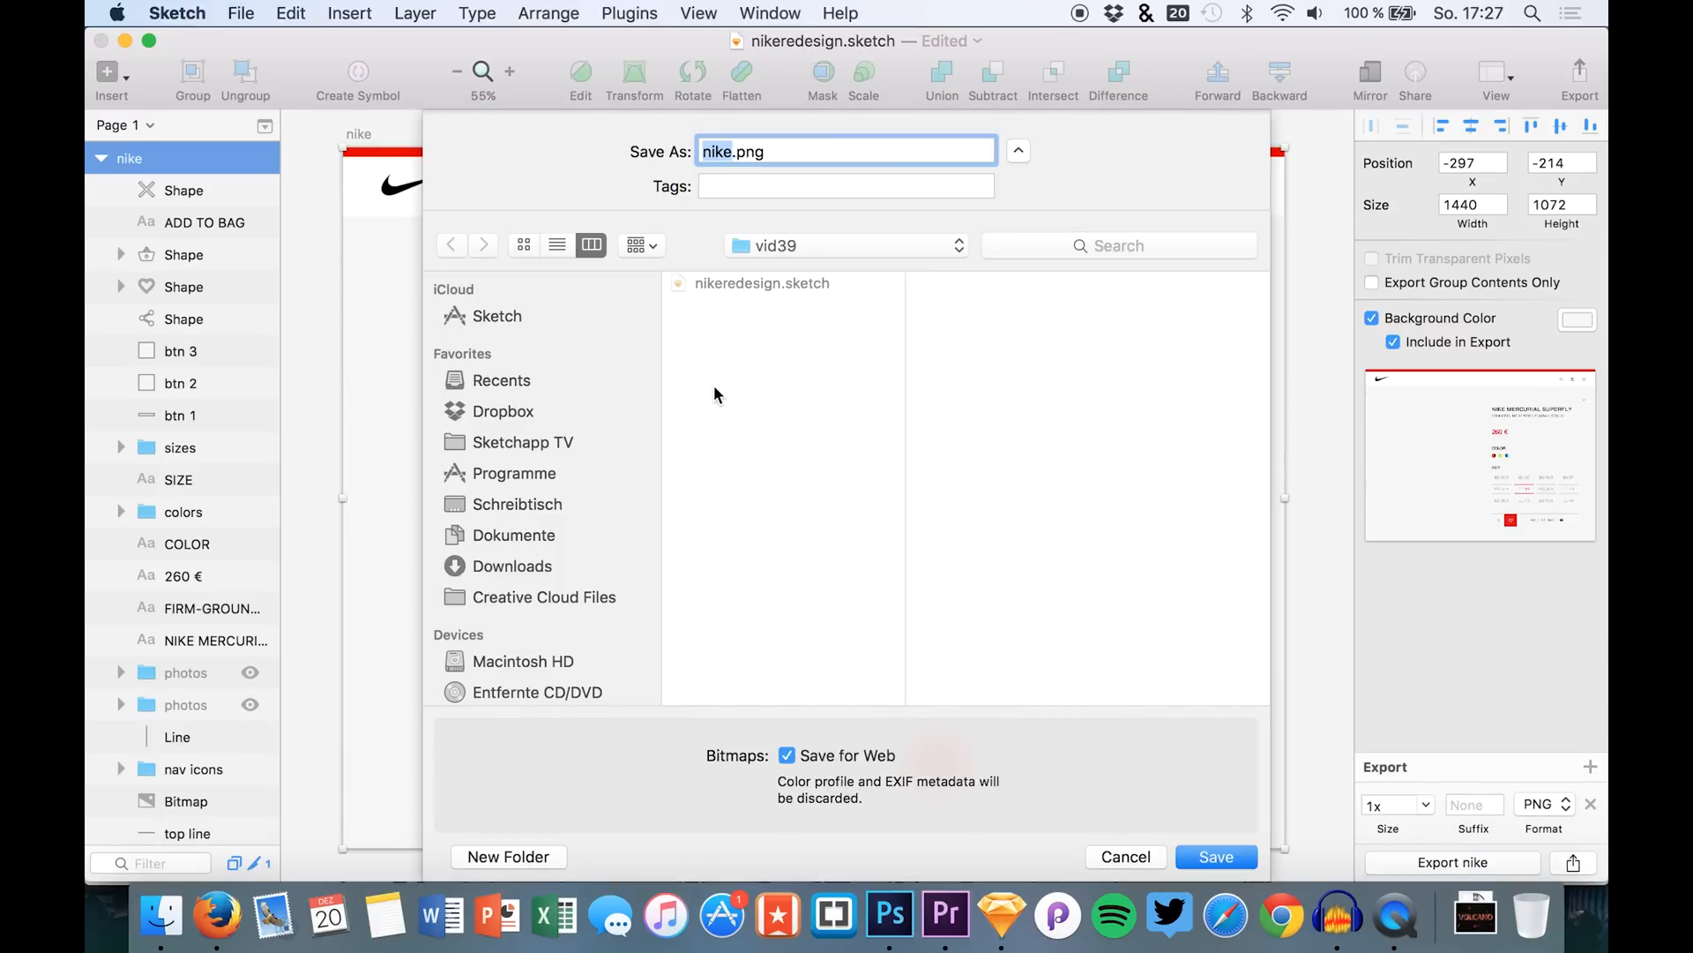
left_click(1124, 858)
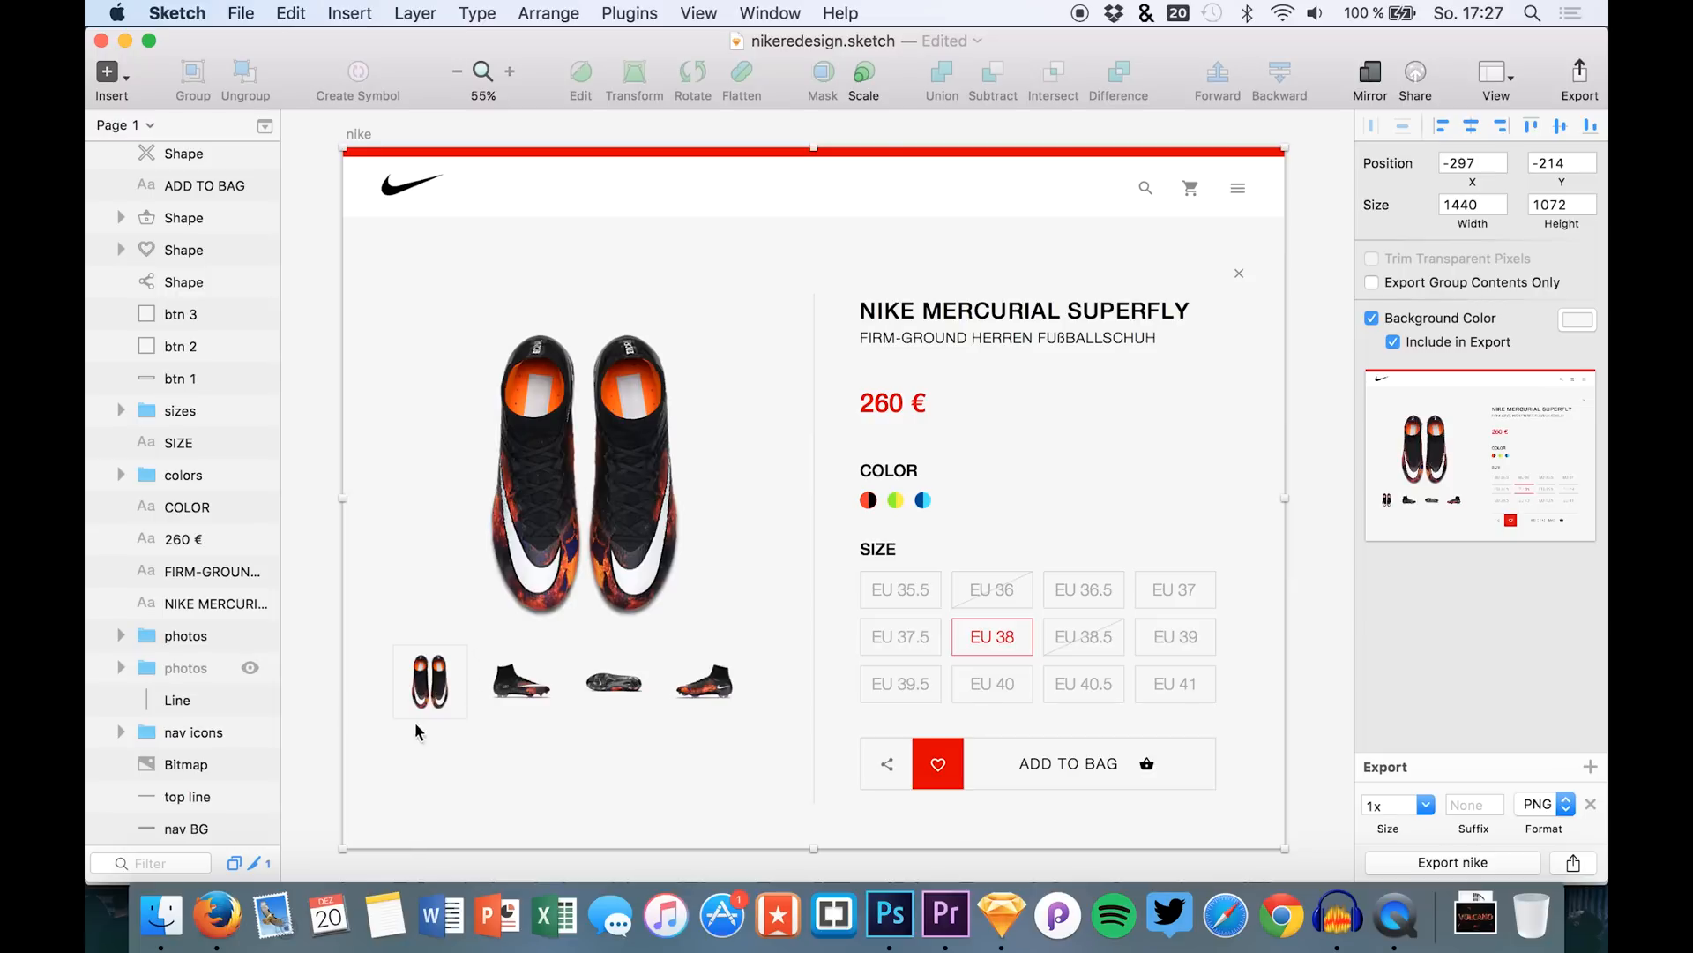
mouse_move(503, 550)
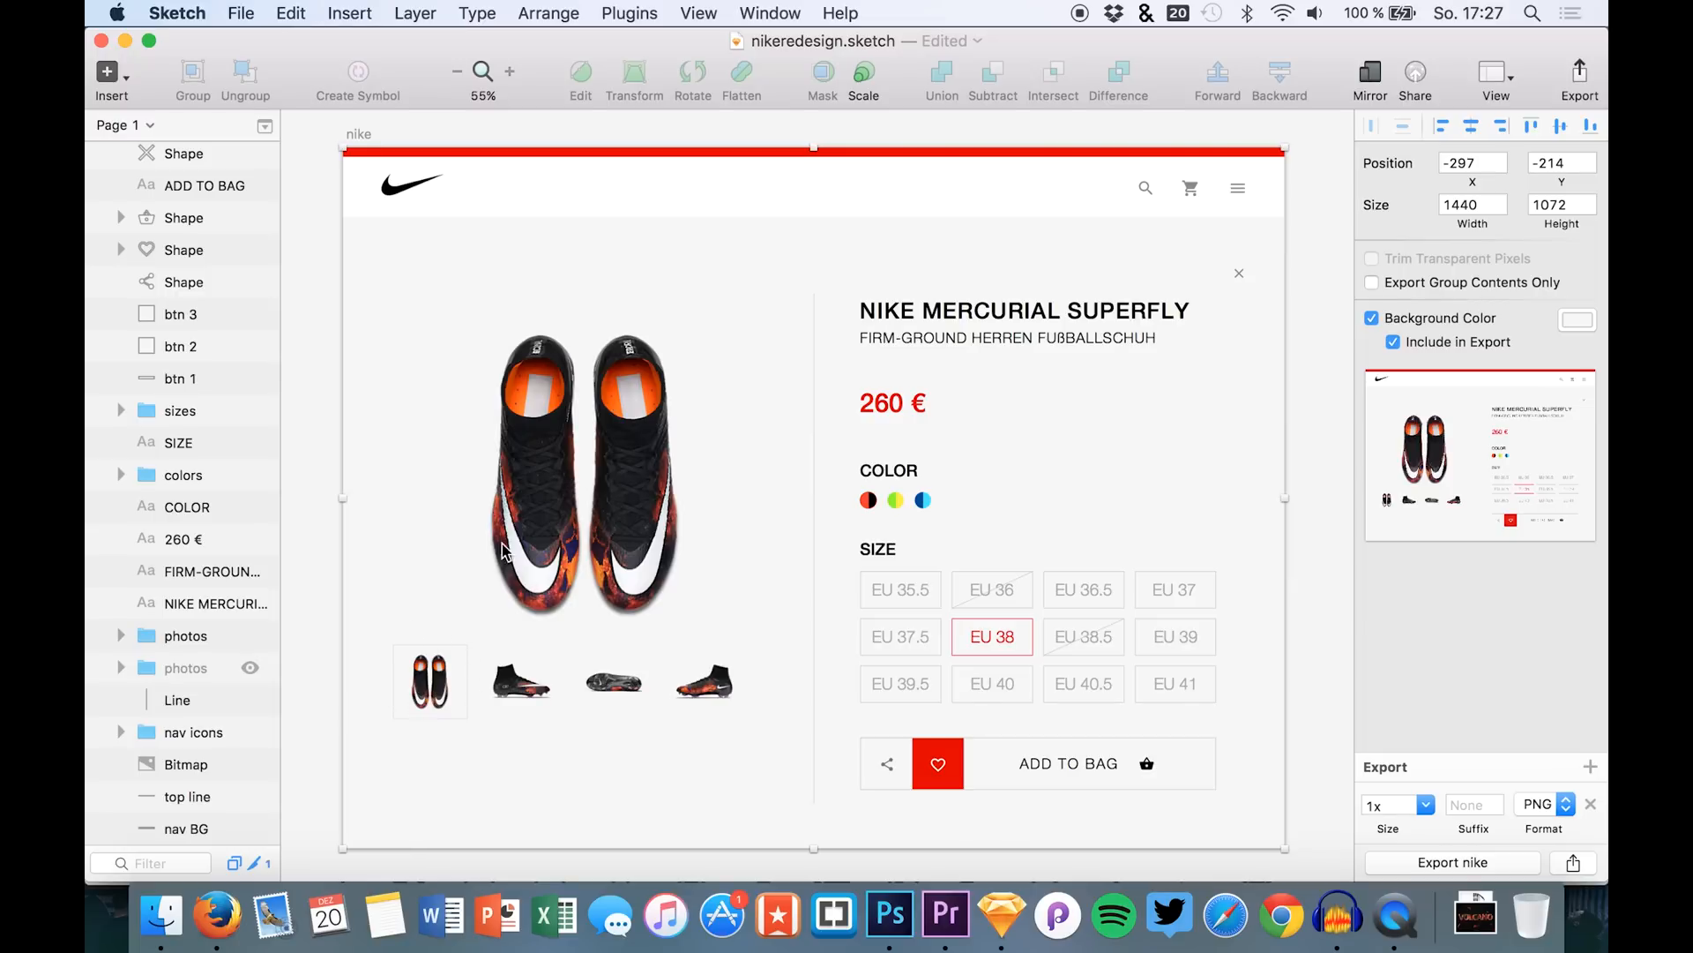
mouse_move(572, 381)
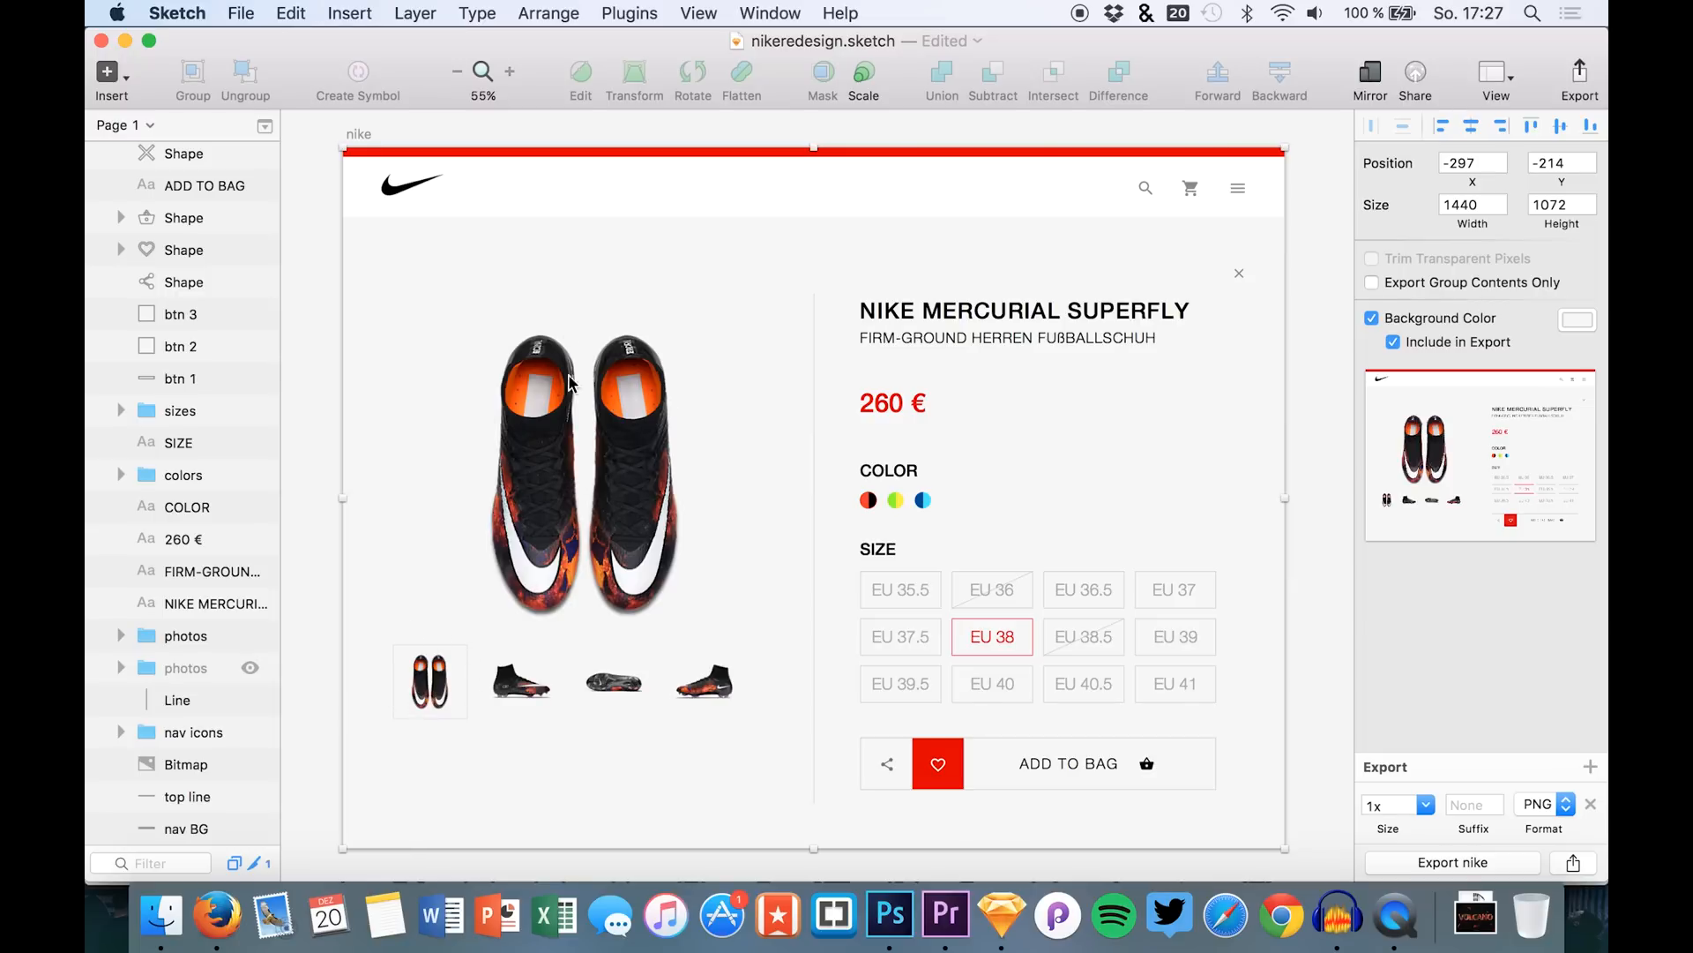
mouse_move(600, 575)
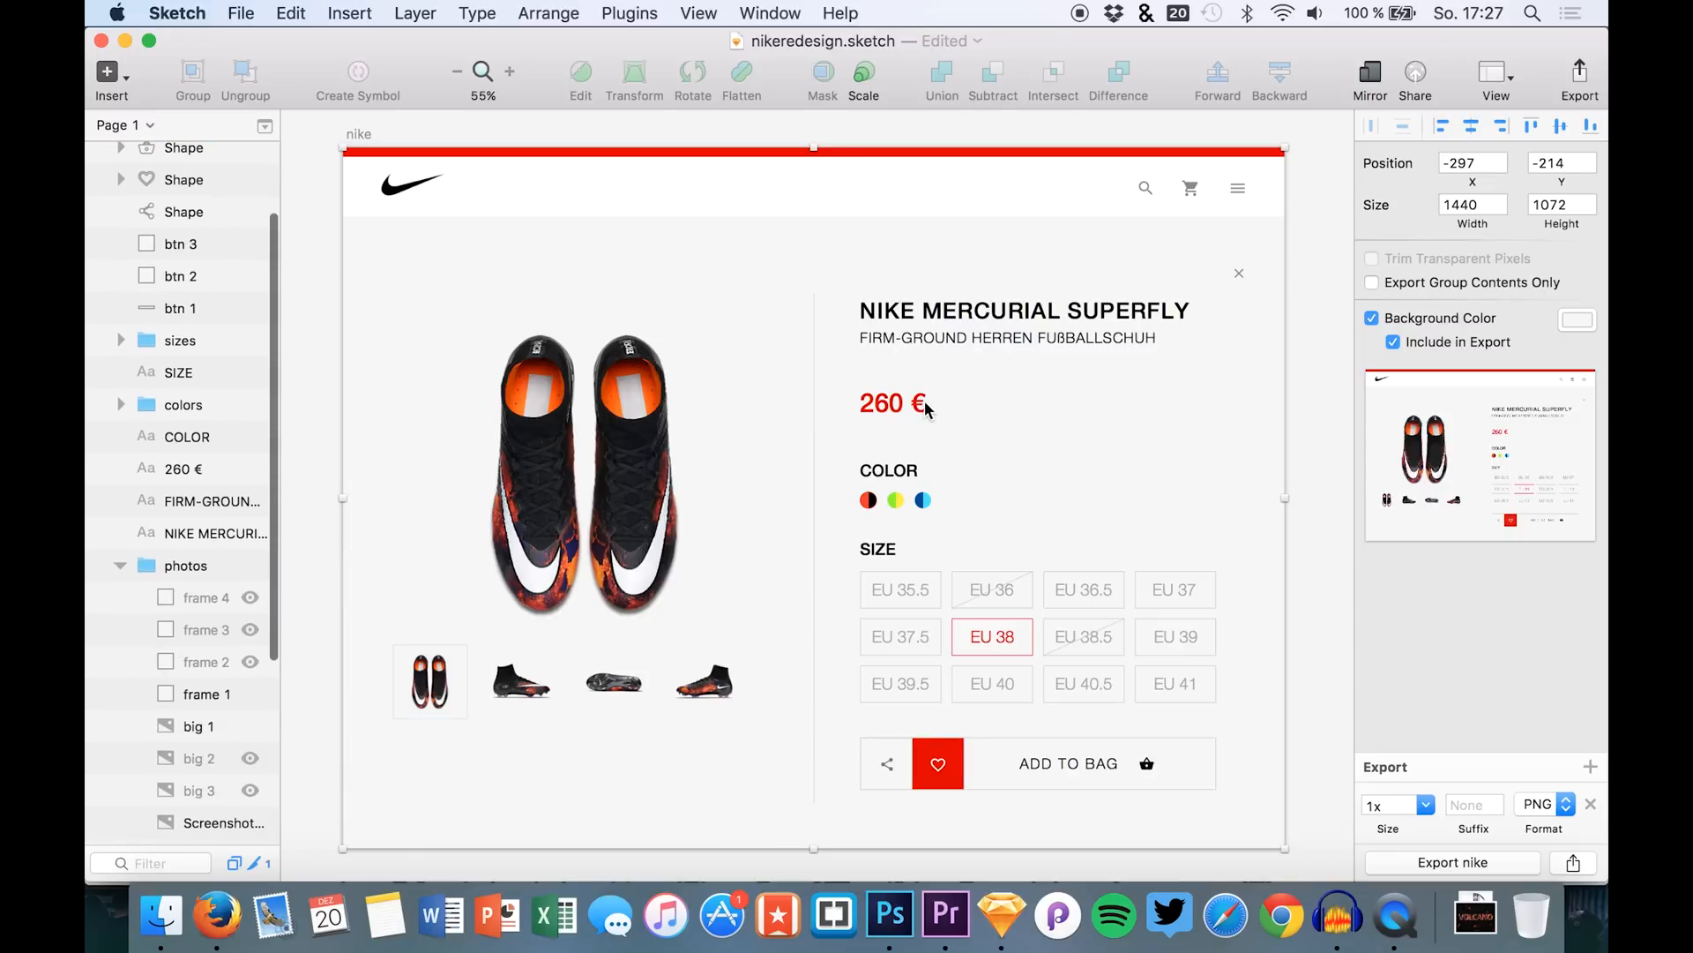
Step: Switch off the nike artboard's Background Color in the Inspector
left_click(1372, 316)
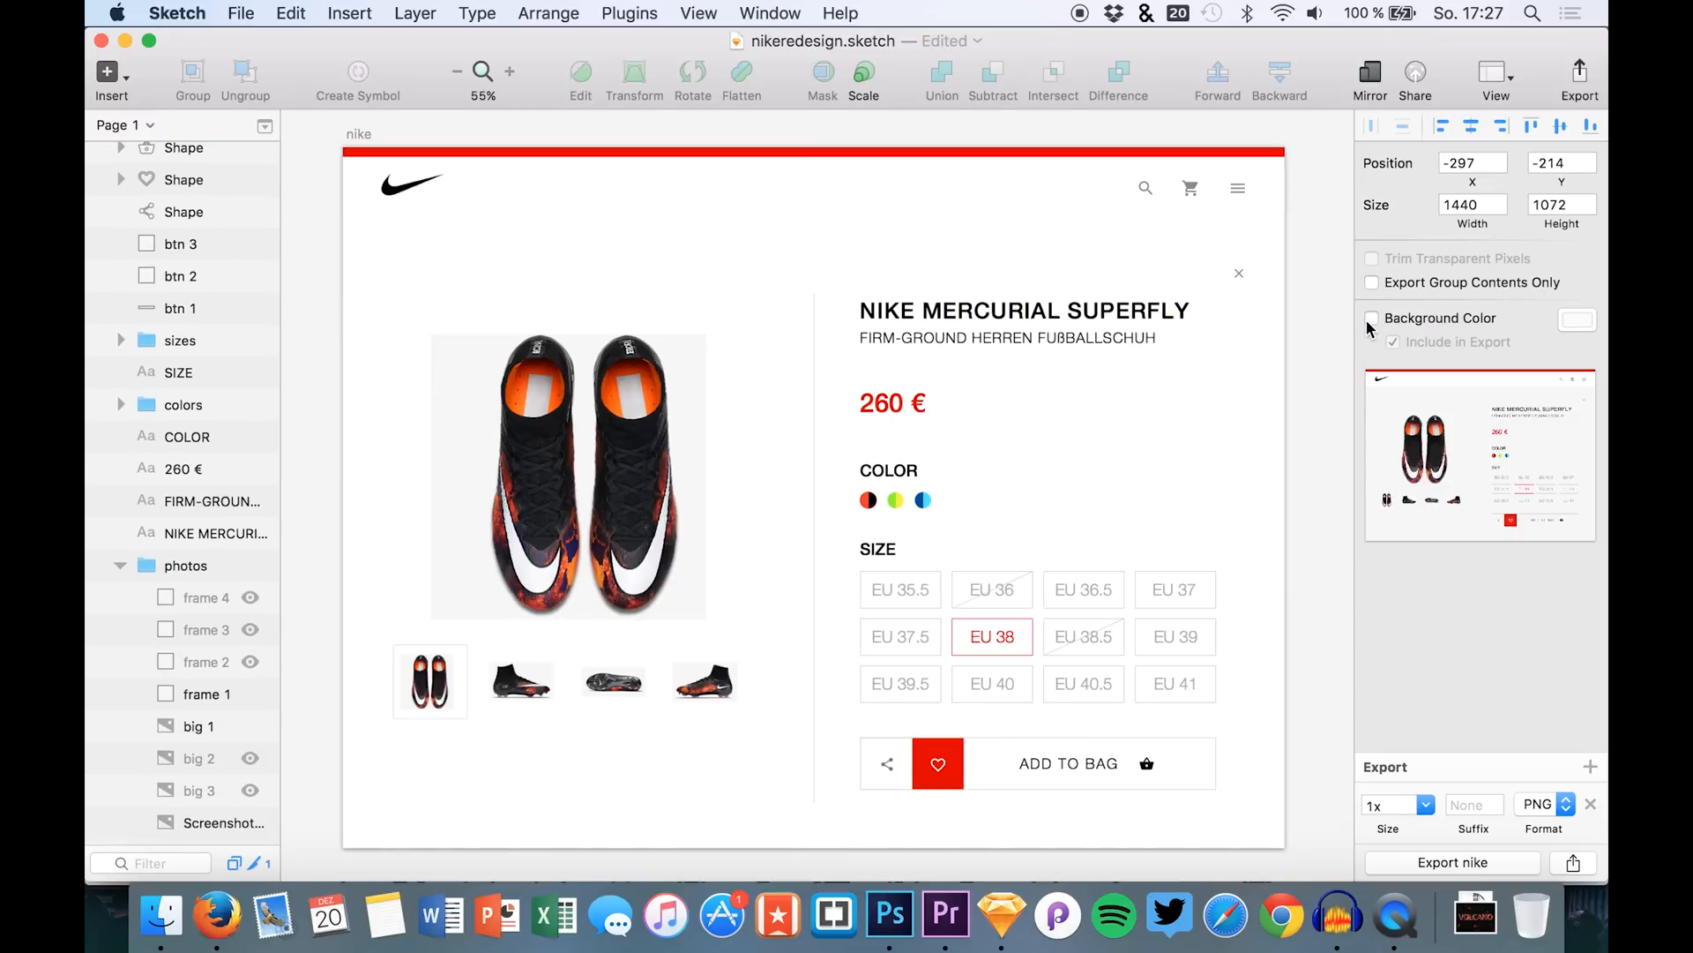
left_click(1373, 318)
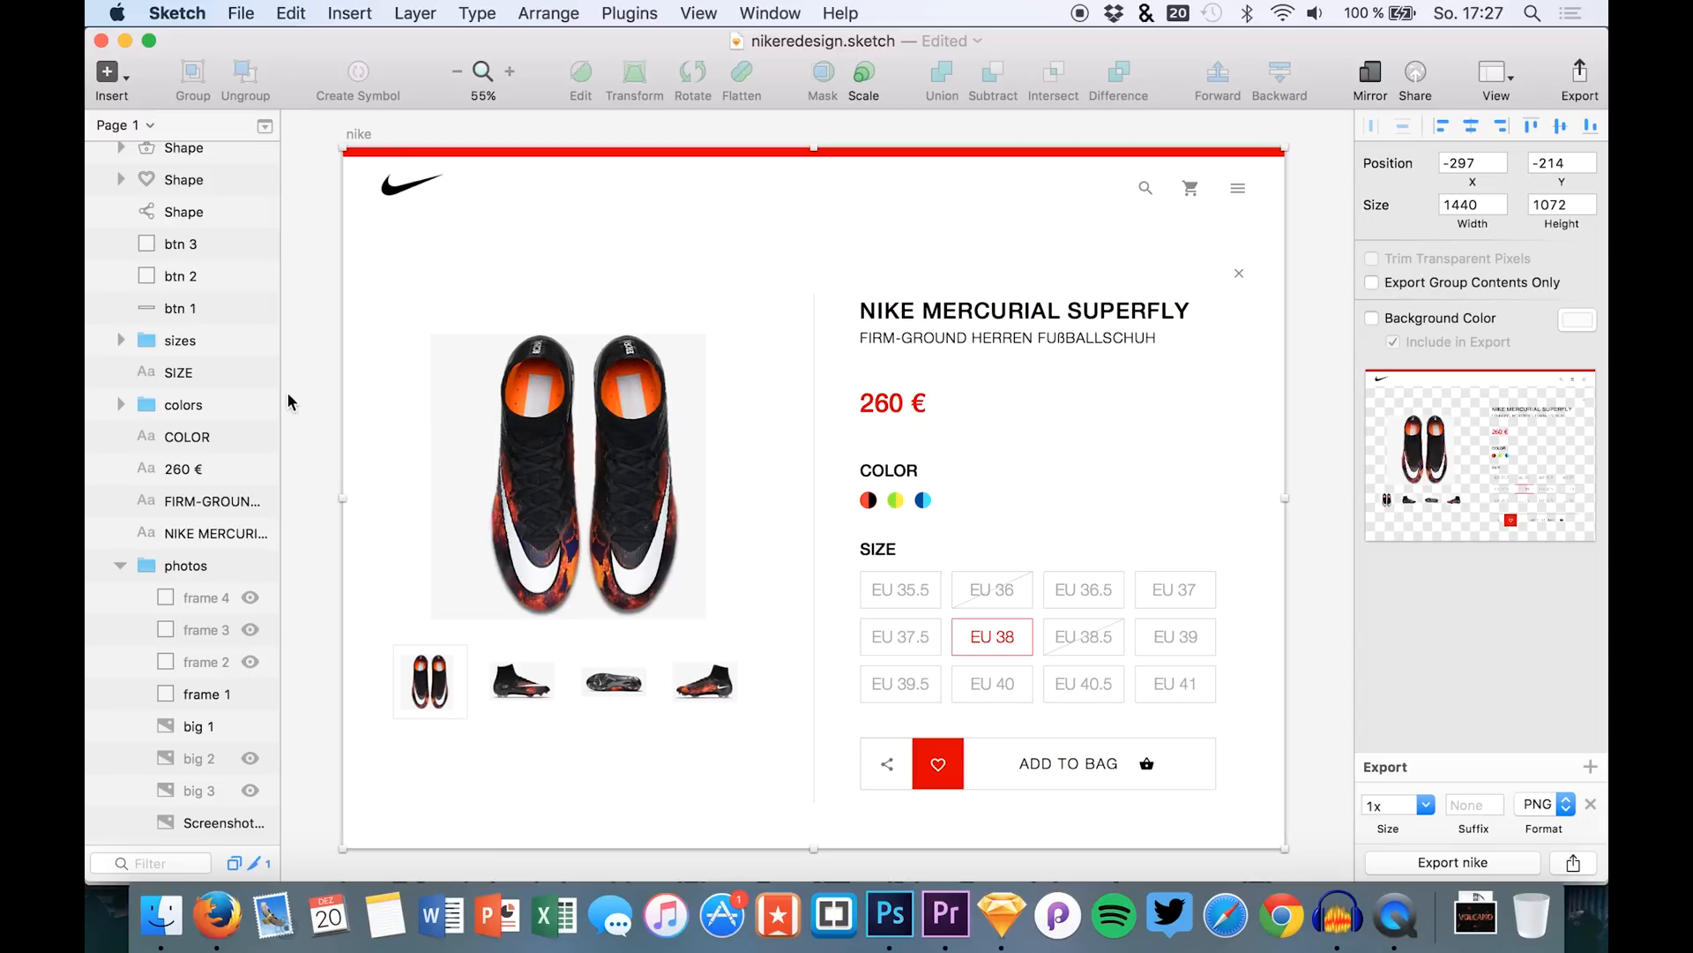
left_click(614, 681)
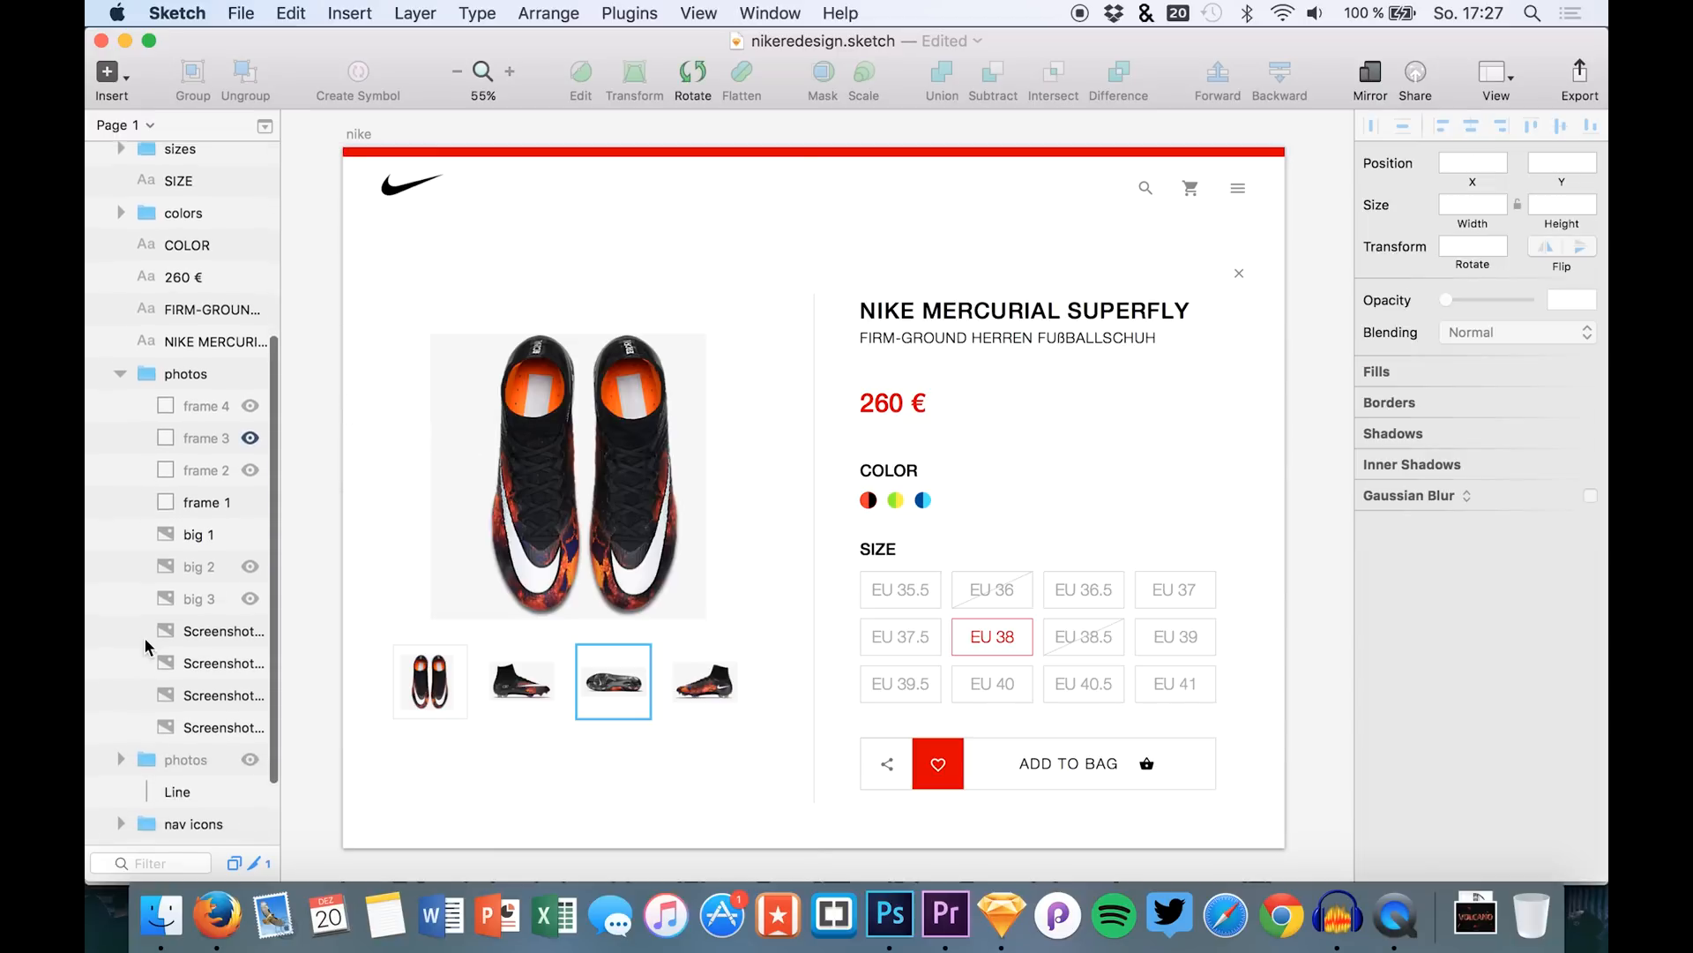
Step: Expand the photos group and select the big 1 shoe photo layer
left_click(185, 372)
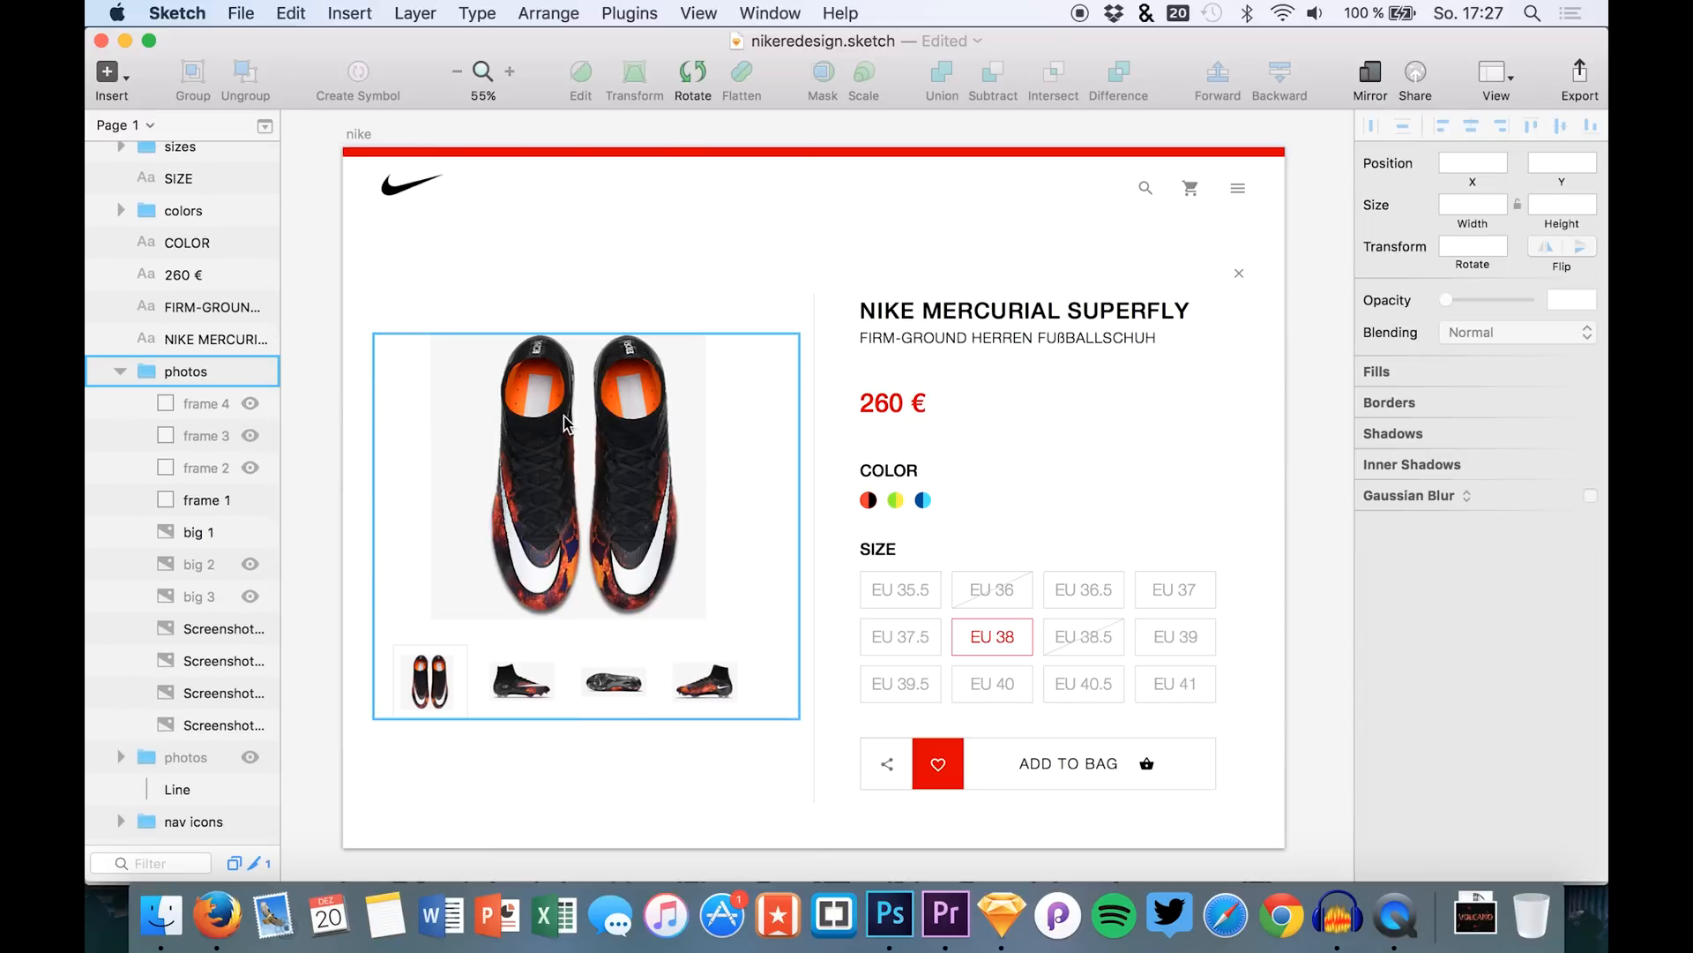
mouse_move(502, 519)
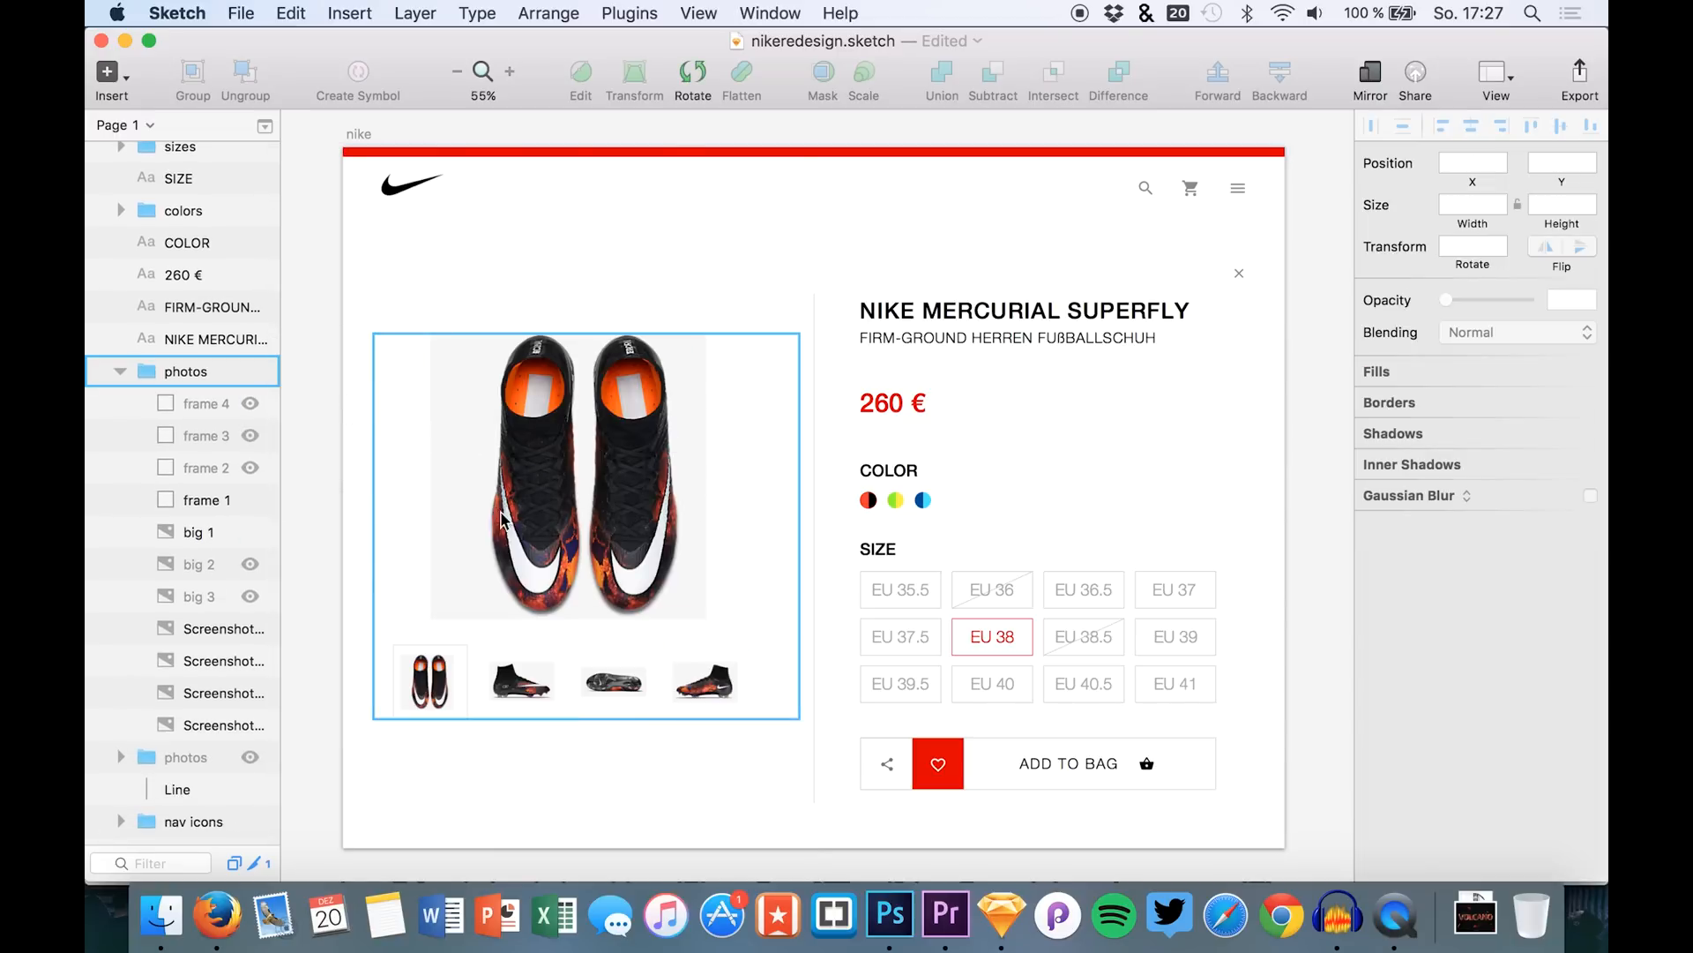
left_click(704, 681)
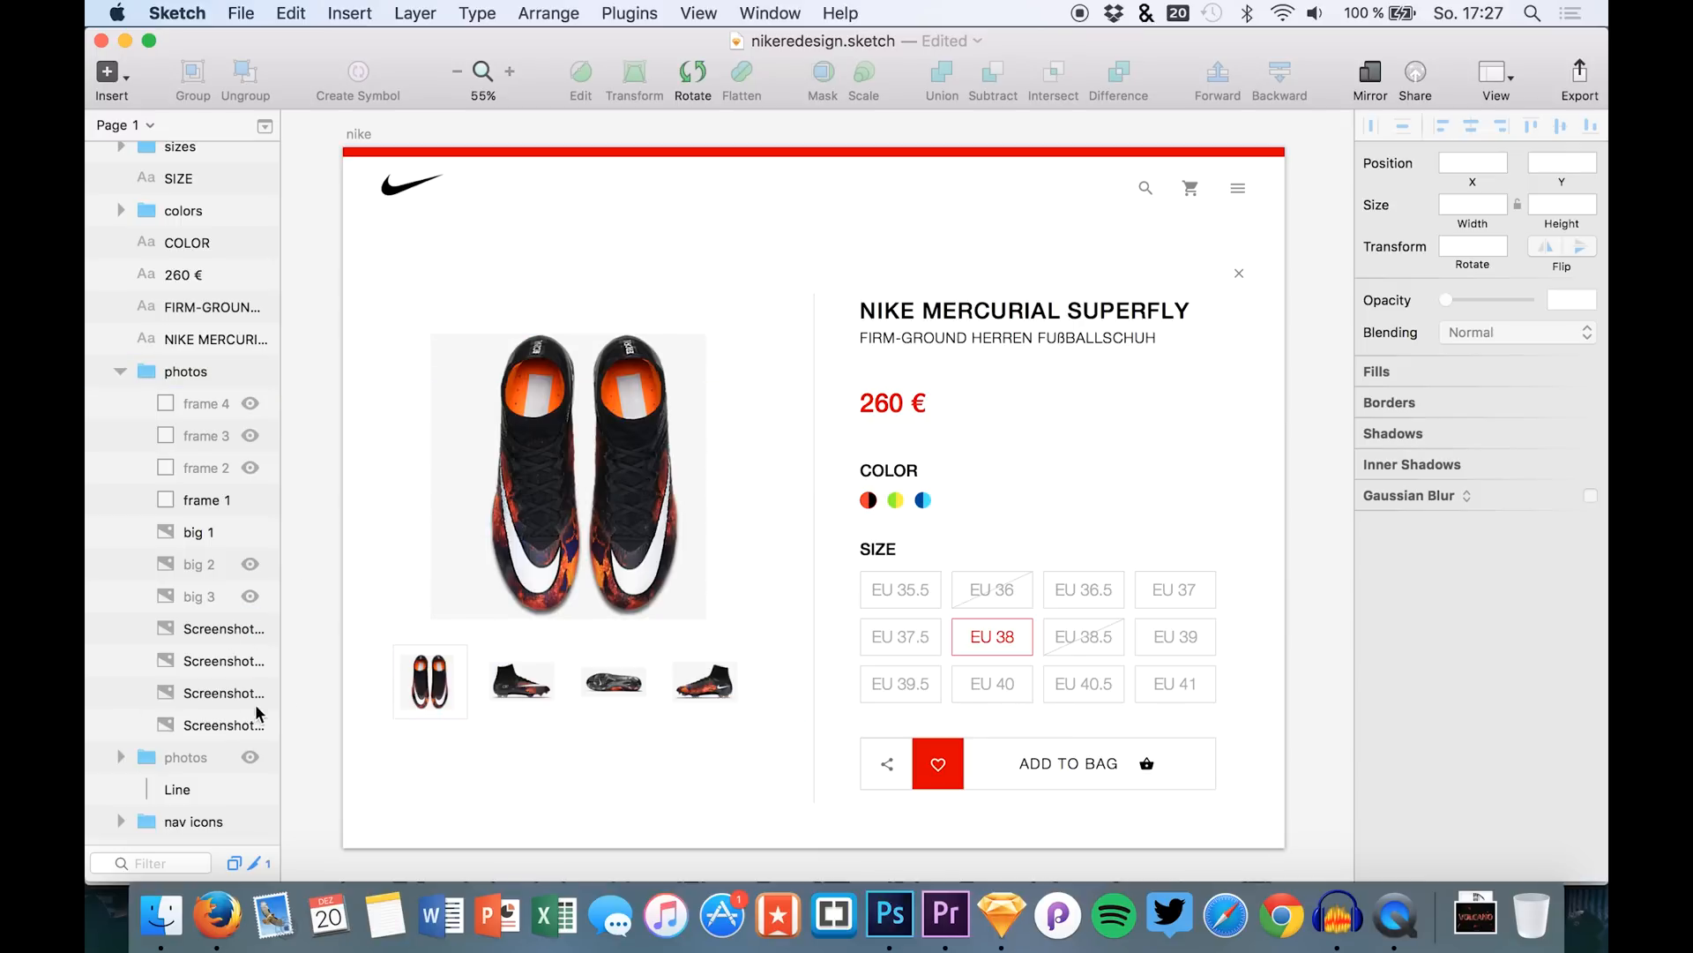
left_click(200, 531)
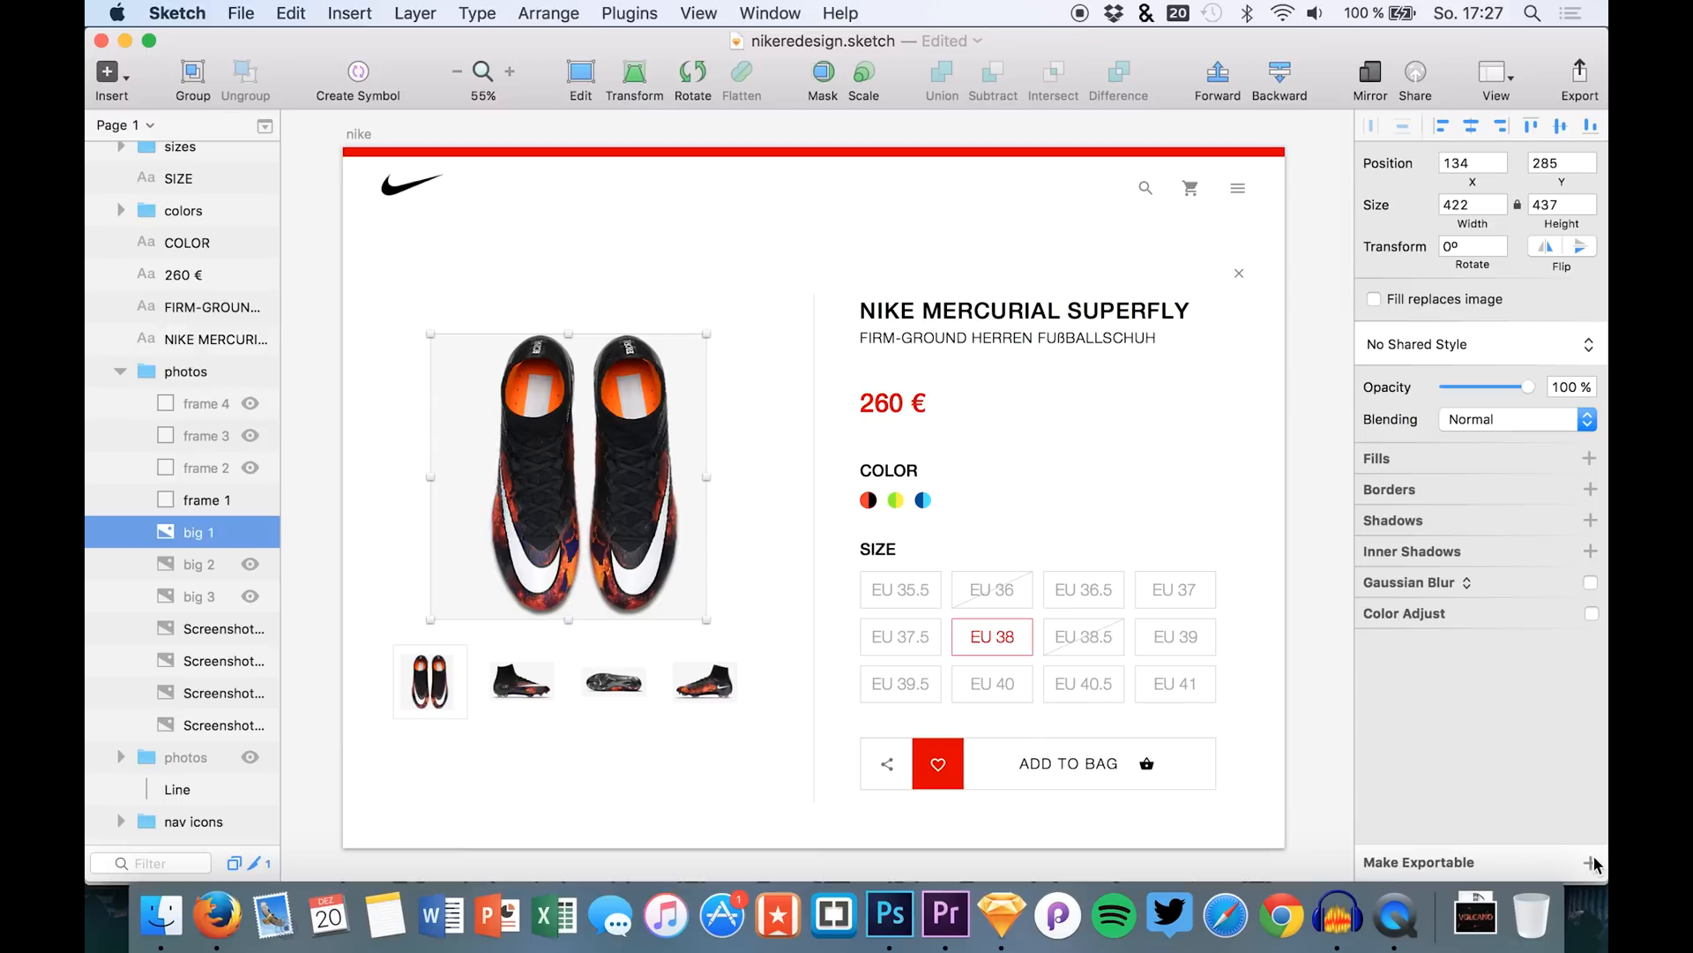
Step: Make big 1 exportable, unhide big 2 and big 3, and select all three big photos
left_click(1589, 861)
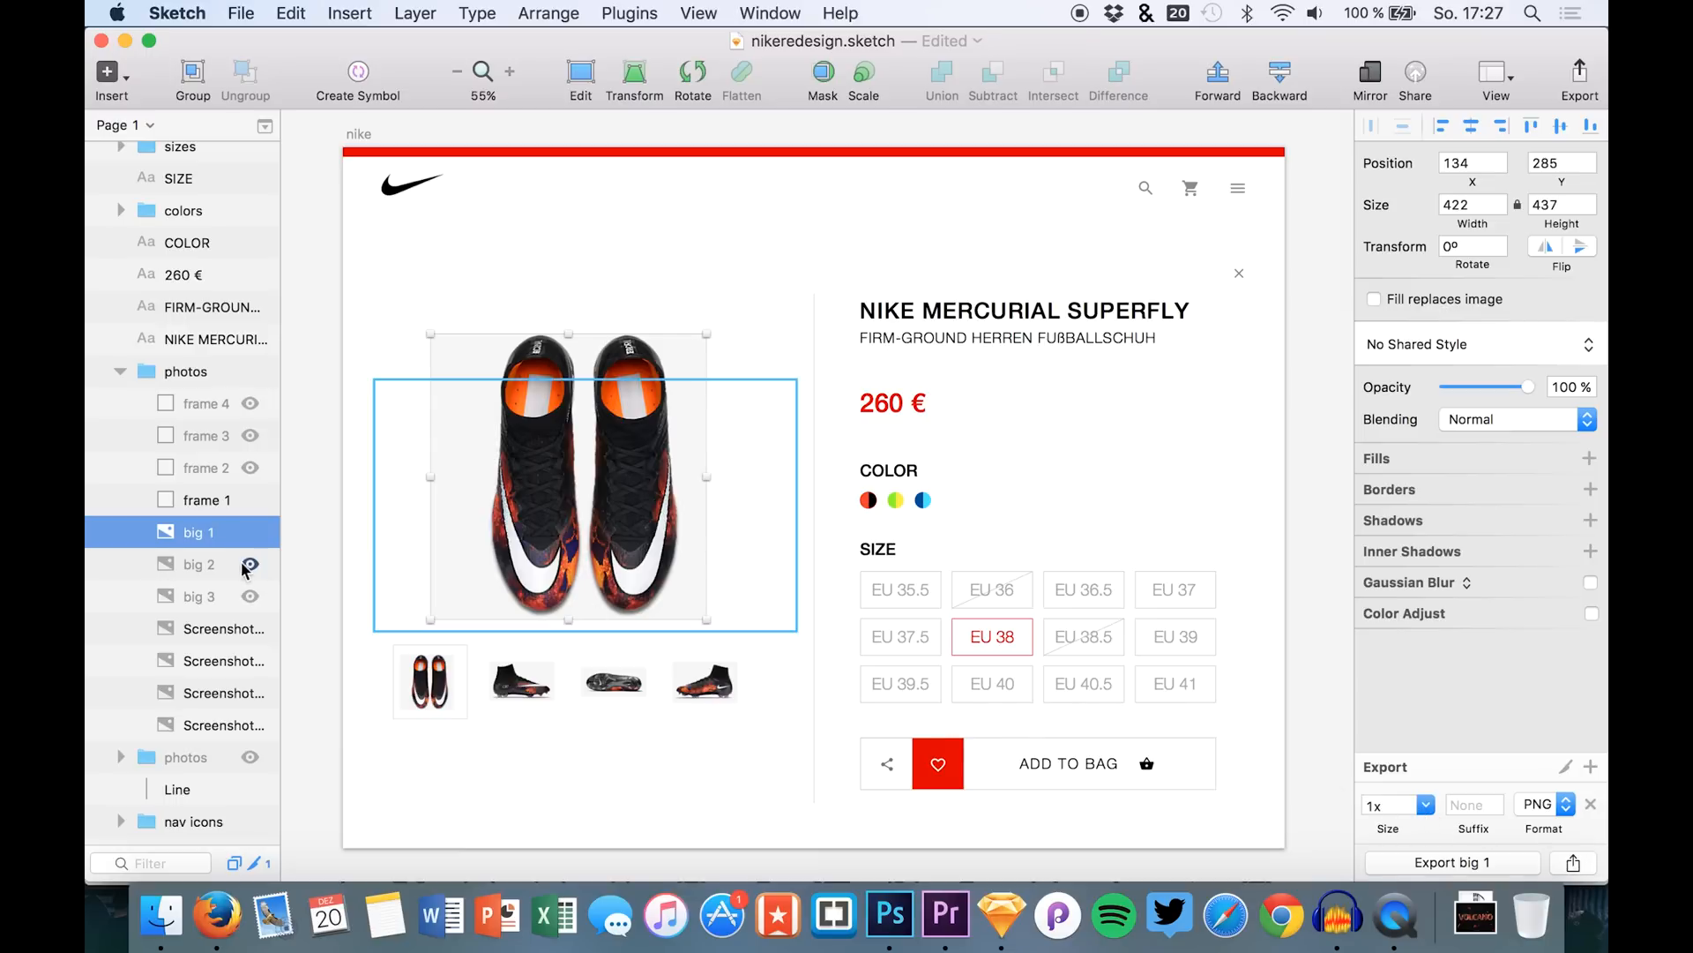
left_click(198, 564)
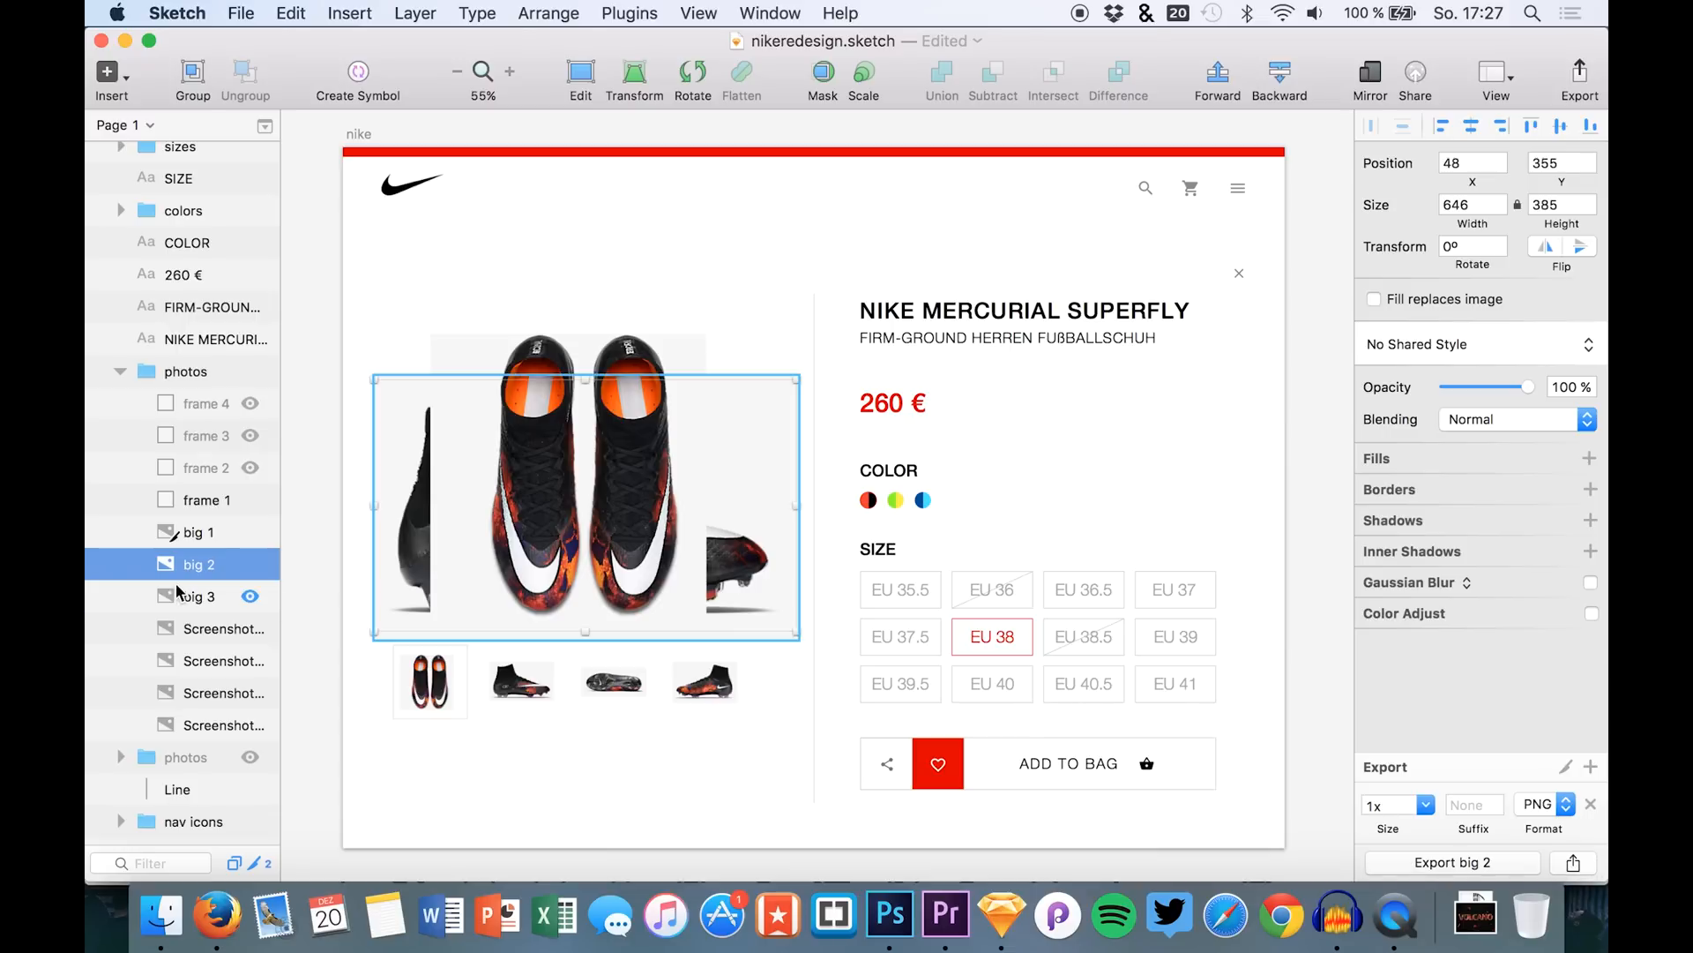
left_click(198, 595)
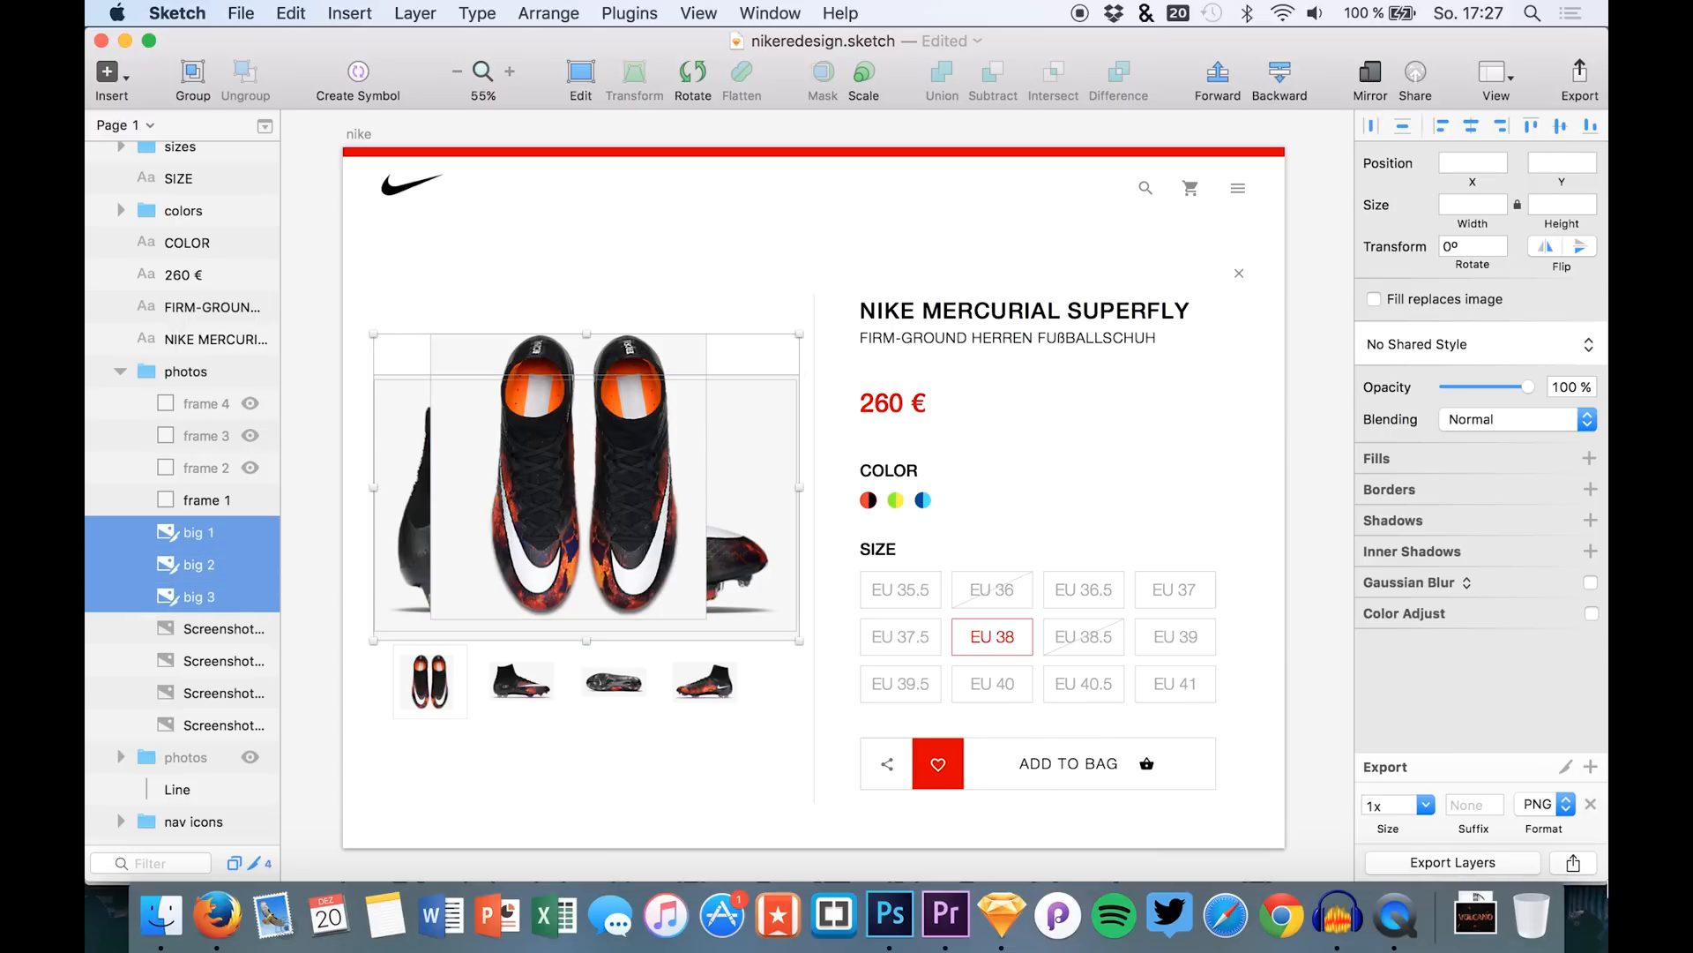
left_click(1577, 80)
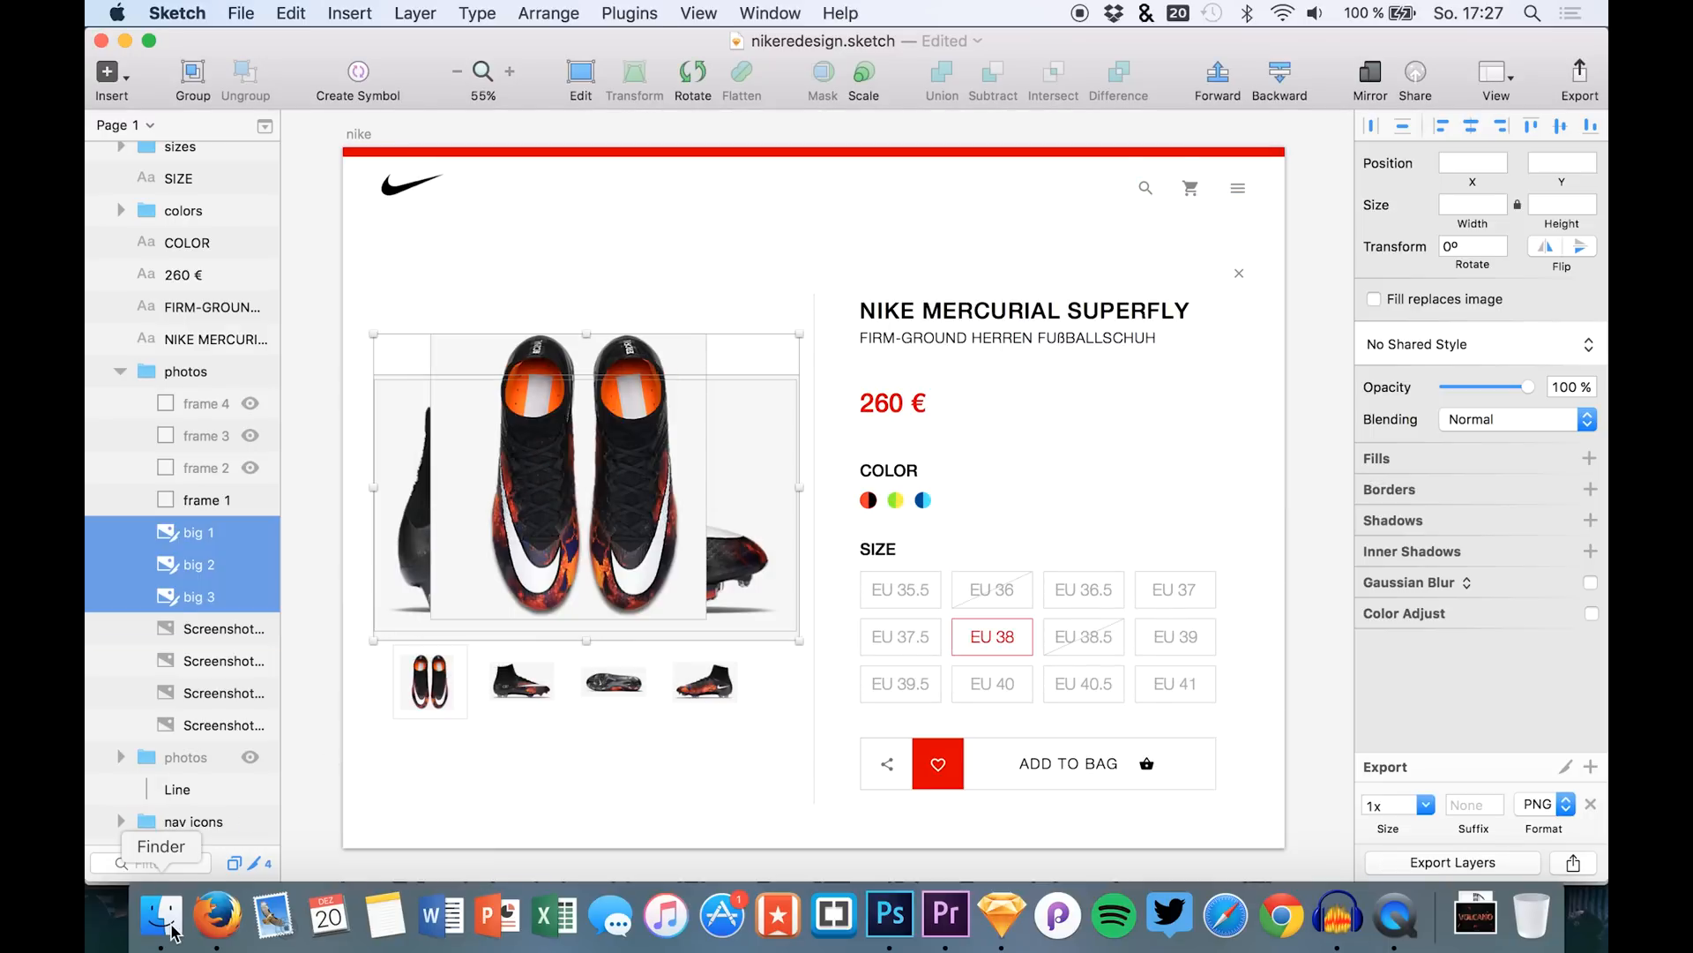
Step: Browse Finder from Downloads into the Videos folder and then vid39
left_click(161, 921)
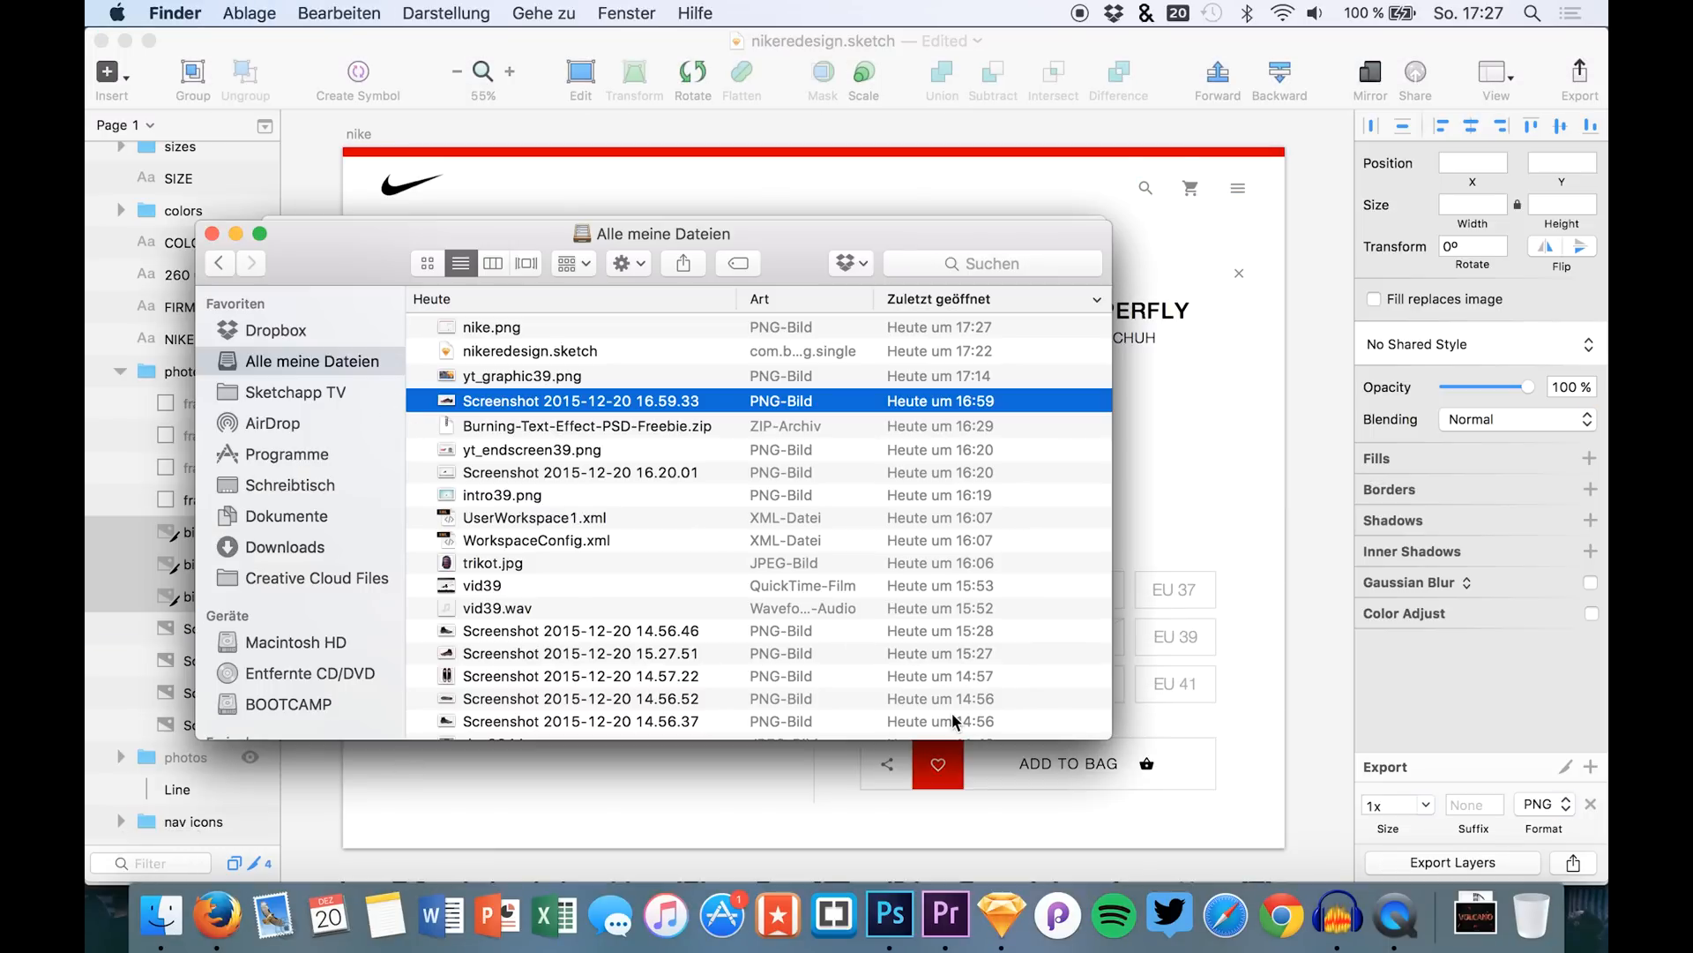
left_click(284, 547)
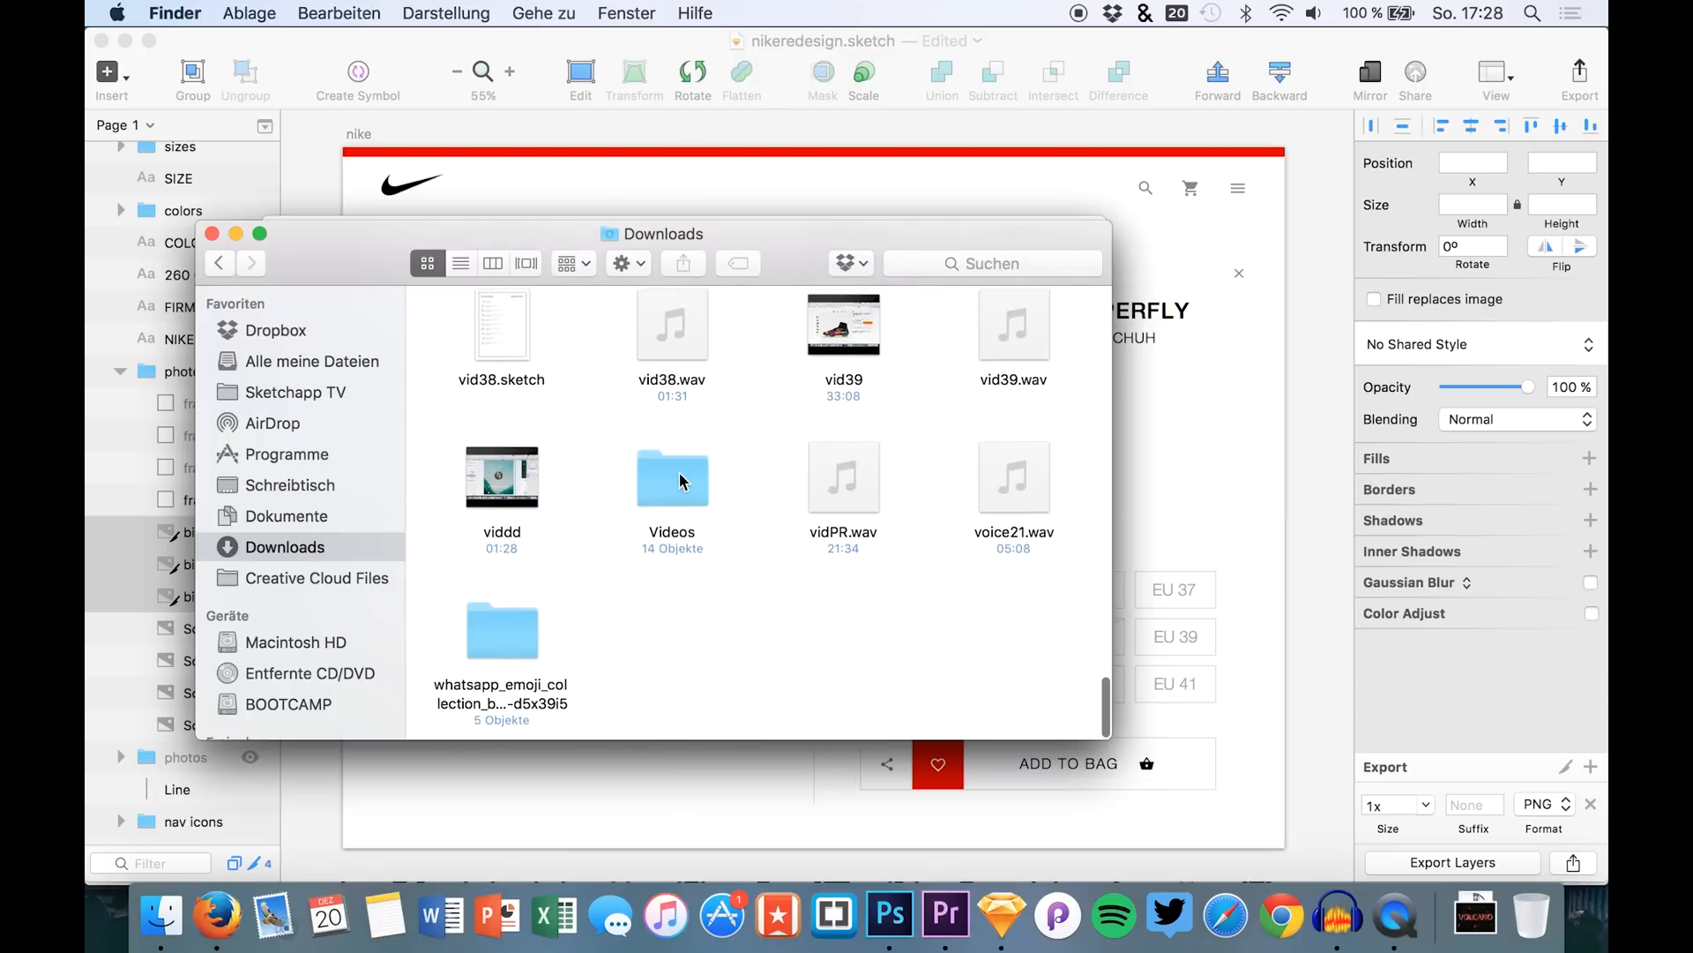
double_click(672, 480)
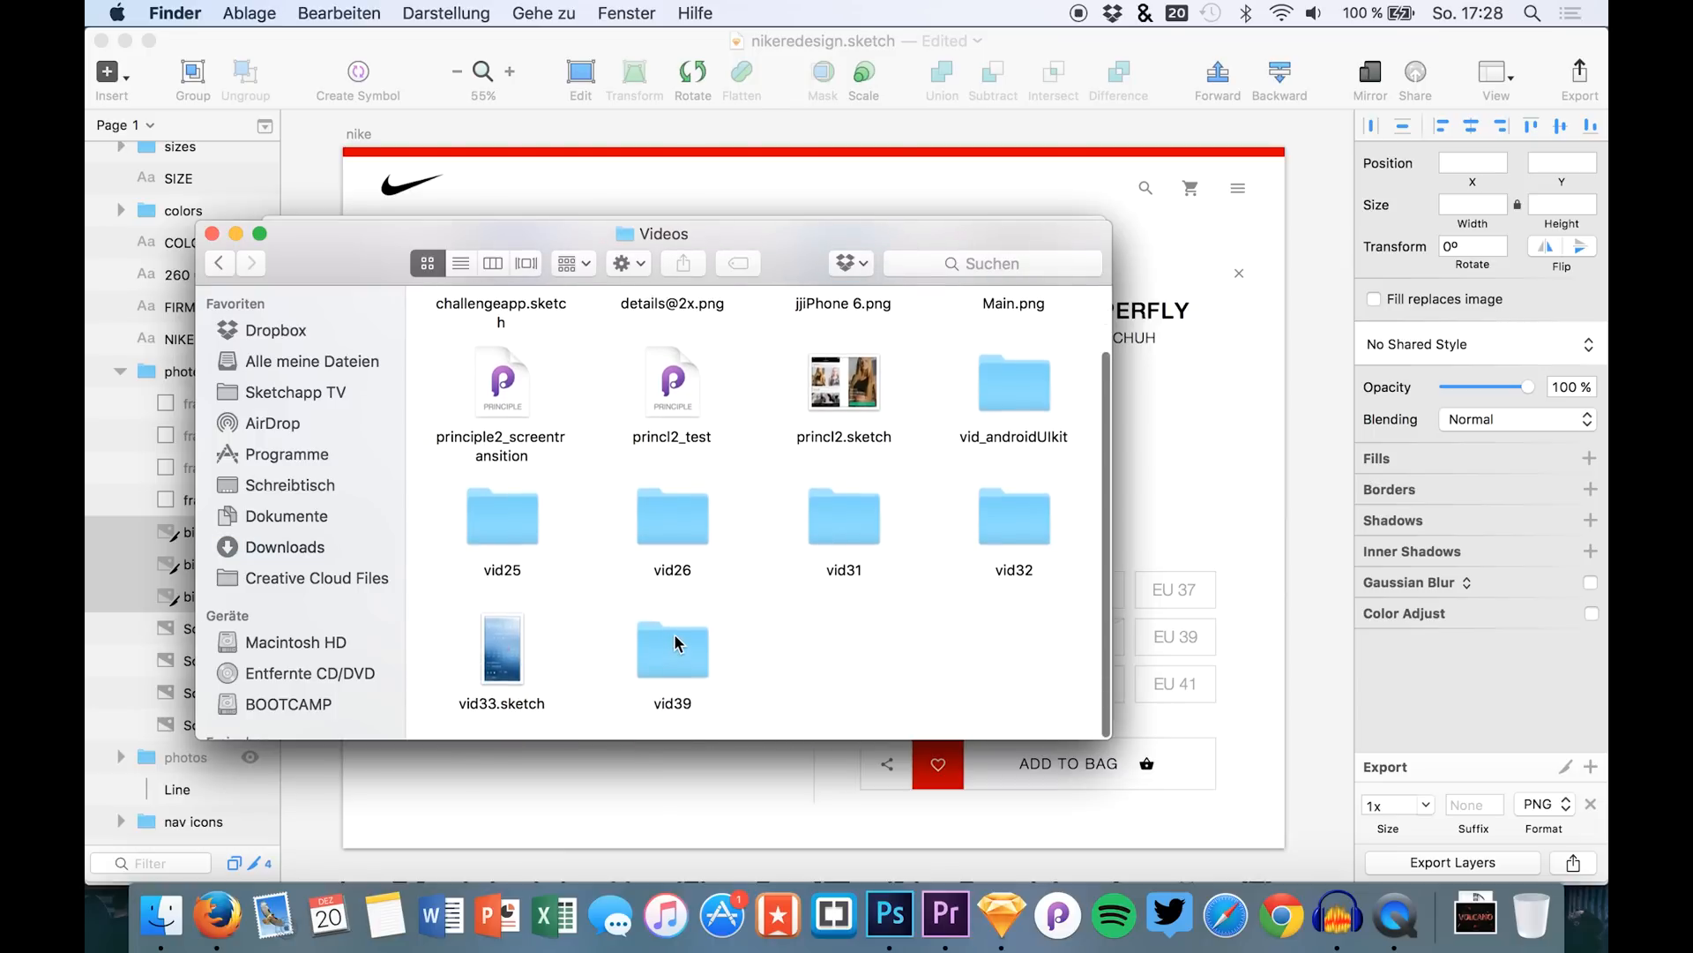
double_click(672, 648)
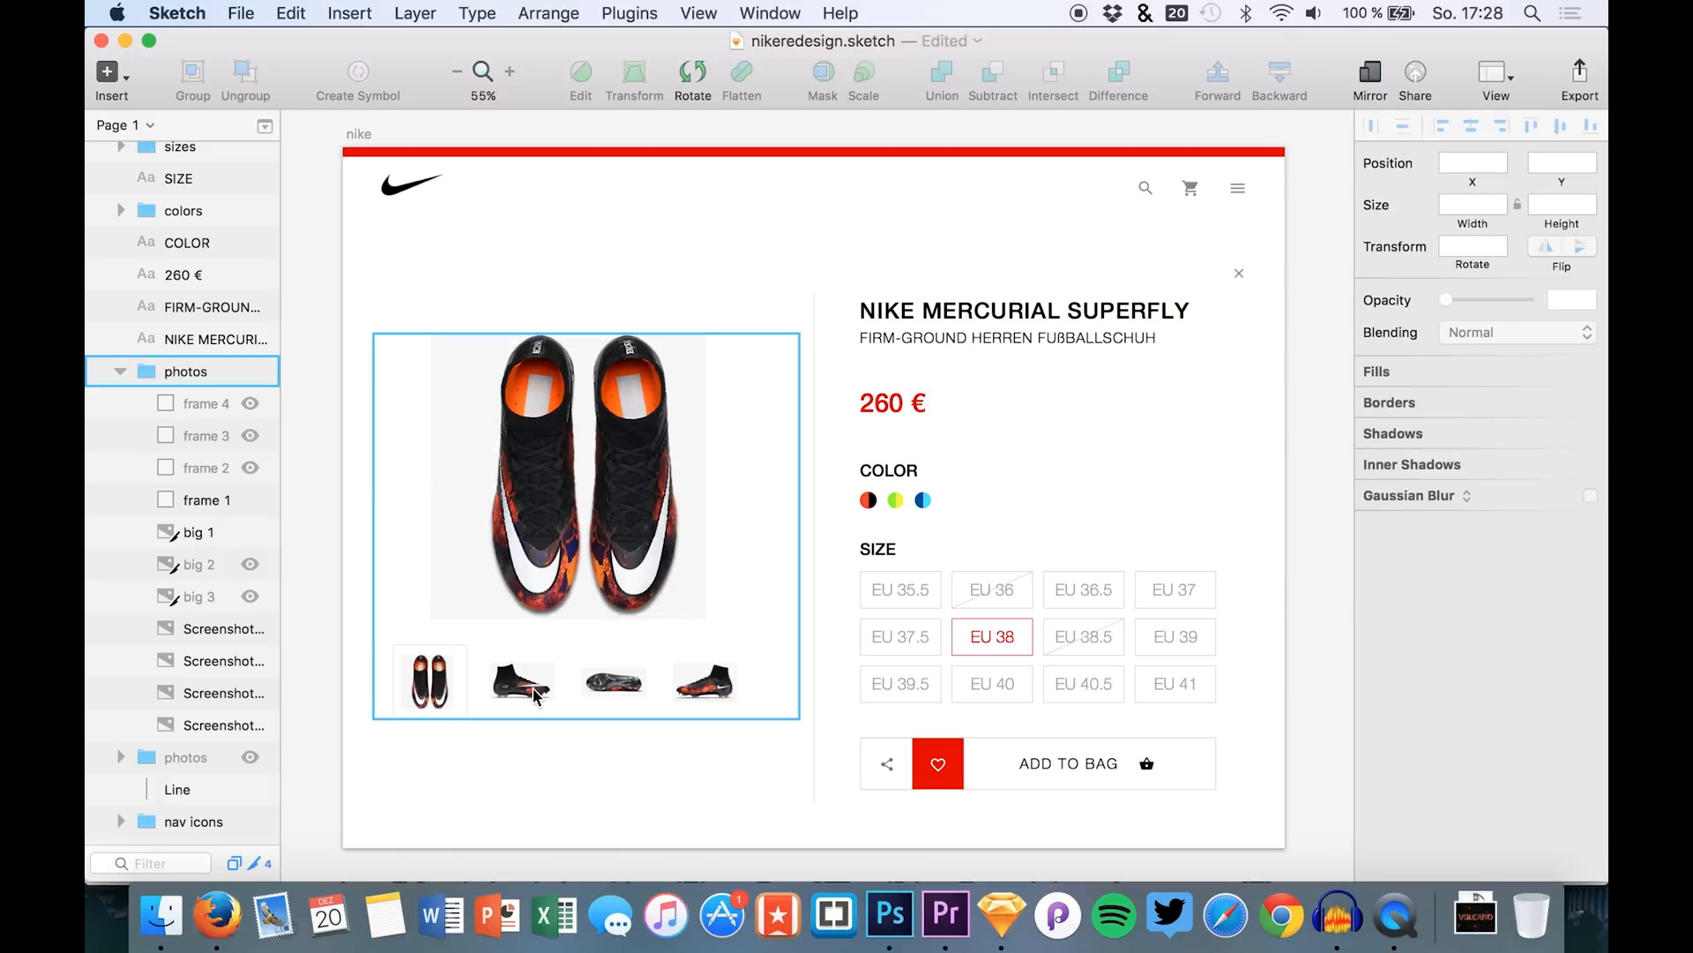
mouse_move(585, 699)
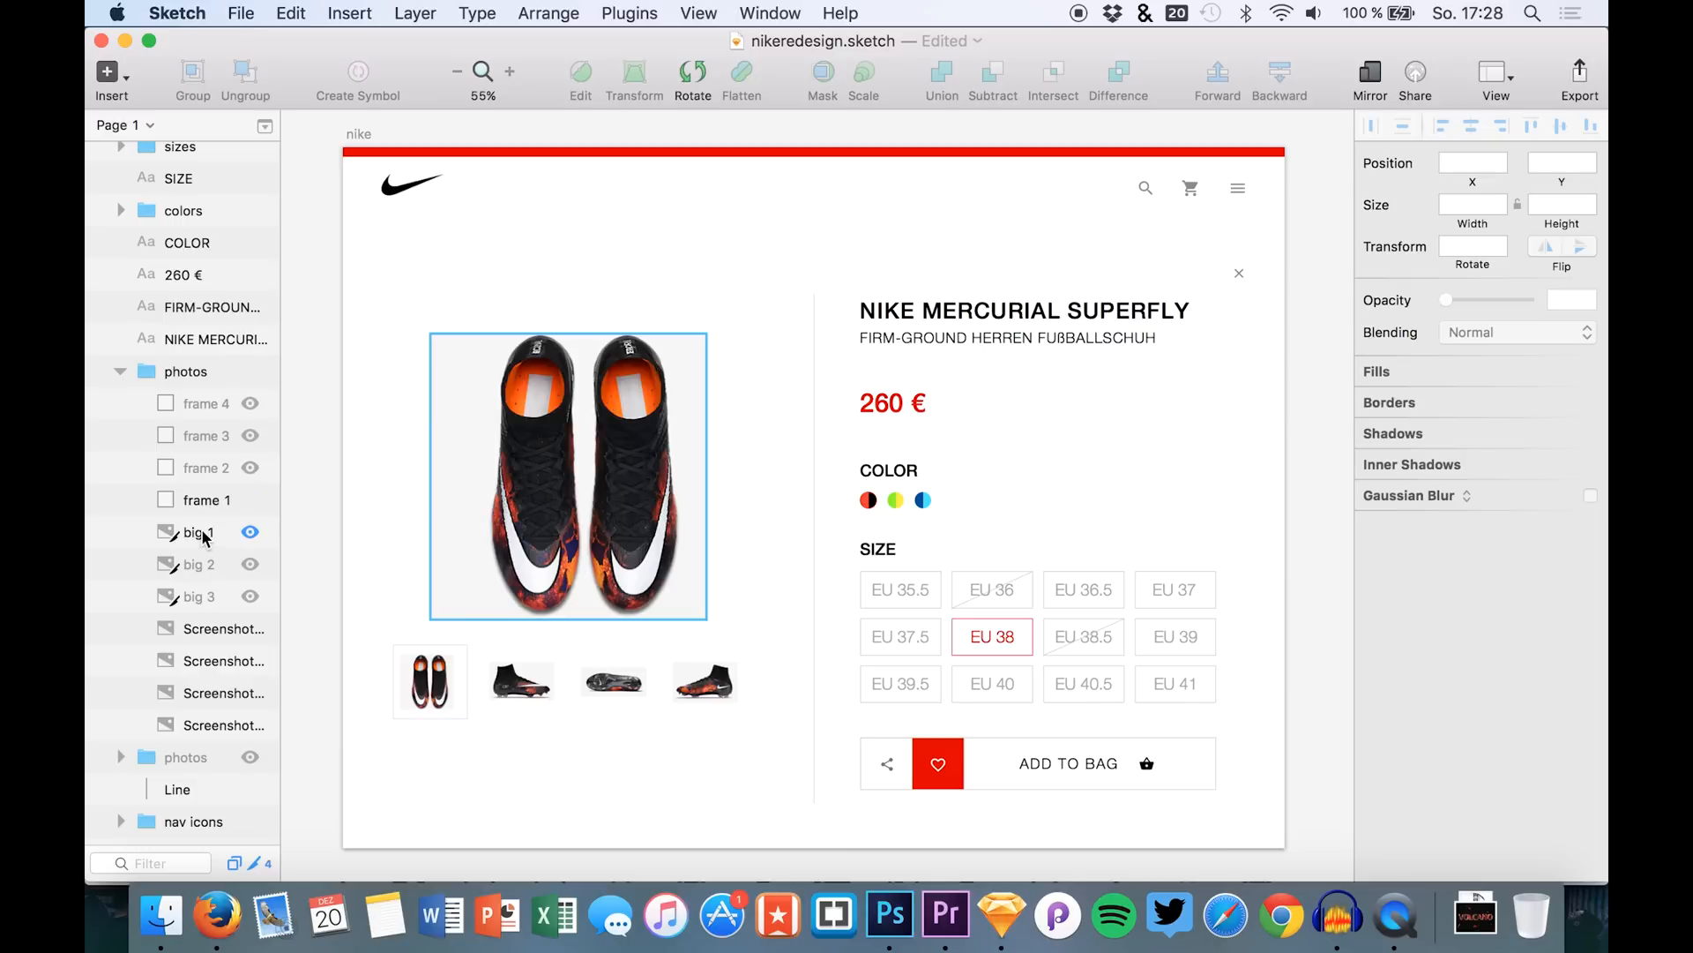
Step: Group the thumbnail frames with their screenshots and mark the groups exportable as PNG
left_click(199, 499)
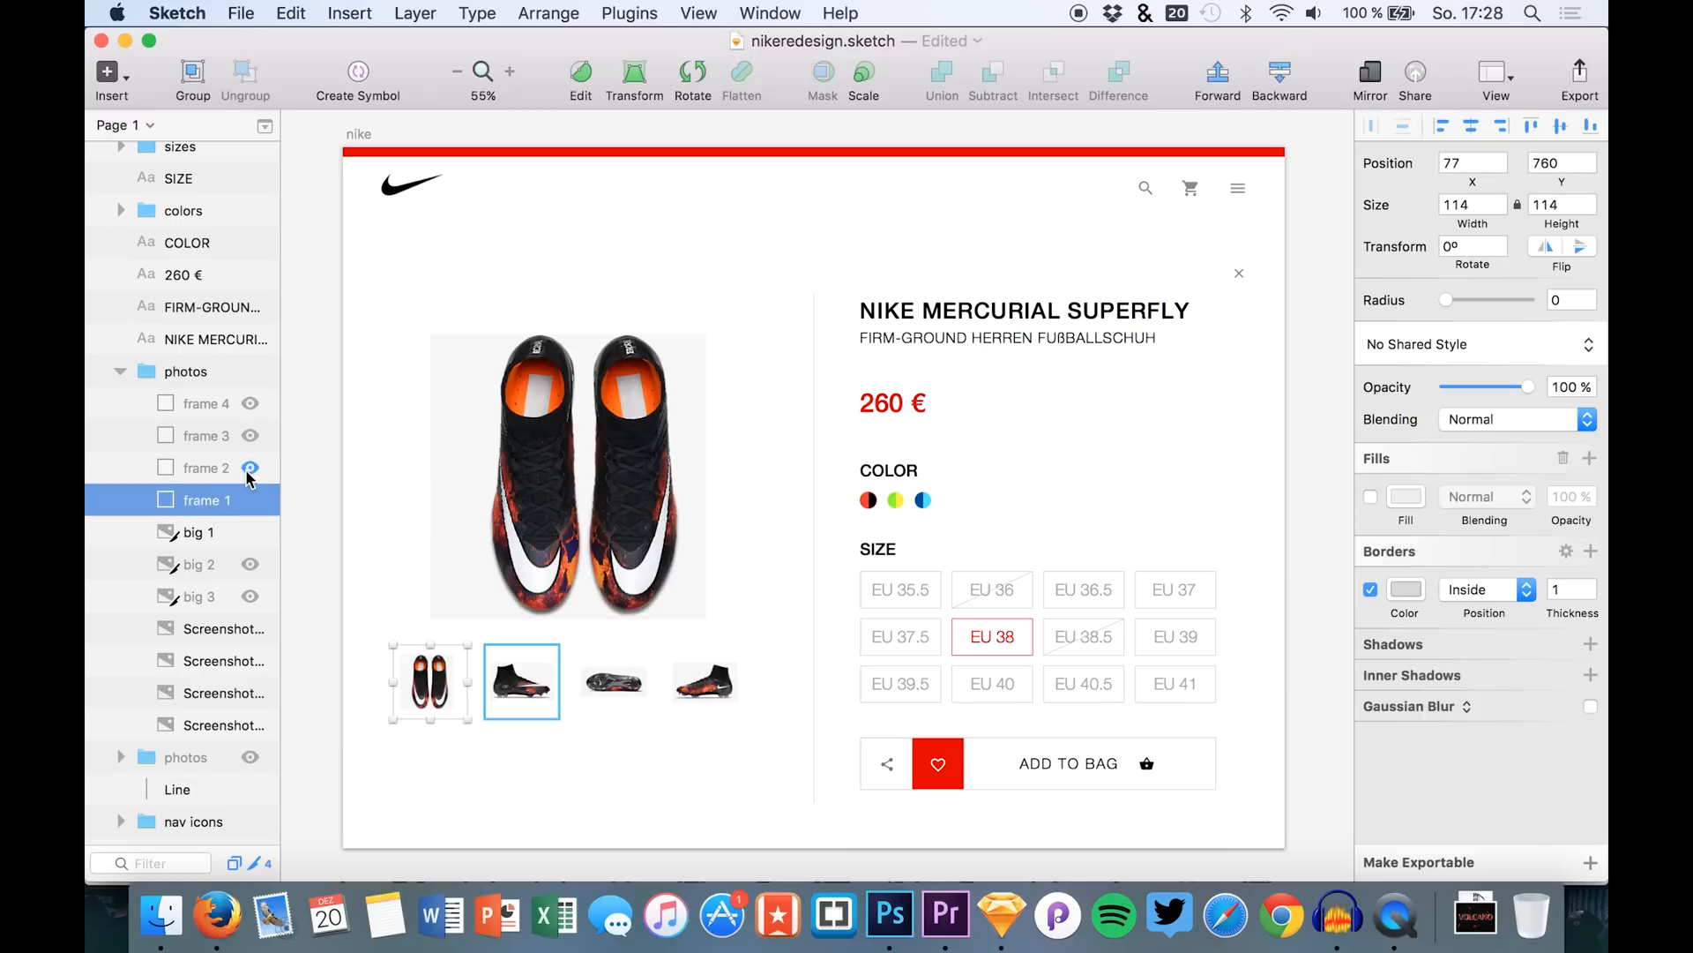
left_click(205, 436)
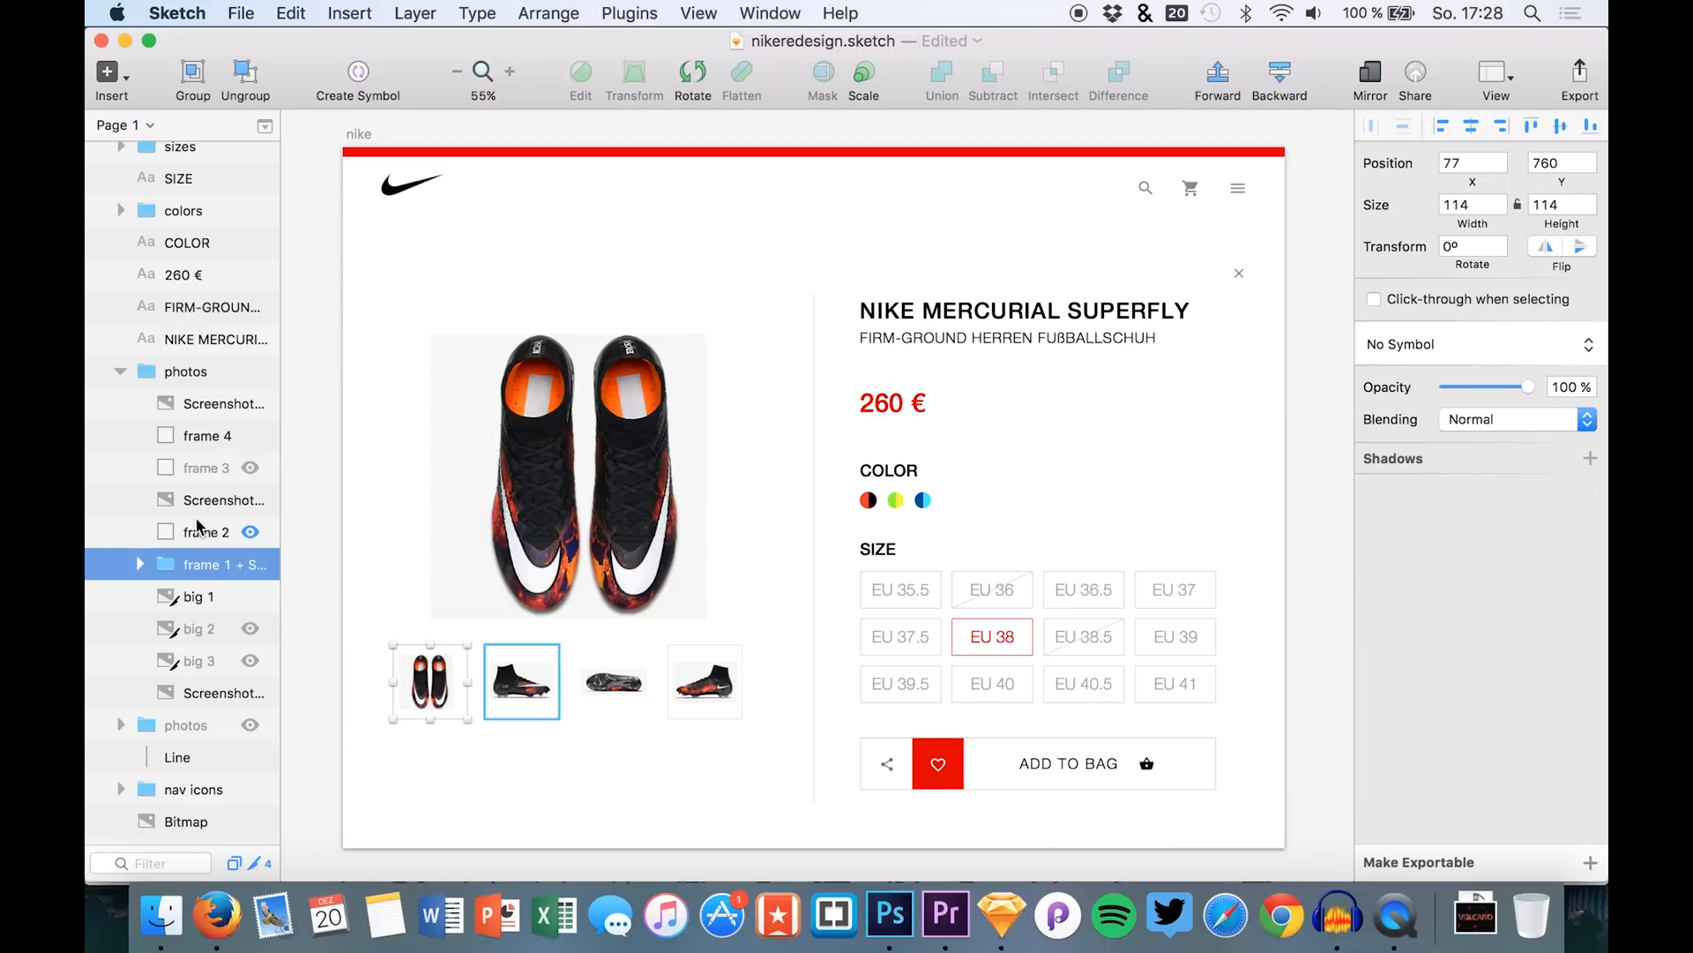
left_click(706, 681)
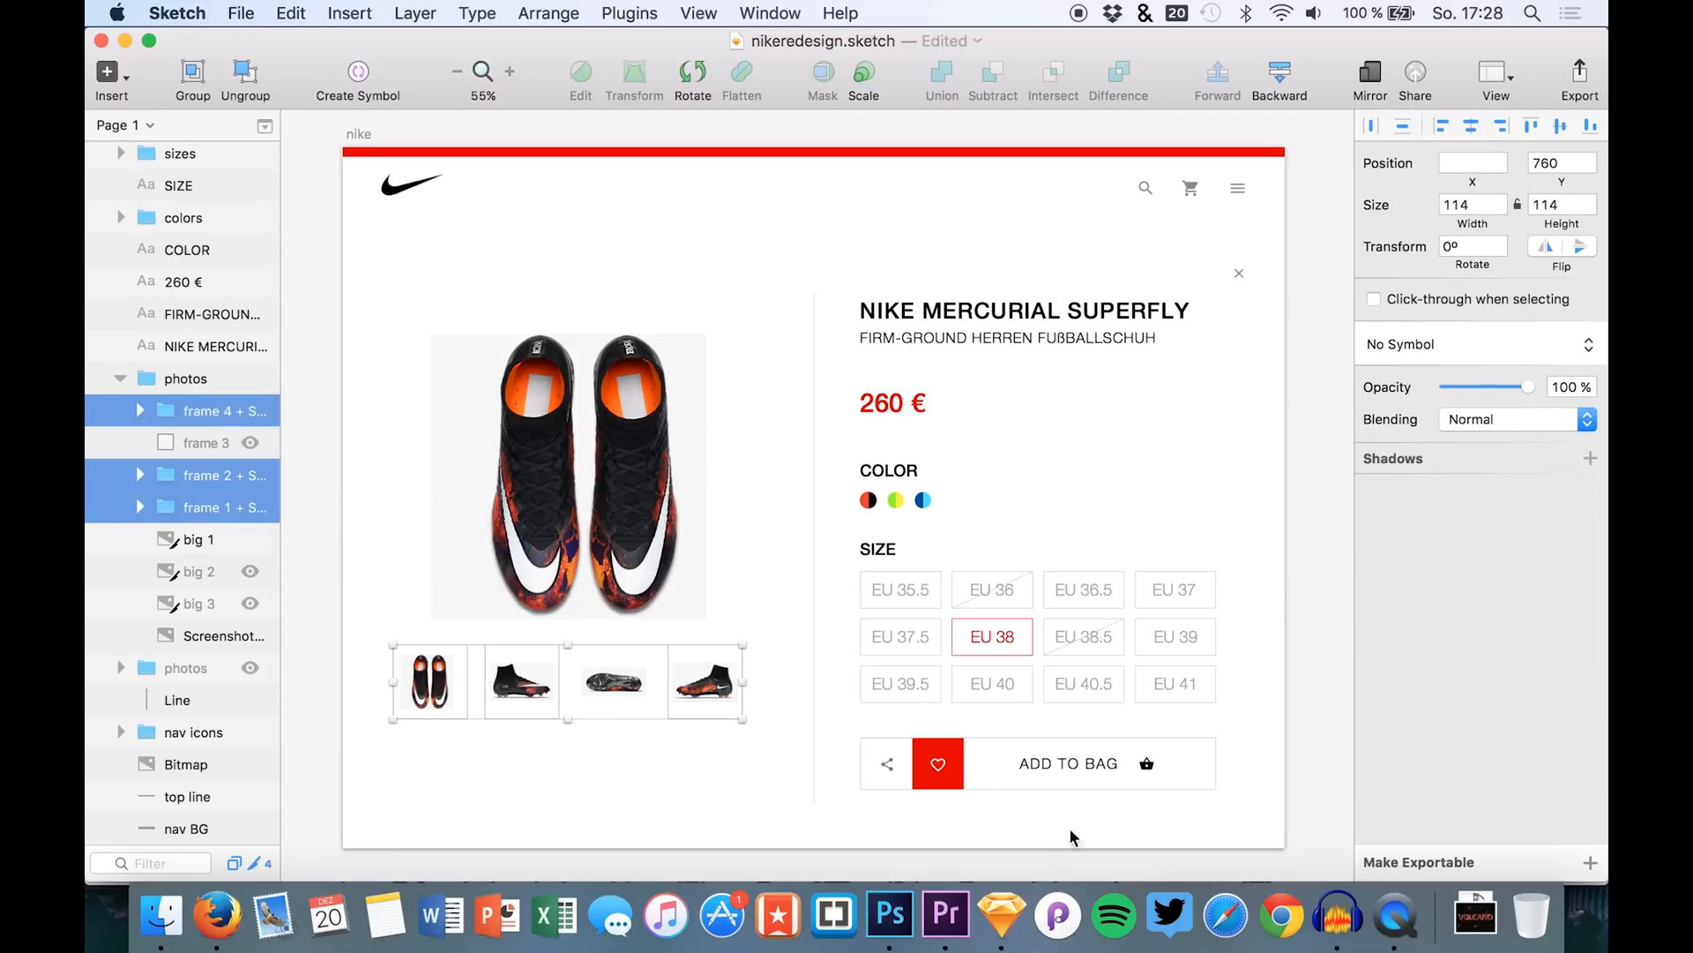
left_click(1589, 862)
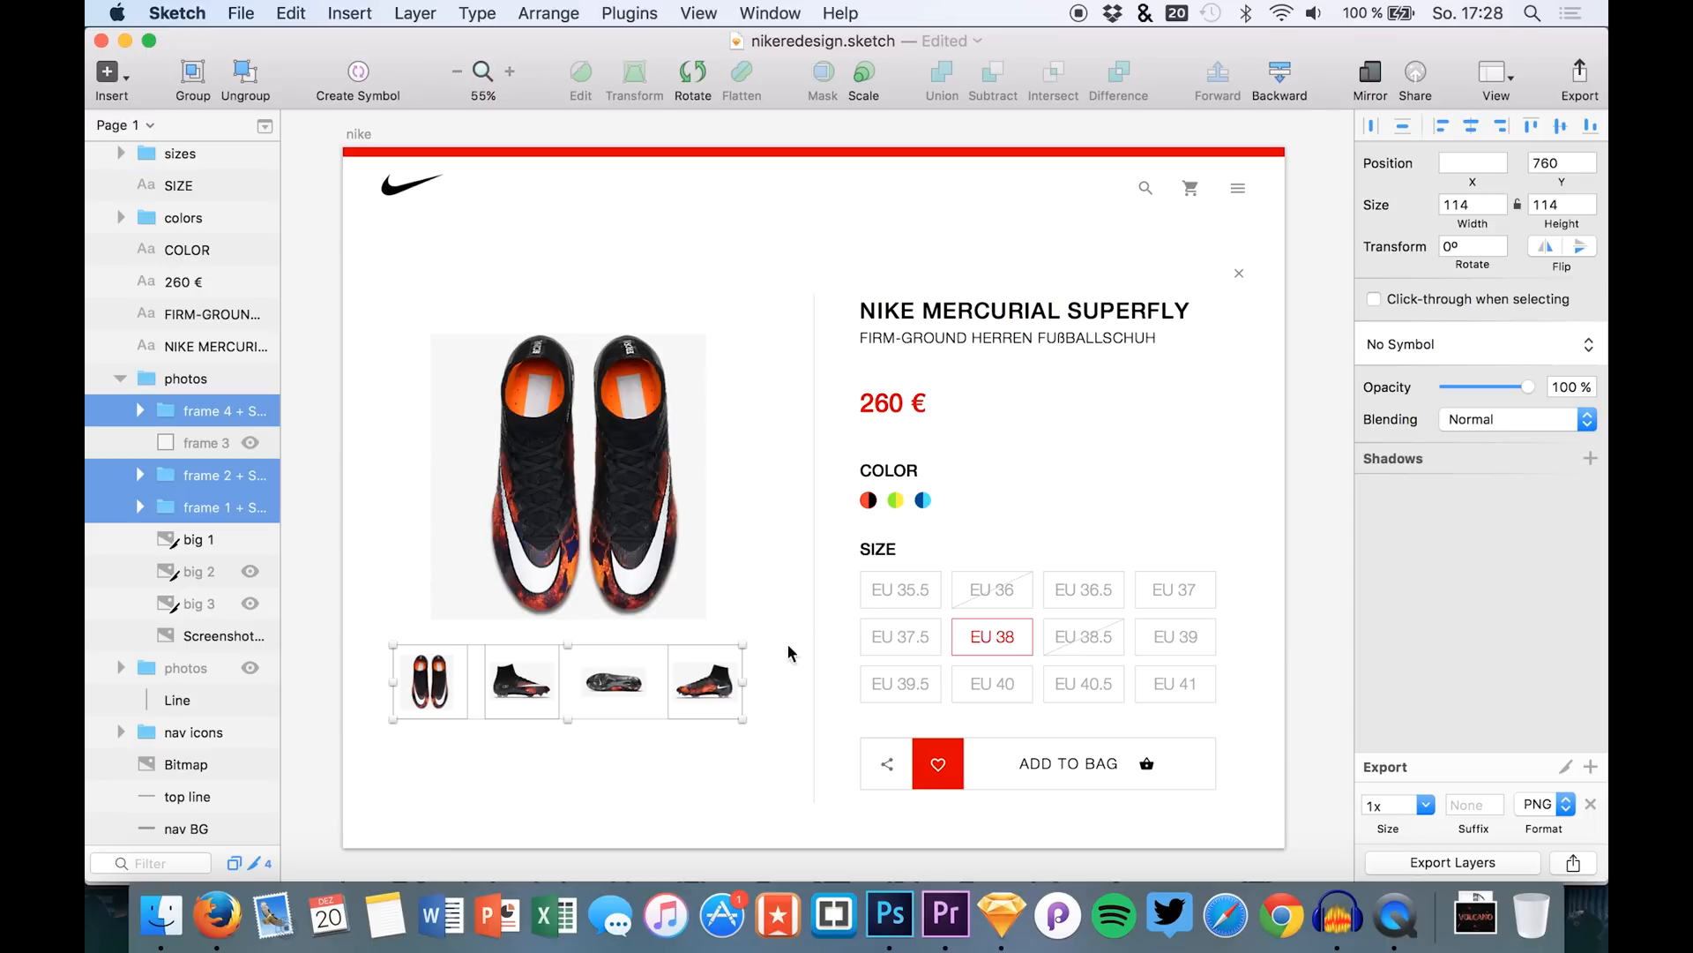
mouse_move(803, 749)
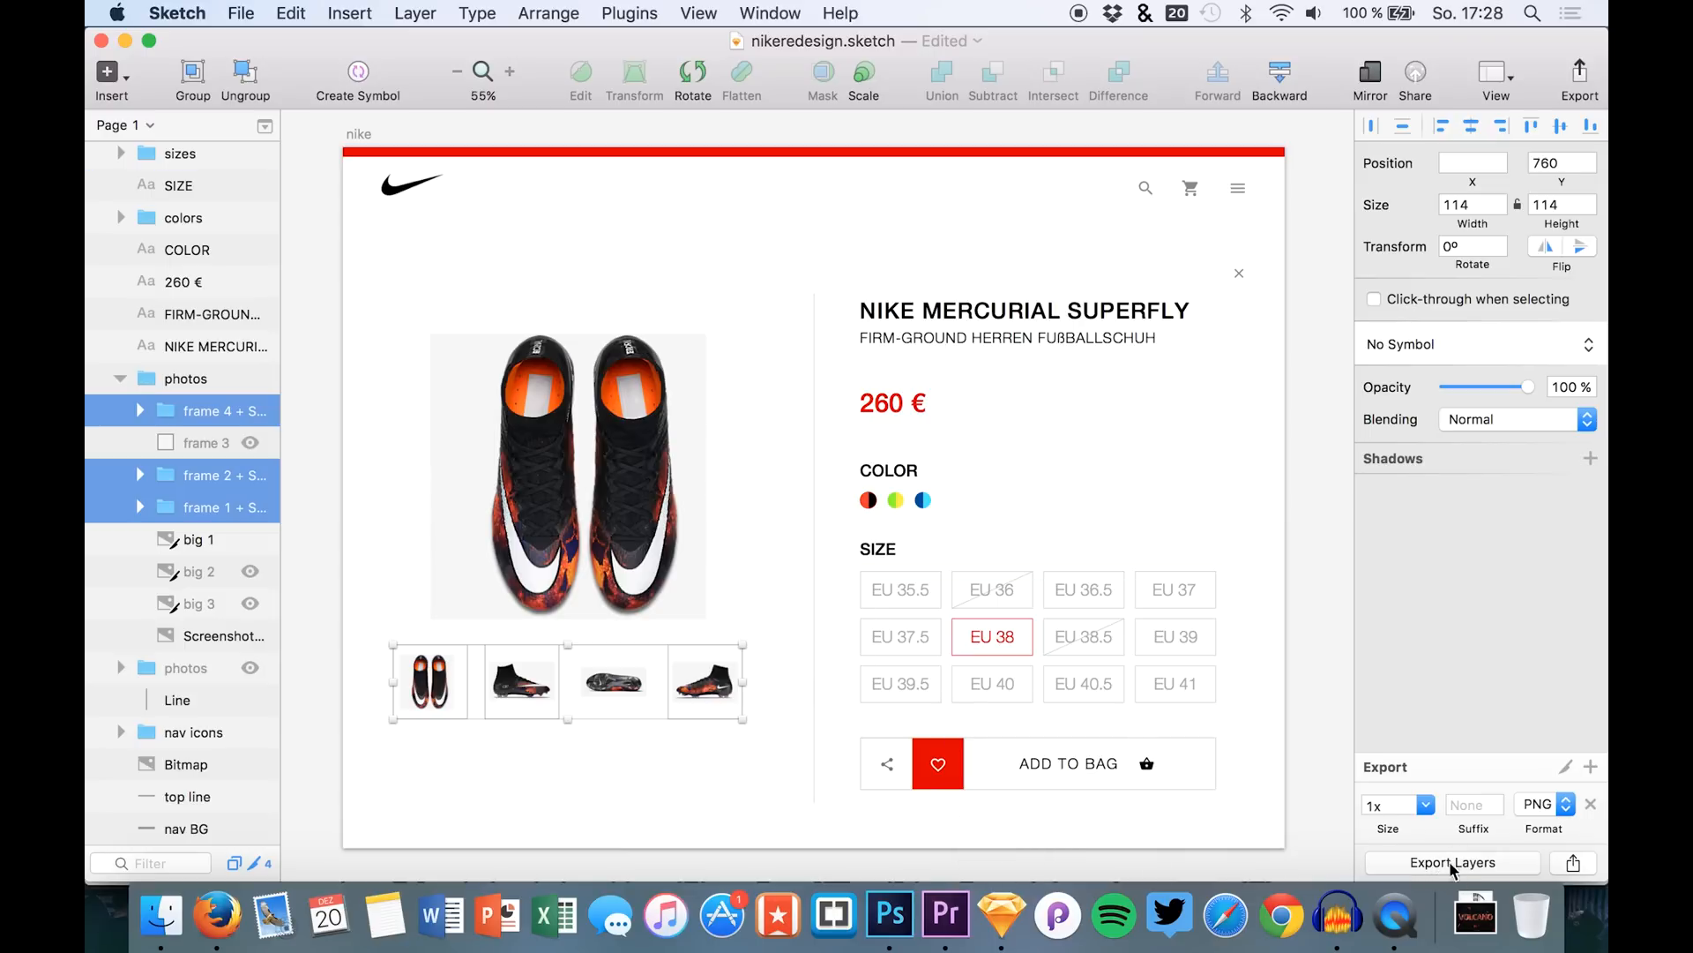
Step: Export the three thumbnail groups as PNGs into the vid39 folder
left_click(1451, 863)
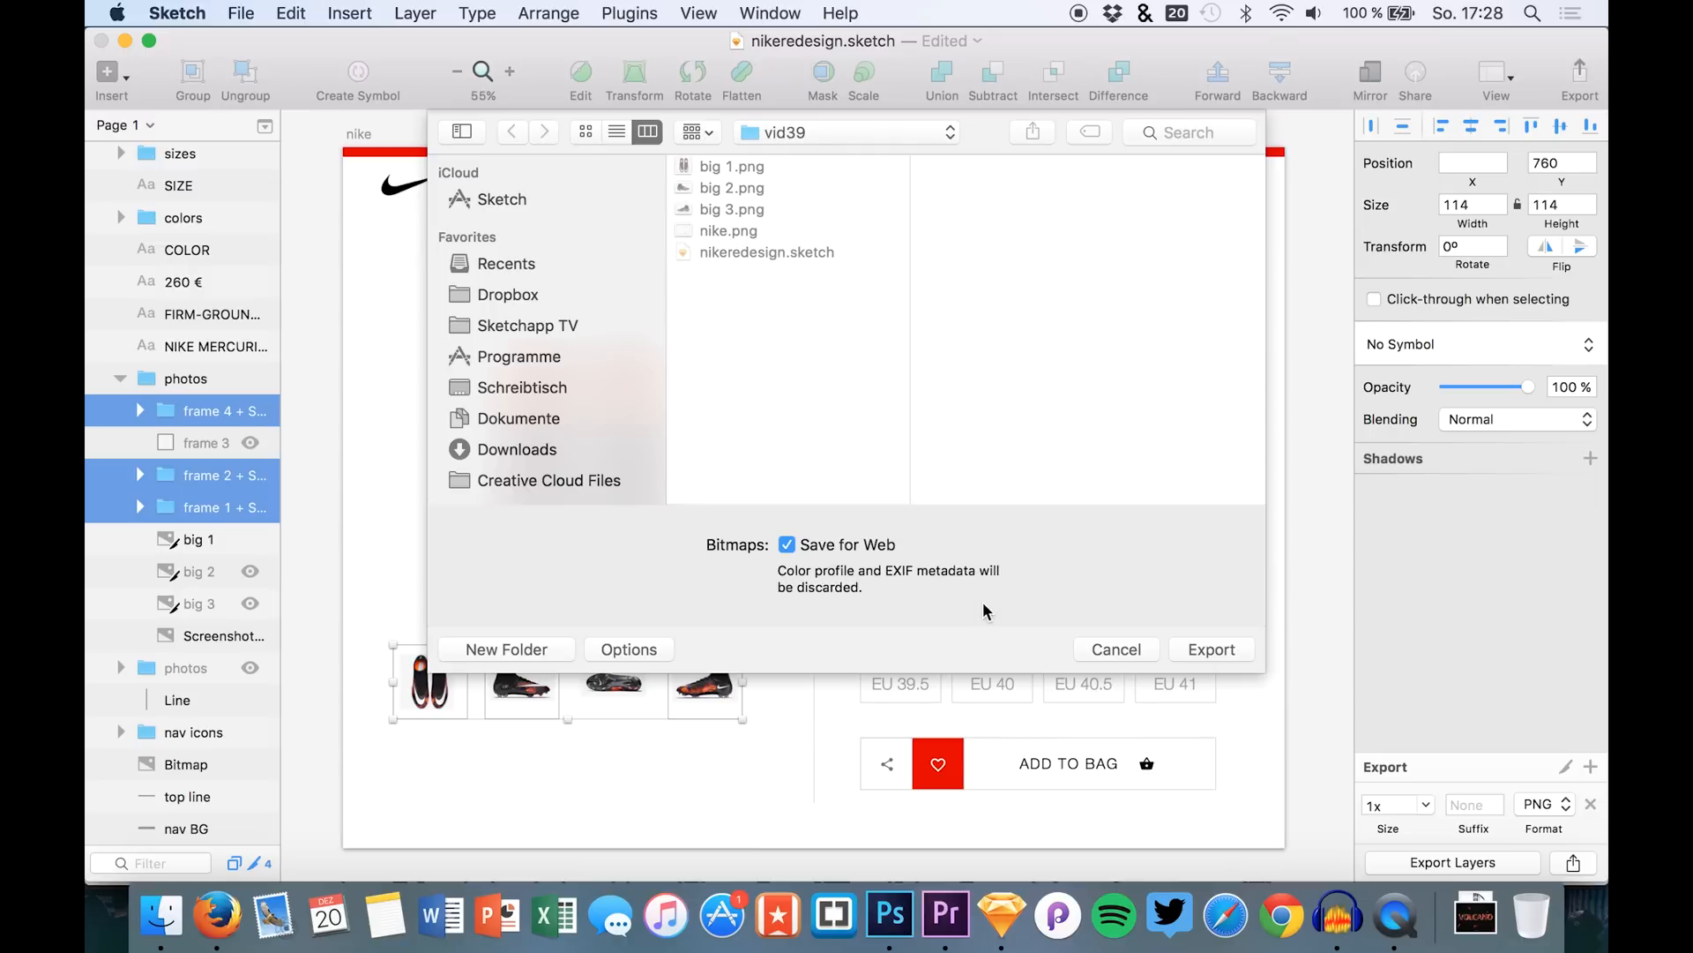
left_click(1114, 649)
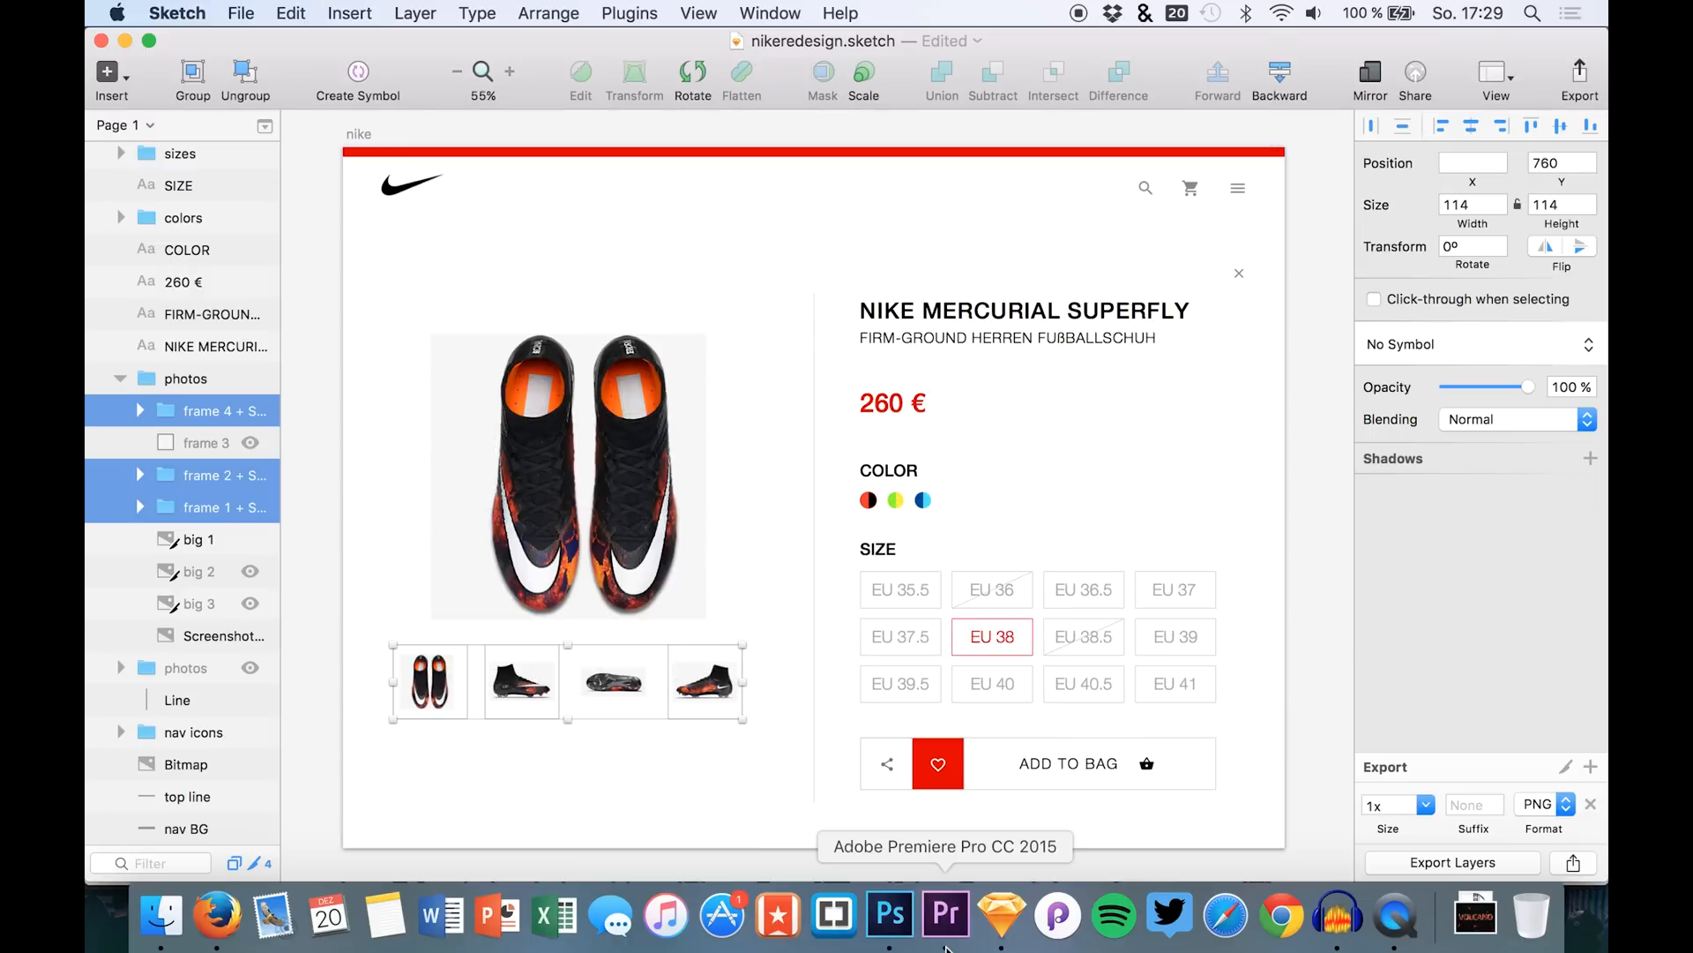
Step: Switch to Principle and enter 144 as Artboard 1's new width value
left_click(1056, 917)
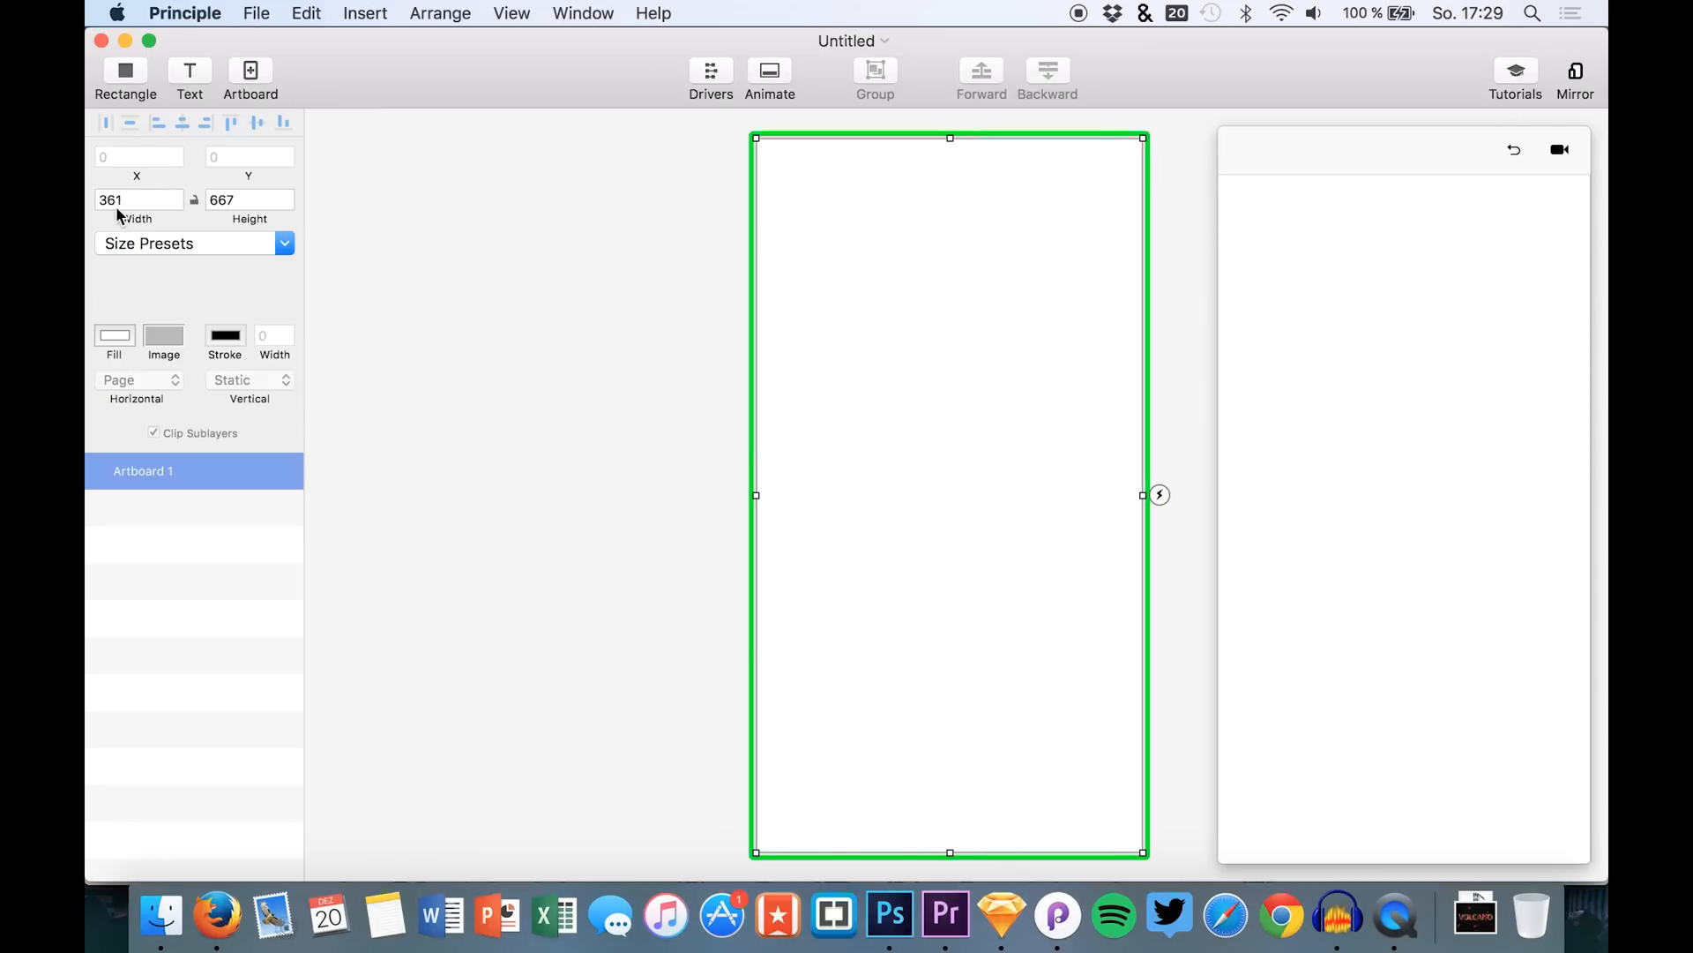
type("144")
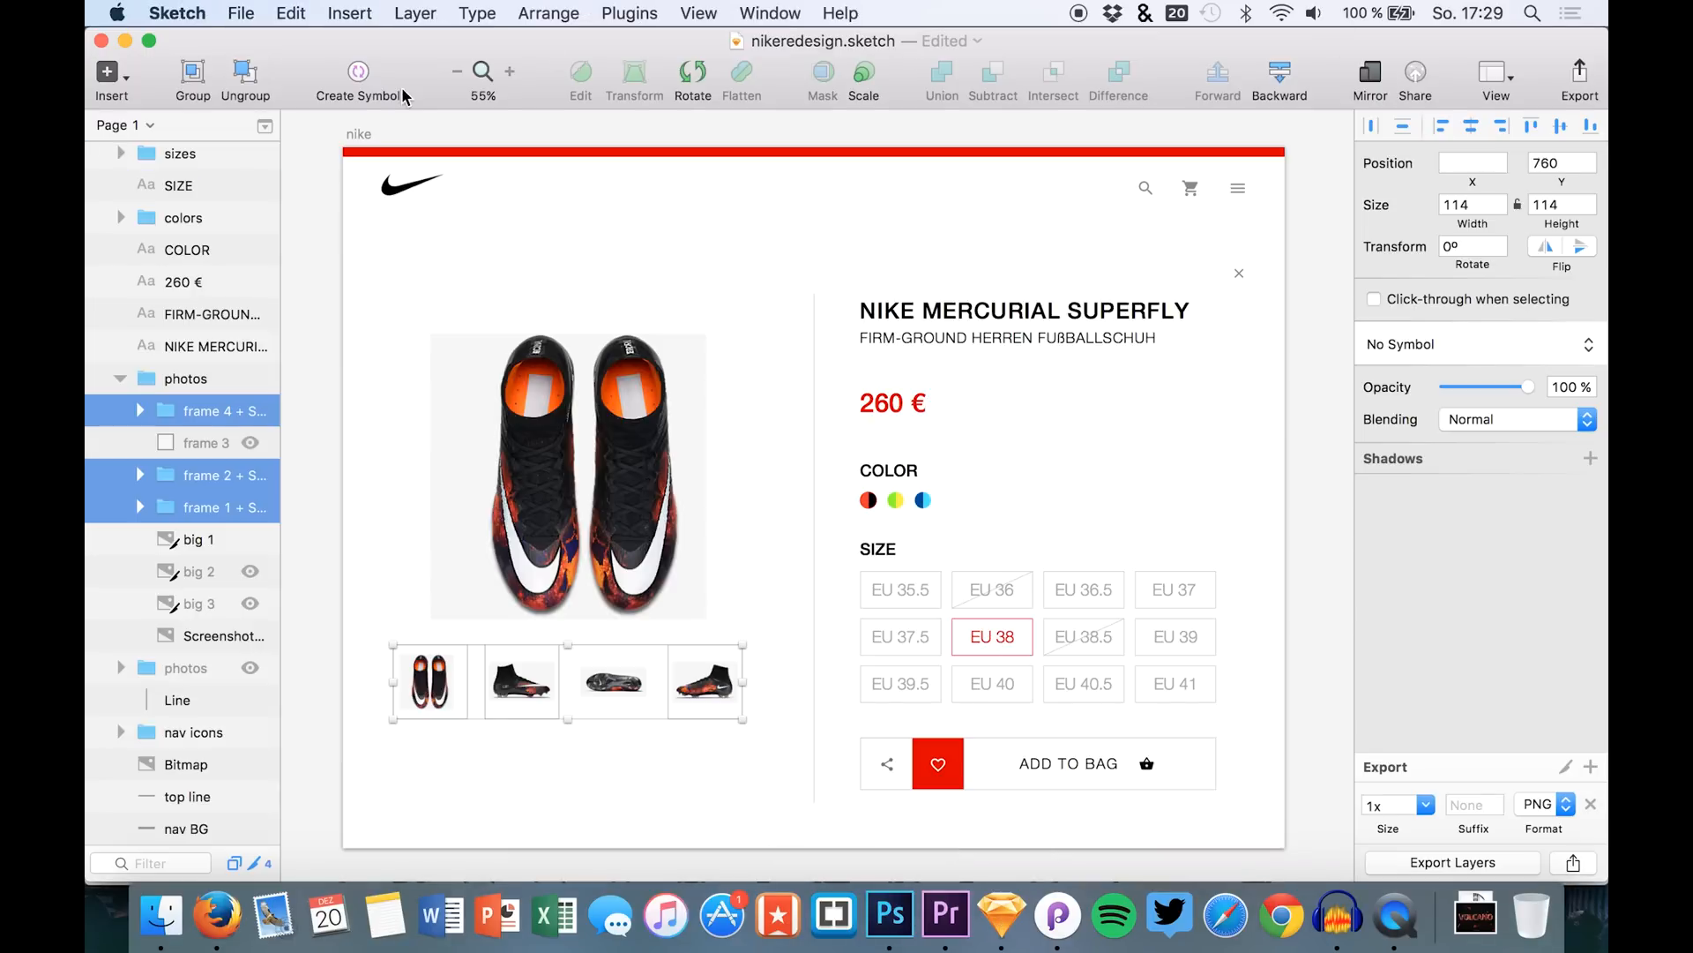
left_click(122, 158)
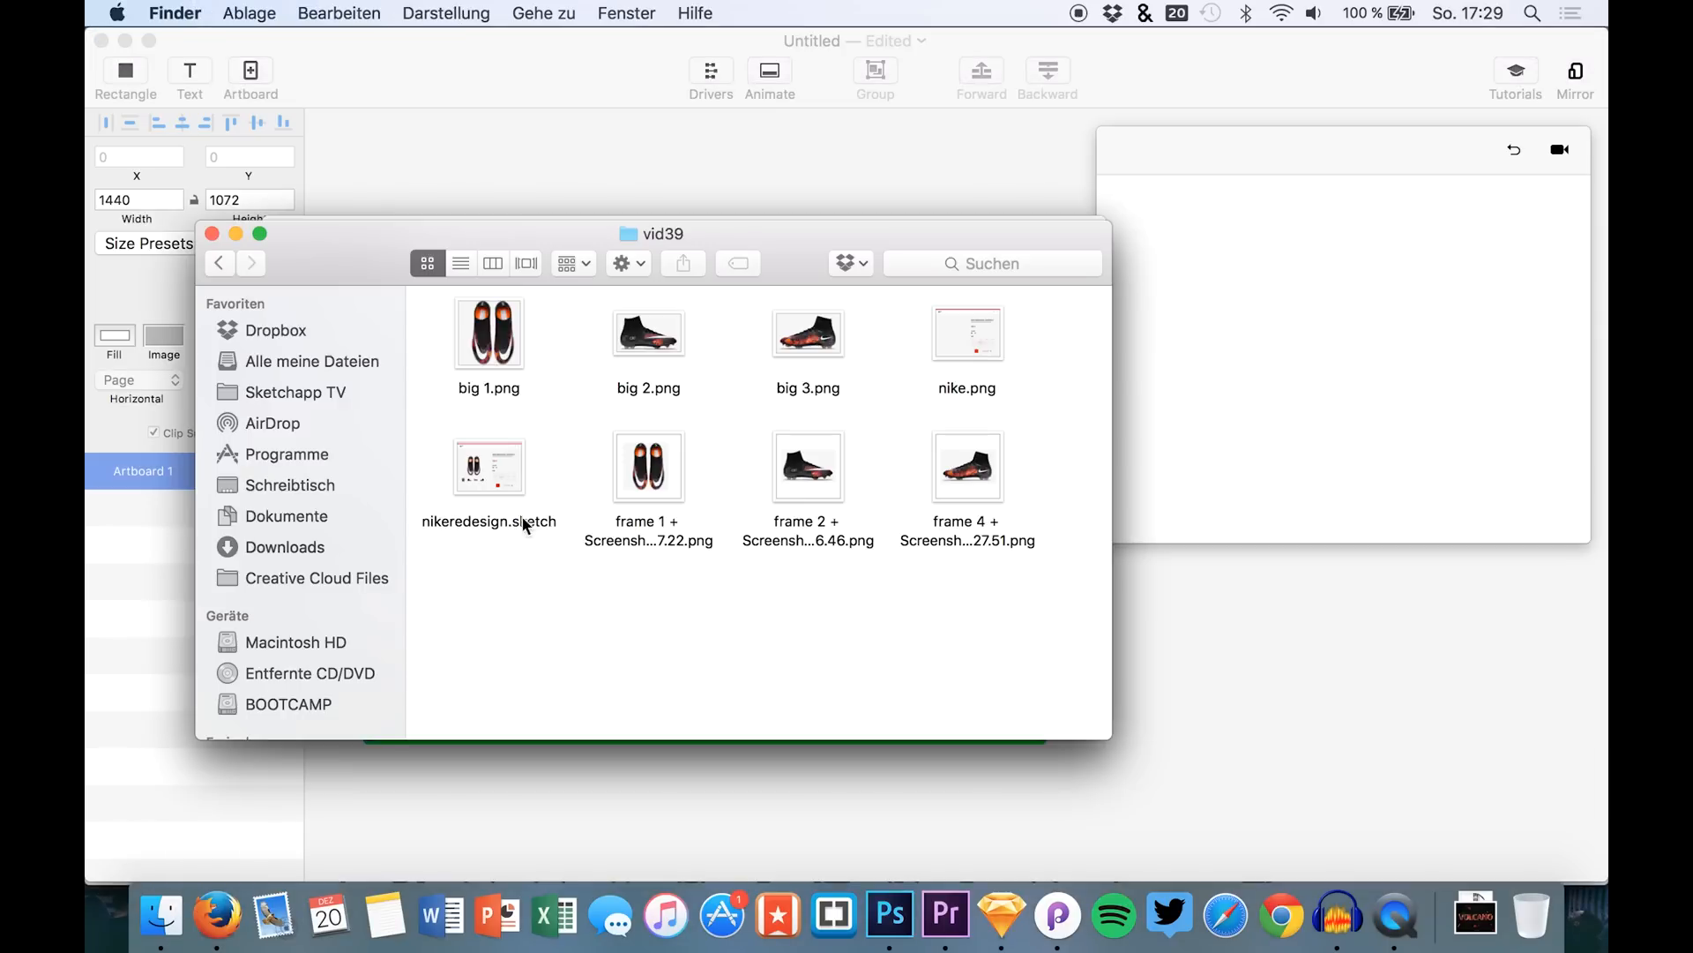
Step: Drag nike.png from vid39 onto Principle's Artboard 1, then select the next file
left_click_drag(967, 331, 1127, 590)
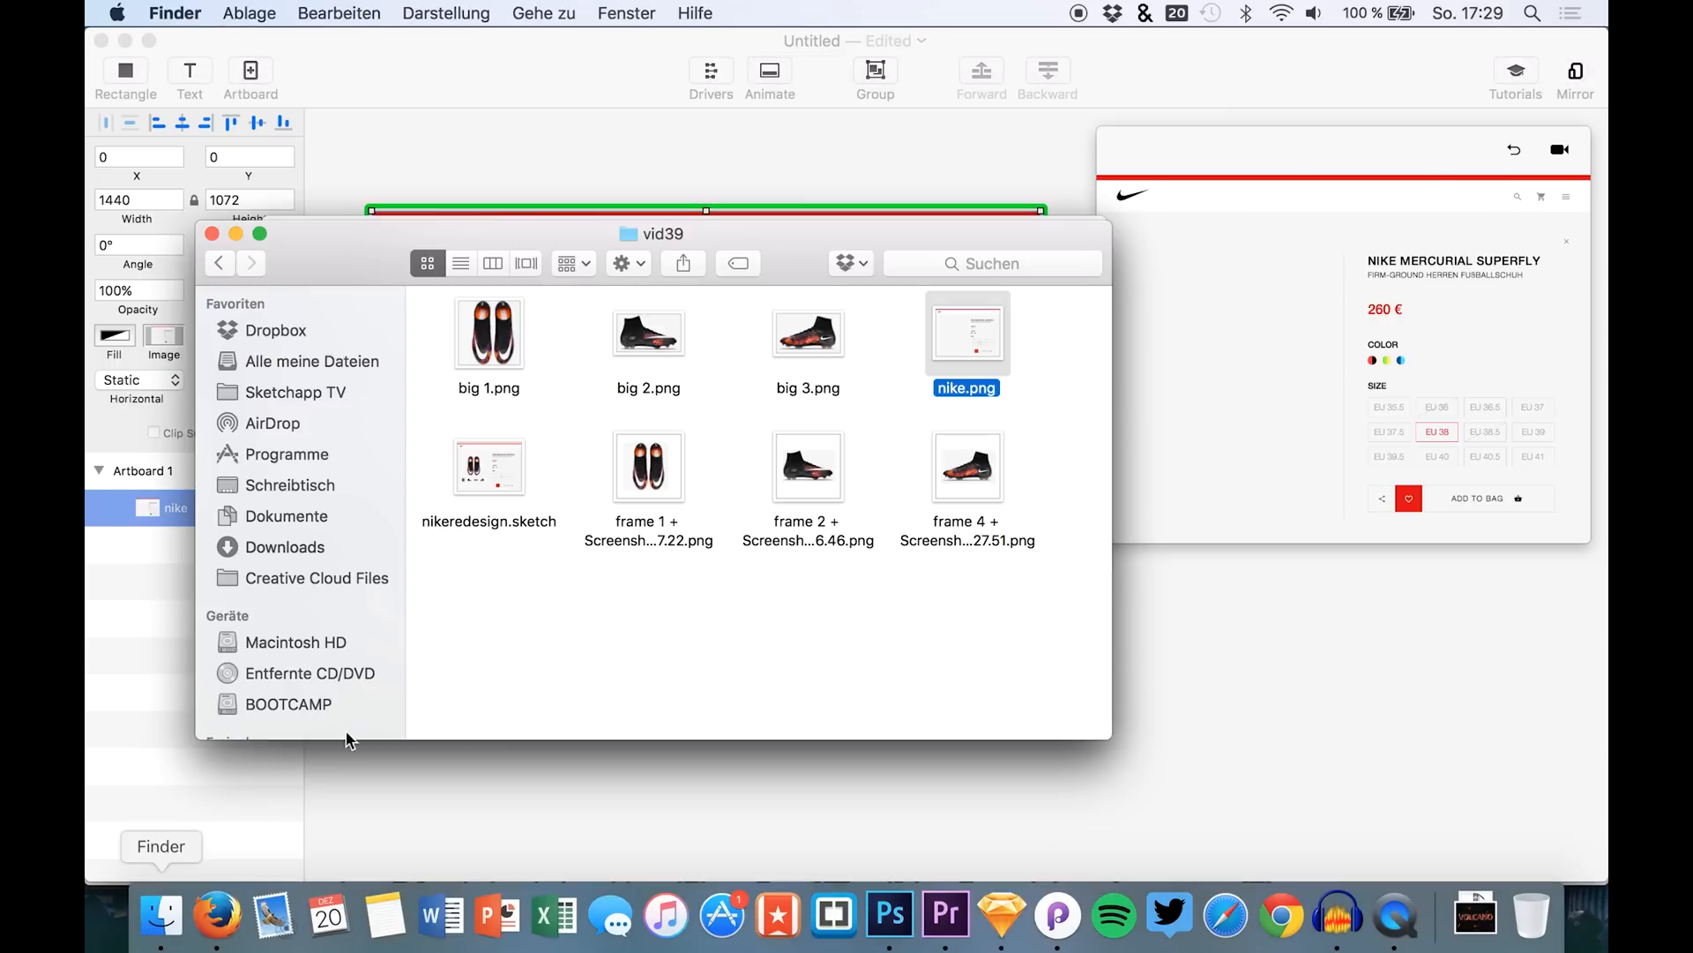
mouse_move(648, 475)
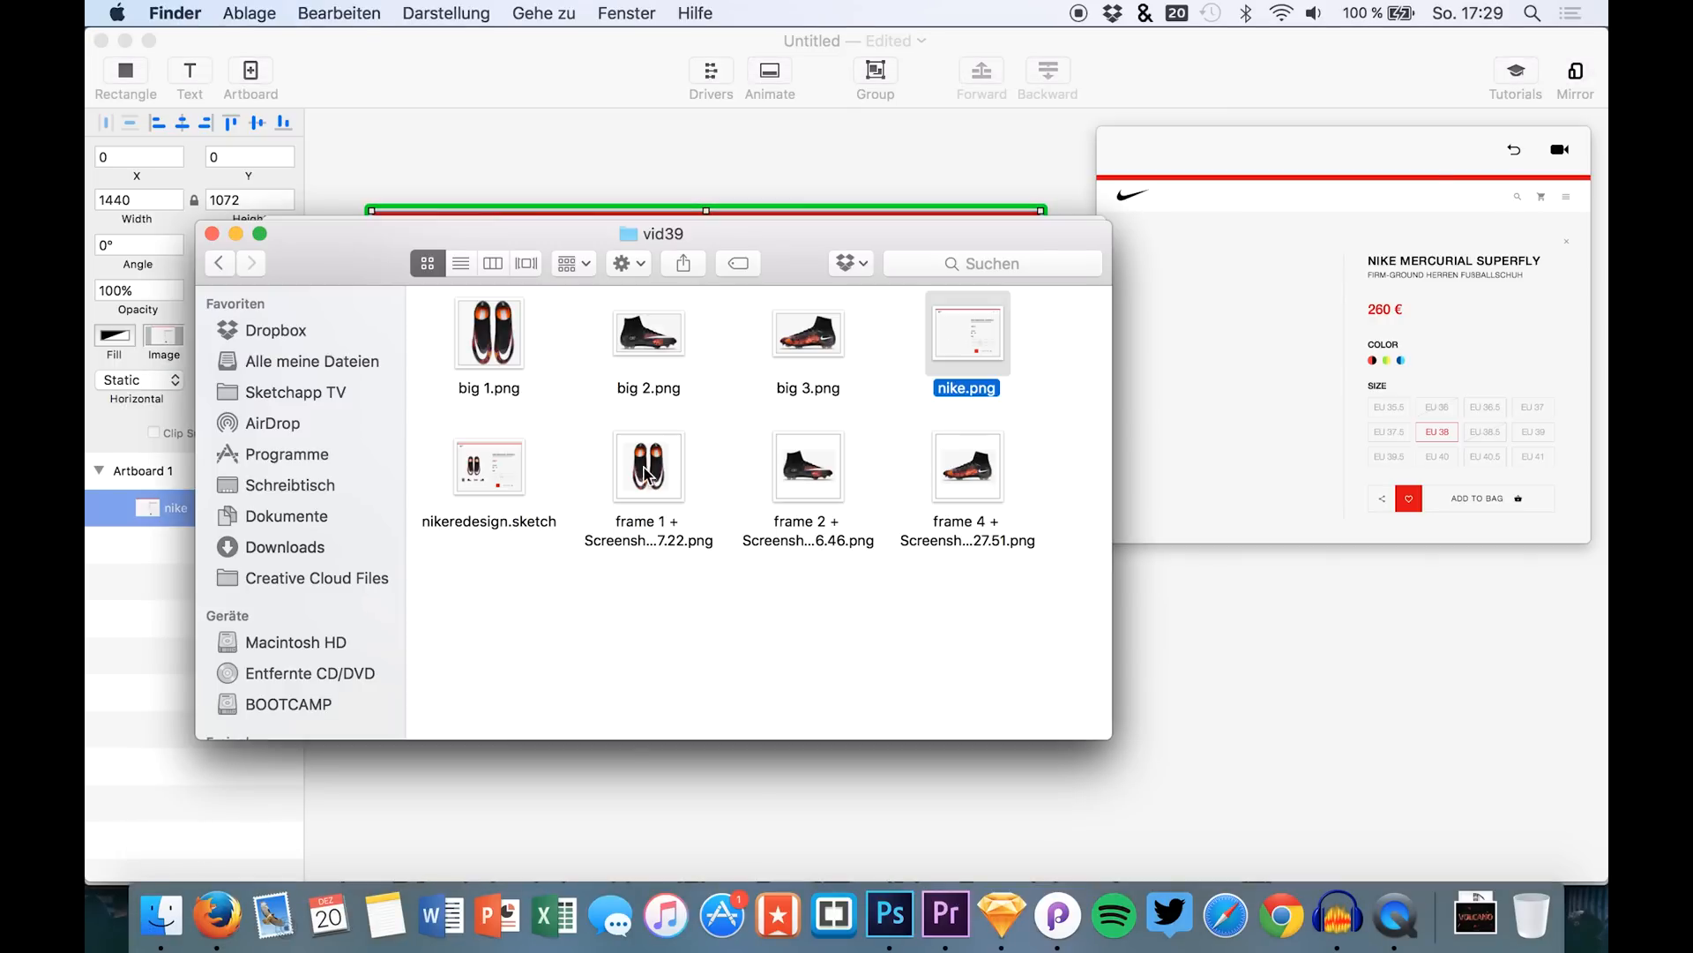
left_click(488, 466)
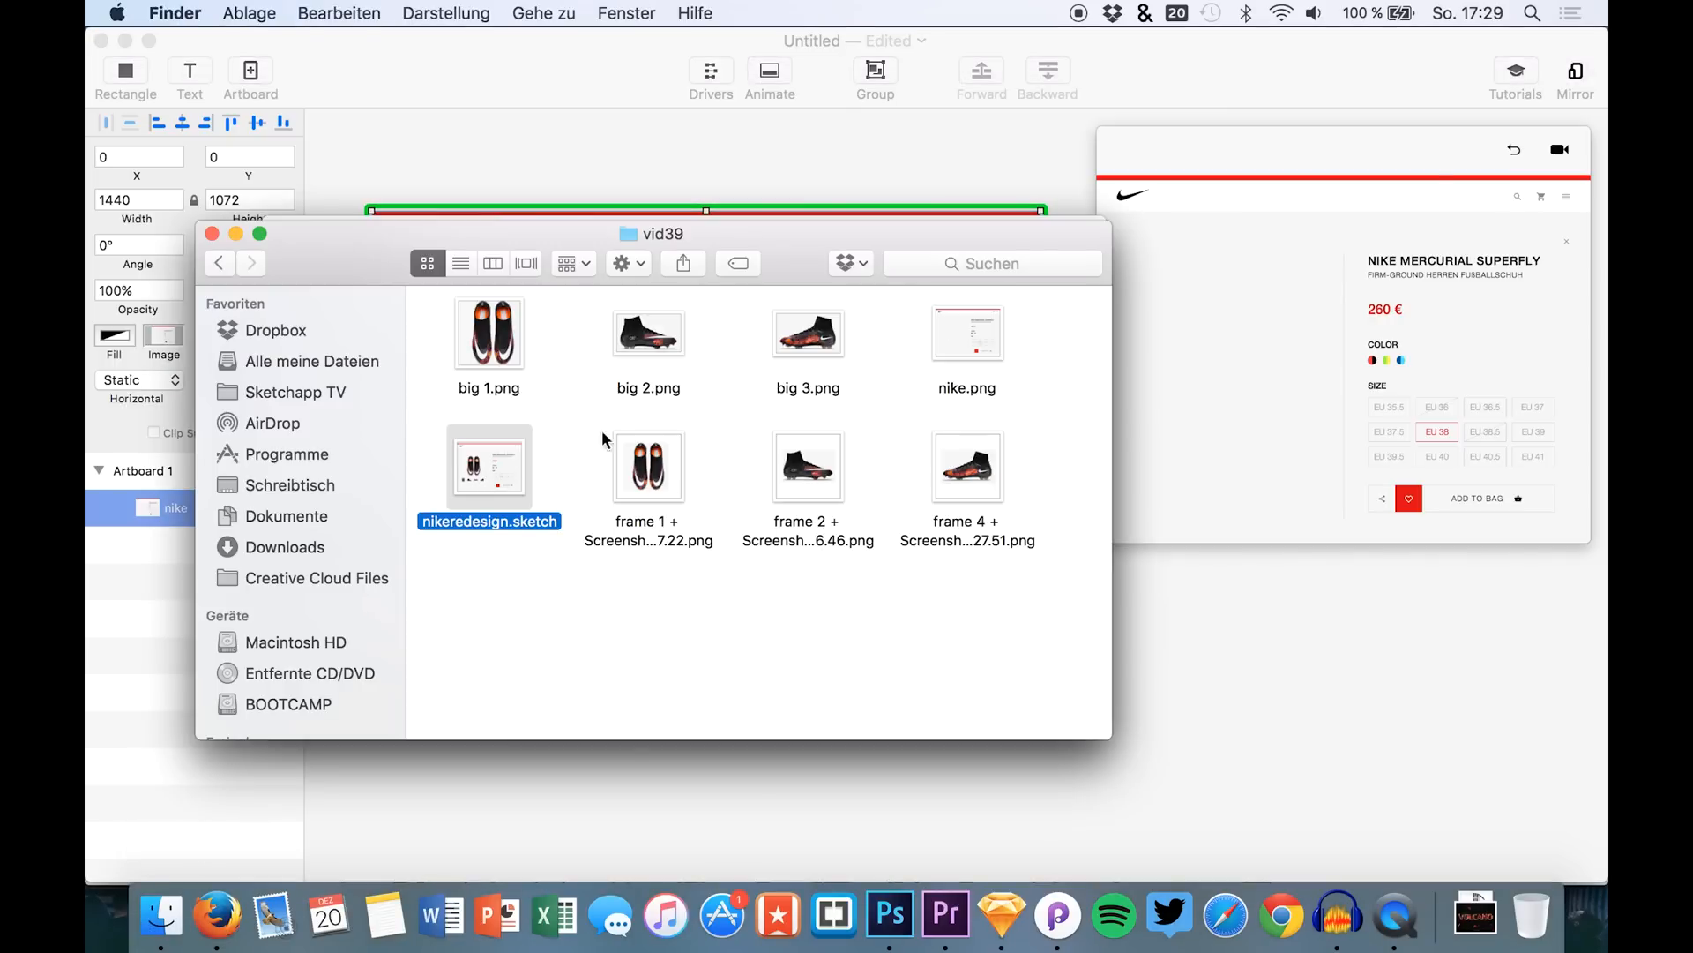
mouse_move(445, 333)
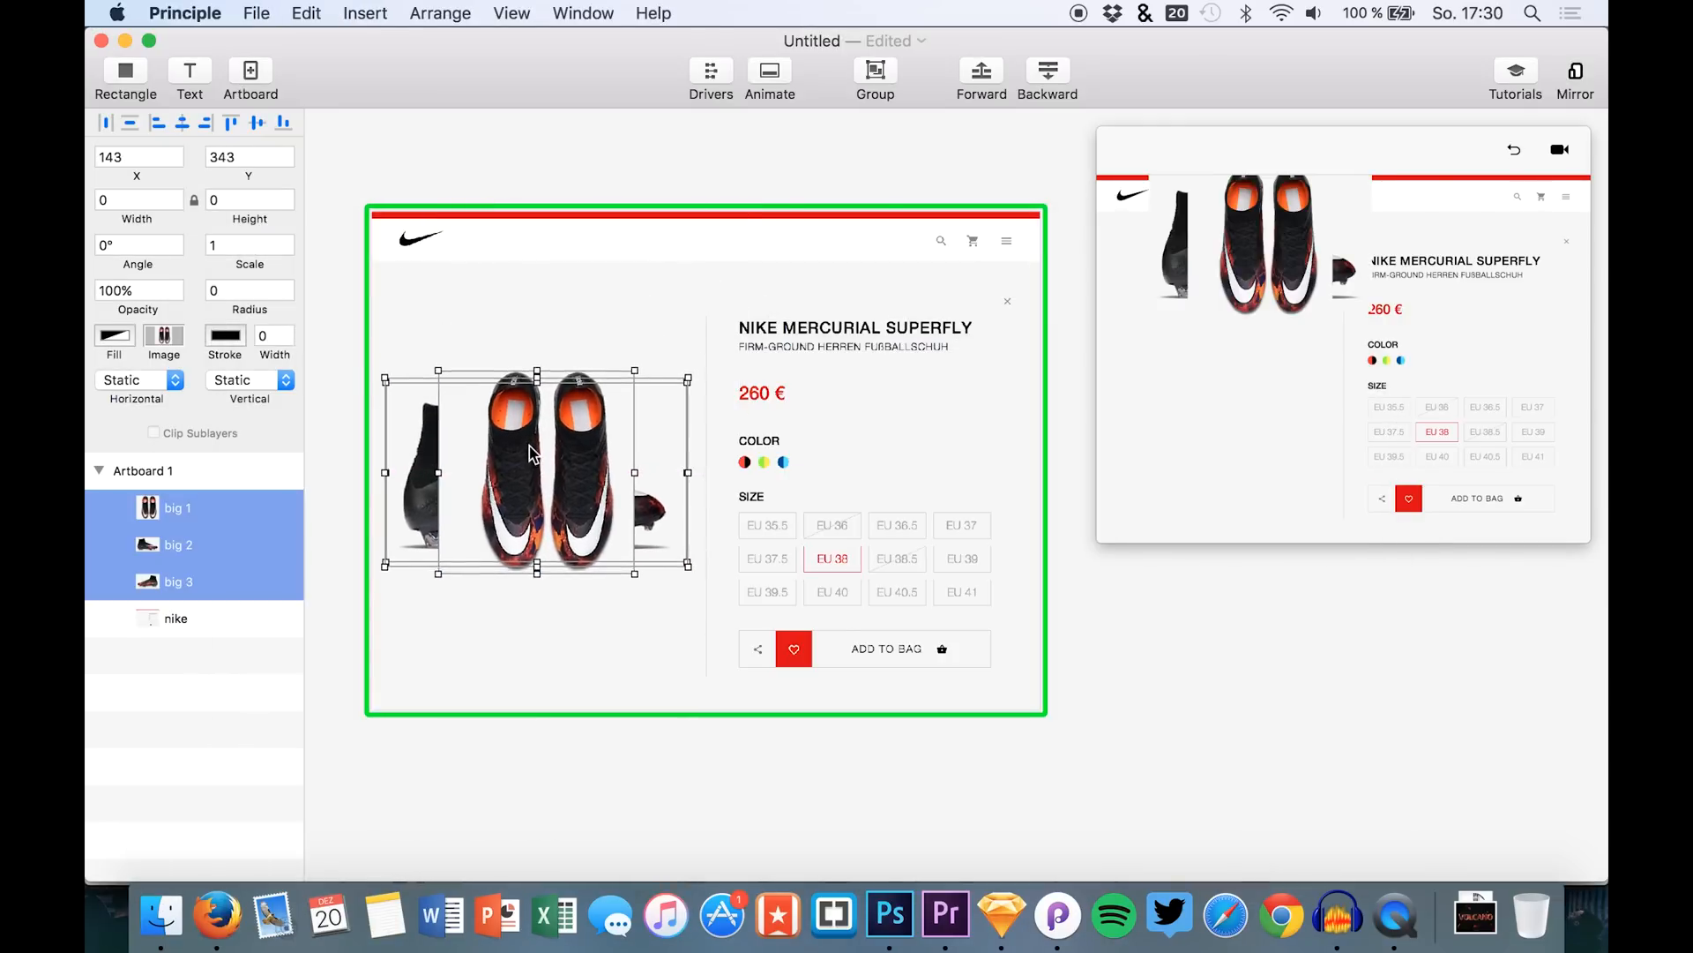
Step: Position the big shoe photos over the photo area and line up the three thumbnails below
left_click_drag(529, 473, 529, 445)
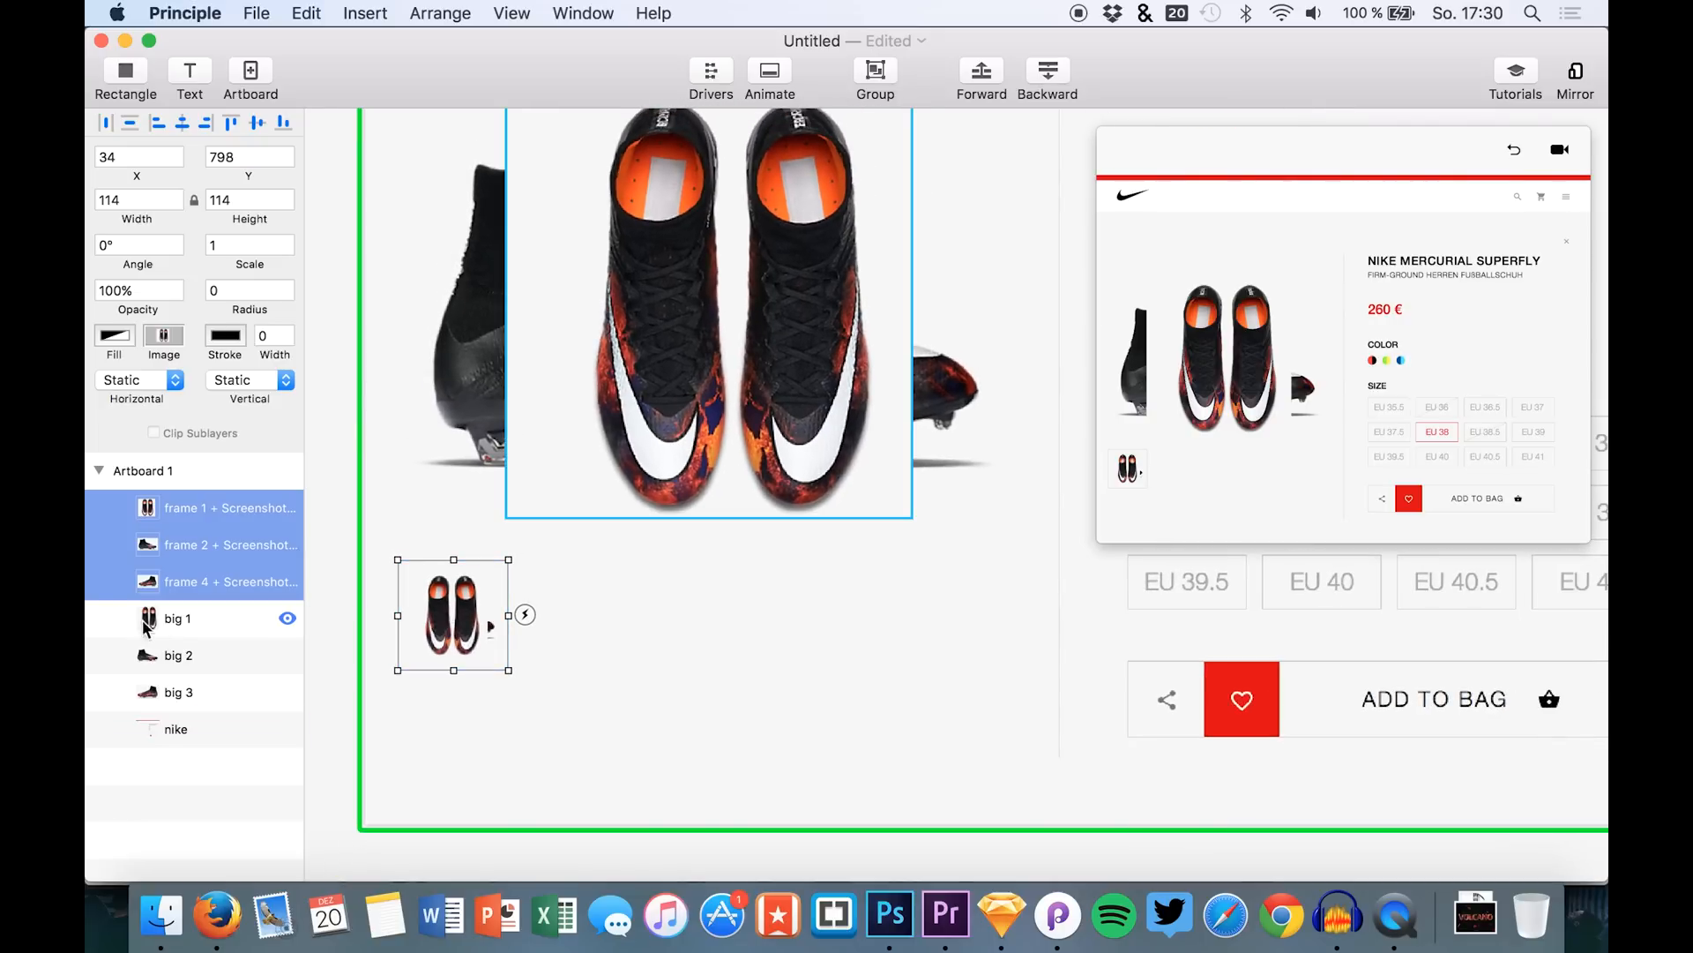
left_click(179, 656)
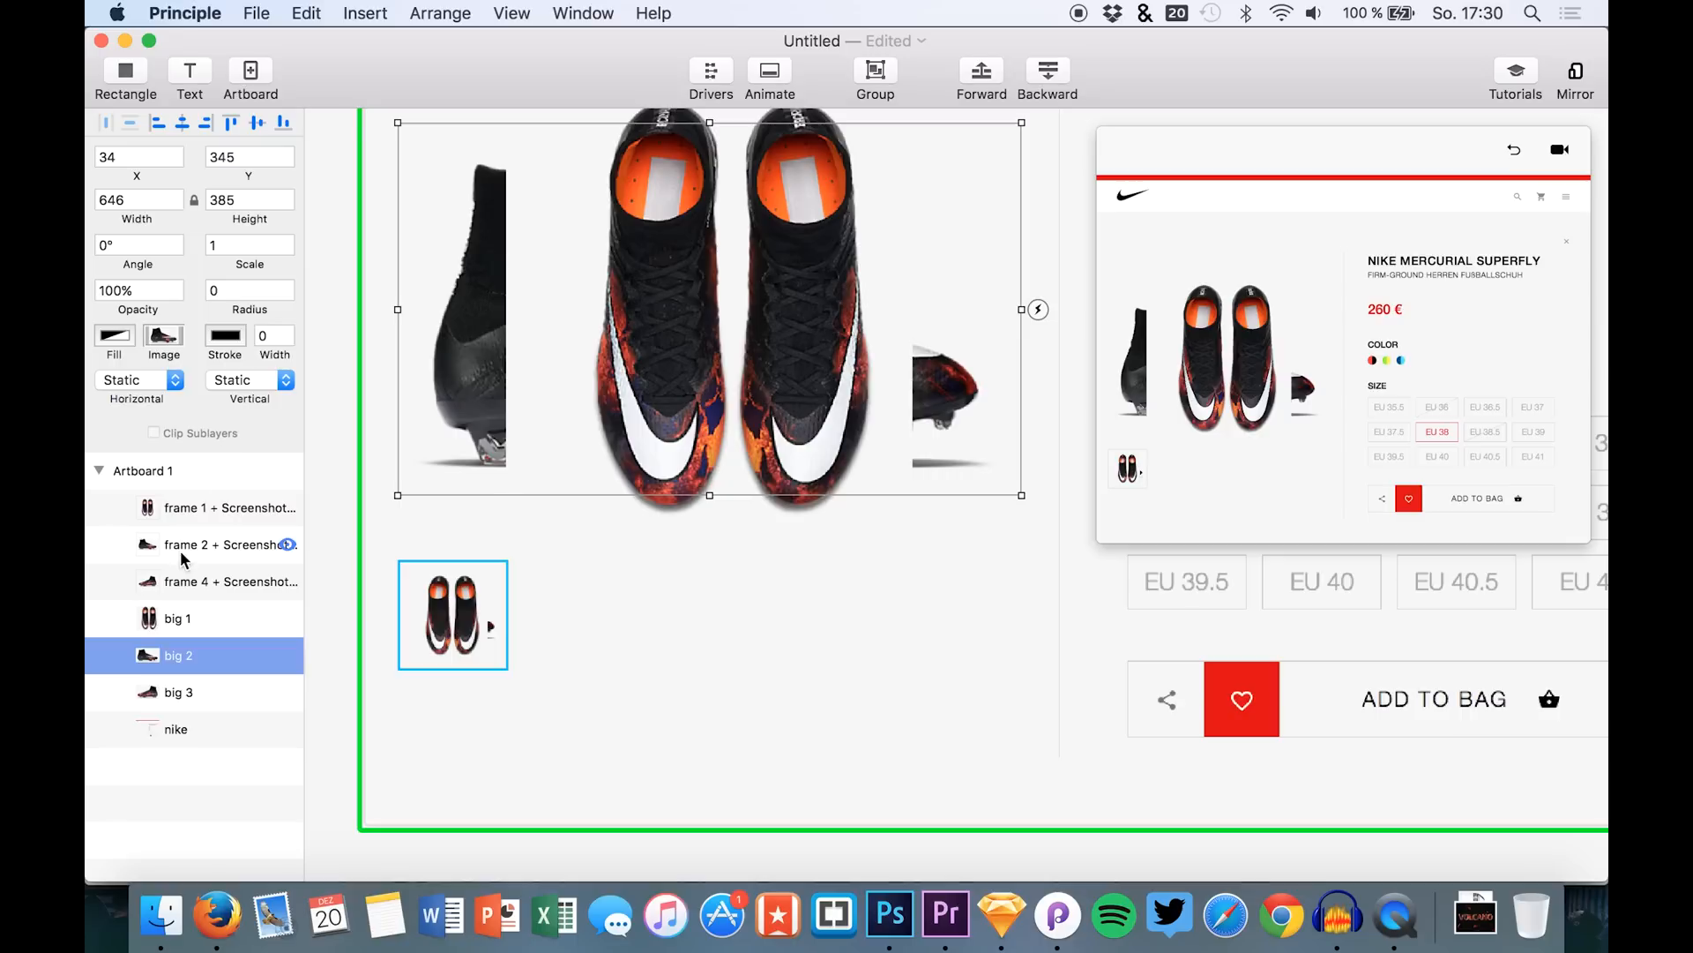
left_click(227, 545)
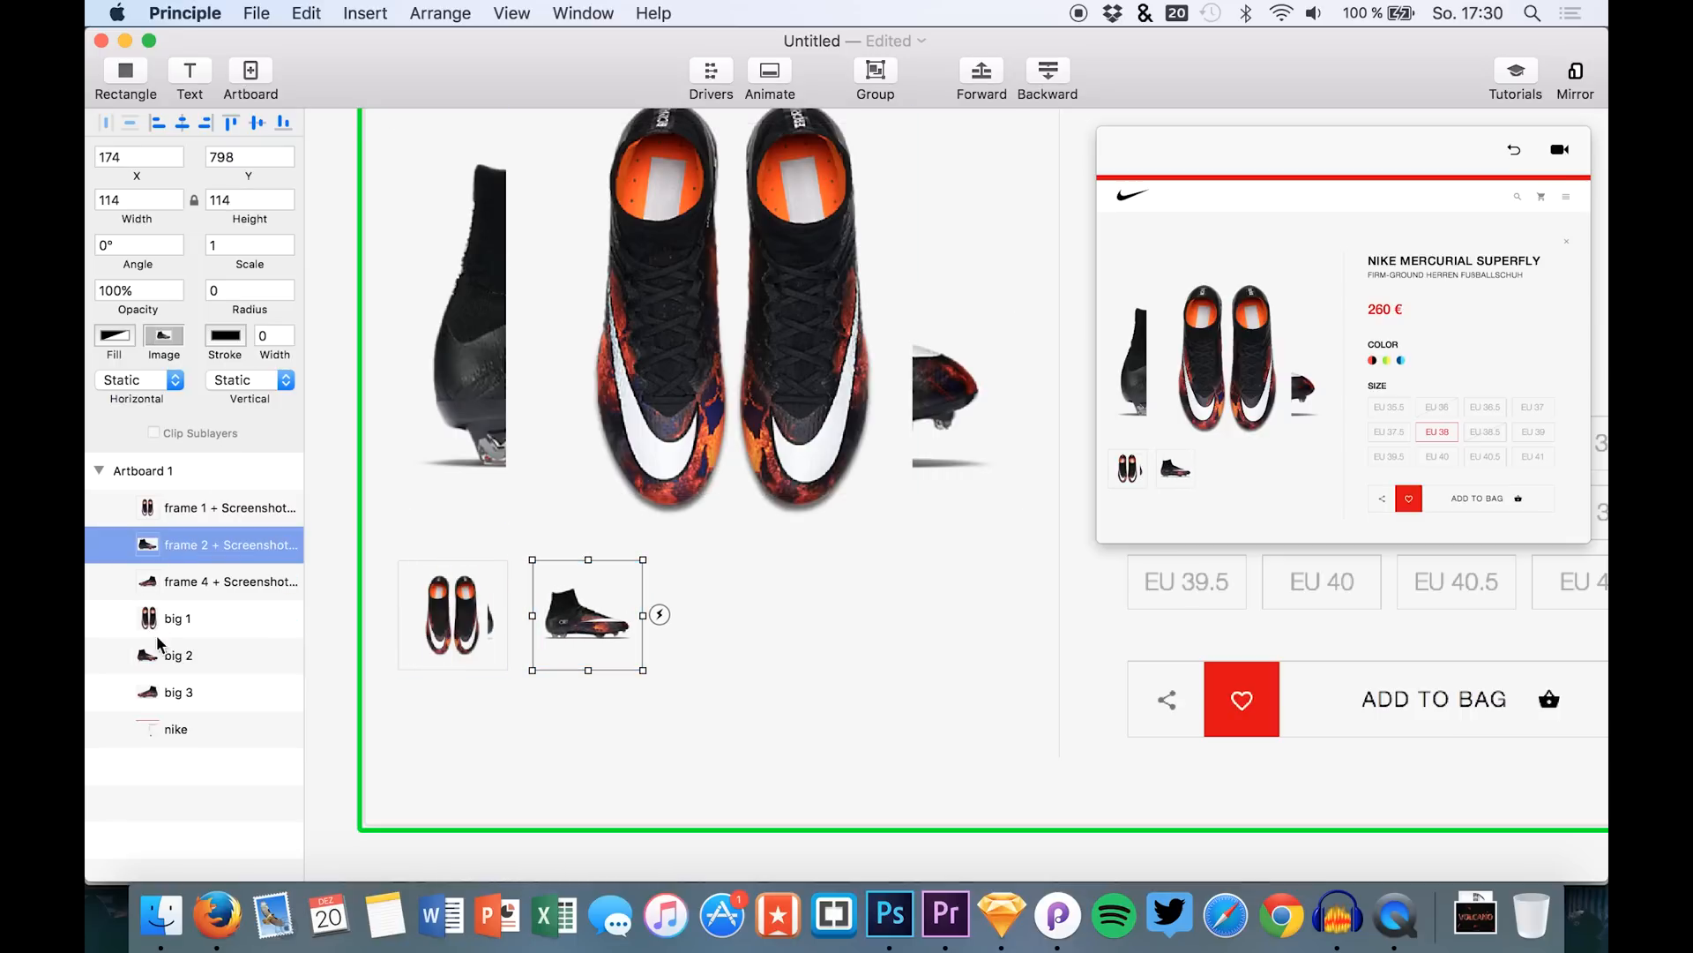
left_click(229, 581)
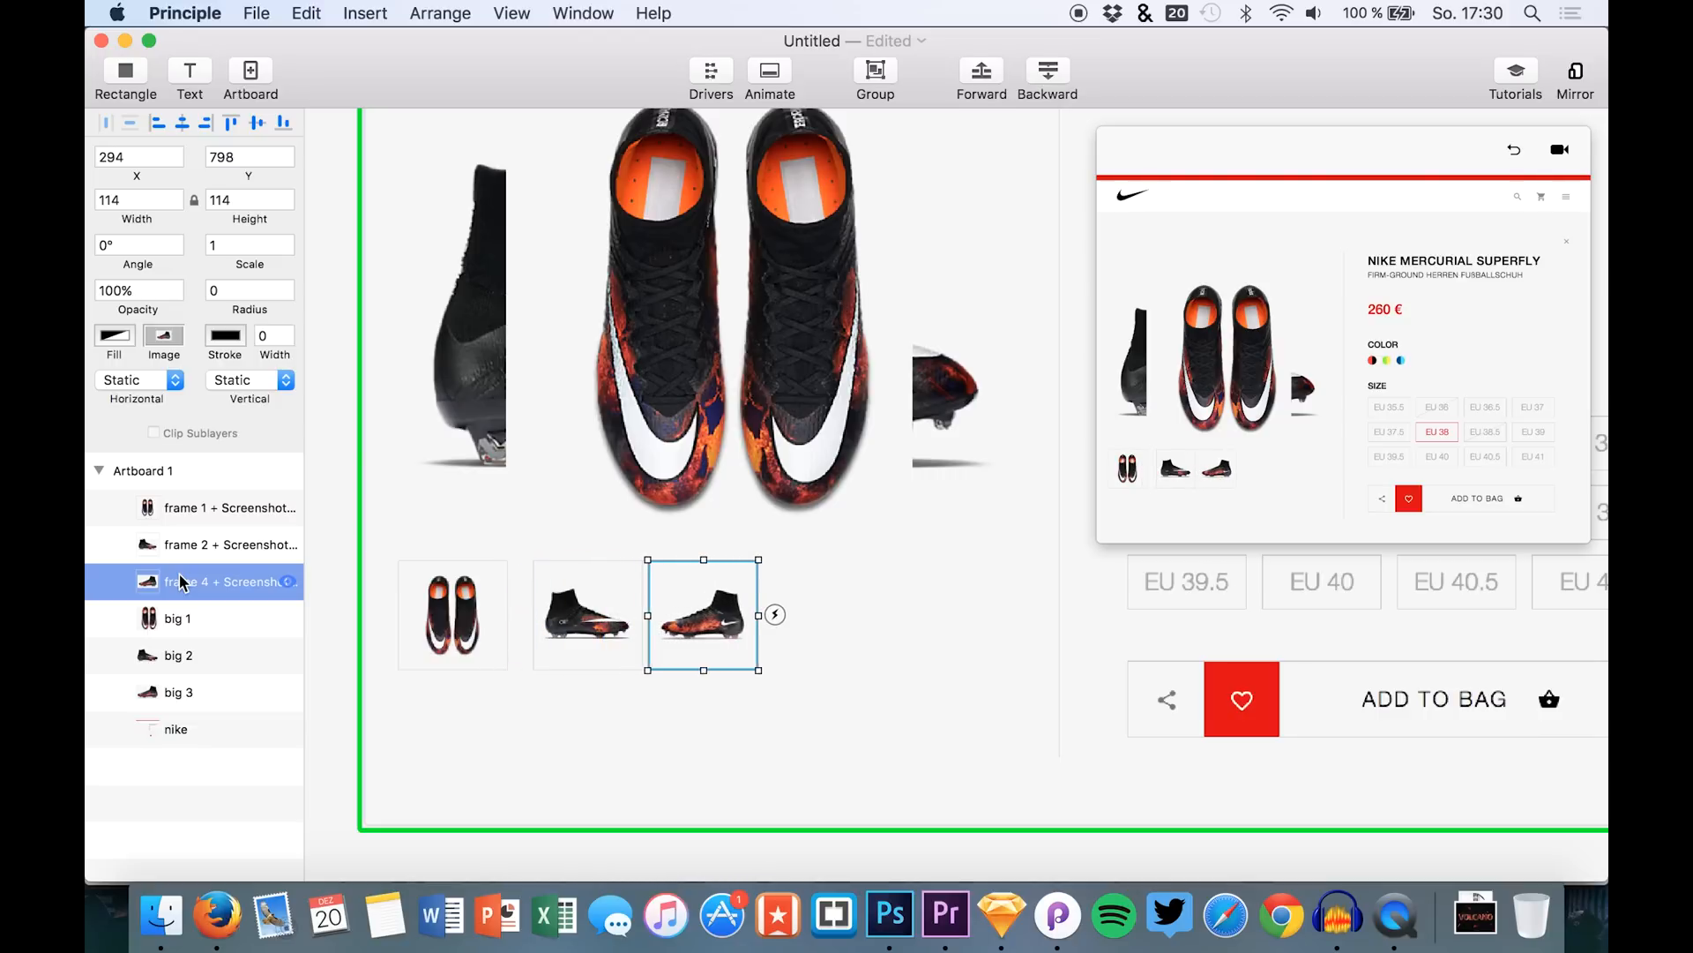
left_click_drag(702, 614, 722, 614)
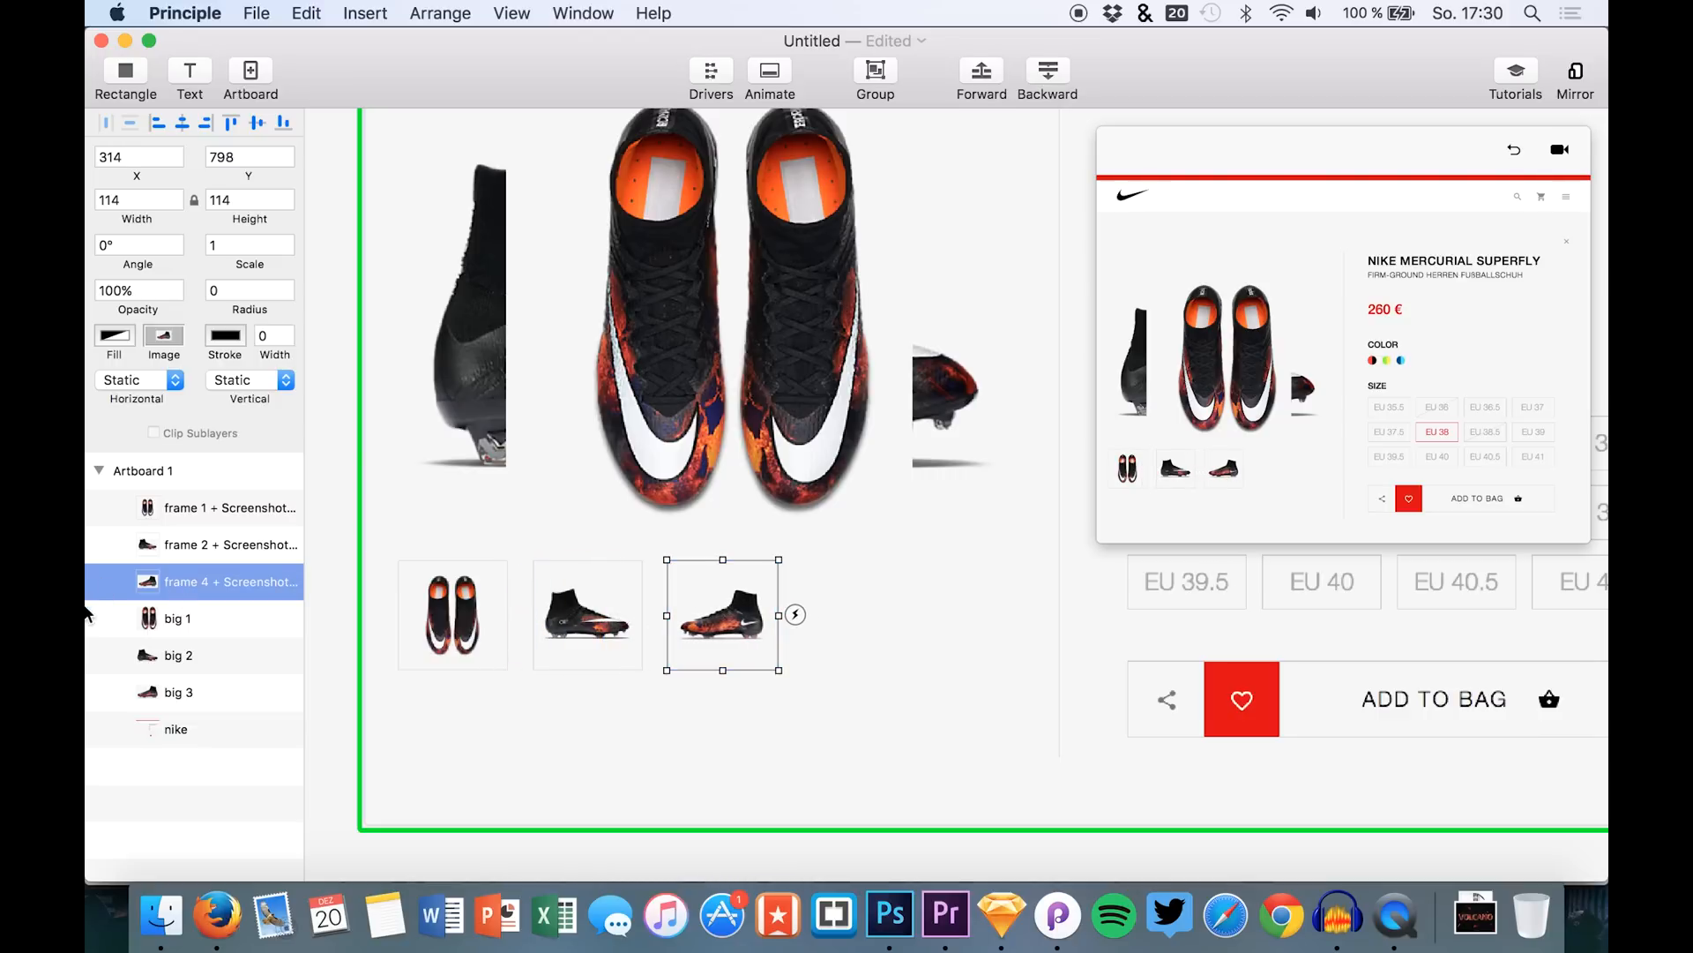
Step: Hide the big 2 and big 3 photos and select the nike page background layer
left_click(288, 655)
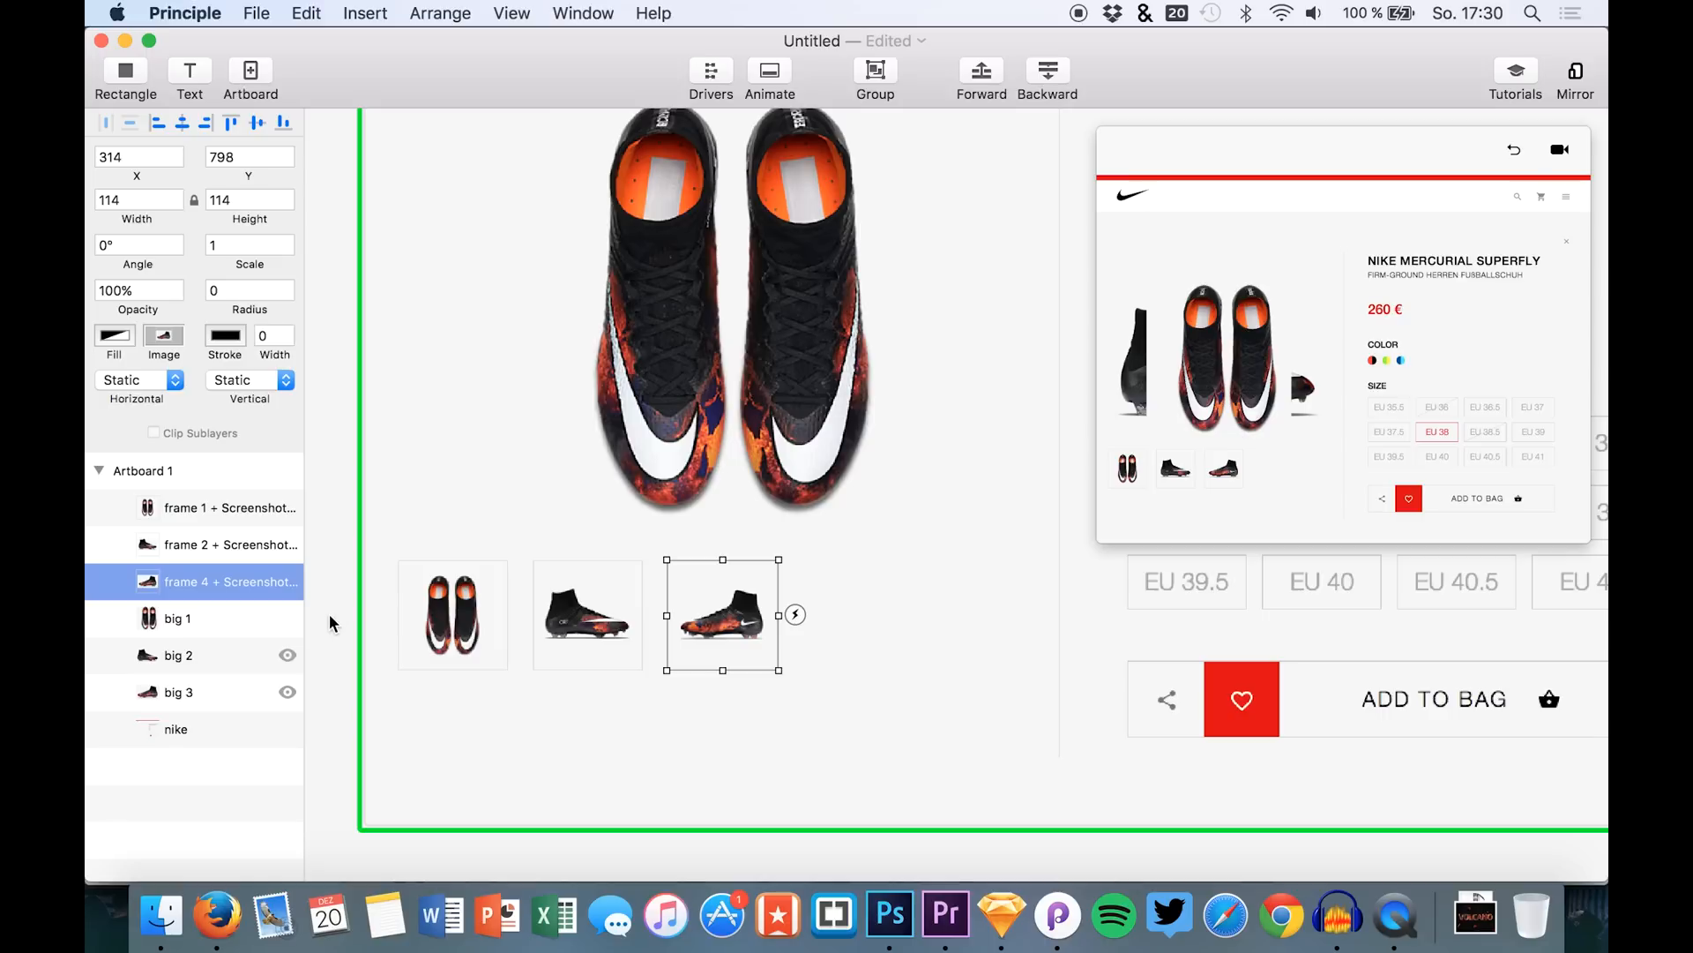
left_click(586, 614)
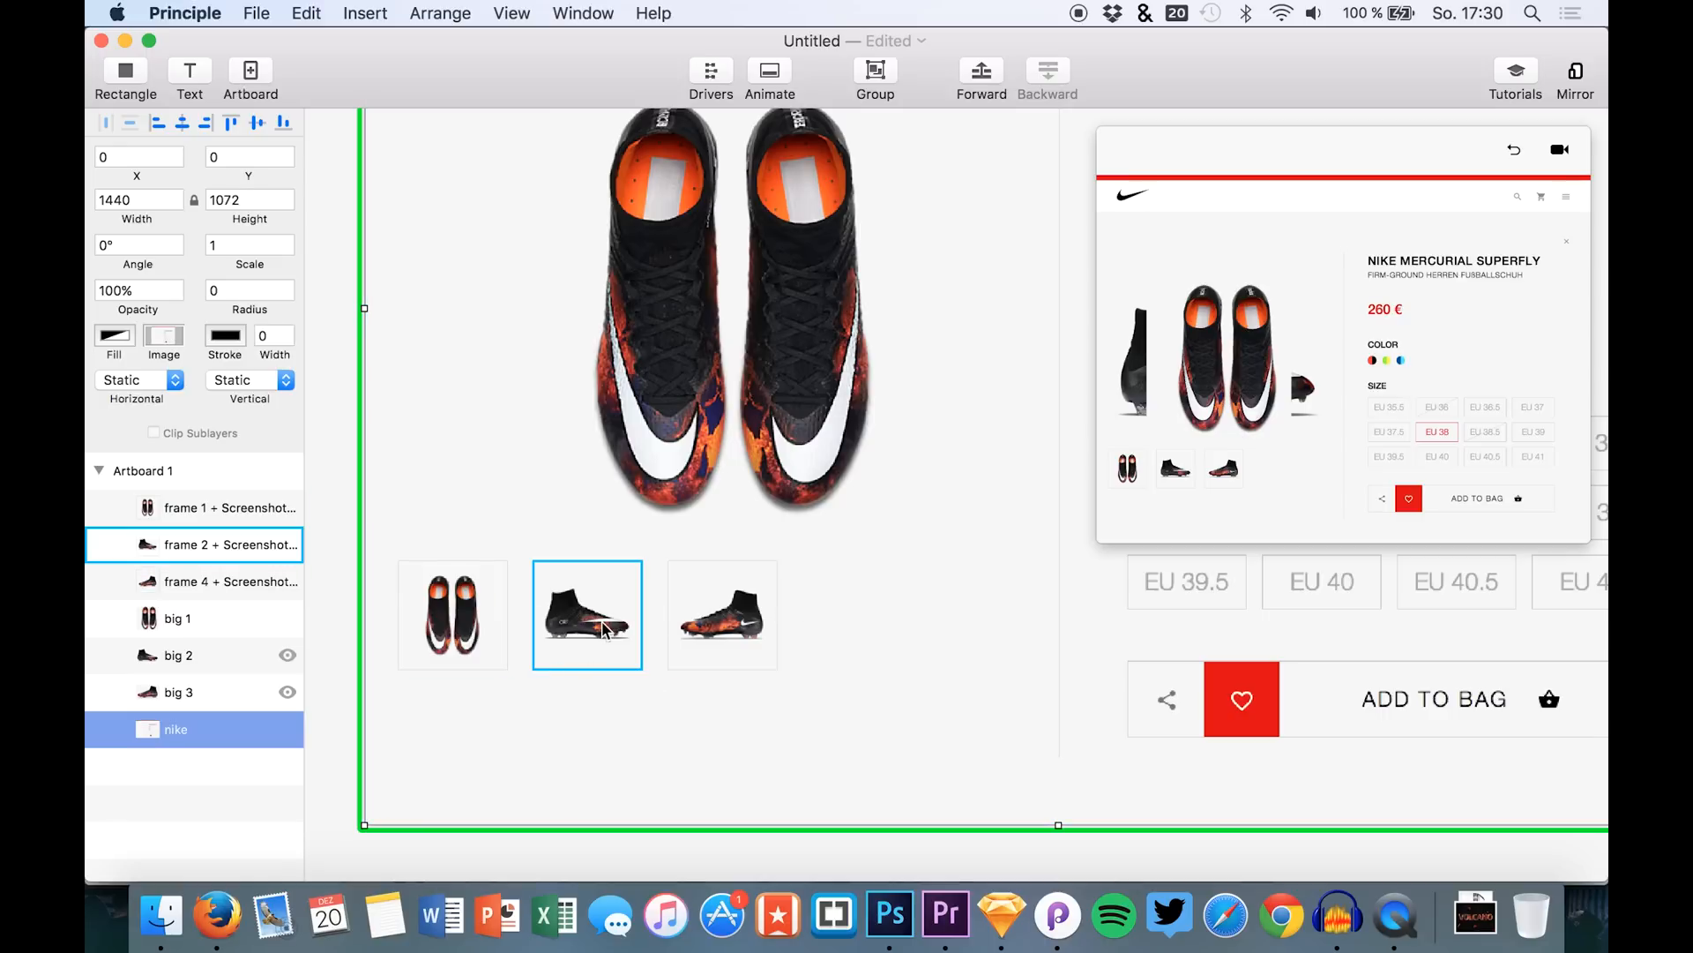
mouse_move(648, 632)
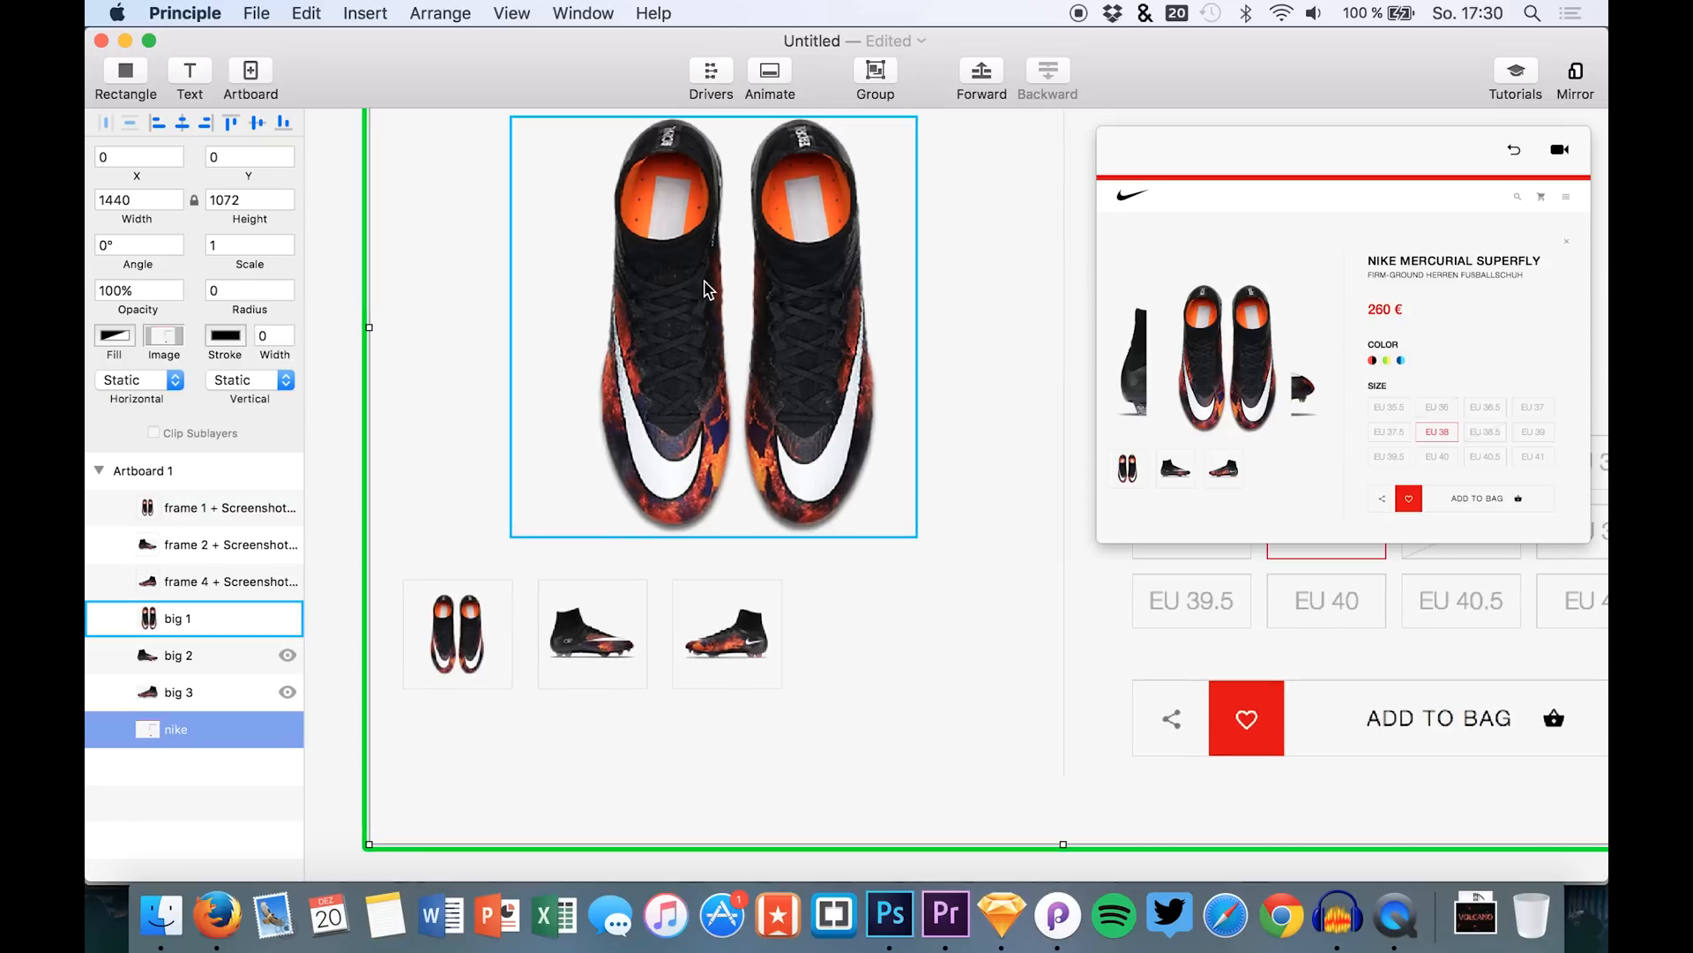
left_click(387, 776)
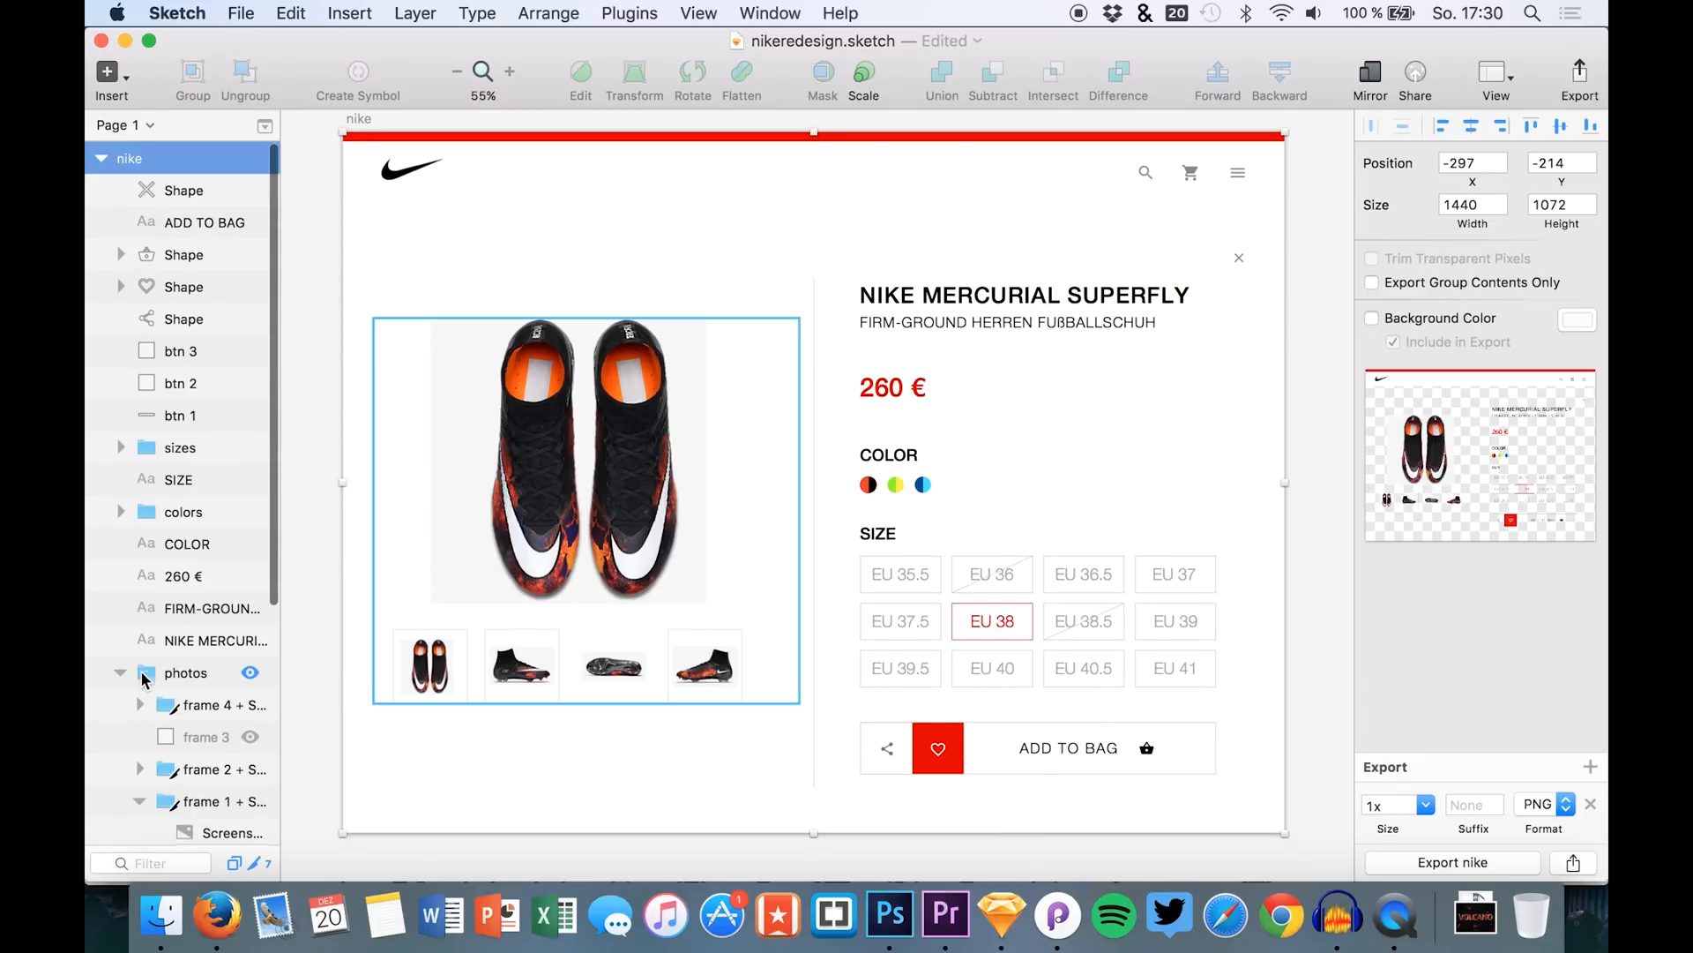
Step: Export the nike and big 1-3 slices, then the three screenshot layers, as PNG files
left_click(138, 705)
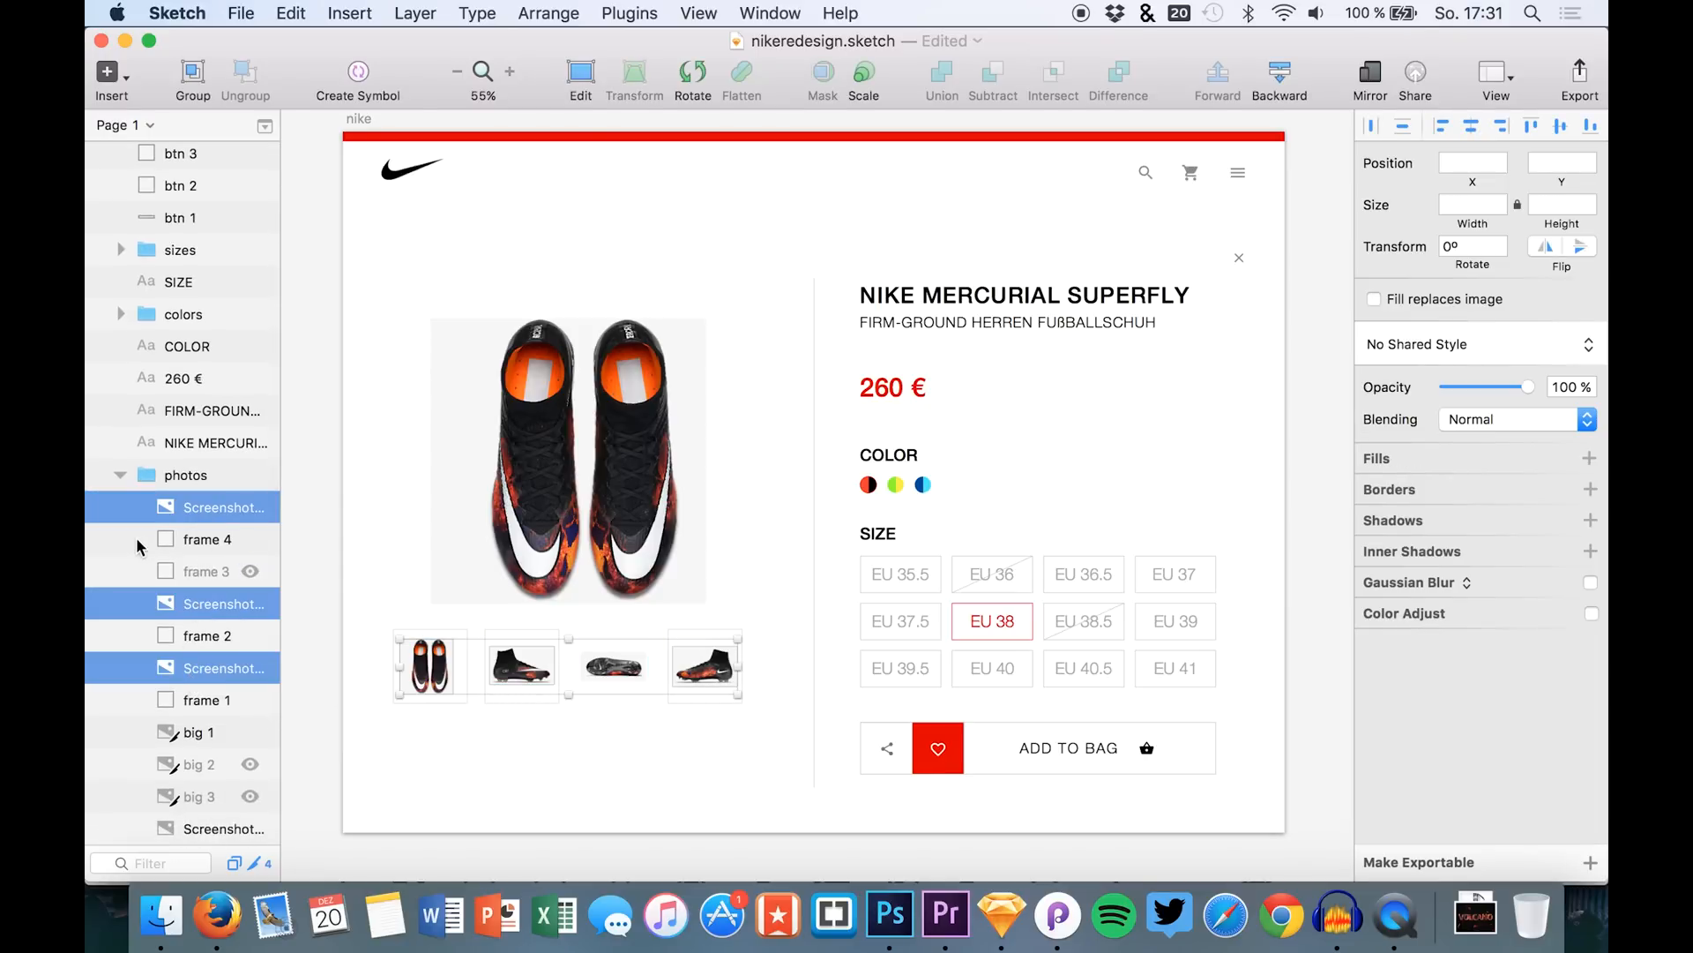
left_click(1579, 76)
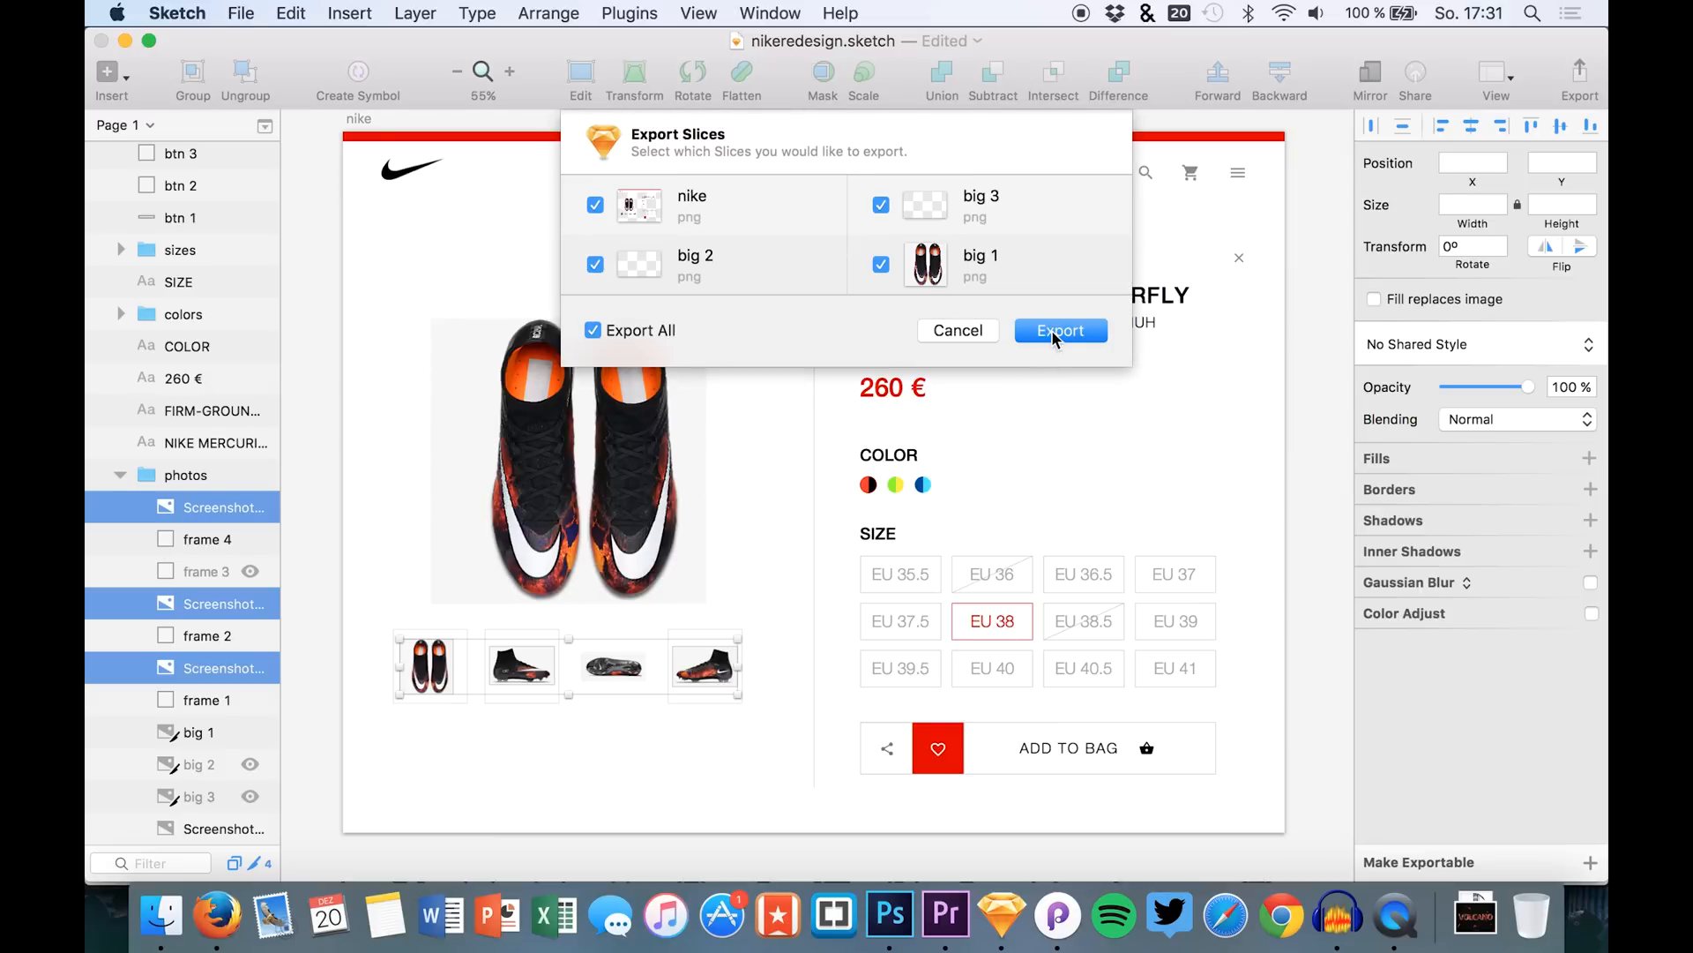
left_click(1060, 329)
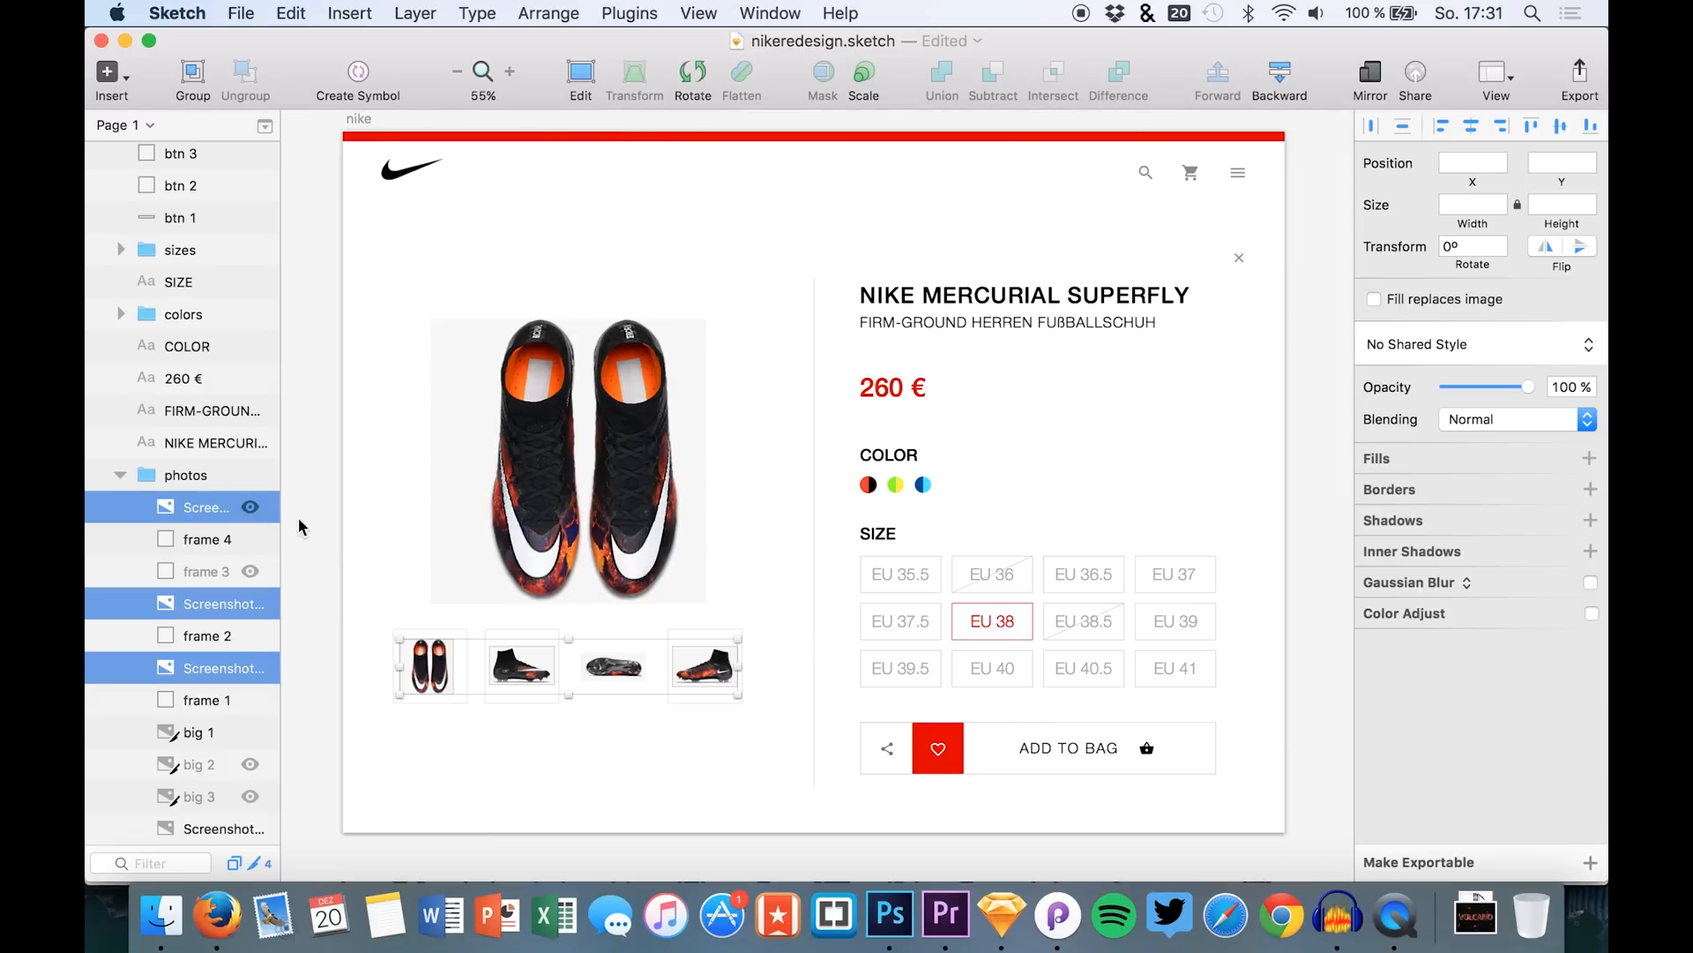
left_click(1590, 861)
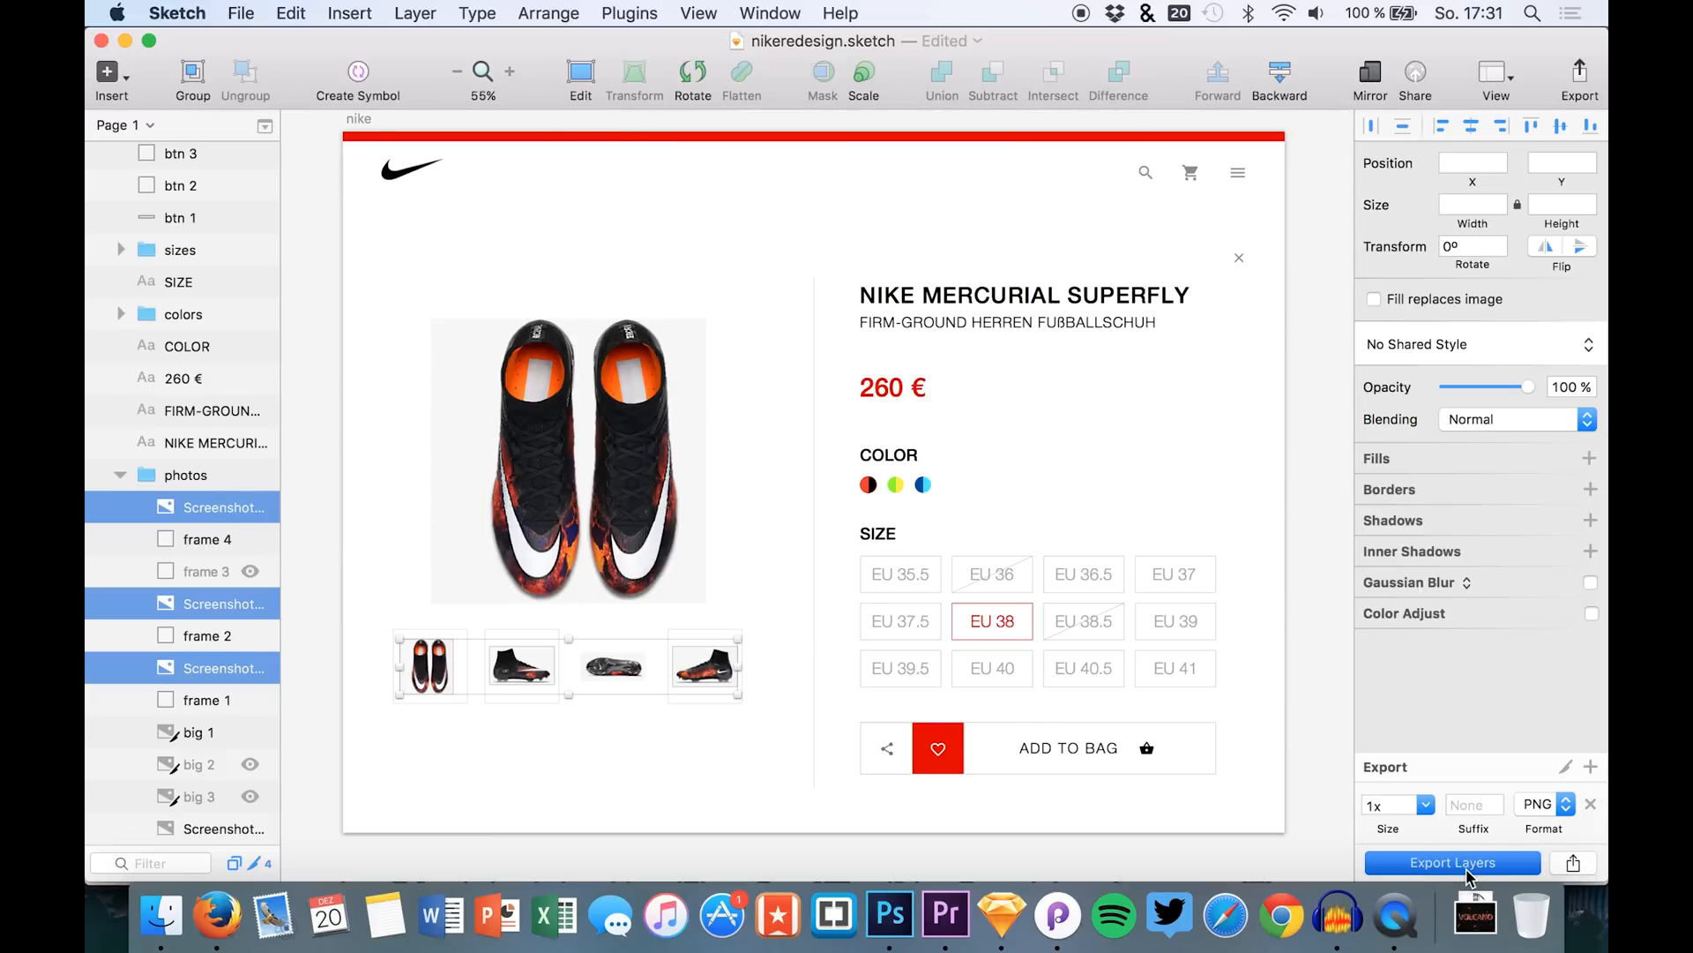
left_click(1452, 862)
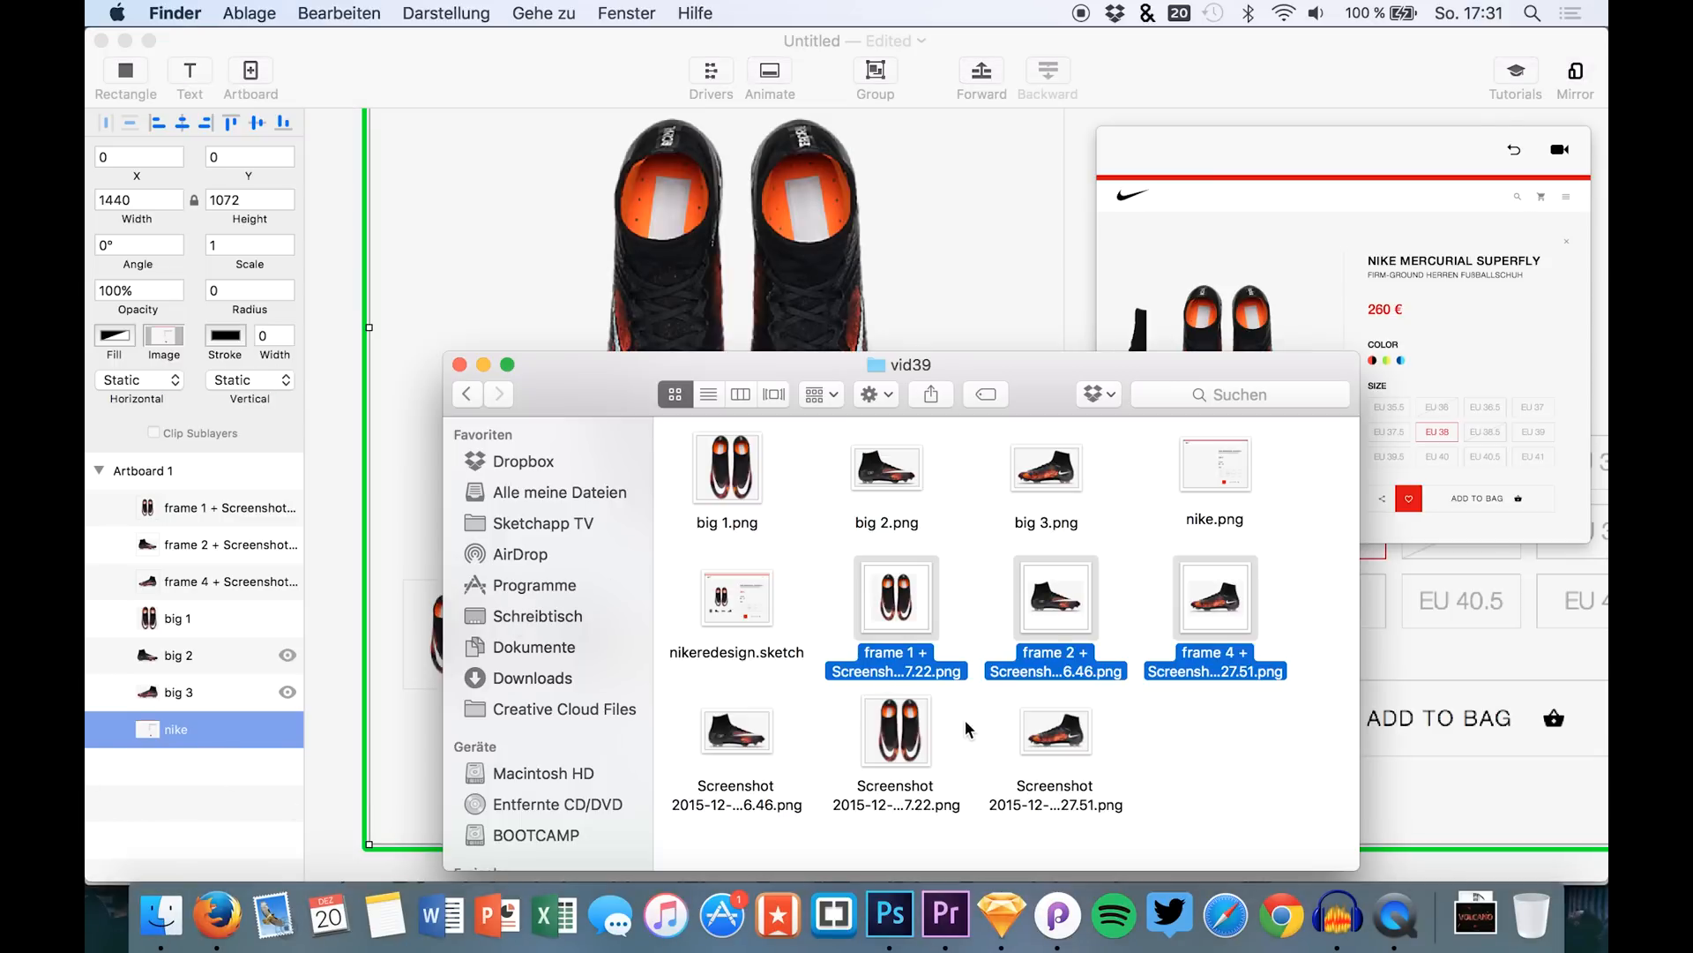
mouse_move(1154, 772)
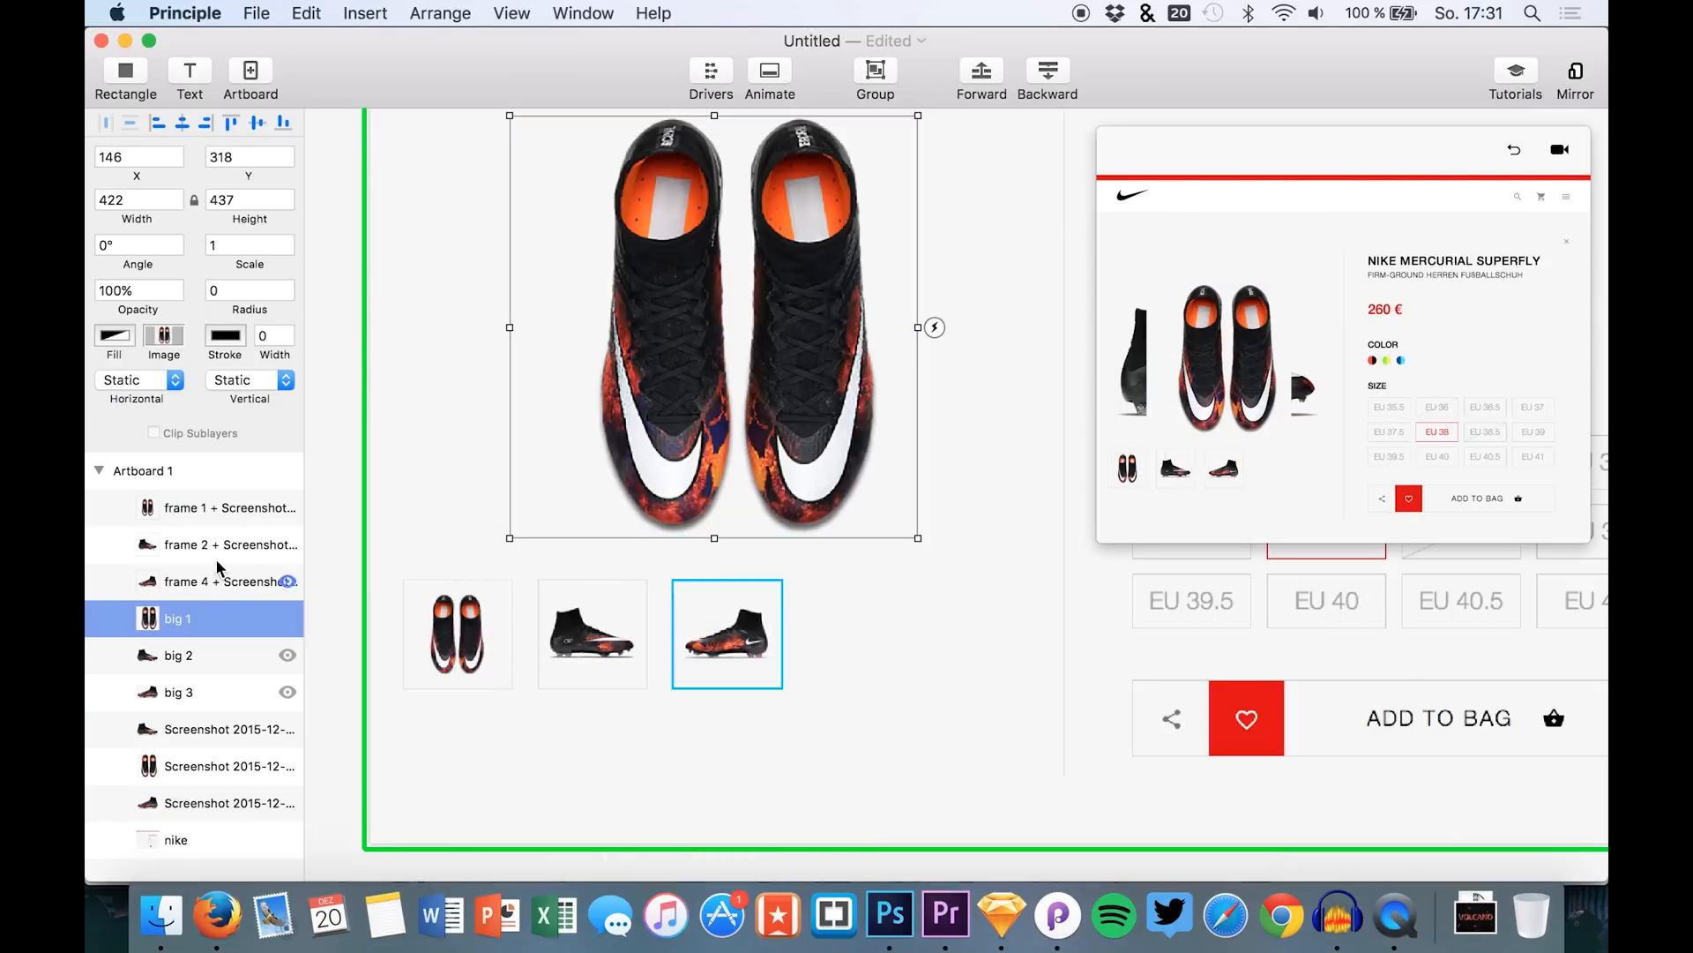
Step: Move the three Screenshot layers to the top of the Layers stack
left_click(229, 766)
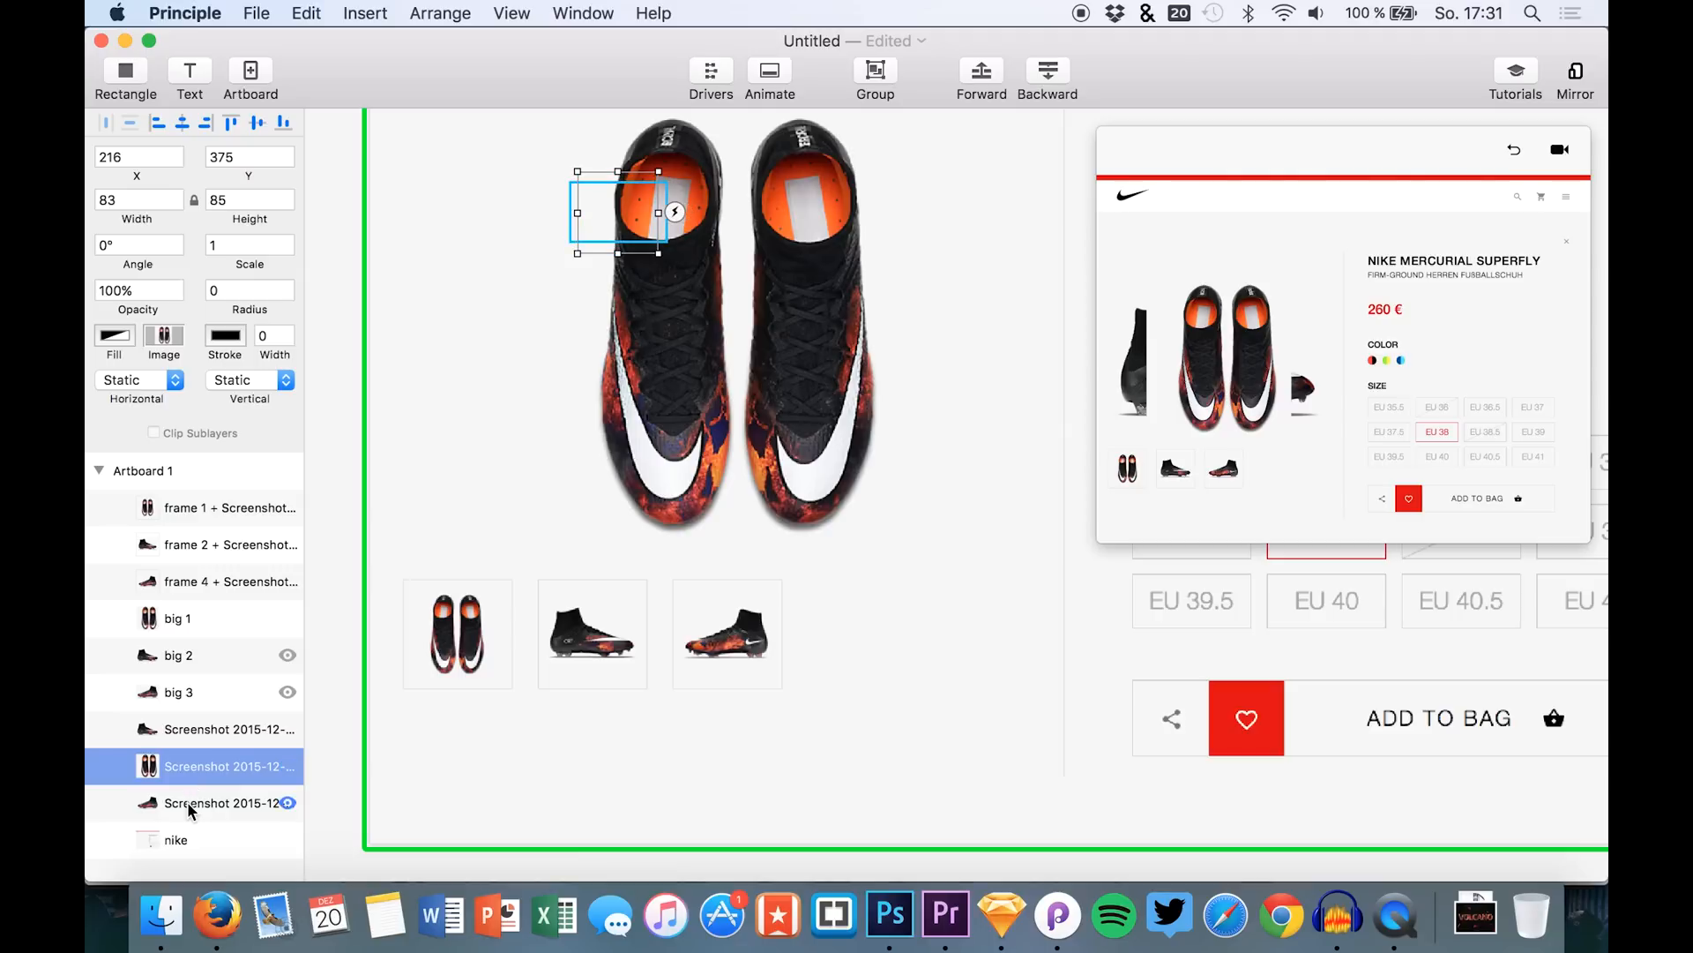
left_click(176, 617)
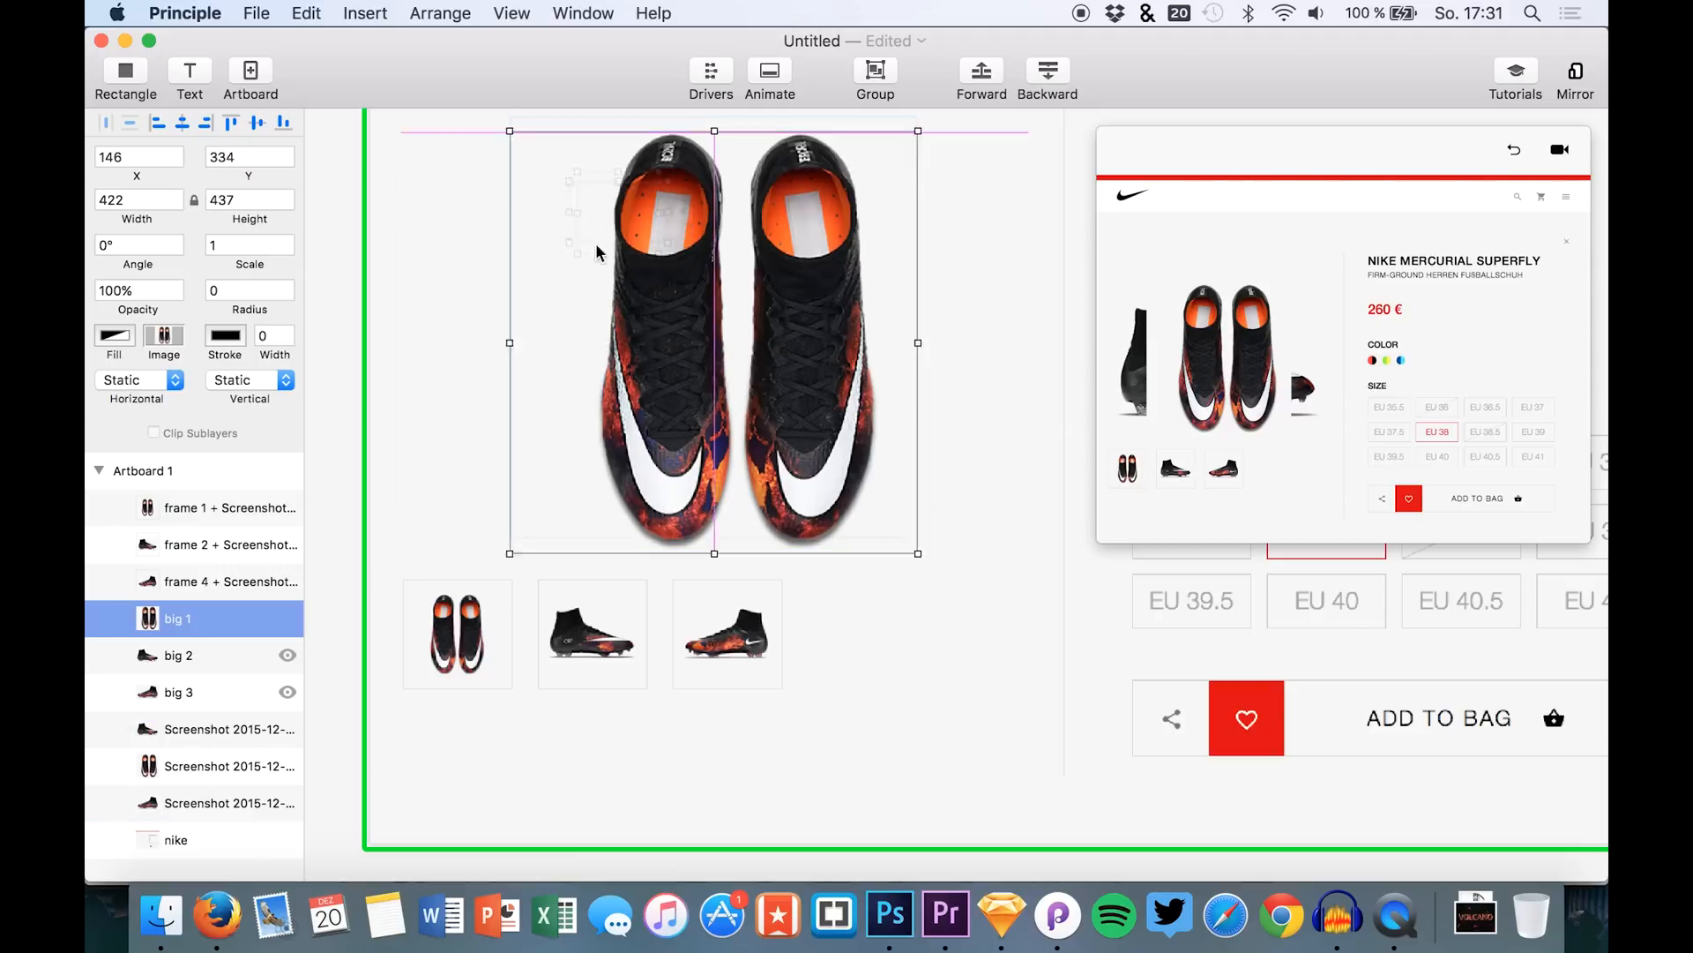
left_click(176, 692)
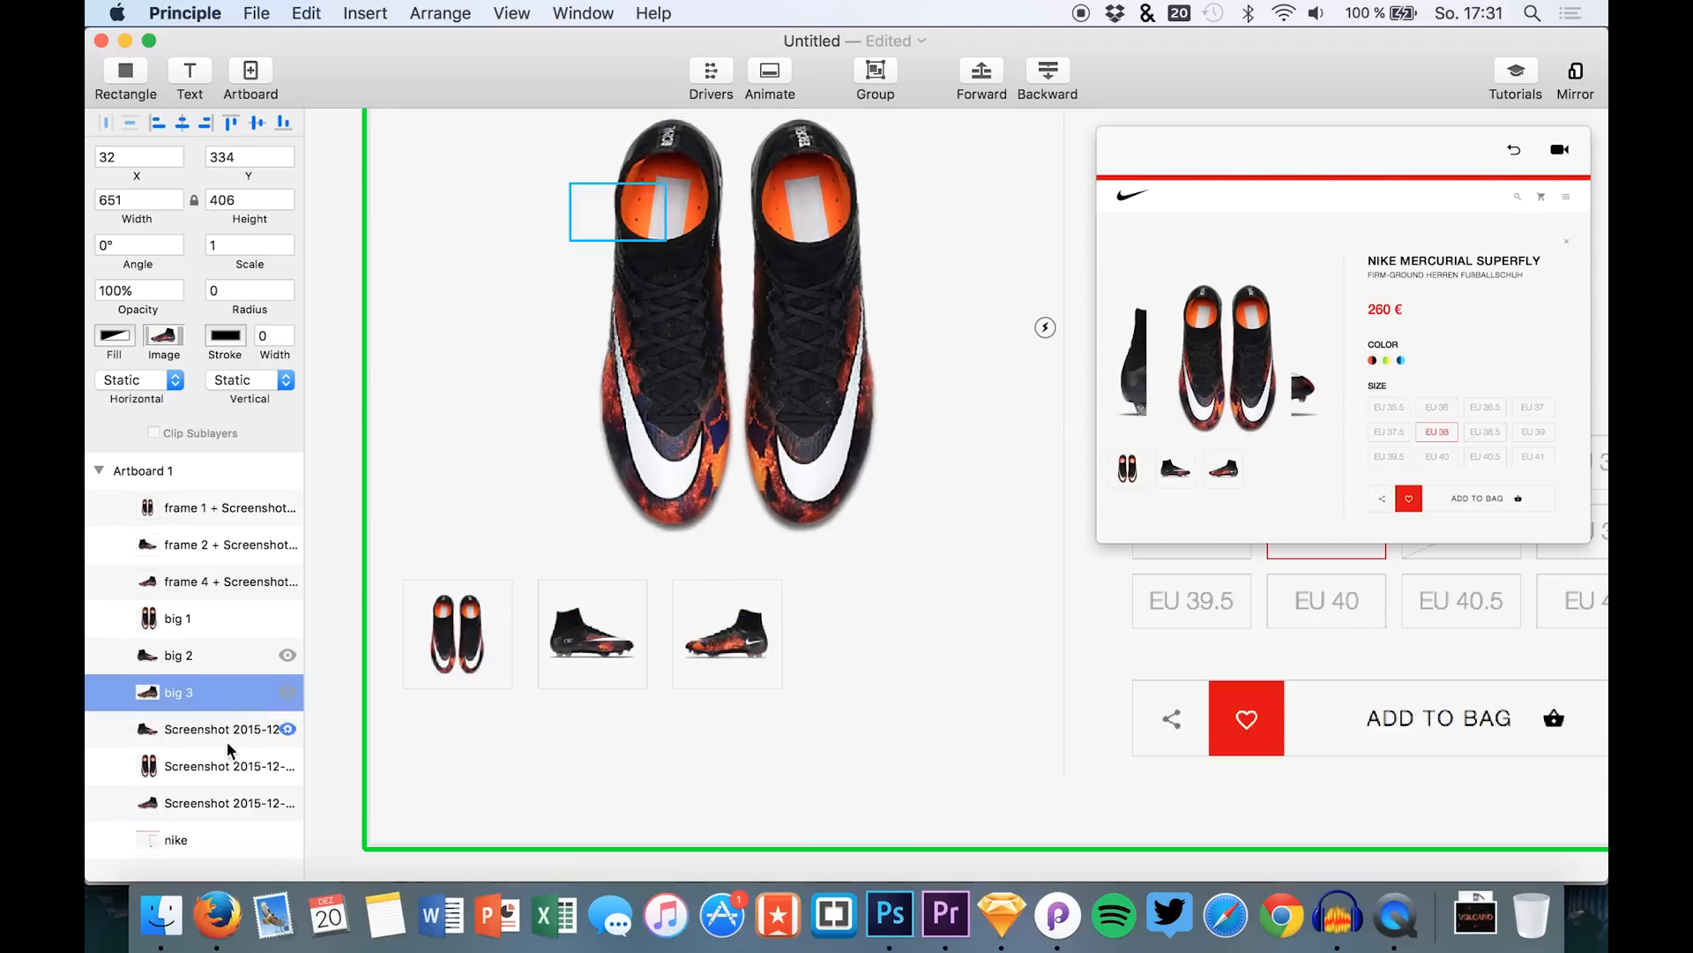
left_click(227, 803)
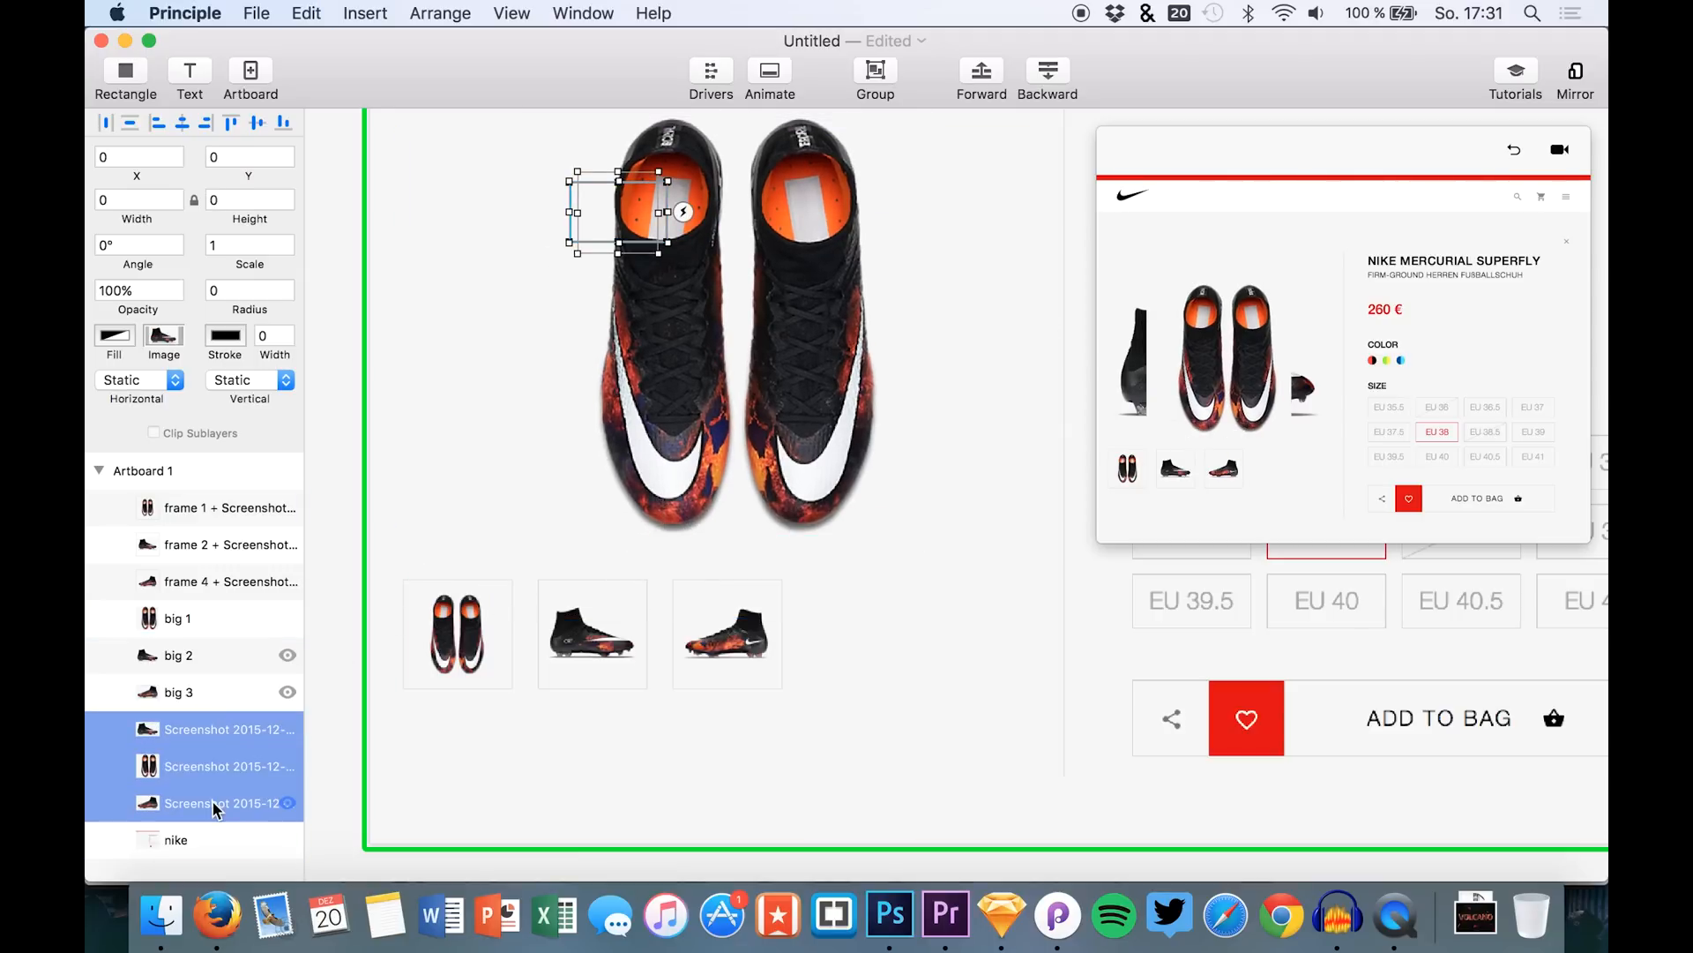
left_click_drag(616, 210, 551, 307)
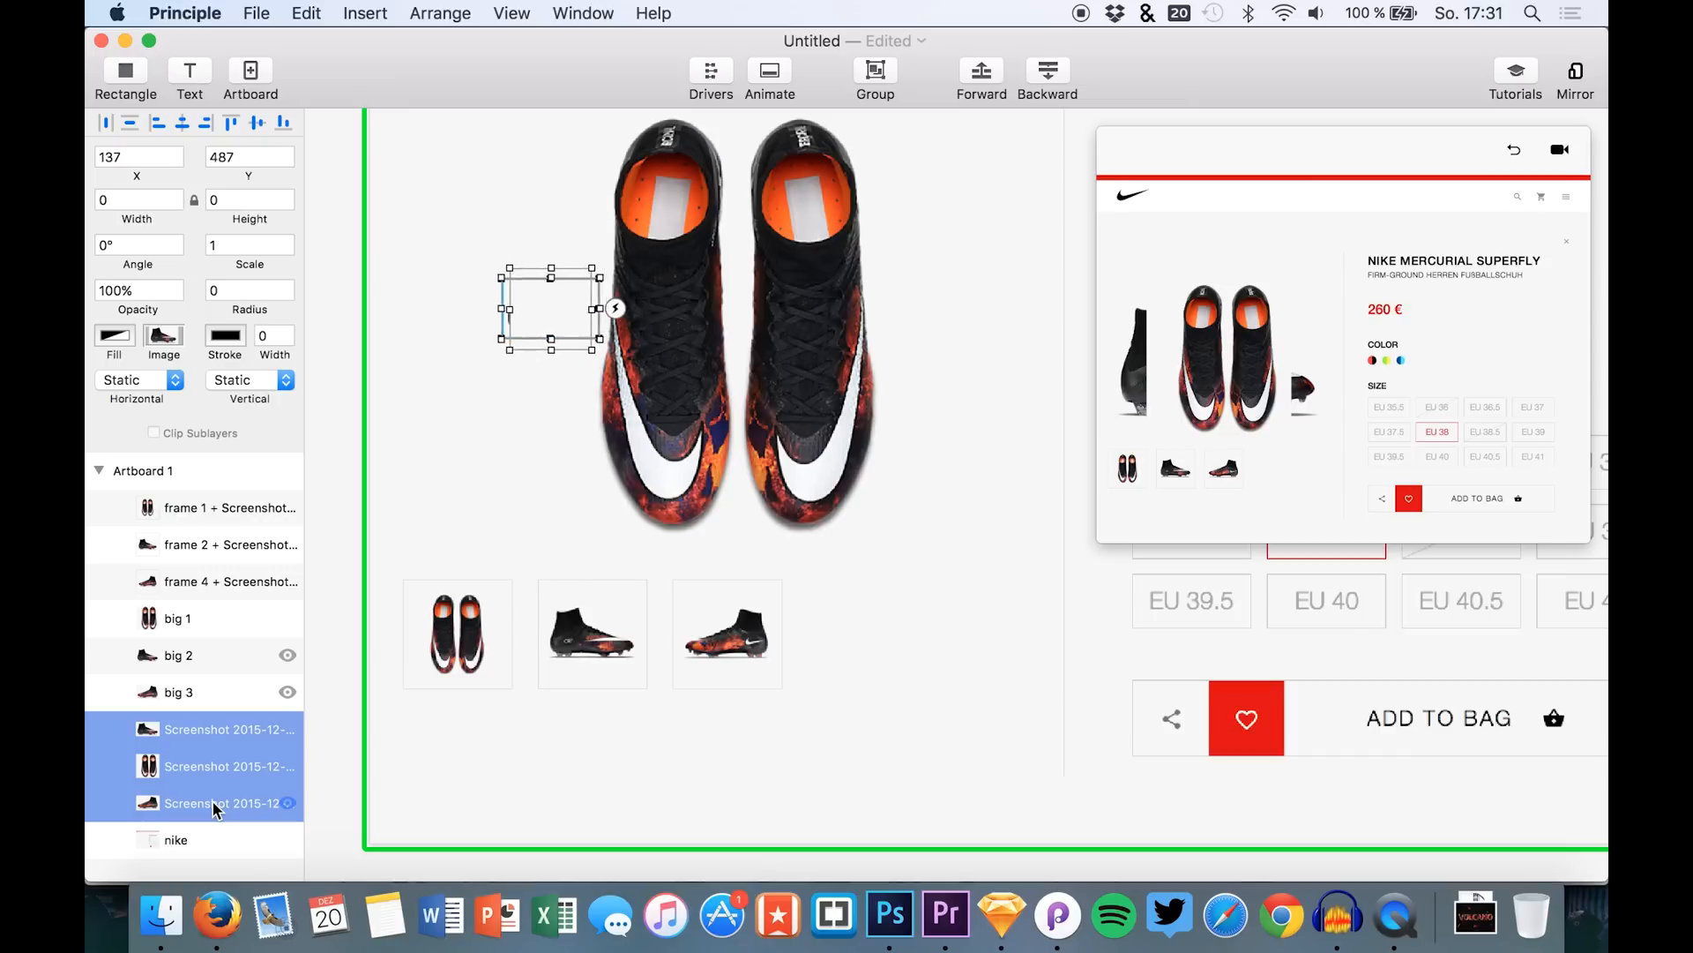
left_click_drag(550, 306, 464, 423)
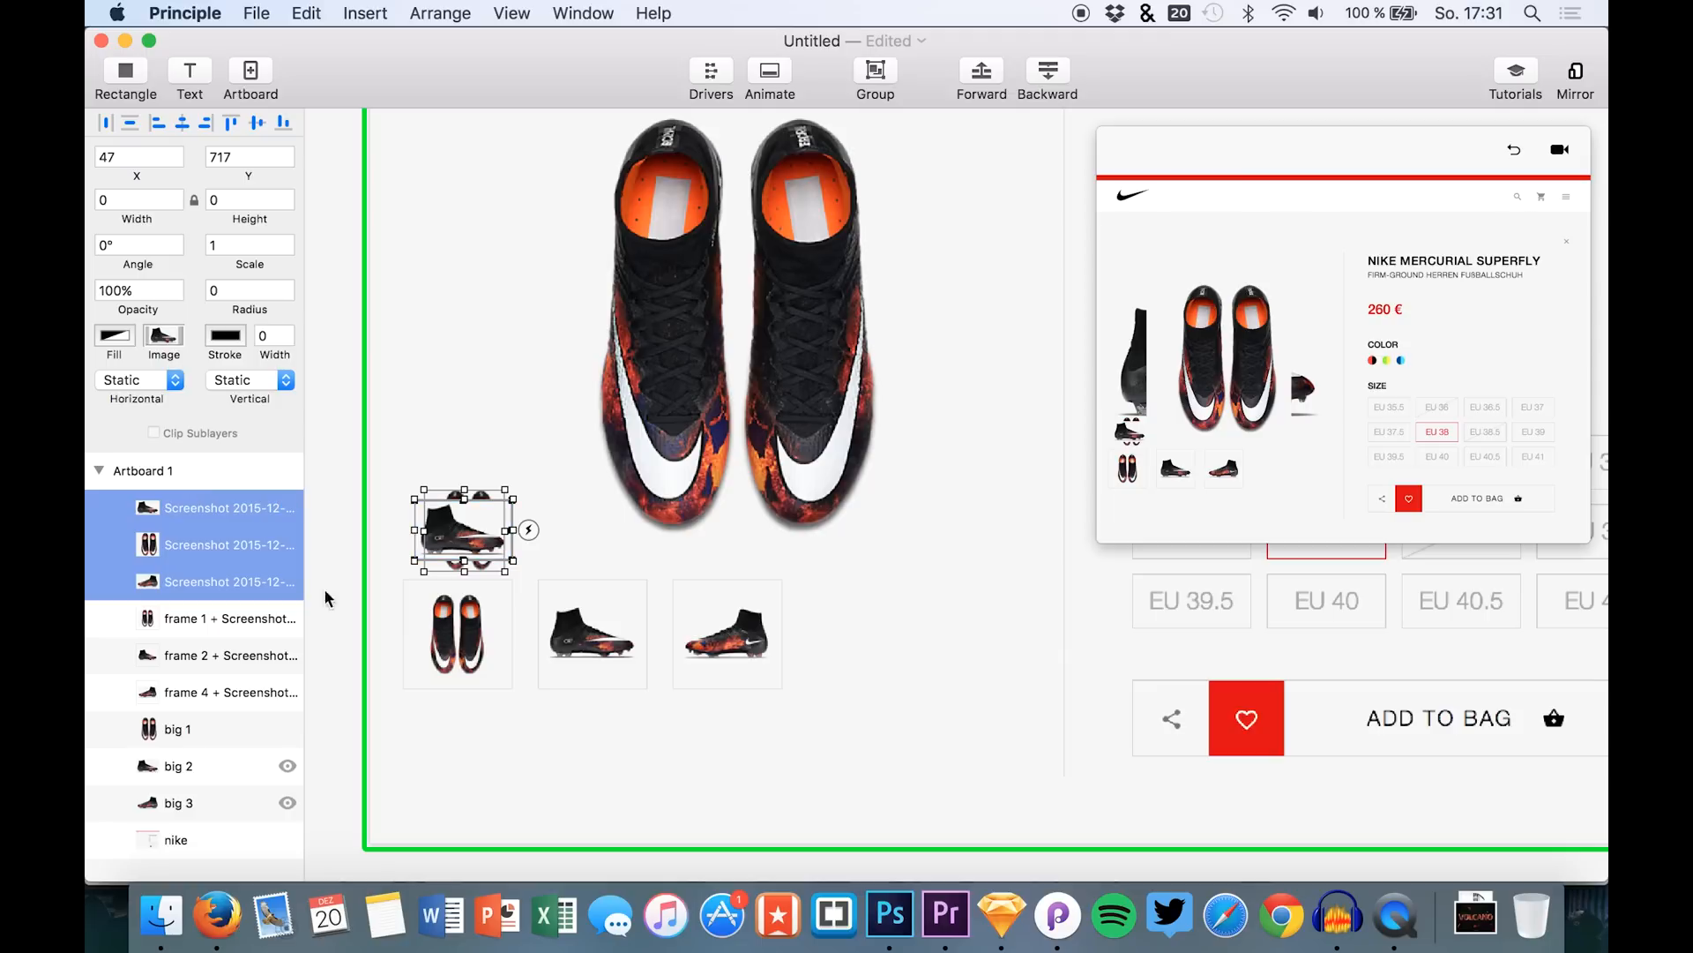
Step: Place the top-down shoe screenshot over the first thumbnail box
left_click(227, 545)
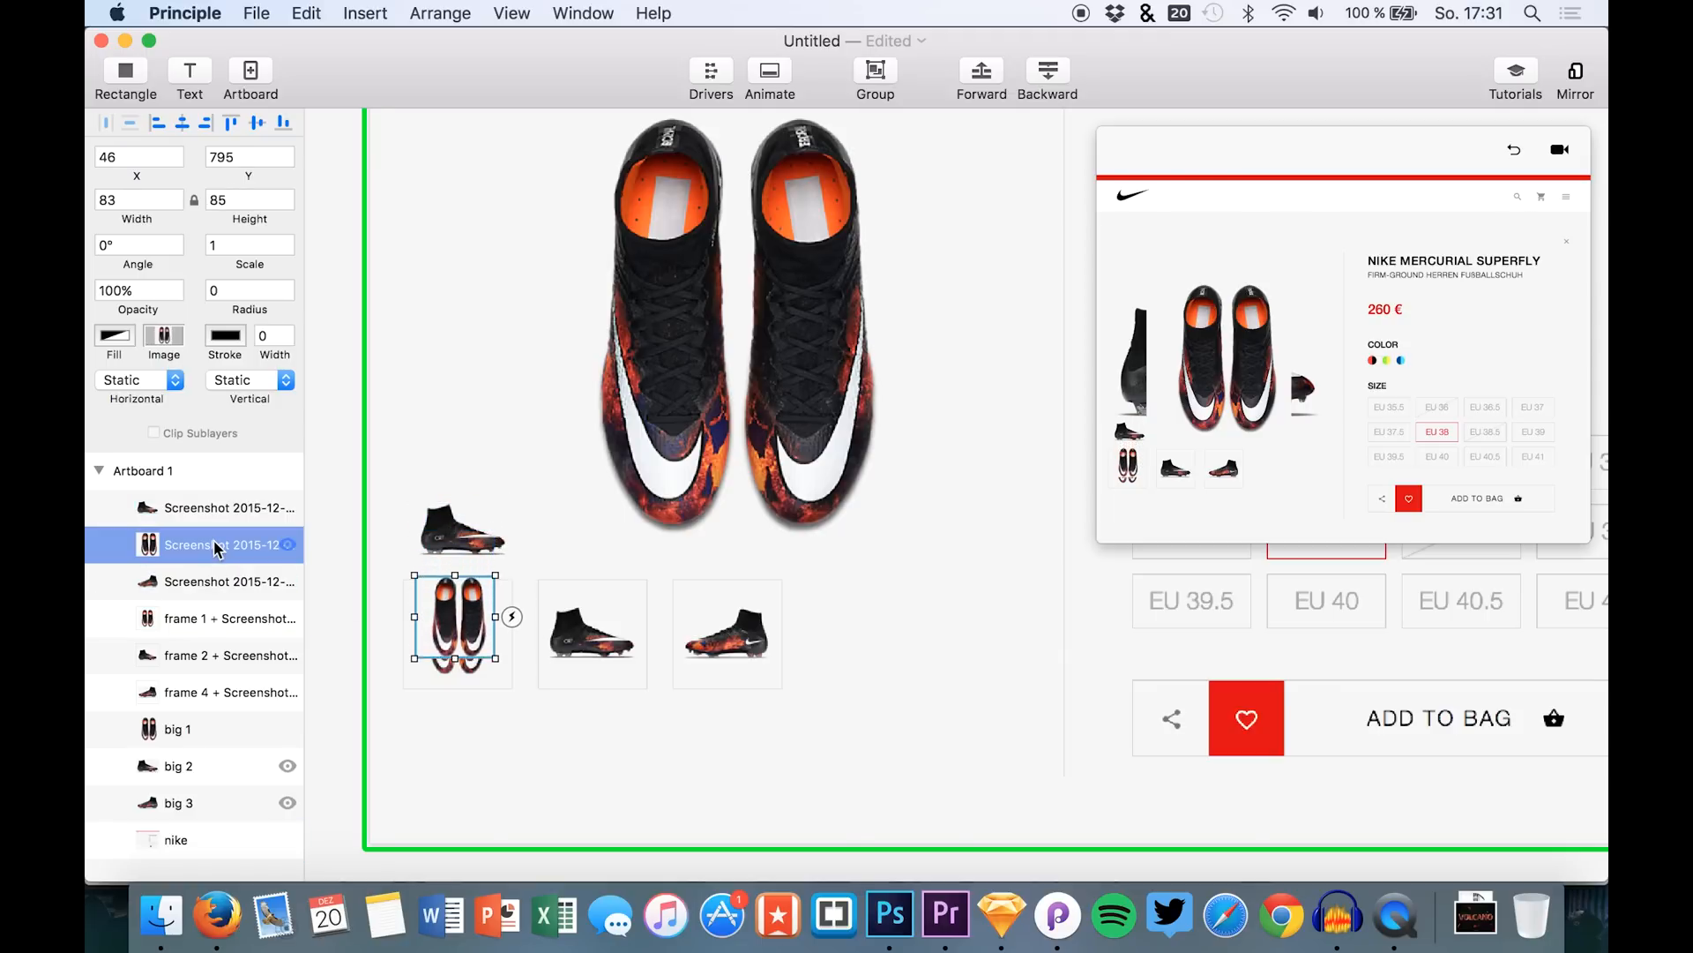
left_click_drag(457, 626, 457, 647)
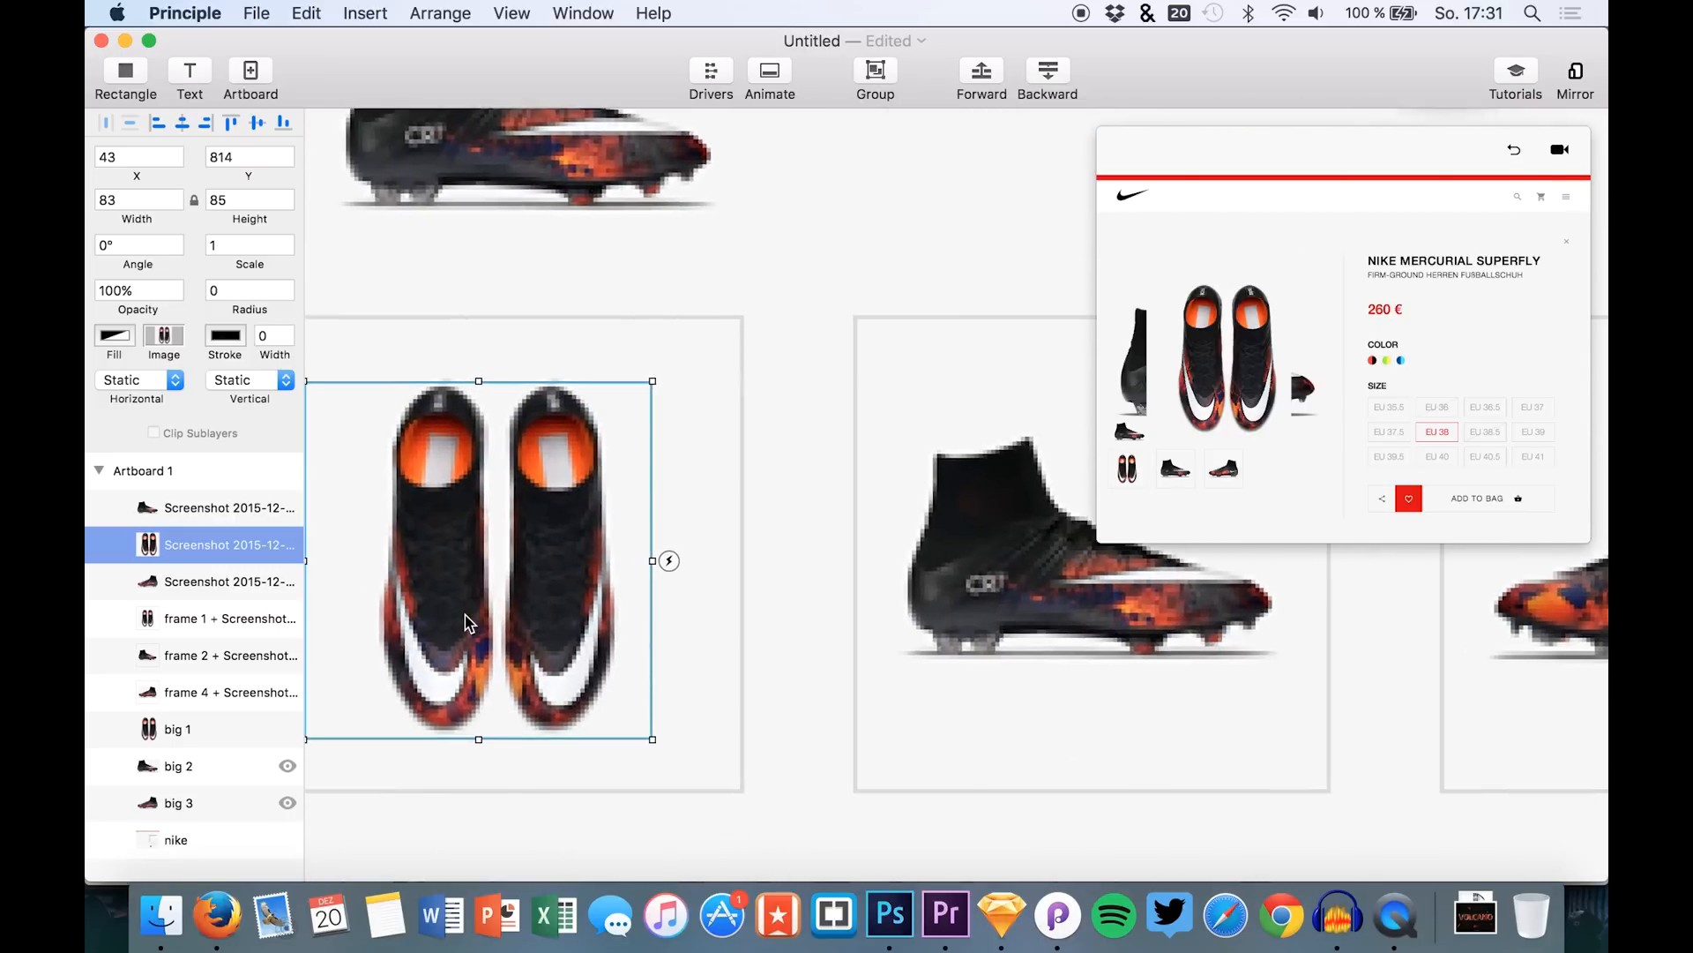
Step: Fit each shoe screenshot into its thumbnail box and restore Opacity to 100%
scroll("down", 3)
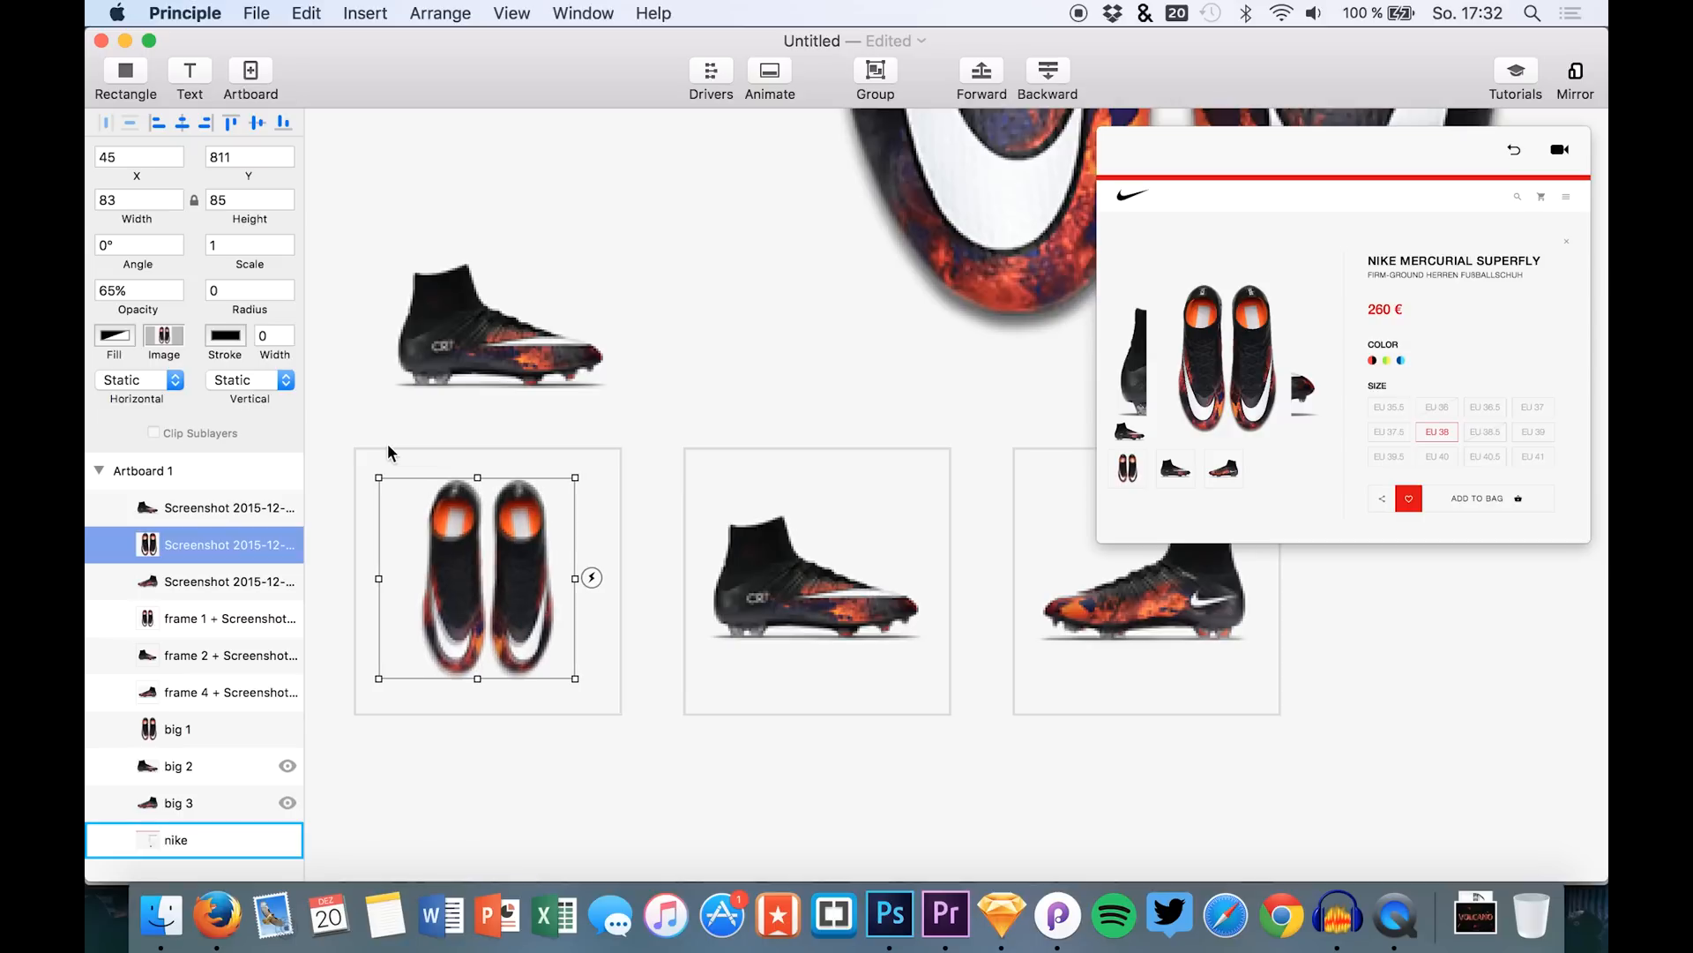
left_click_drag(487, 579, 487, 581)
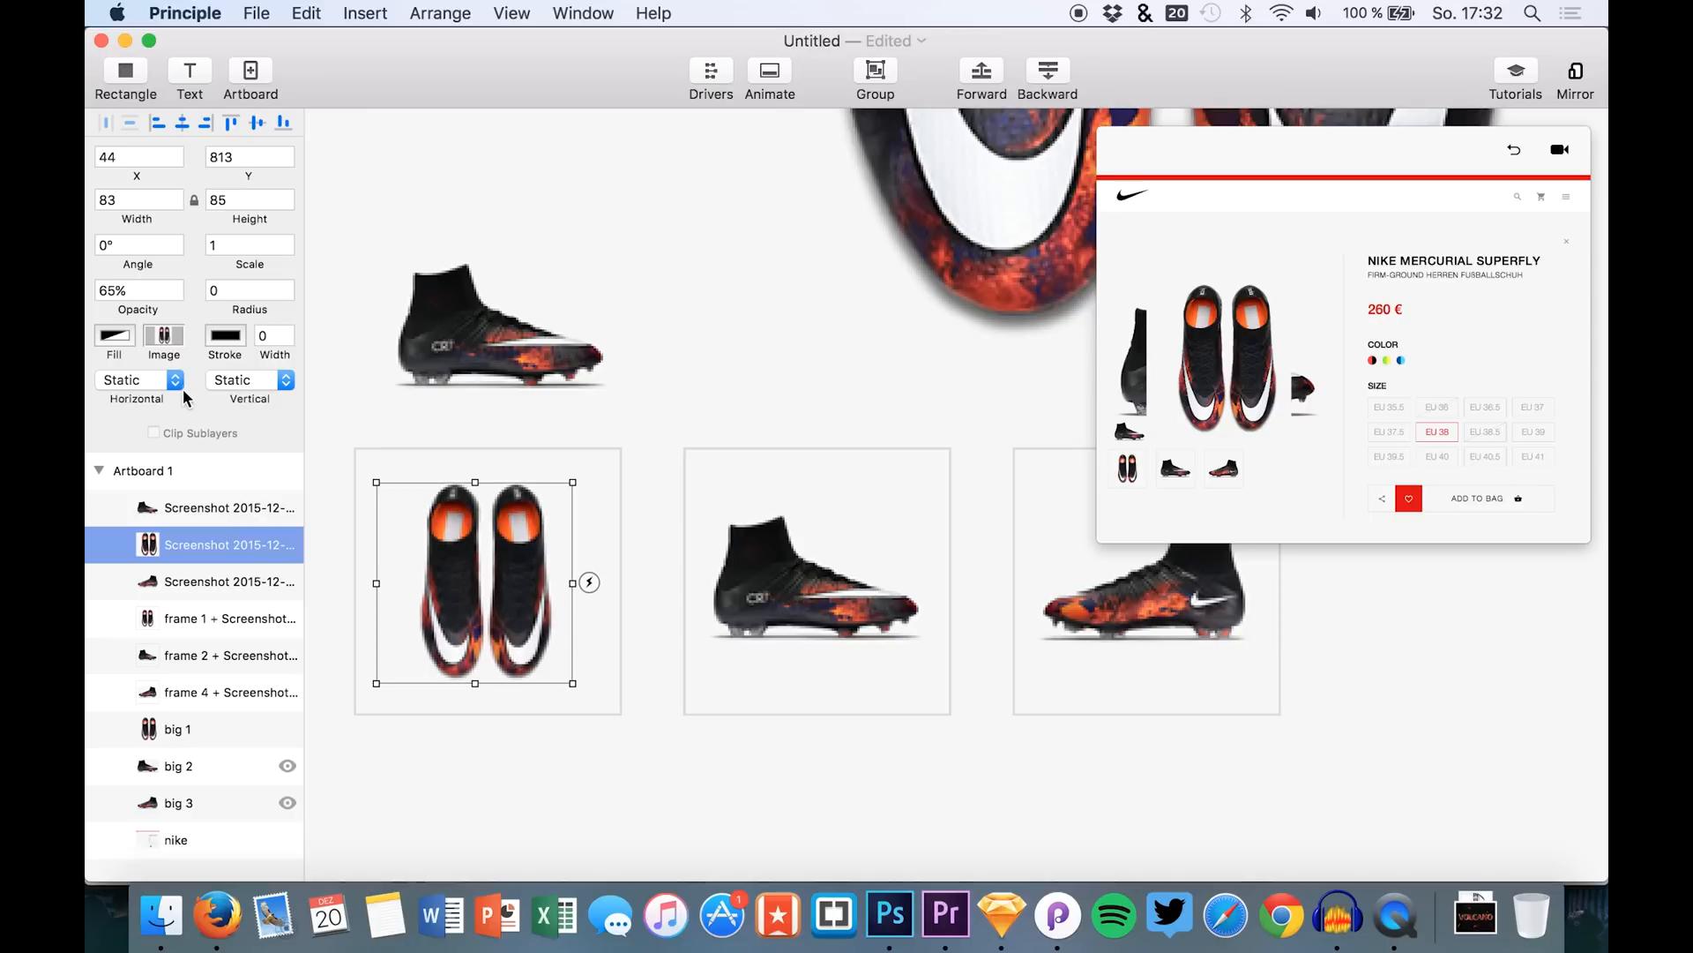
type("100%")
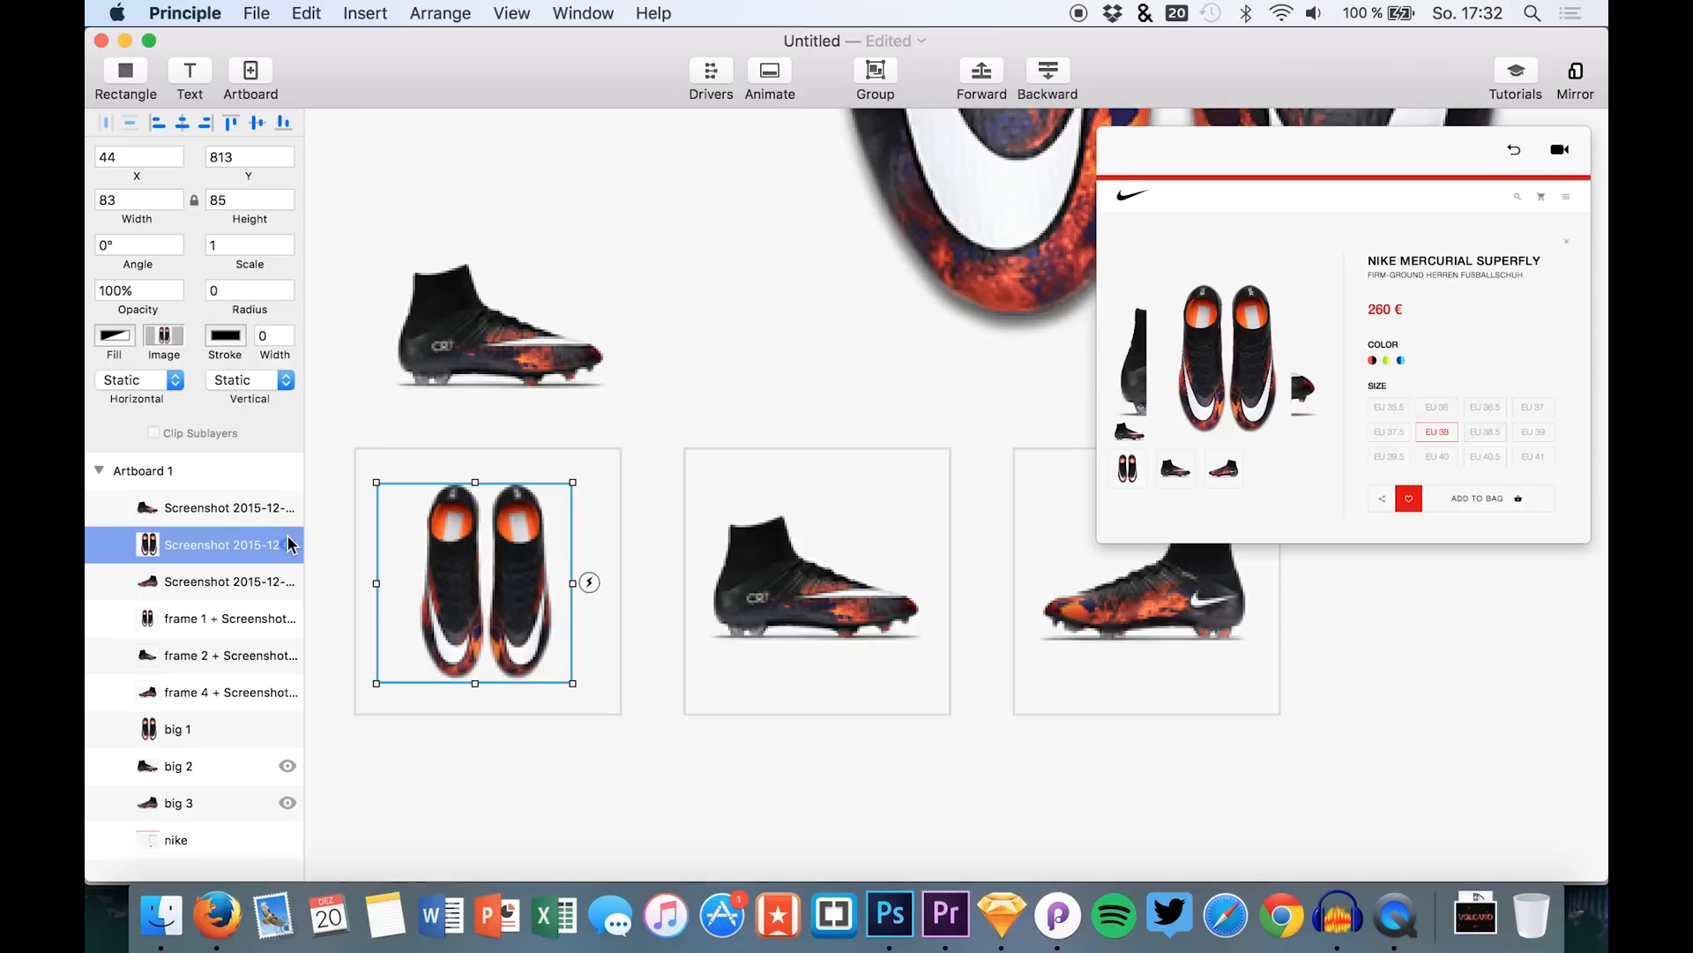
left_click(223, 509)
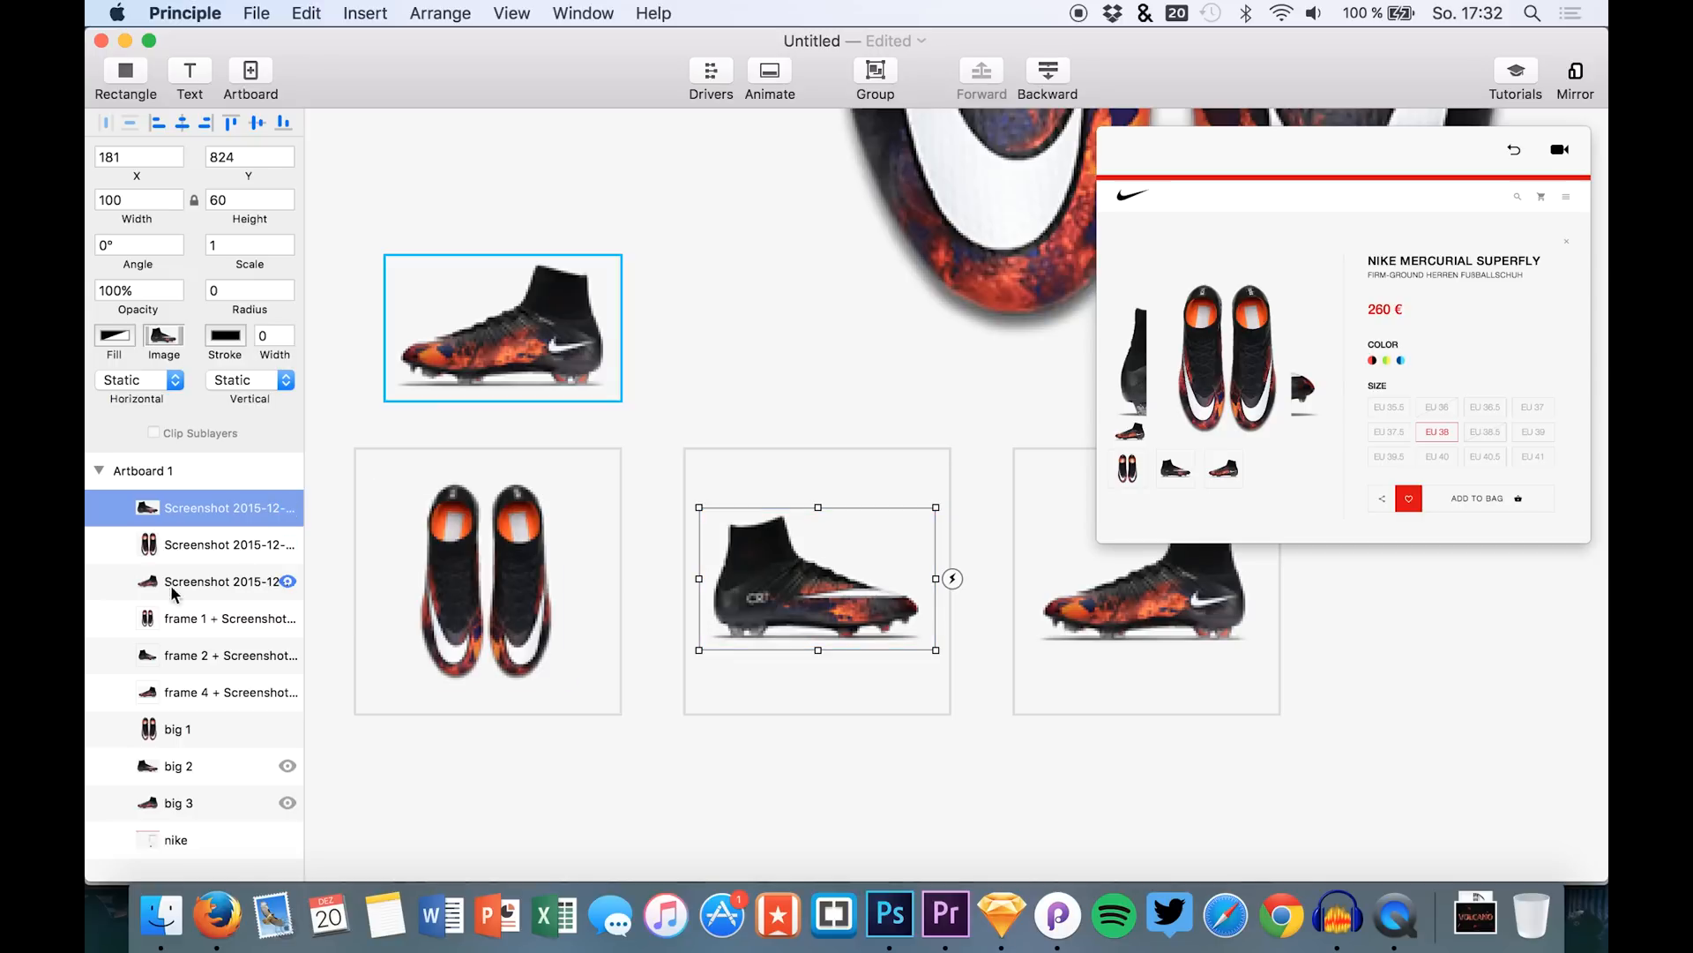
left_click(501, 328)
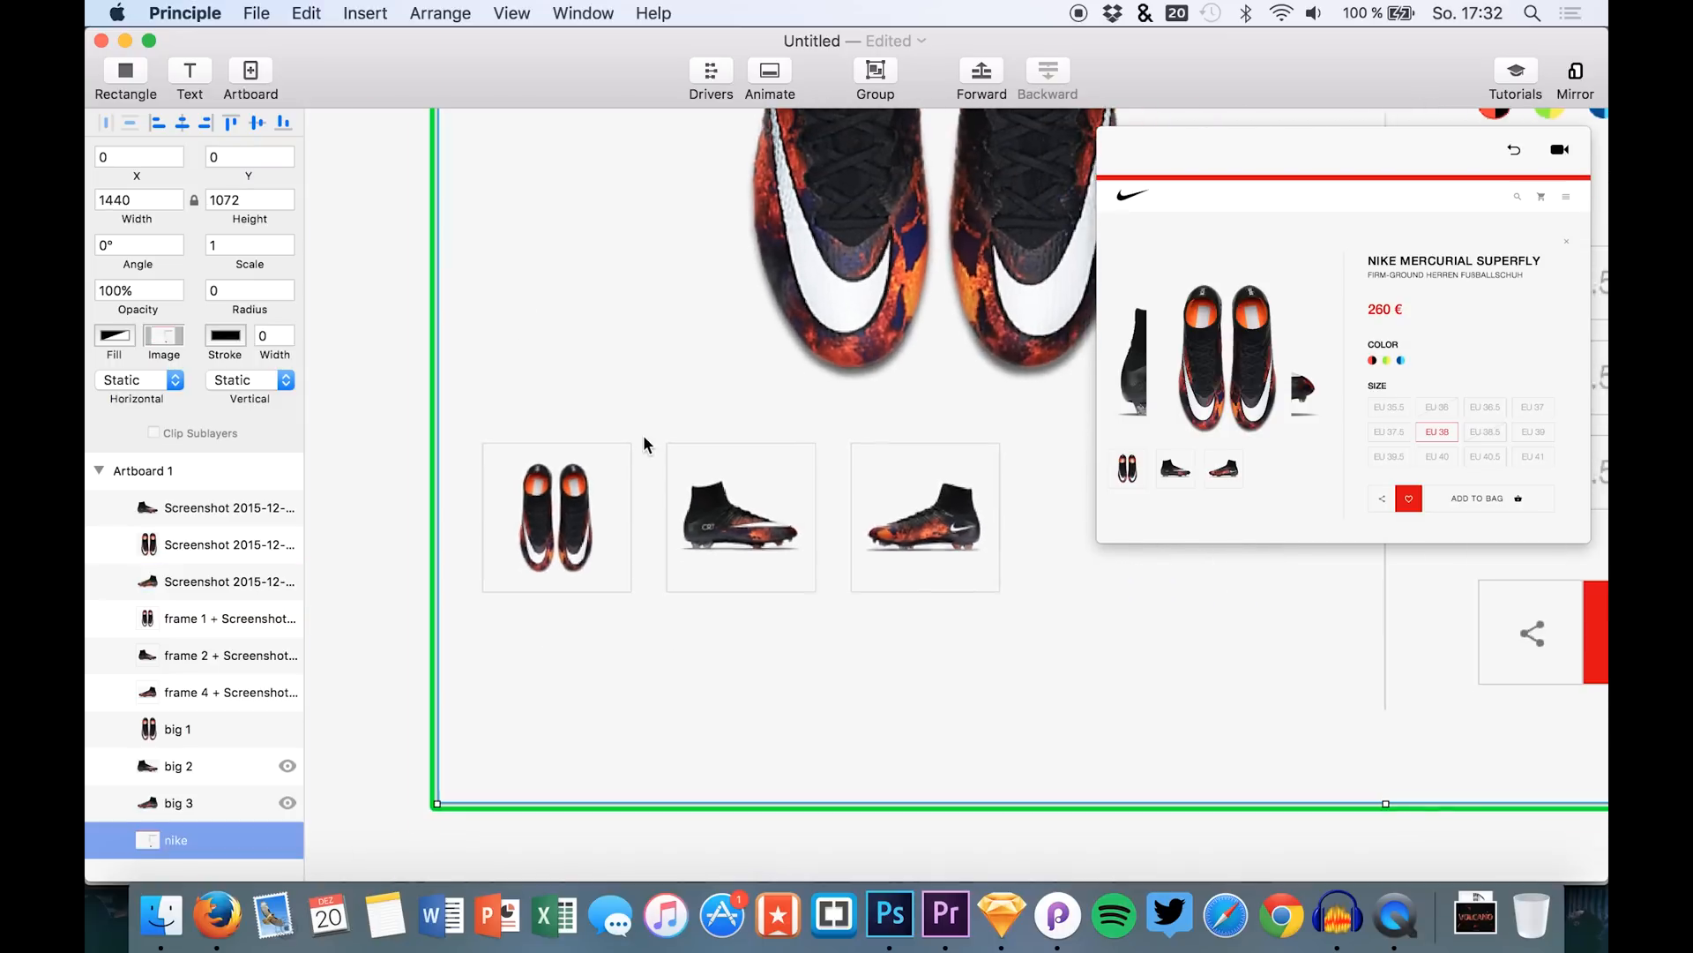
left_click(739, 517)
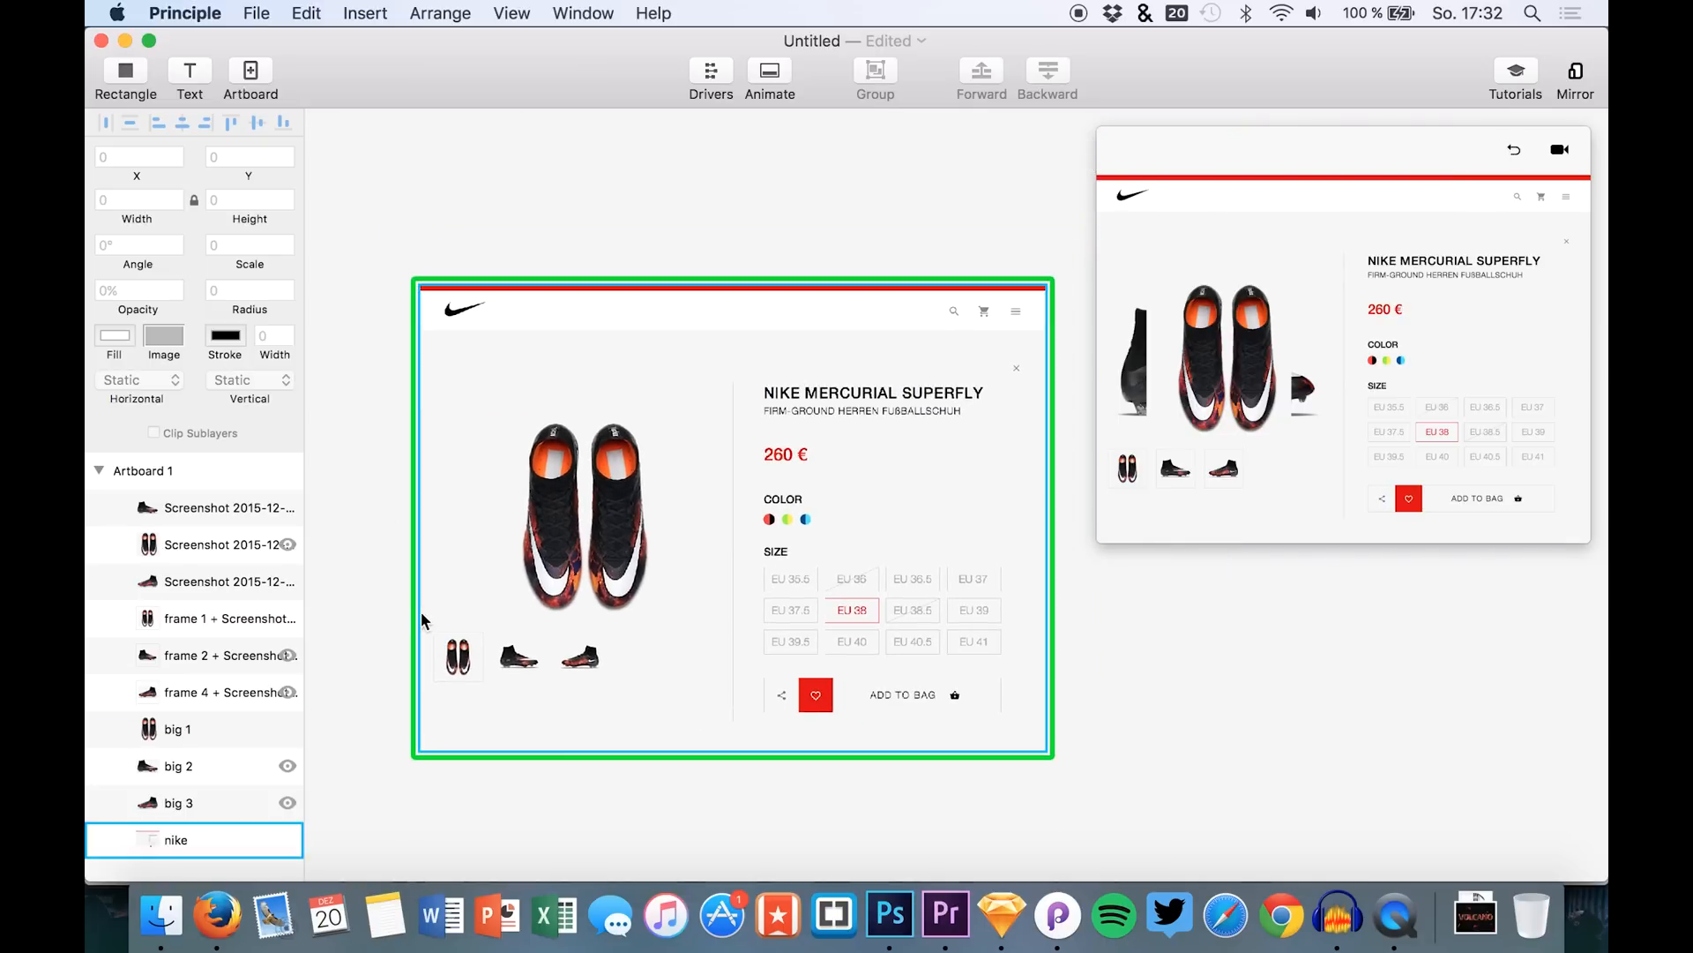
left_click(519, 656)
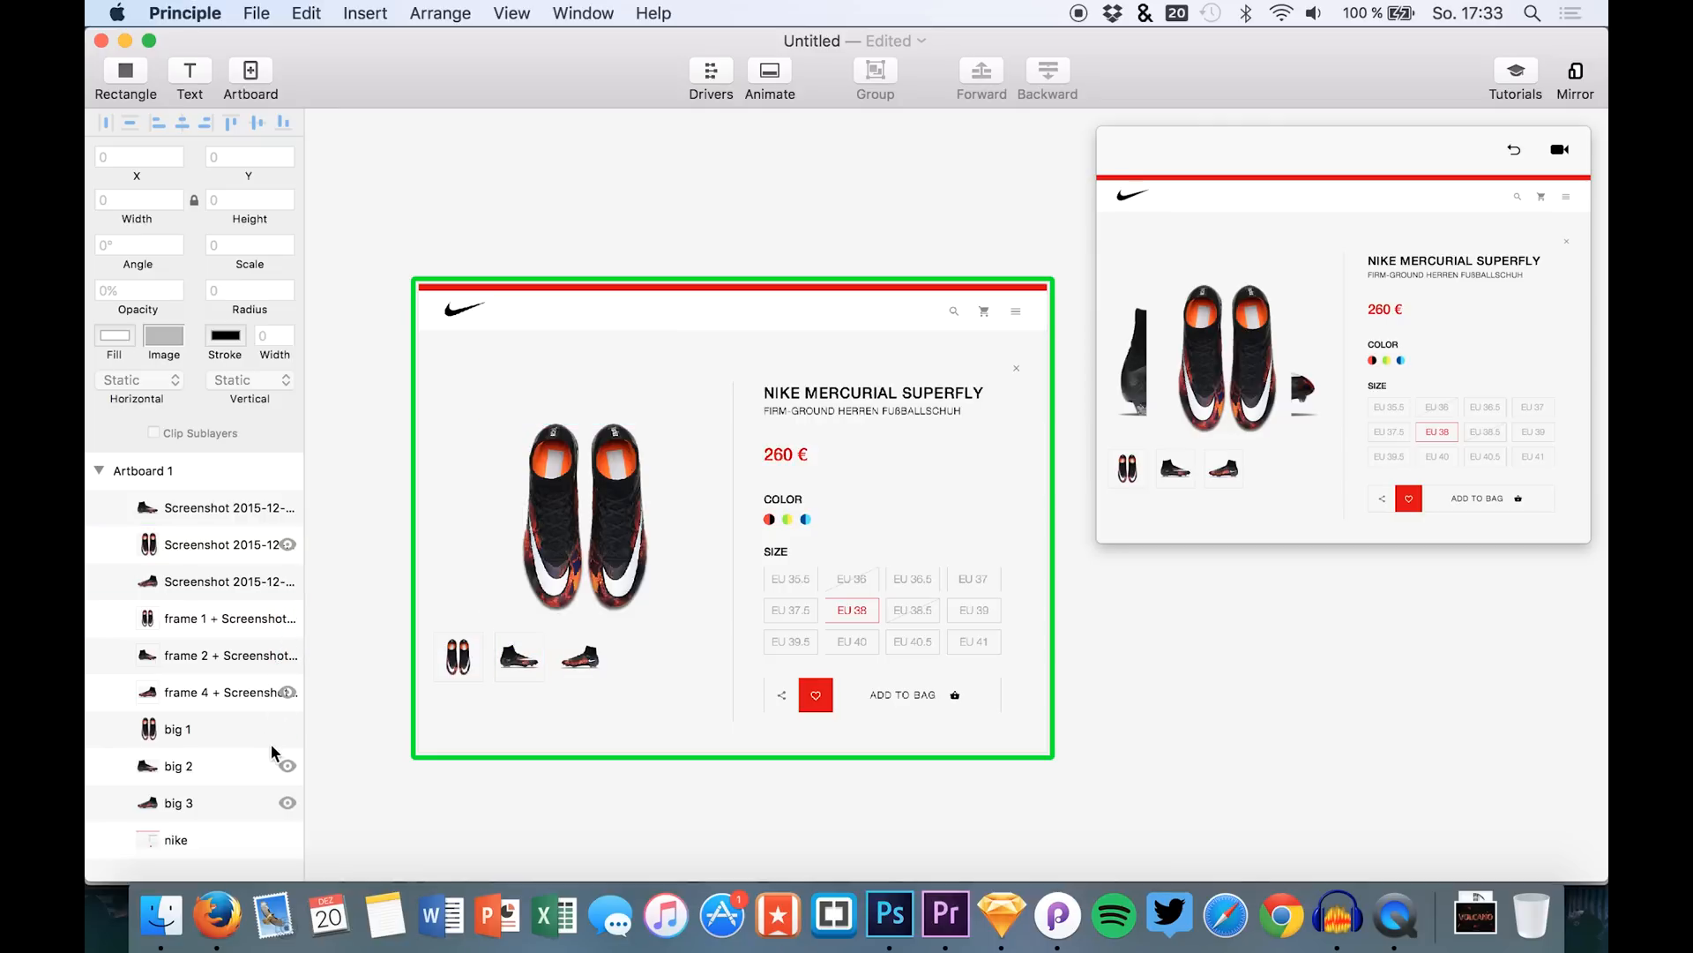
Step: Toggle the big 2 photo's visibility on Artboard 1 to check it, leaving it hidden
left_click(287, 769)
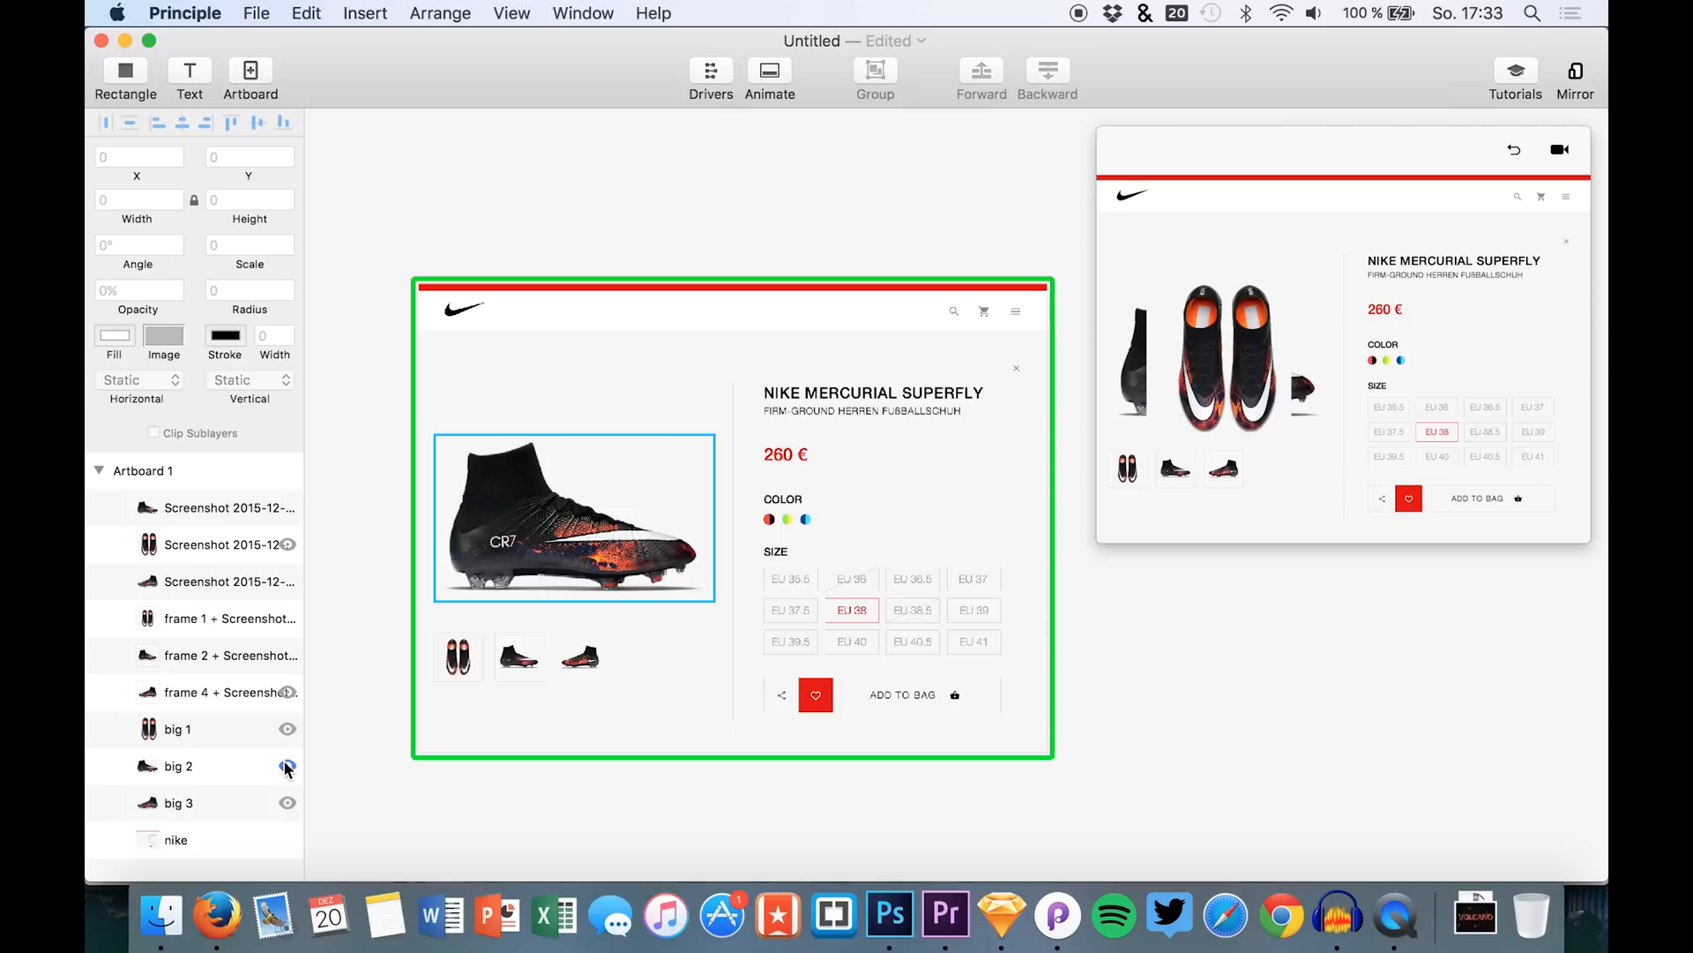
left_click(288, 768)
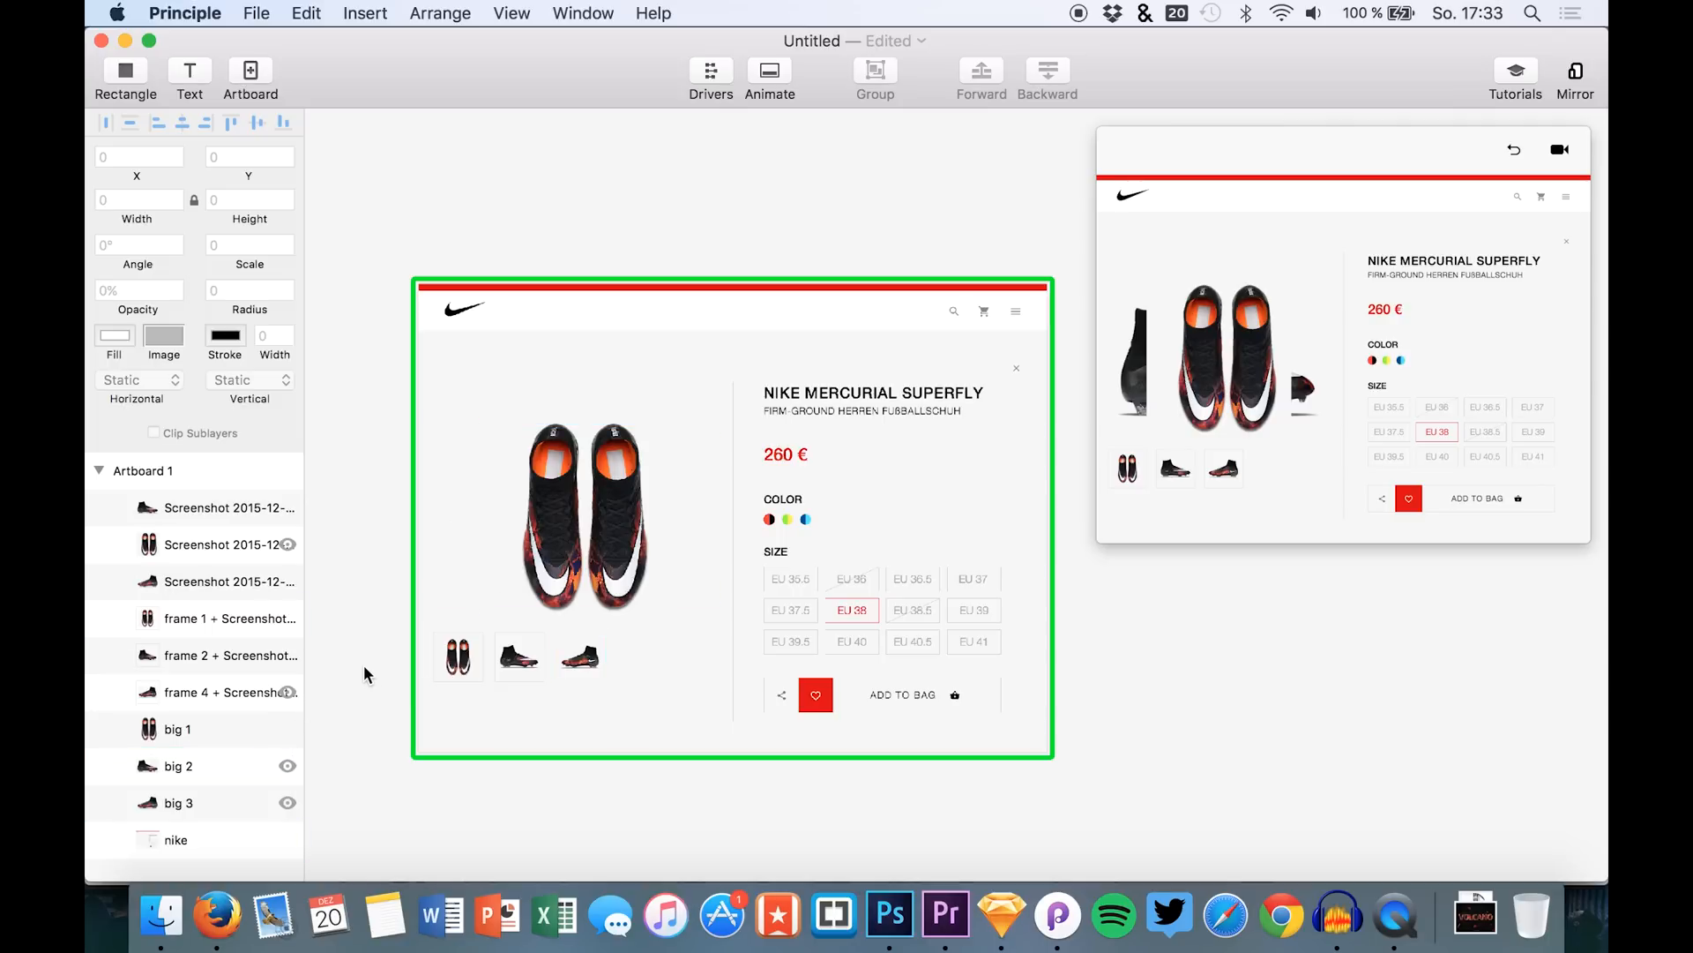
mouse_move(285, 605)
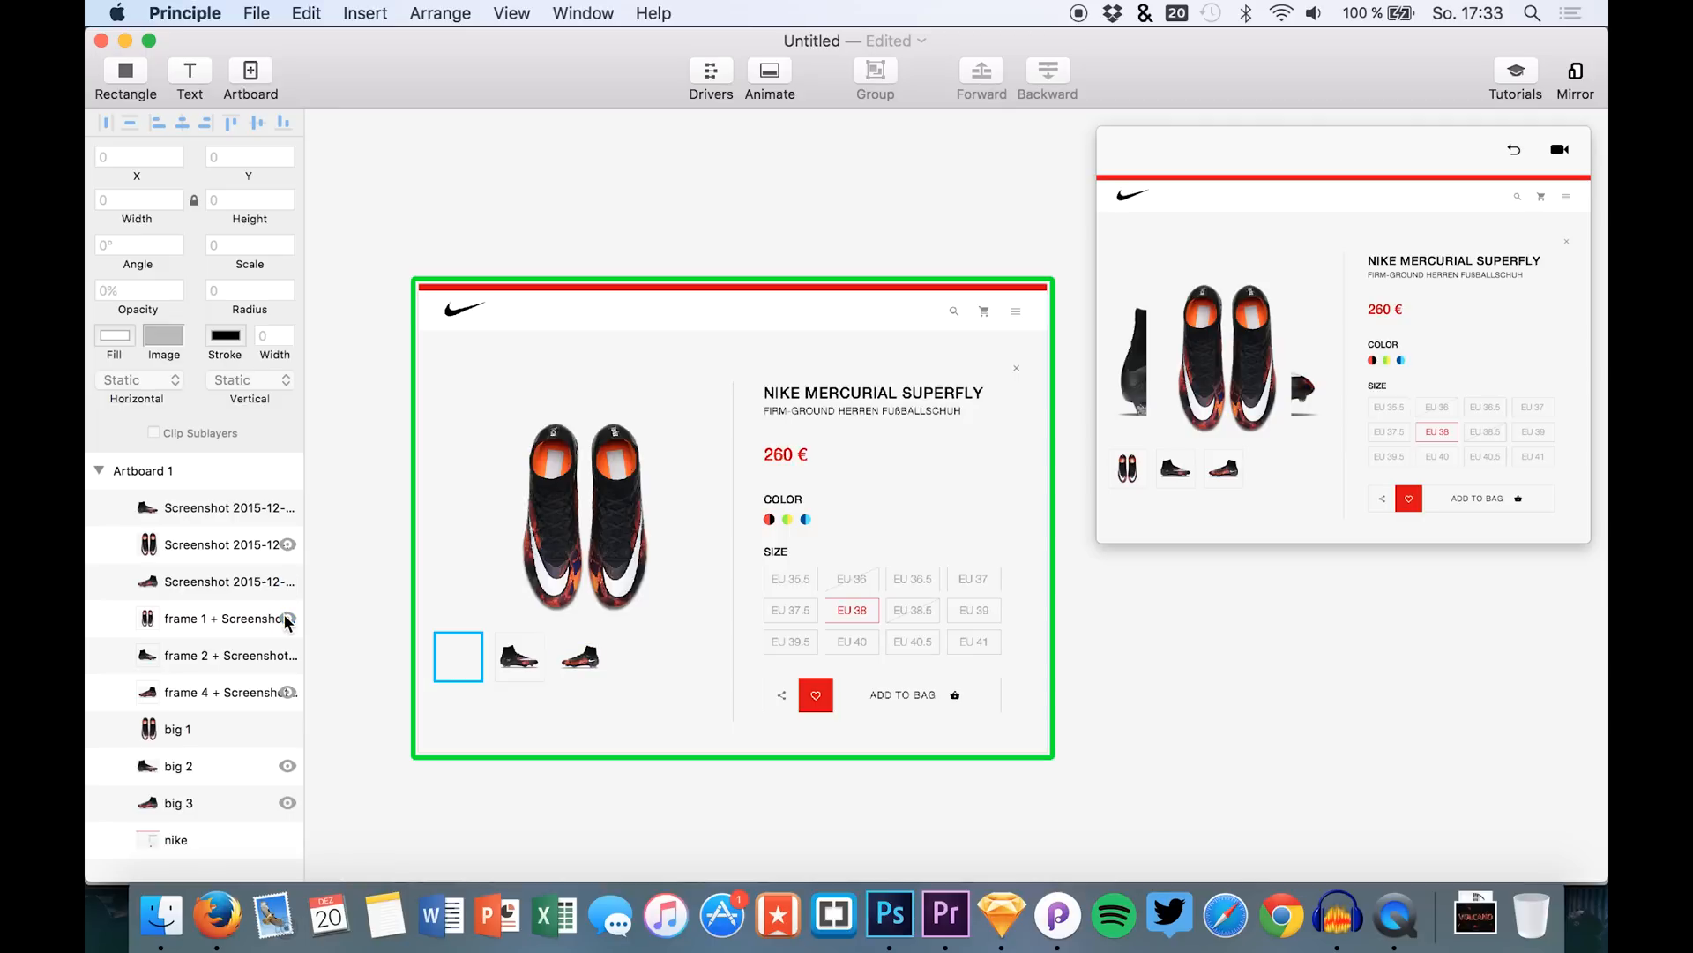
left_click(174, 840)
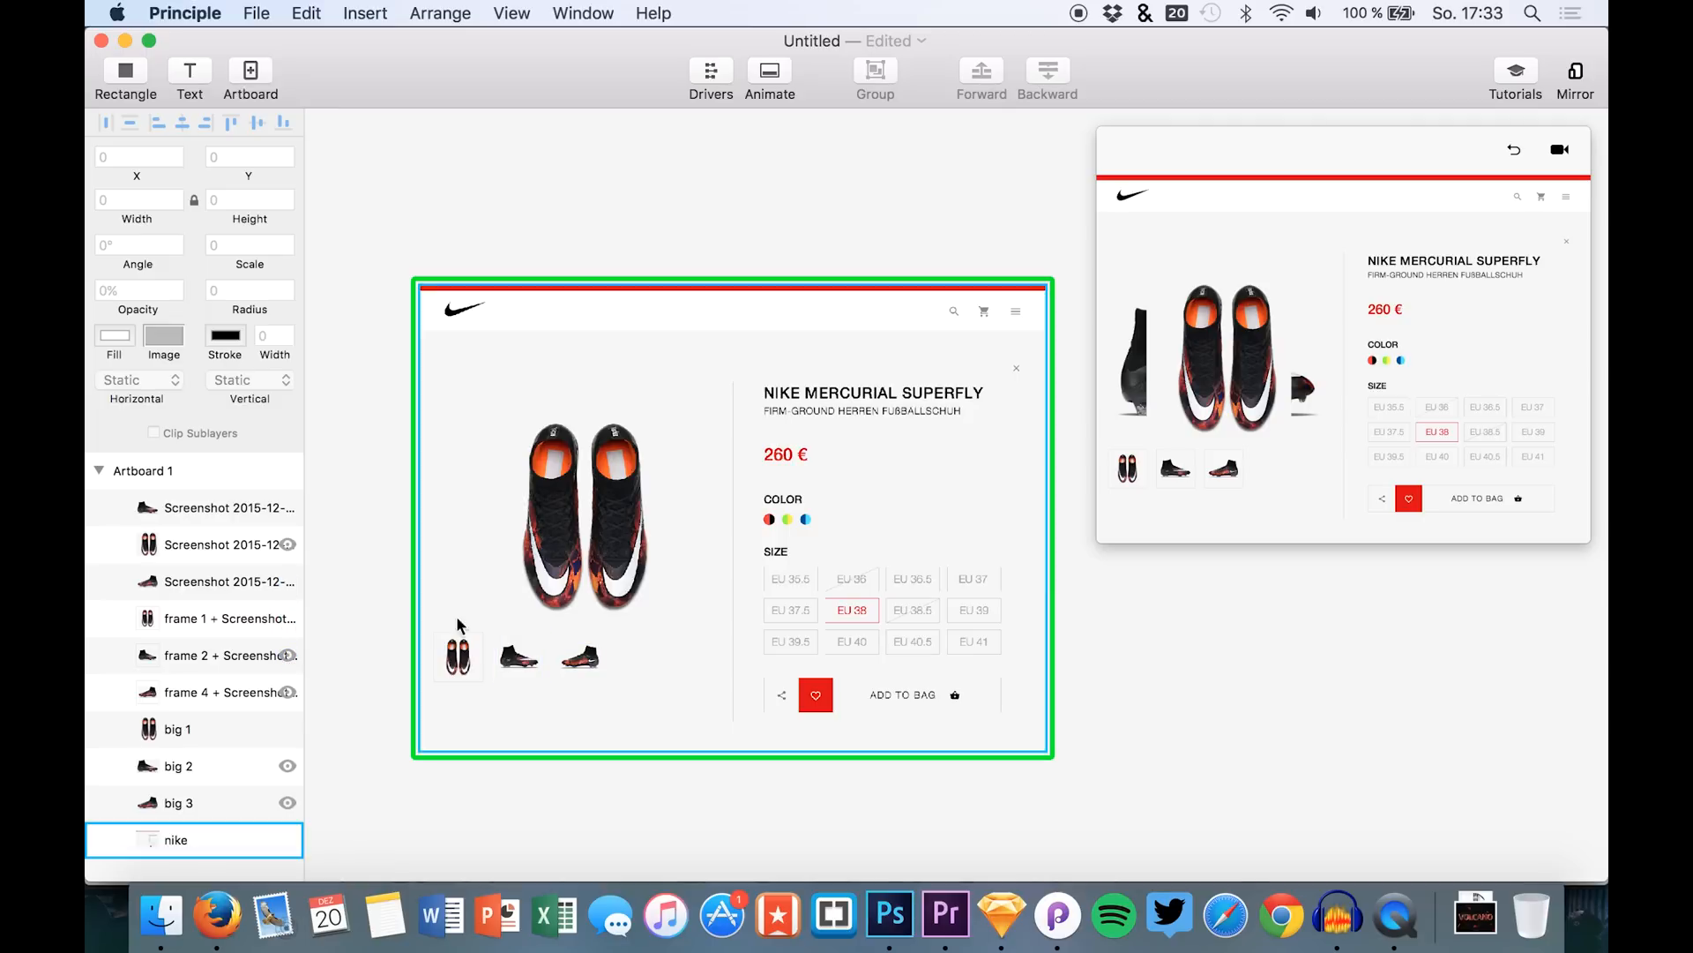
mouse_move(589, 411)
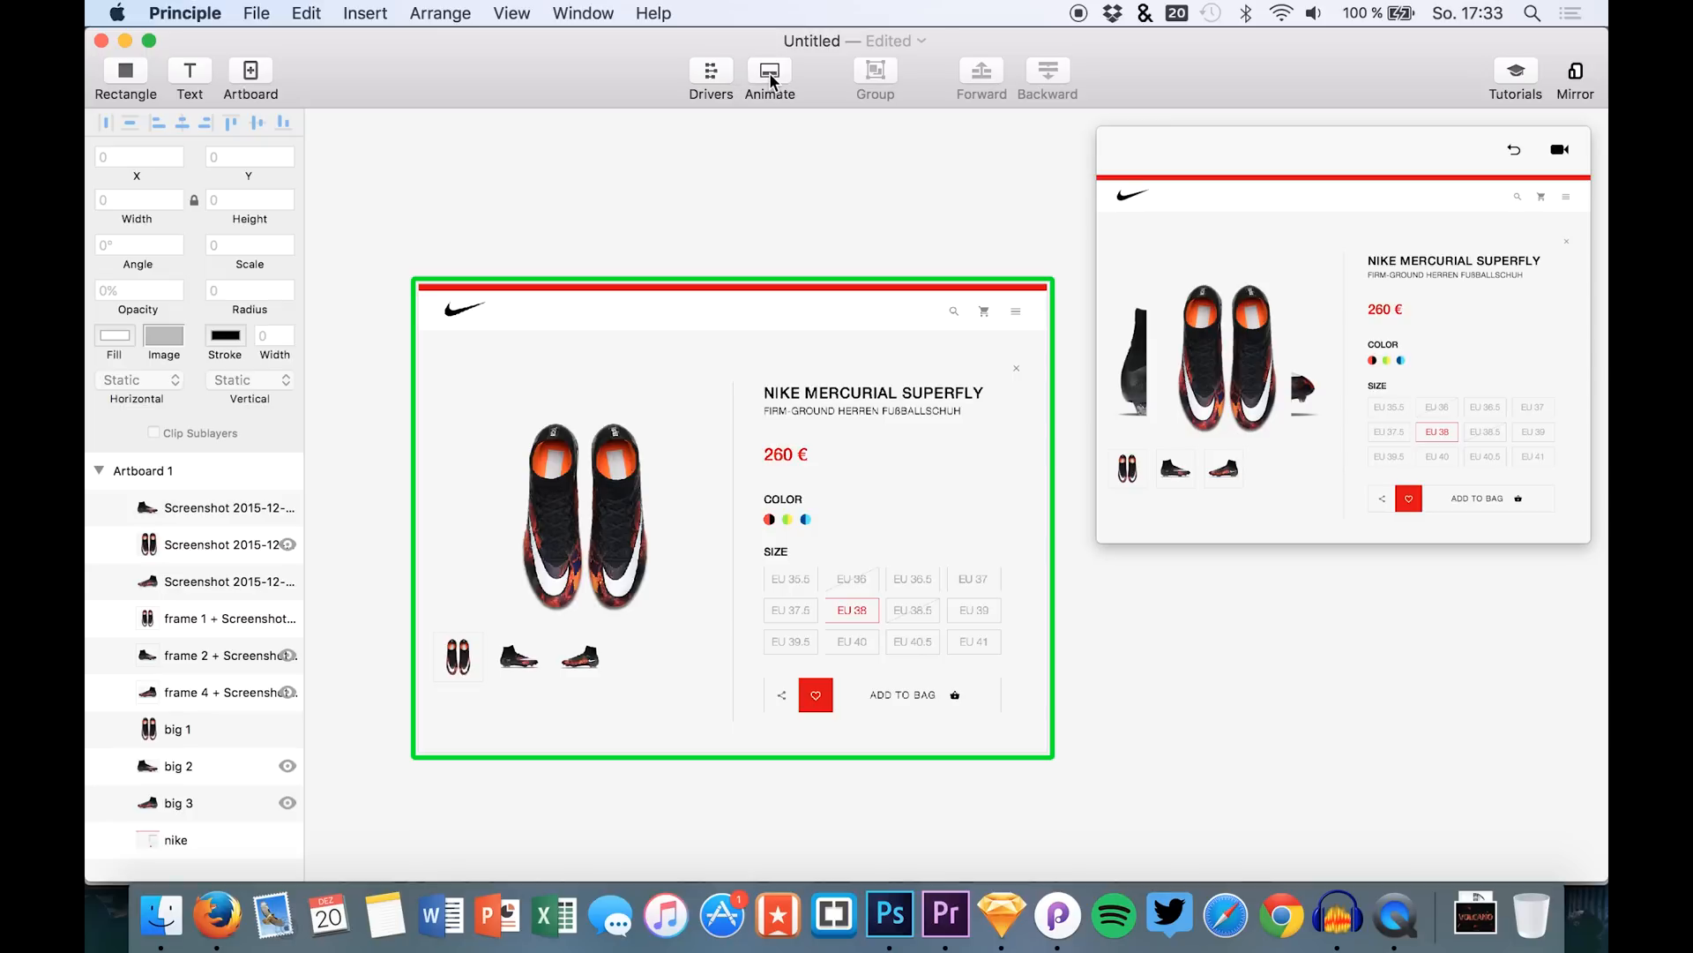
mouse_move(718, 83)
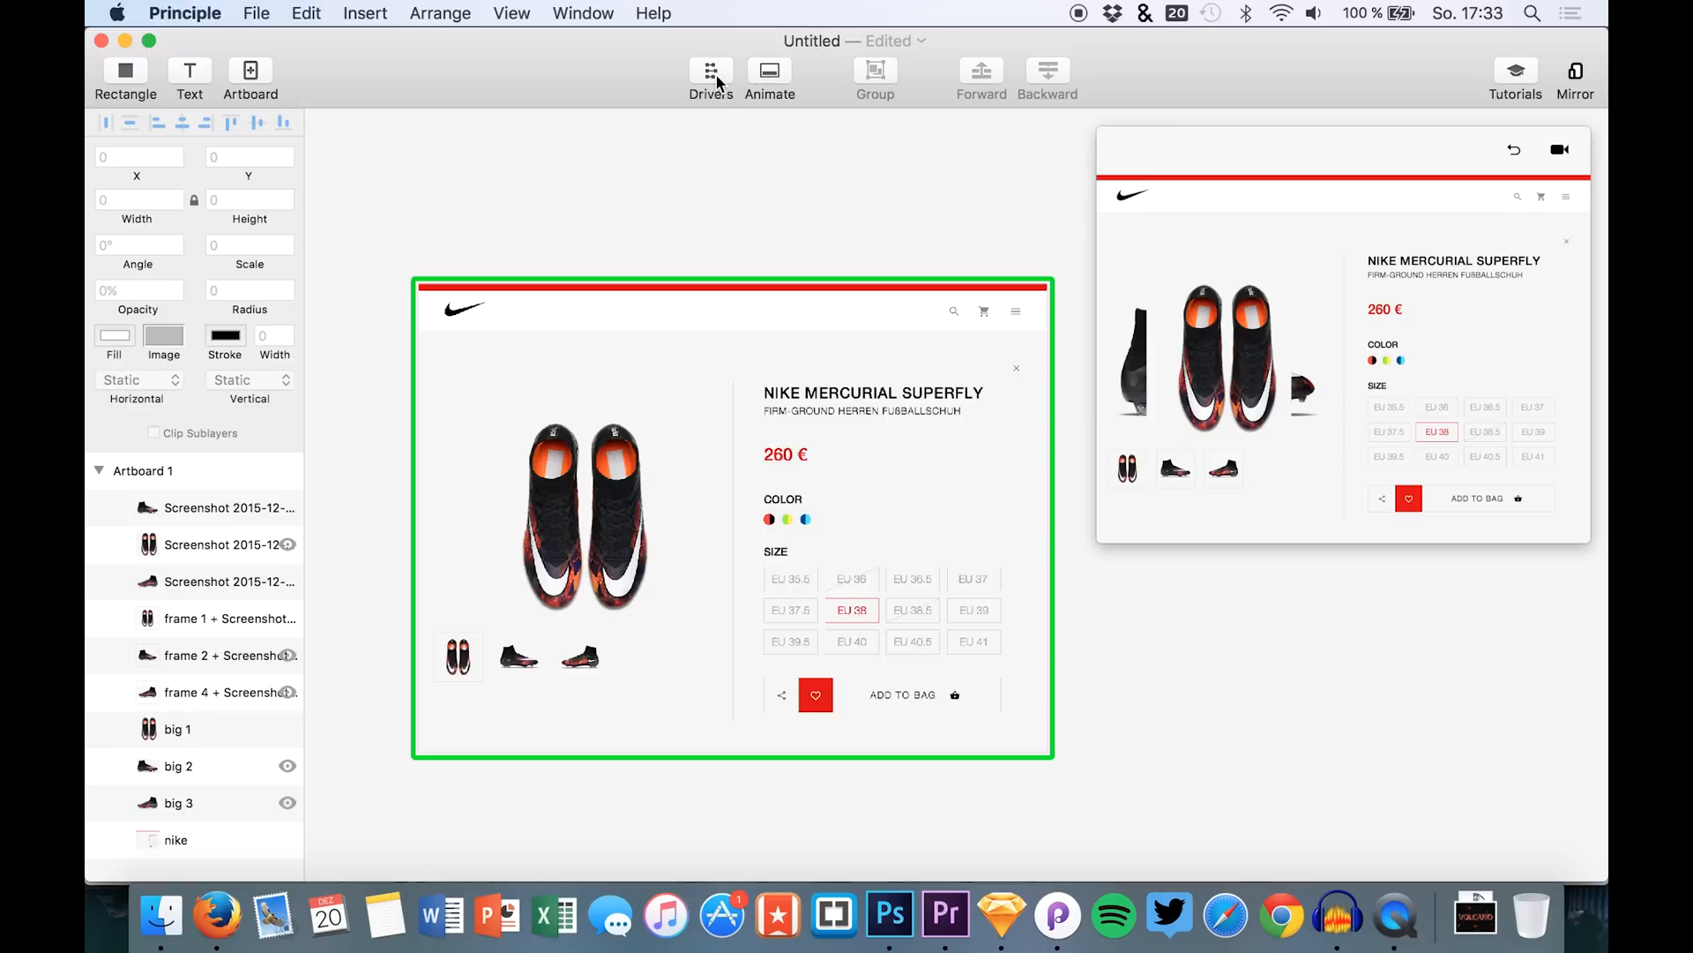
mouse_move(1067, 31)
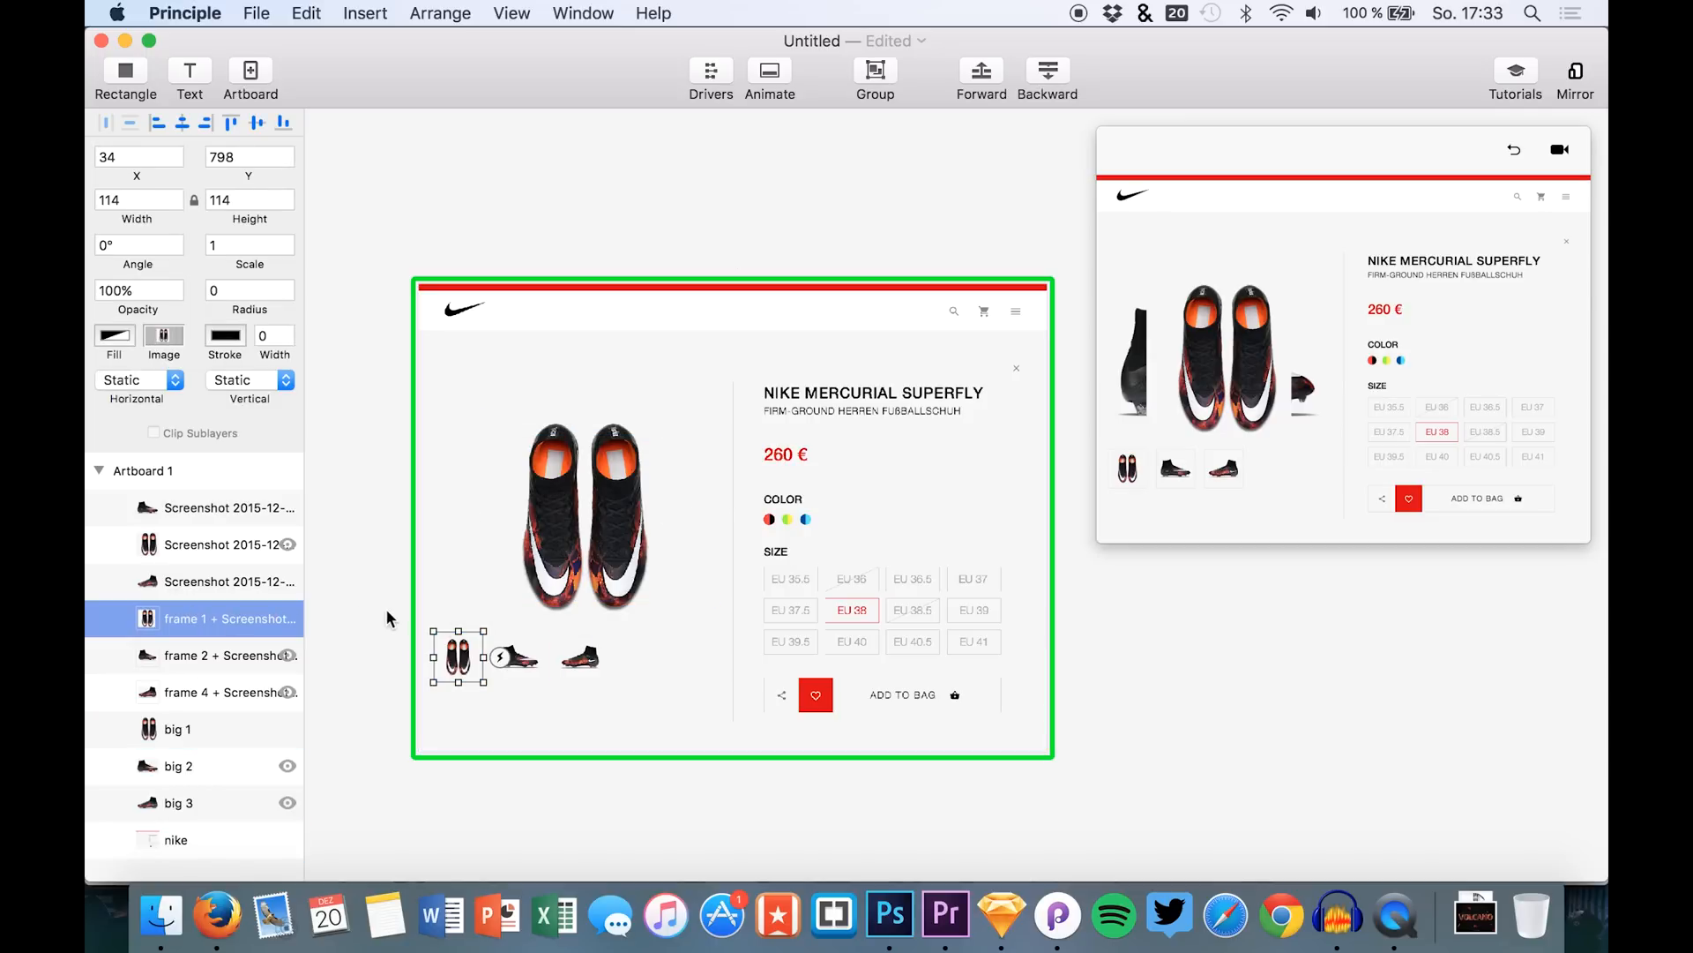
Step: Select the side-view shoe thumbnail so its interaction handle appears
left_click(499, 656)
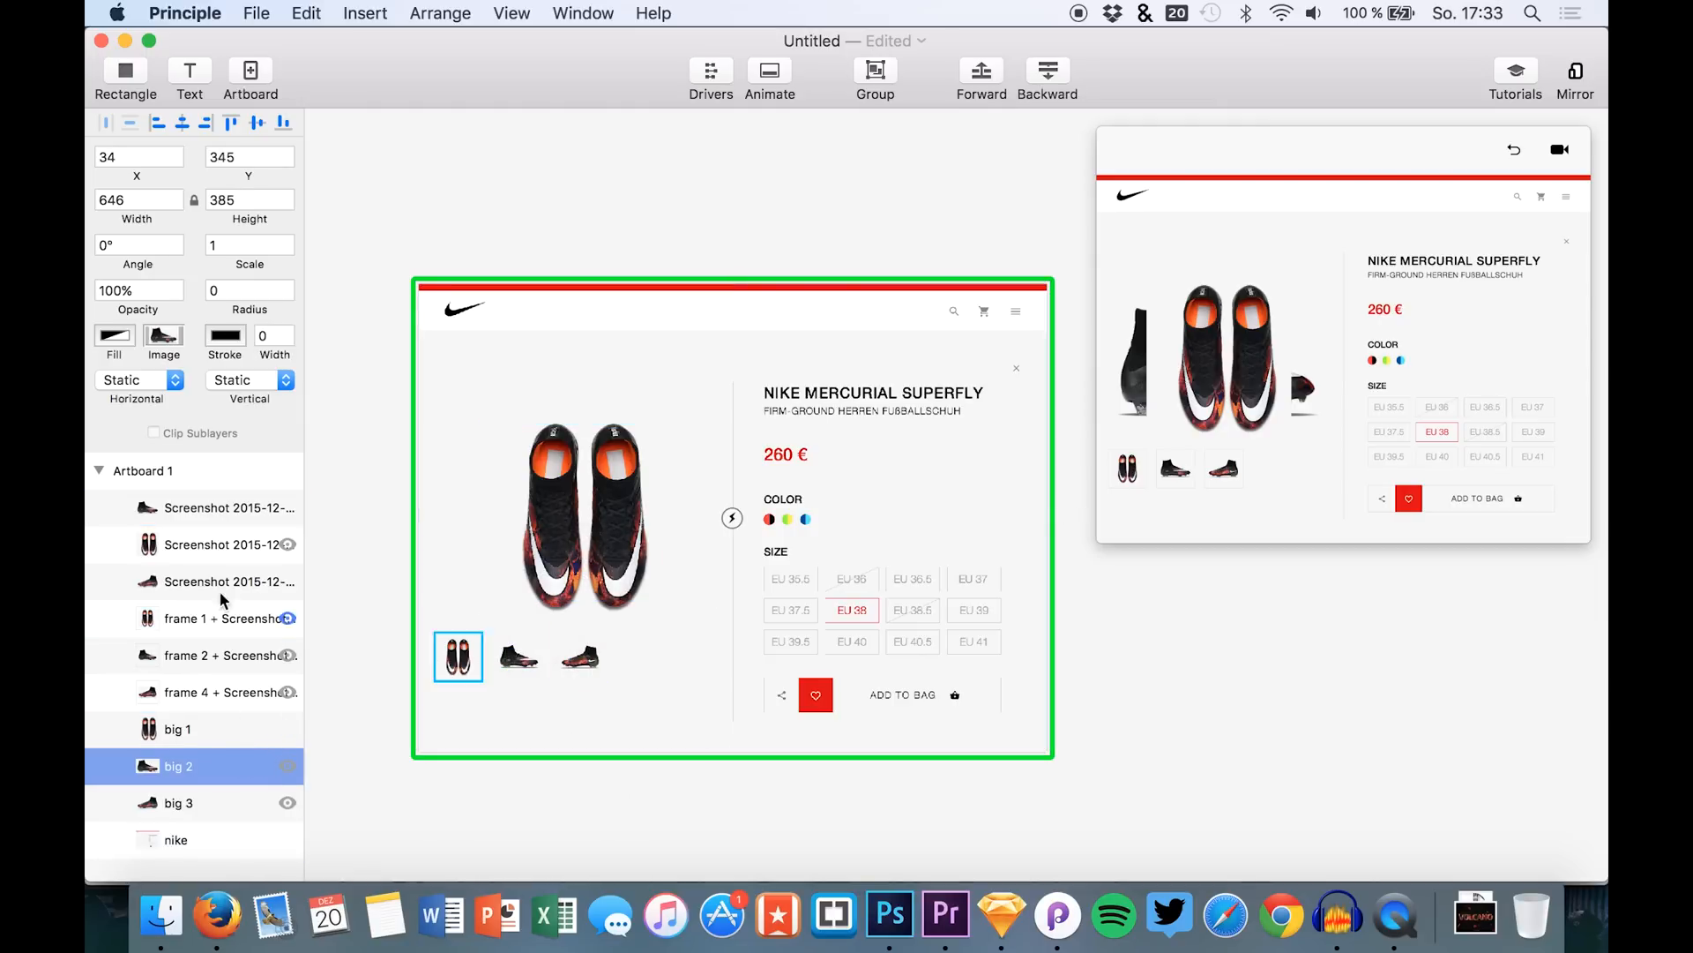
left_click(579, 656)
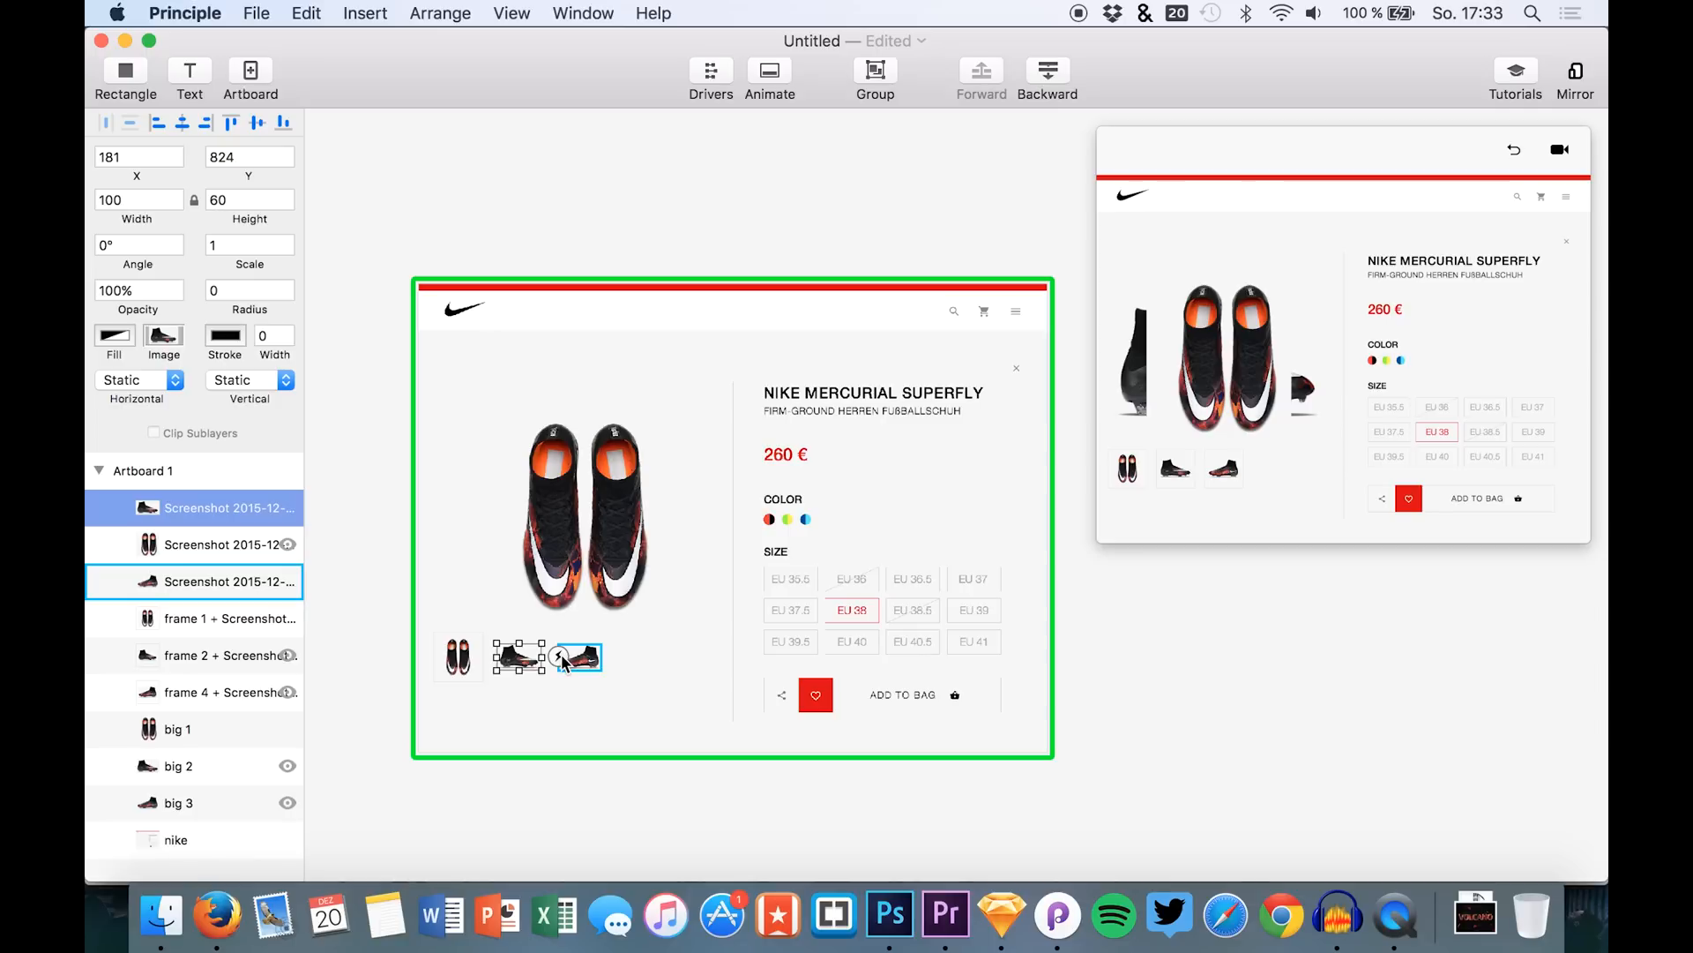
left_click(579, 656)
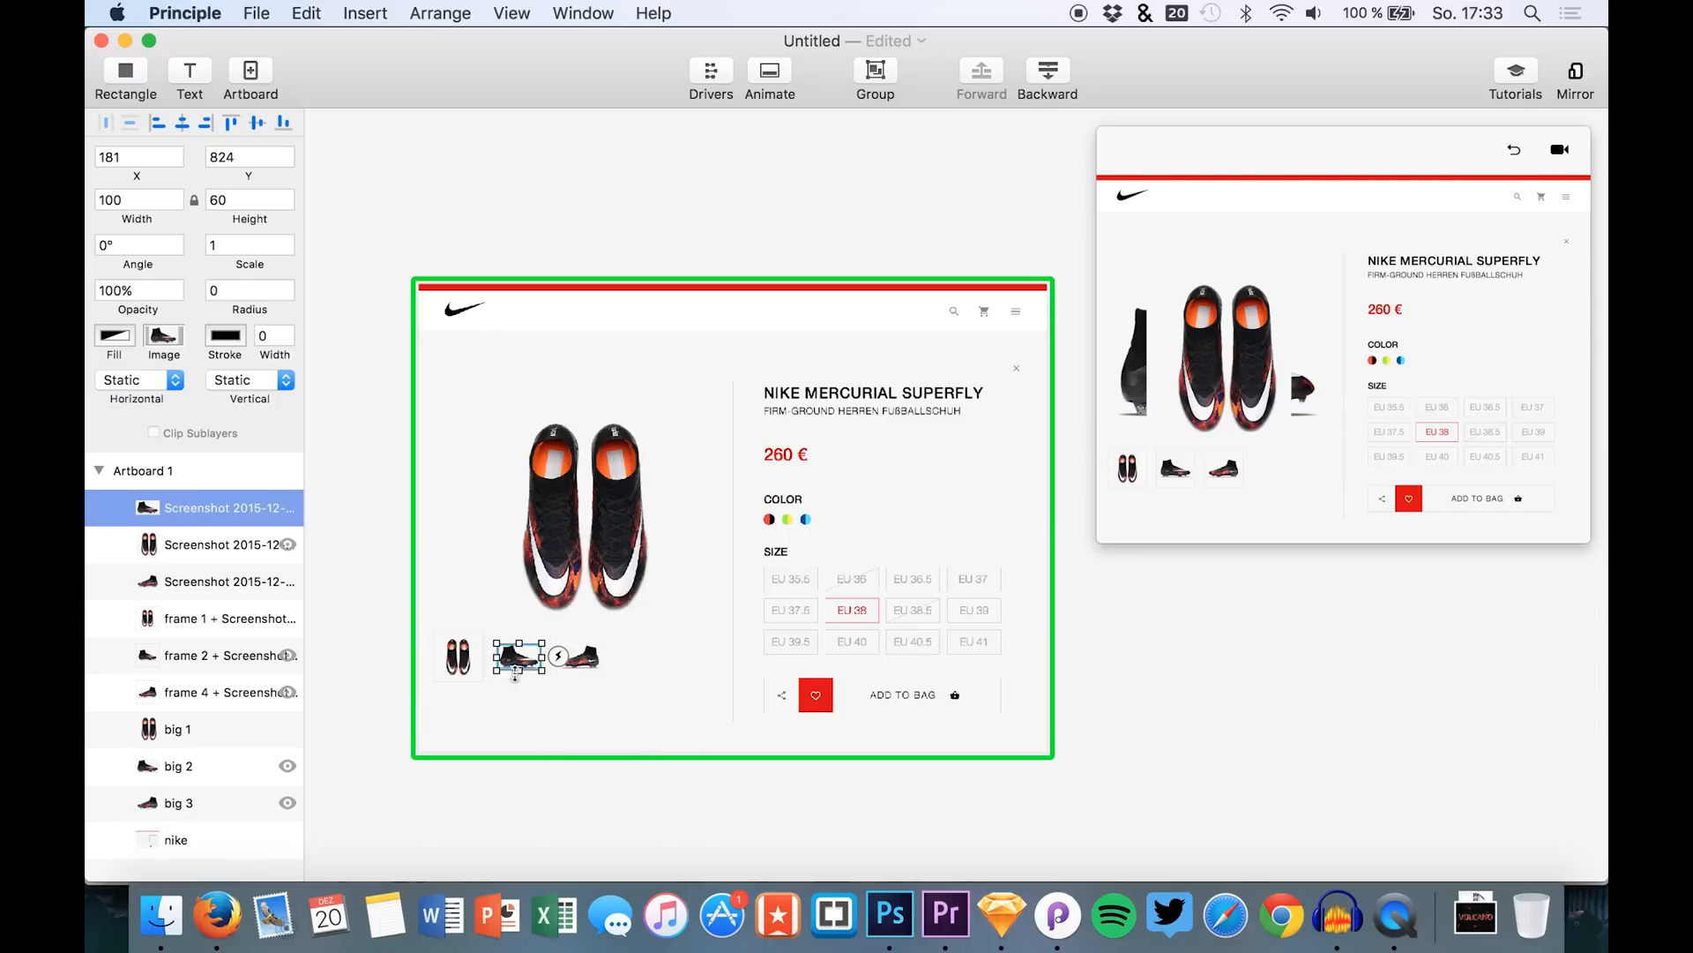
left_click(578, 656)
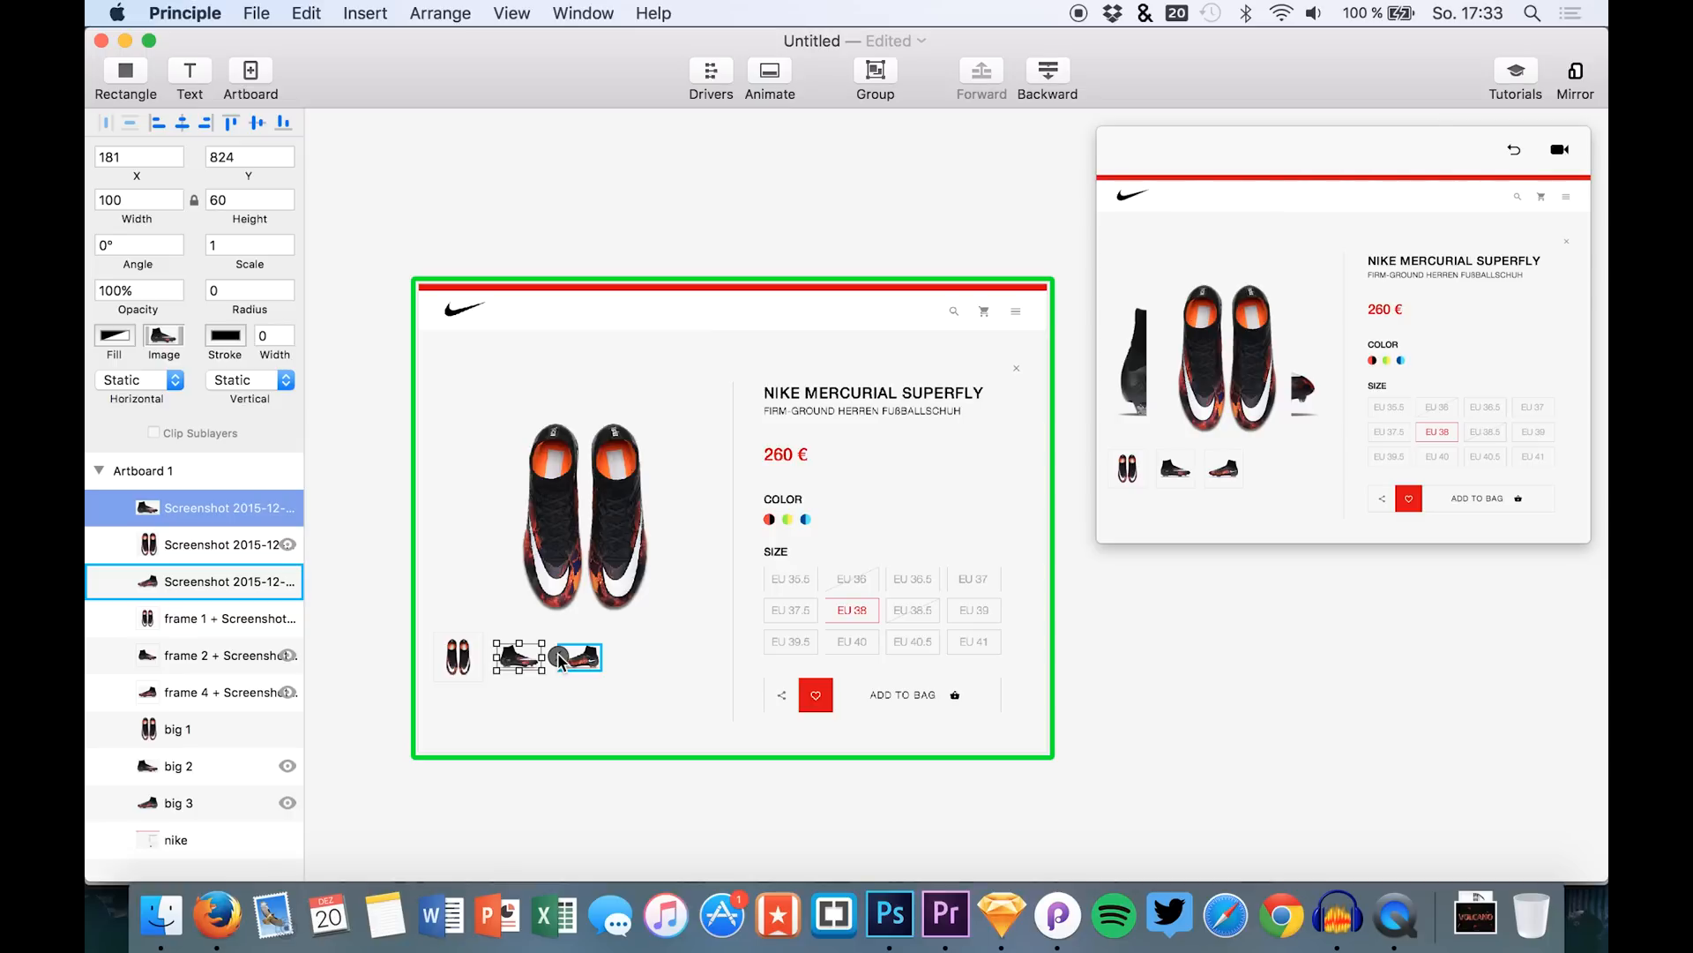
Step: Link a Tap on the side-view thumbnail to a duplicated Artboard 2 showing the big side-view boot
left_click(575, 657)
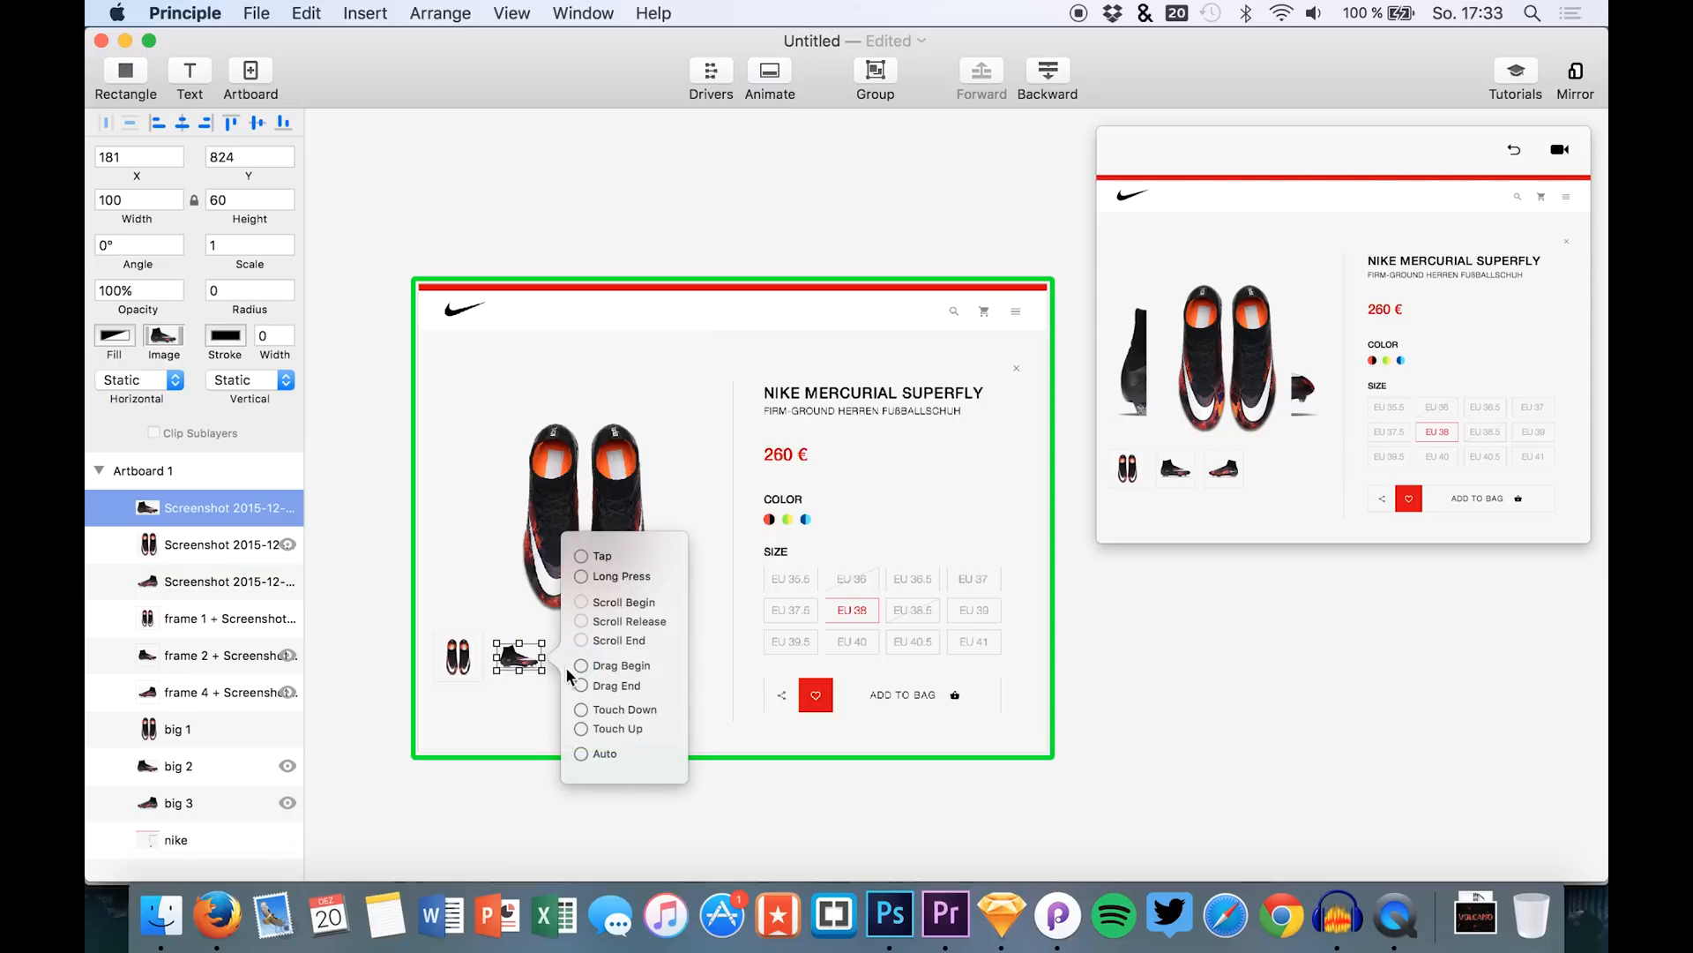
mouse_move(580, 559)
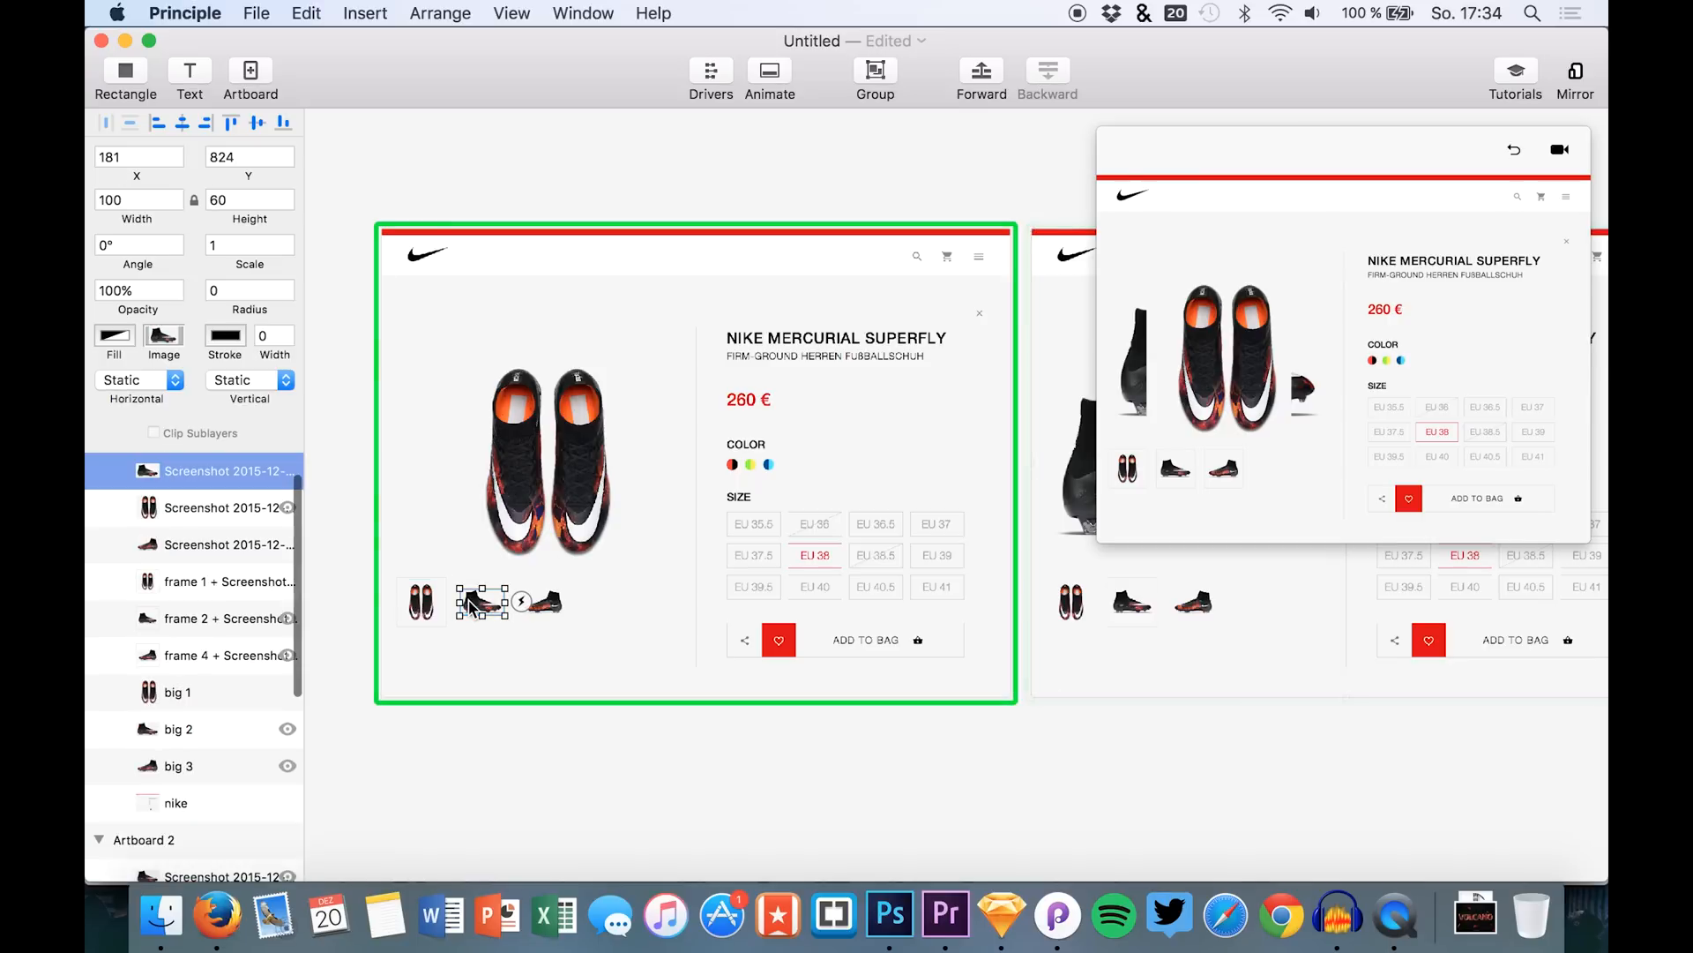
left_click(521, 600)
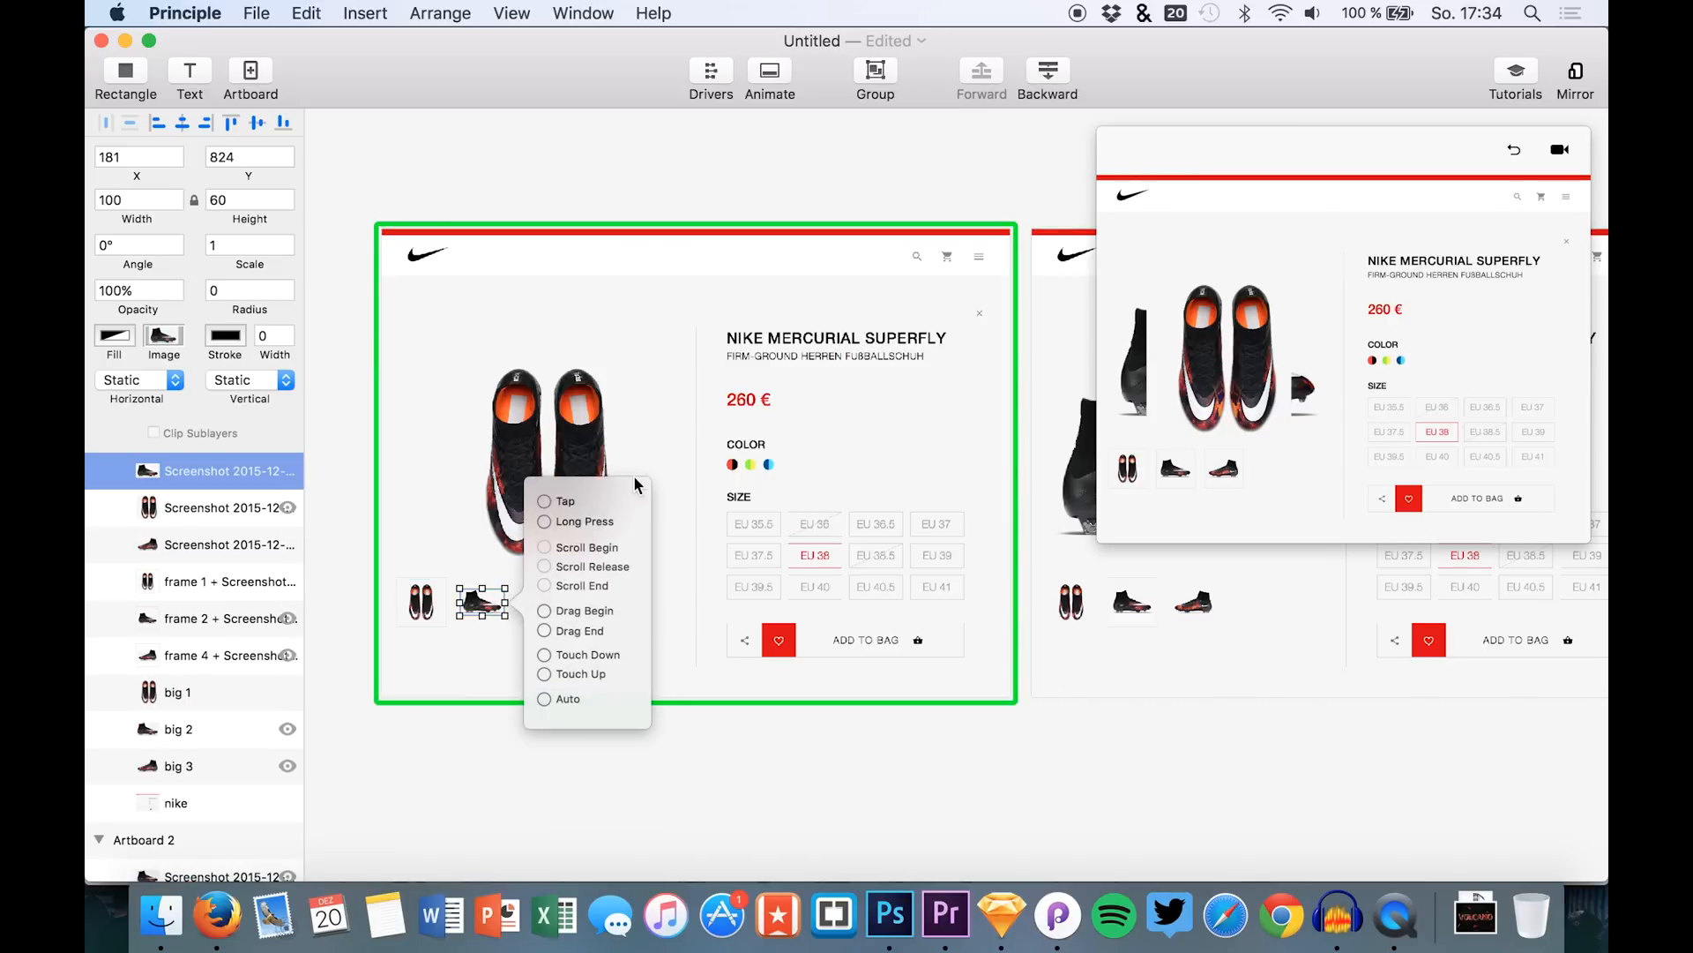
left_click_drag(545, 499, 1080, 621)
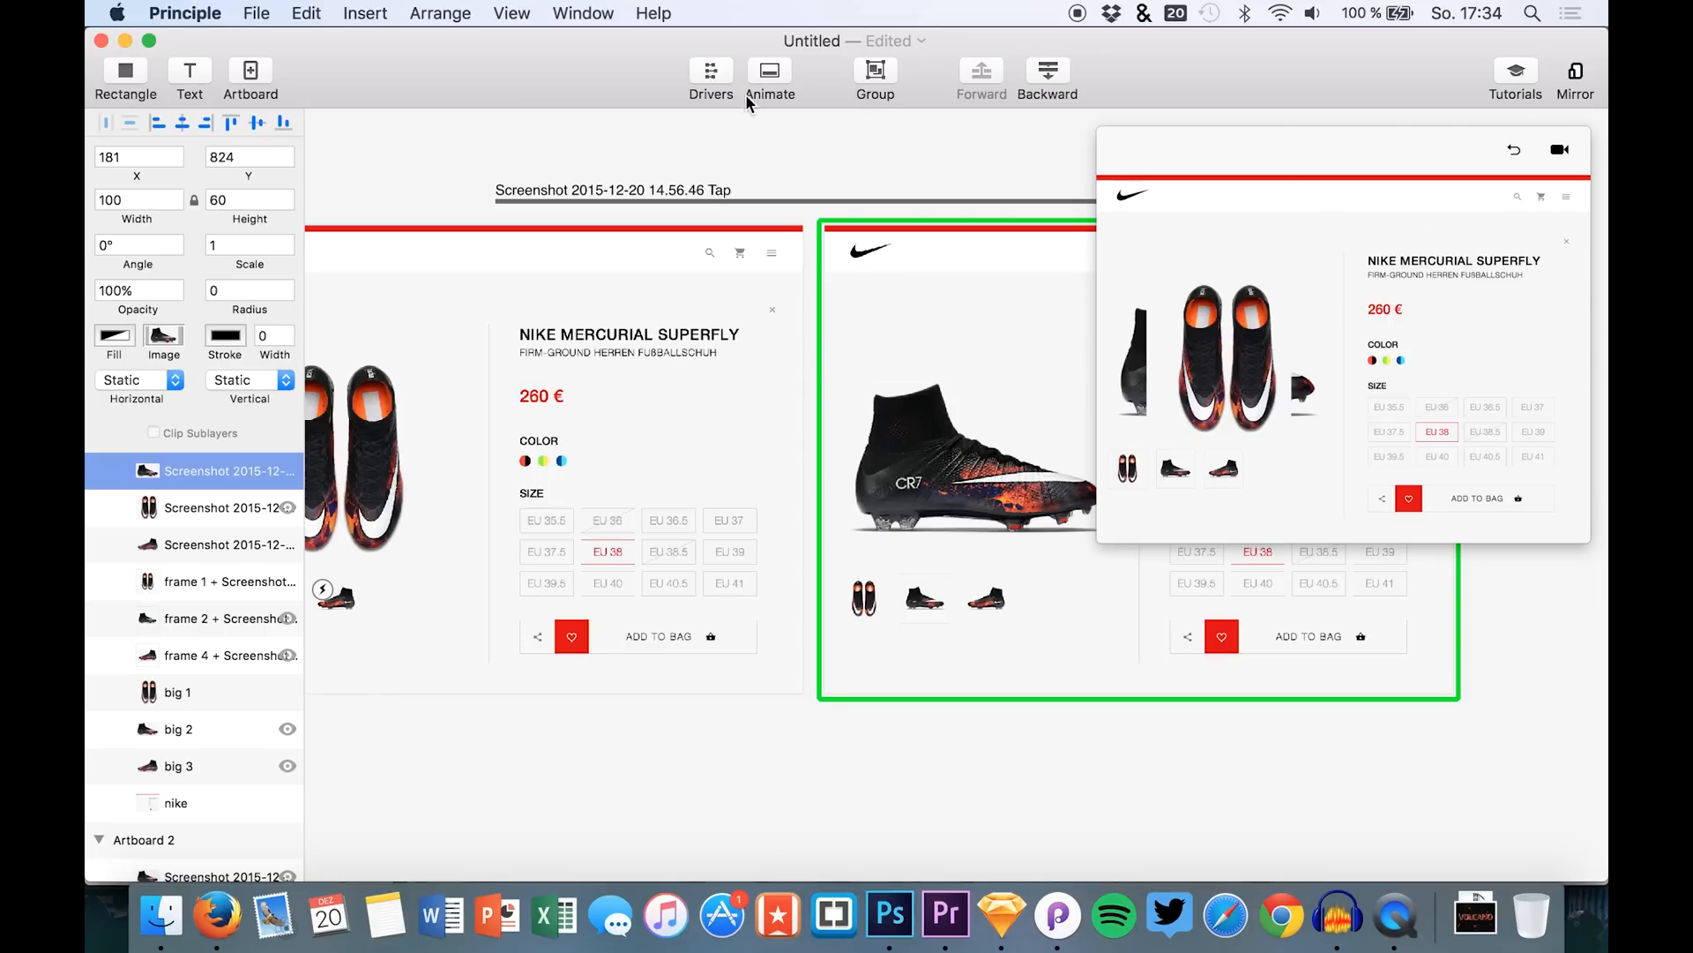
Step: In the transition's Animate timeline, add an Opacity track for the big 2 image
left_click(710, 76)
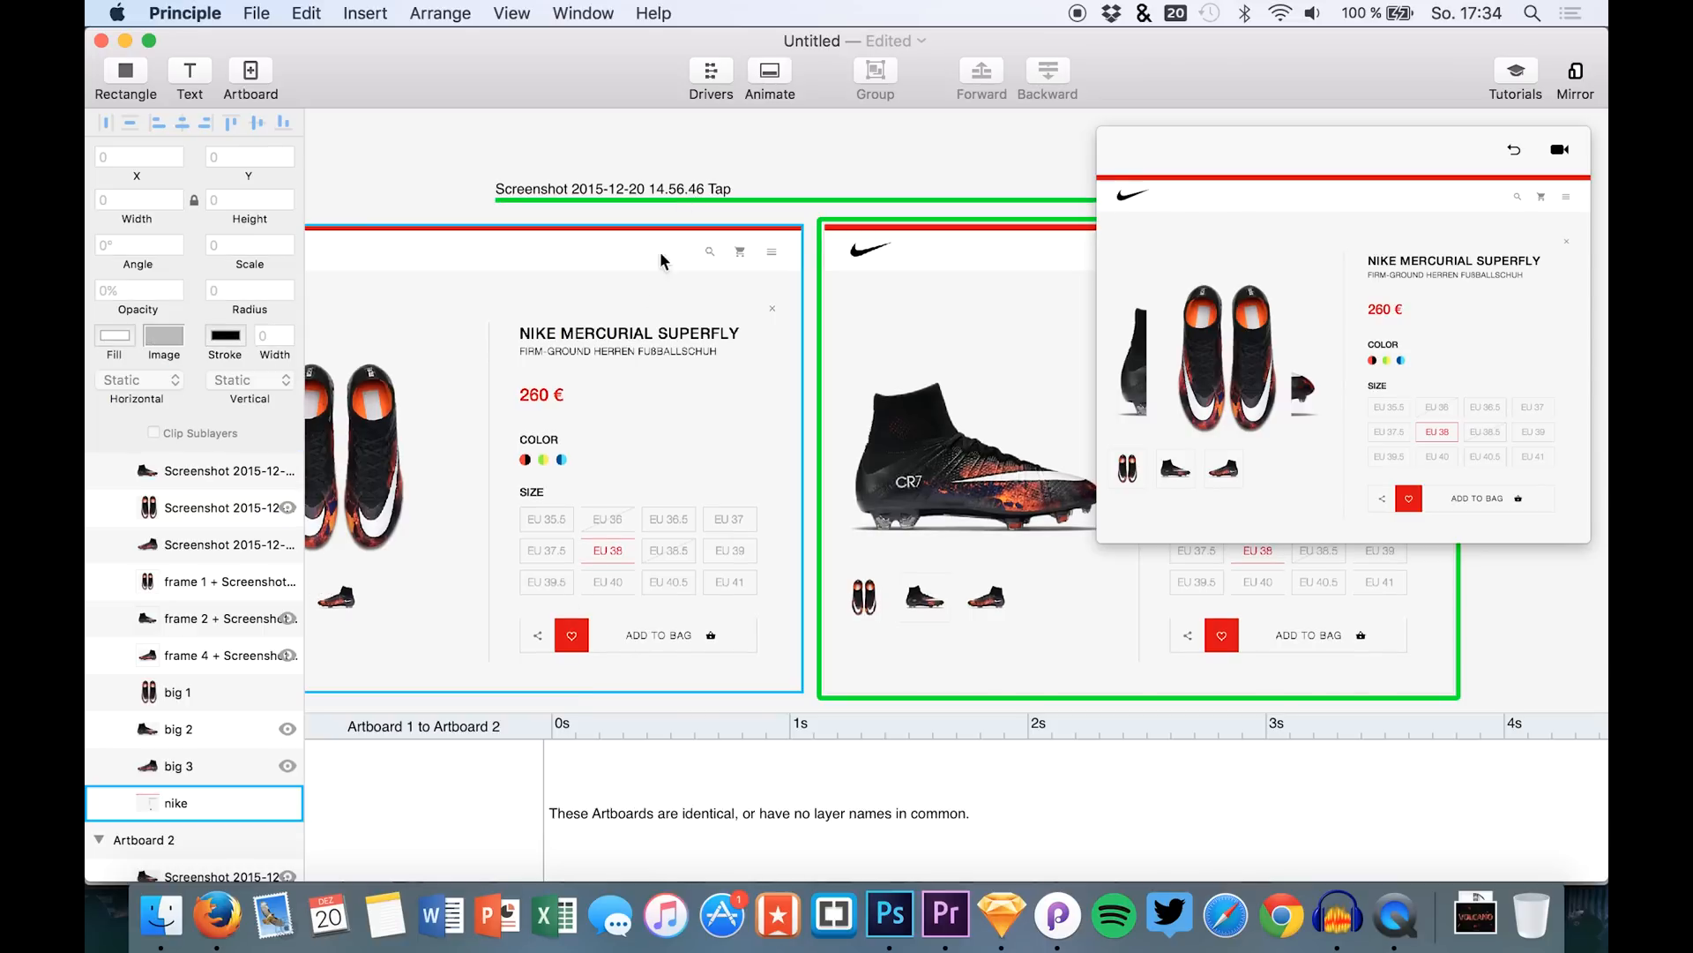
mouse_move(658, 623)
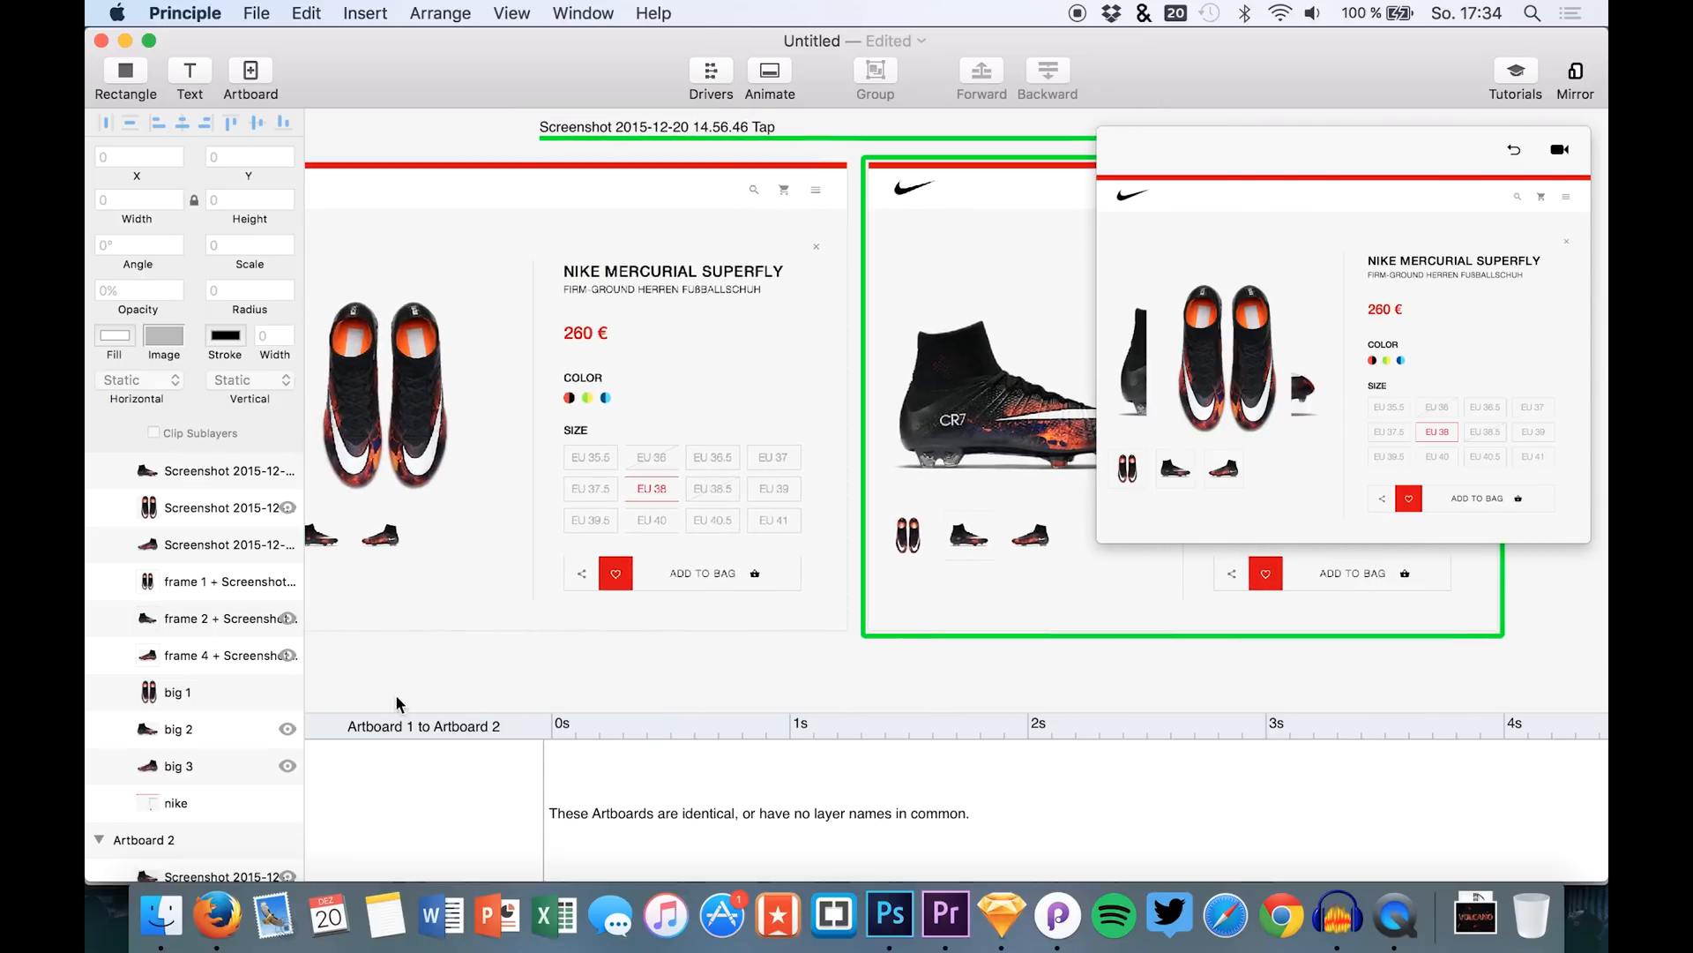
left_click(176, 685)
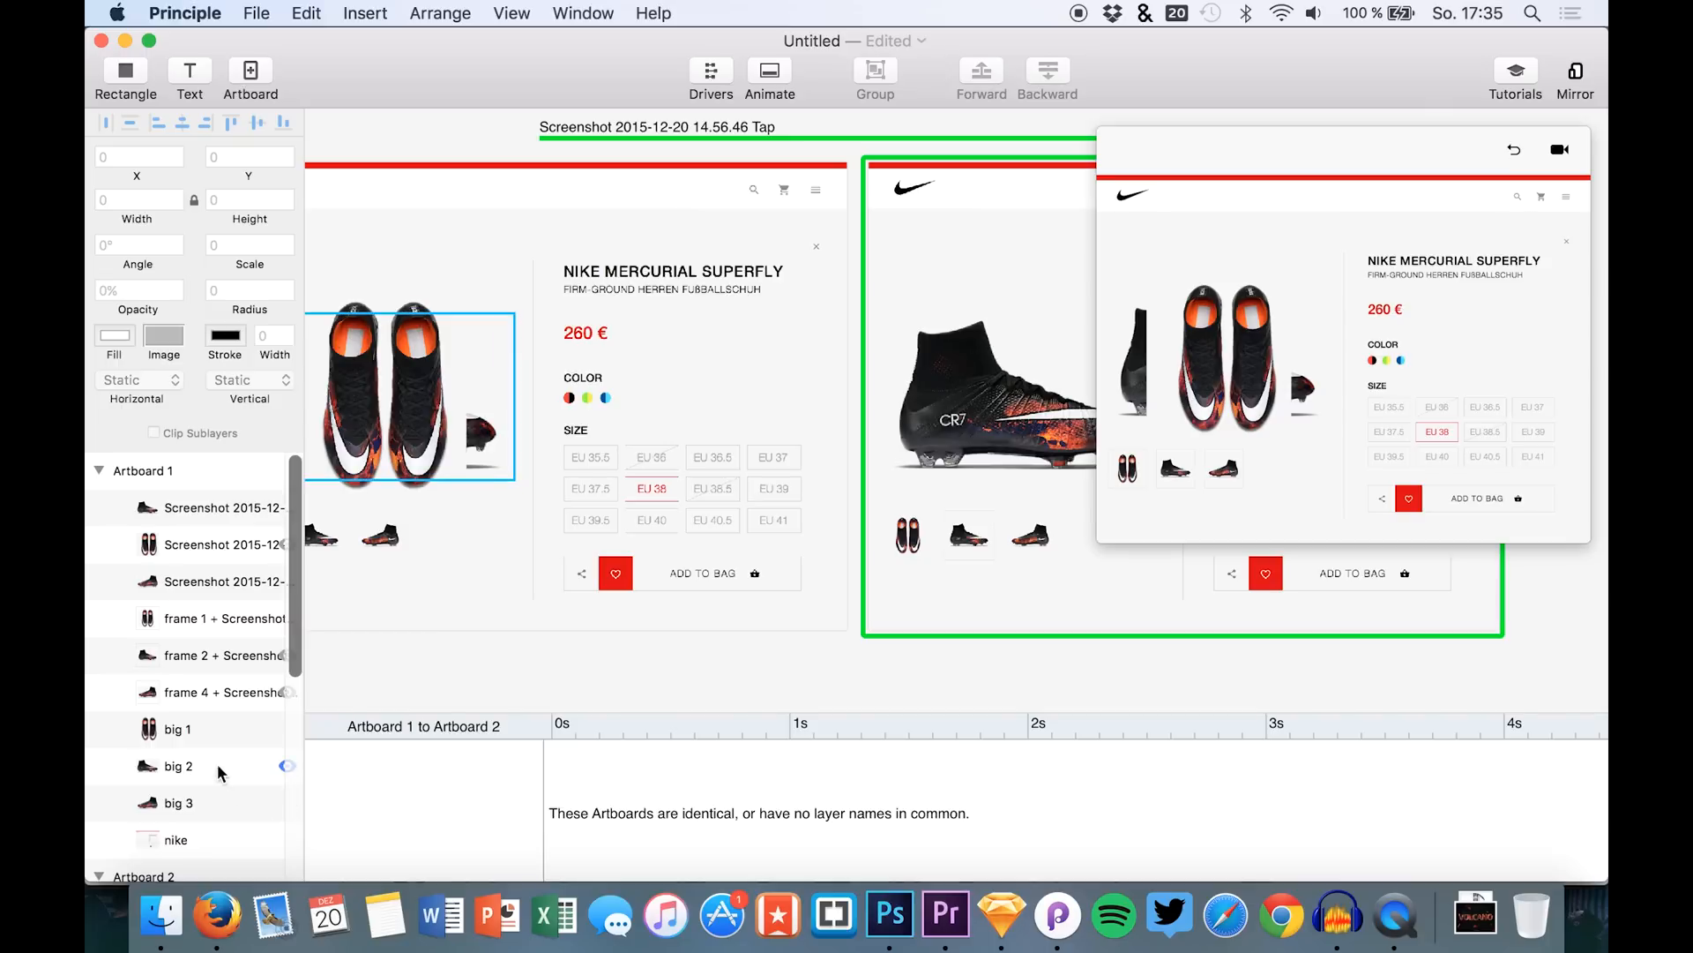
left_click(176, 766)
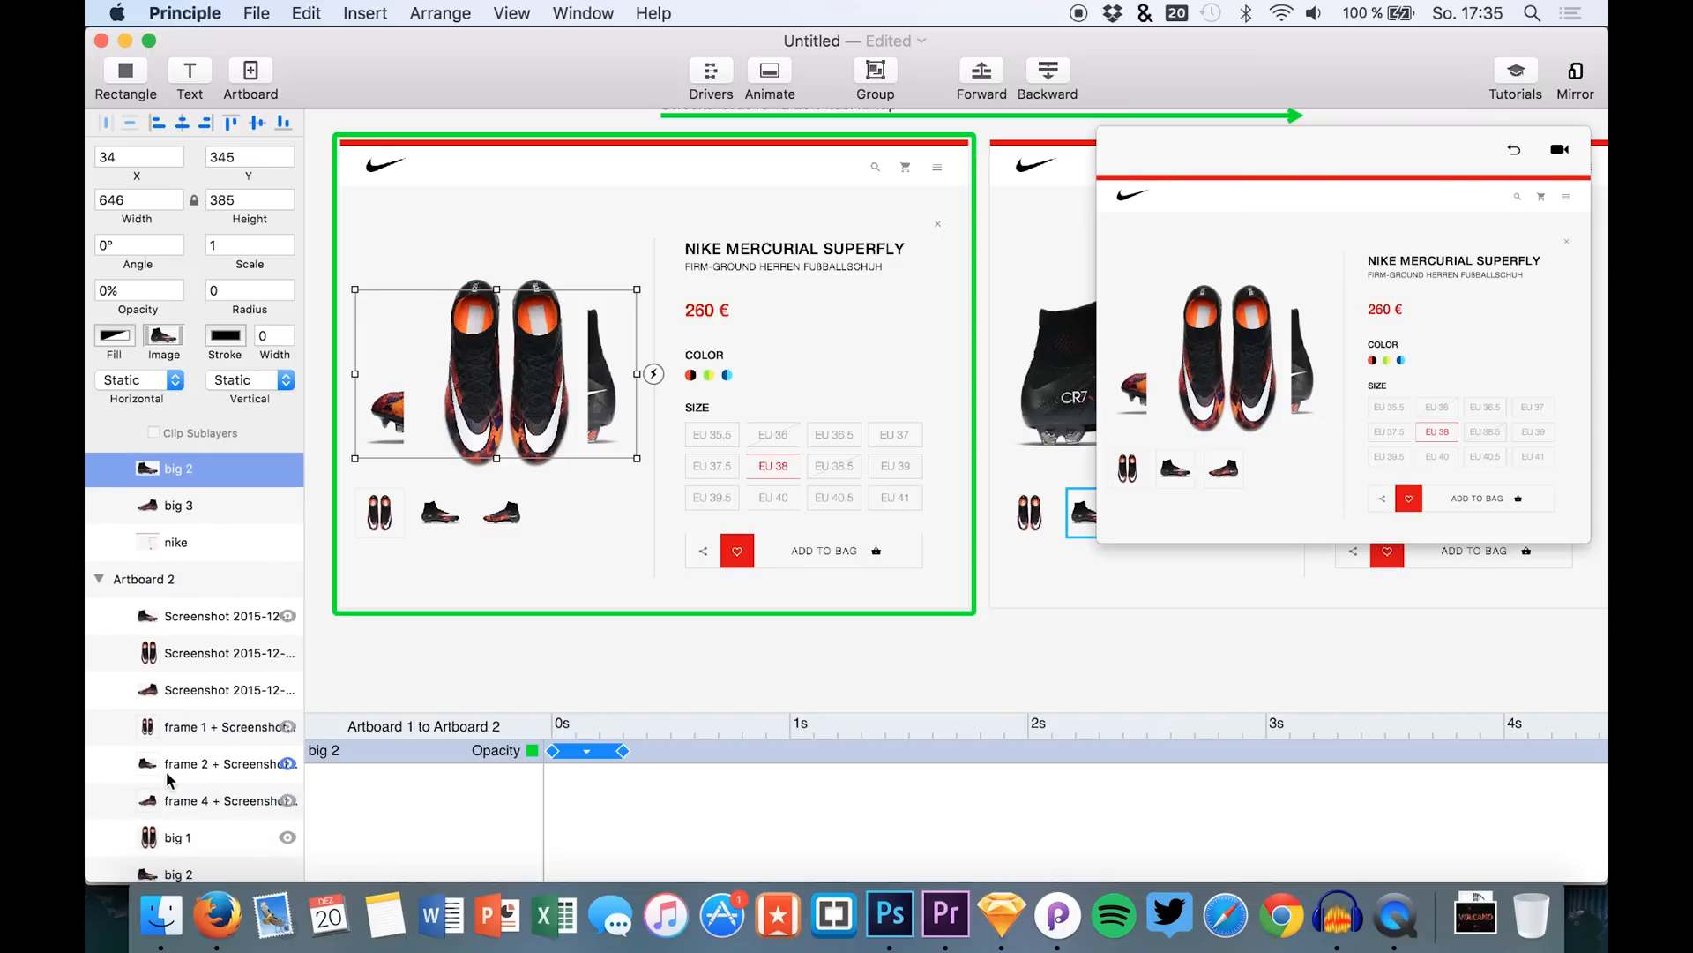
Step: Add Opacity tracks for big 1, big 3 and the frame 2 and frame 4 thumbnail groups
scroll("down", 3)
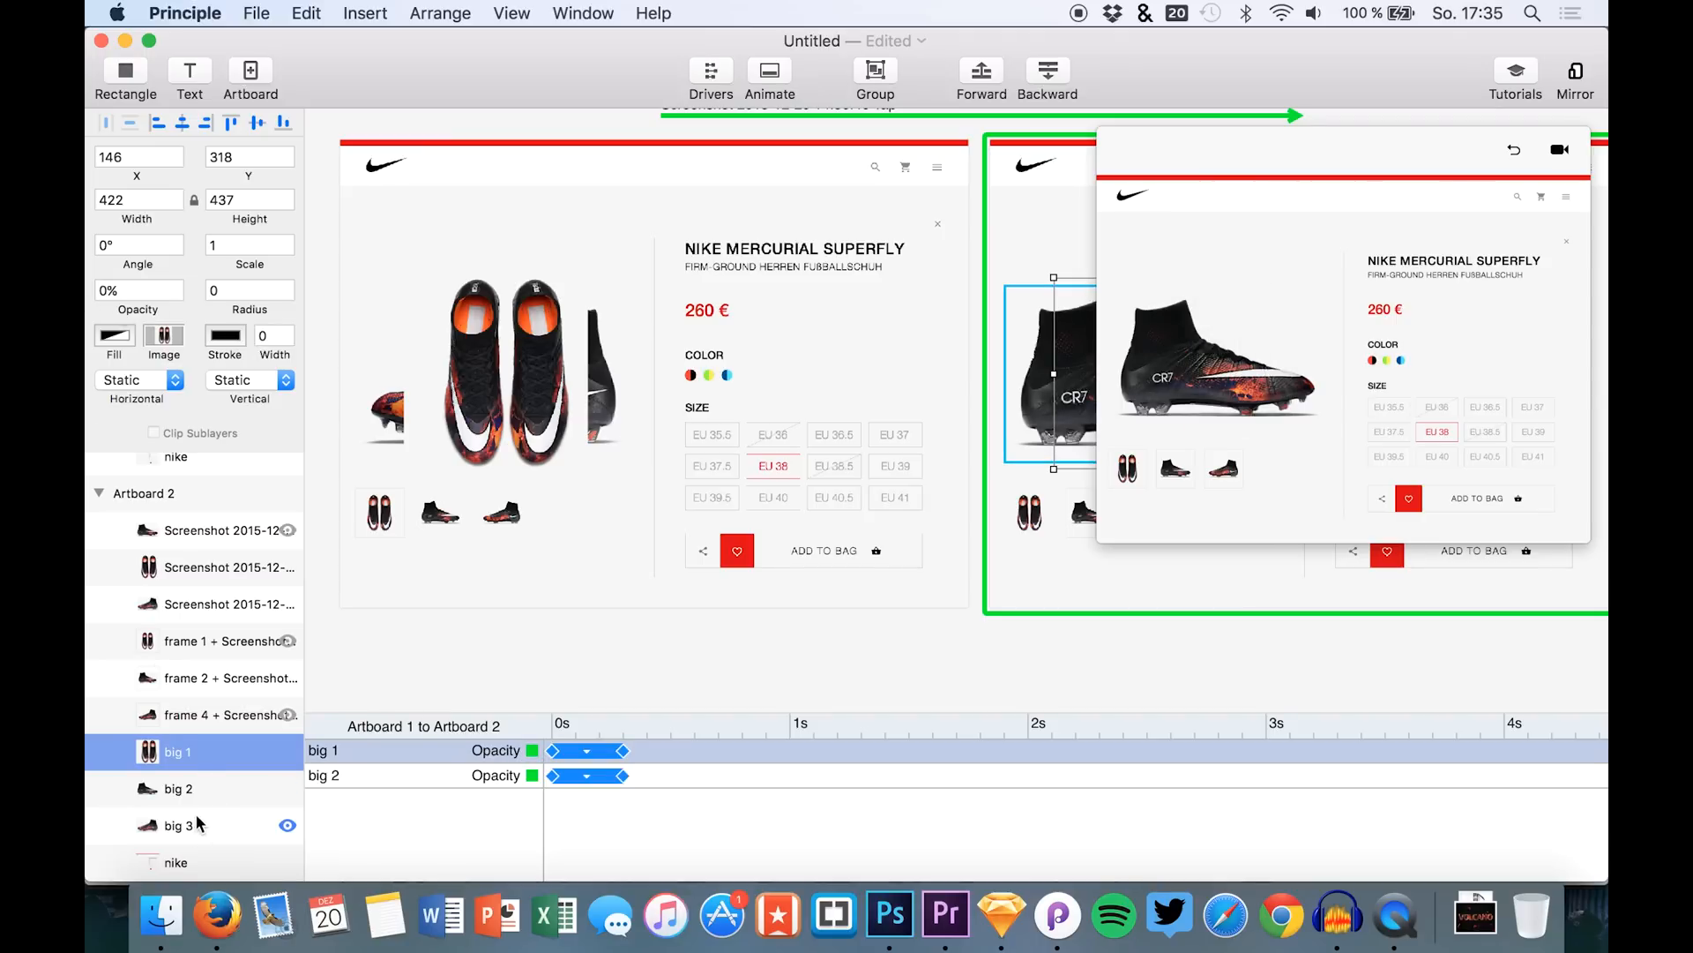
left_click(178, 825)
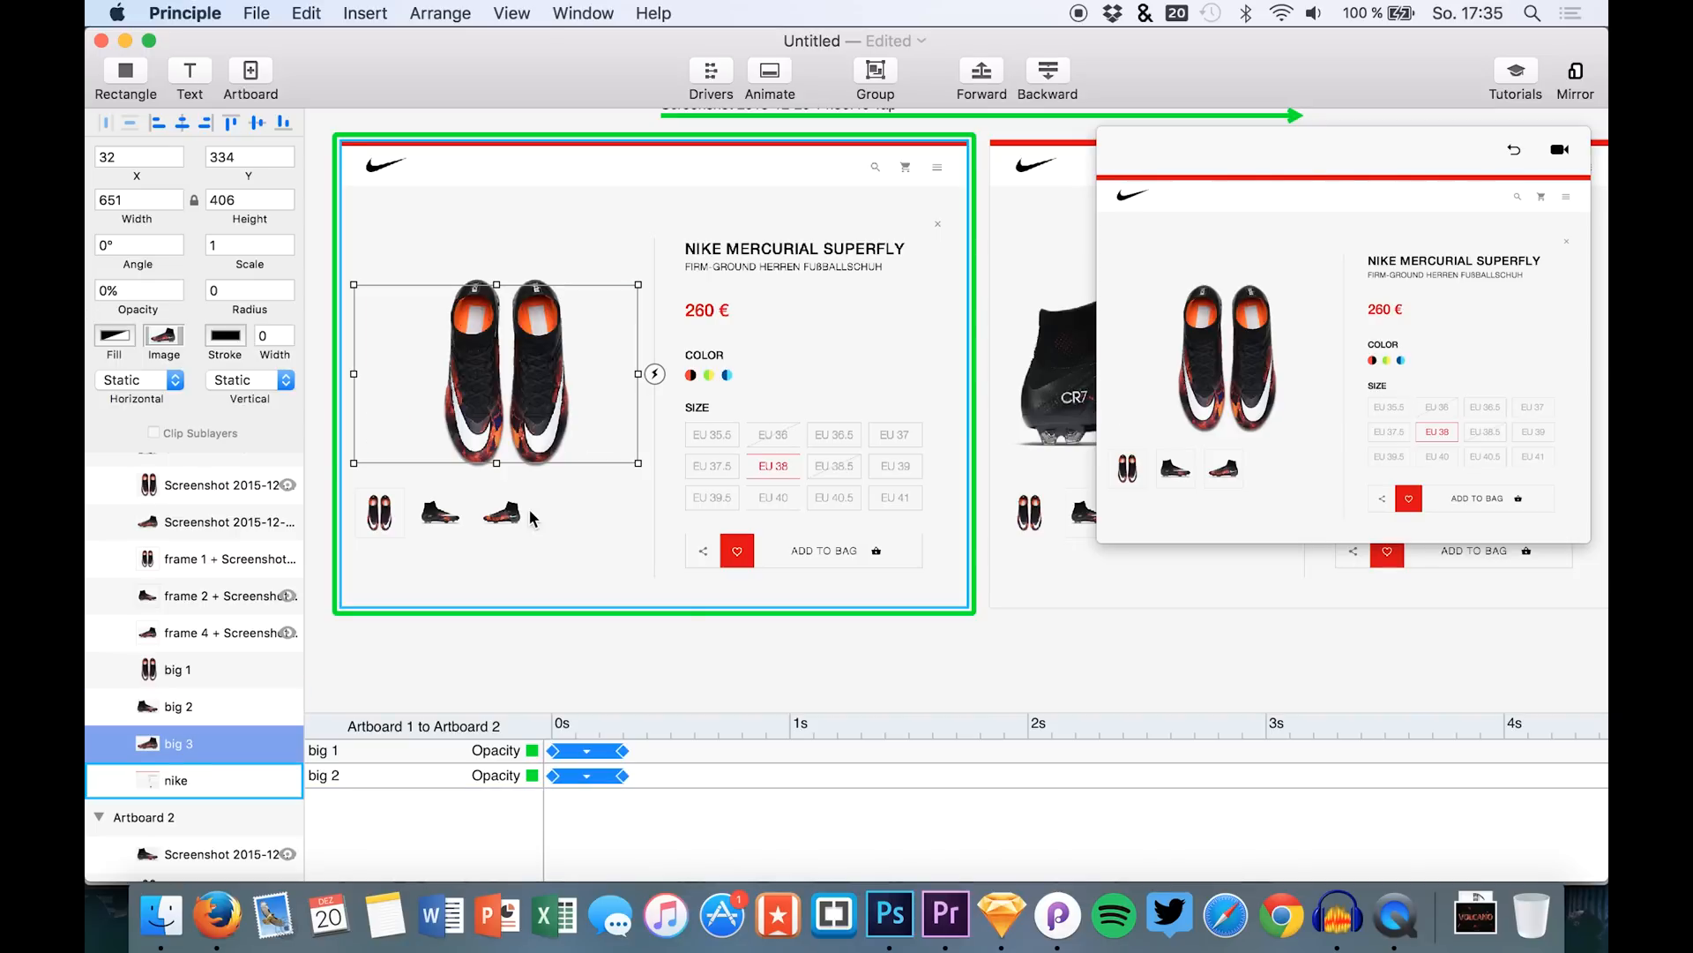
left_click(379, 512)
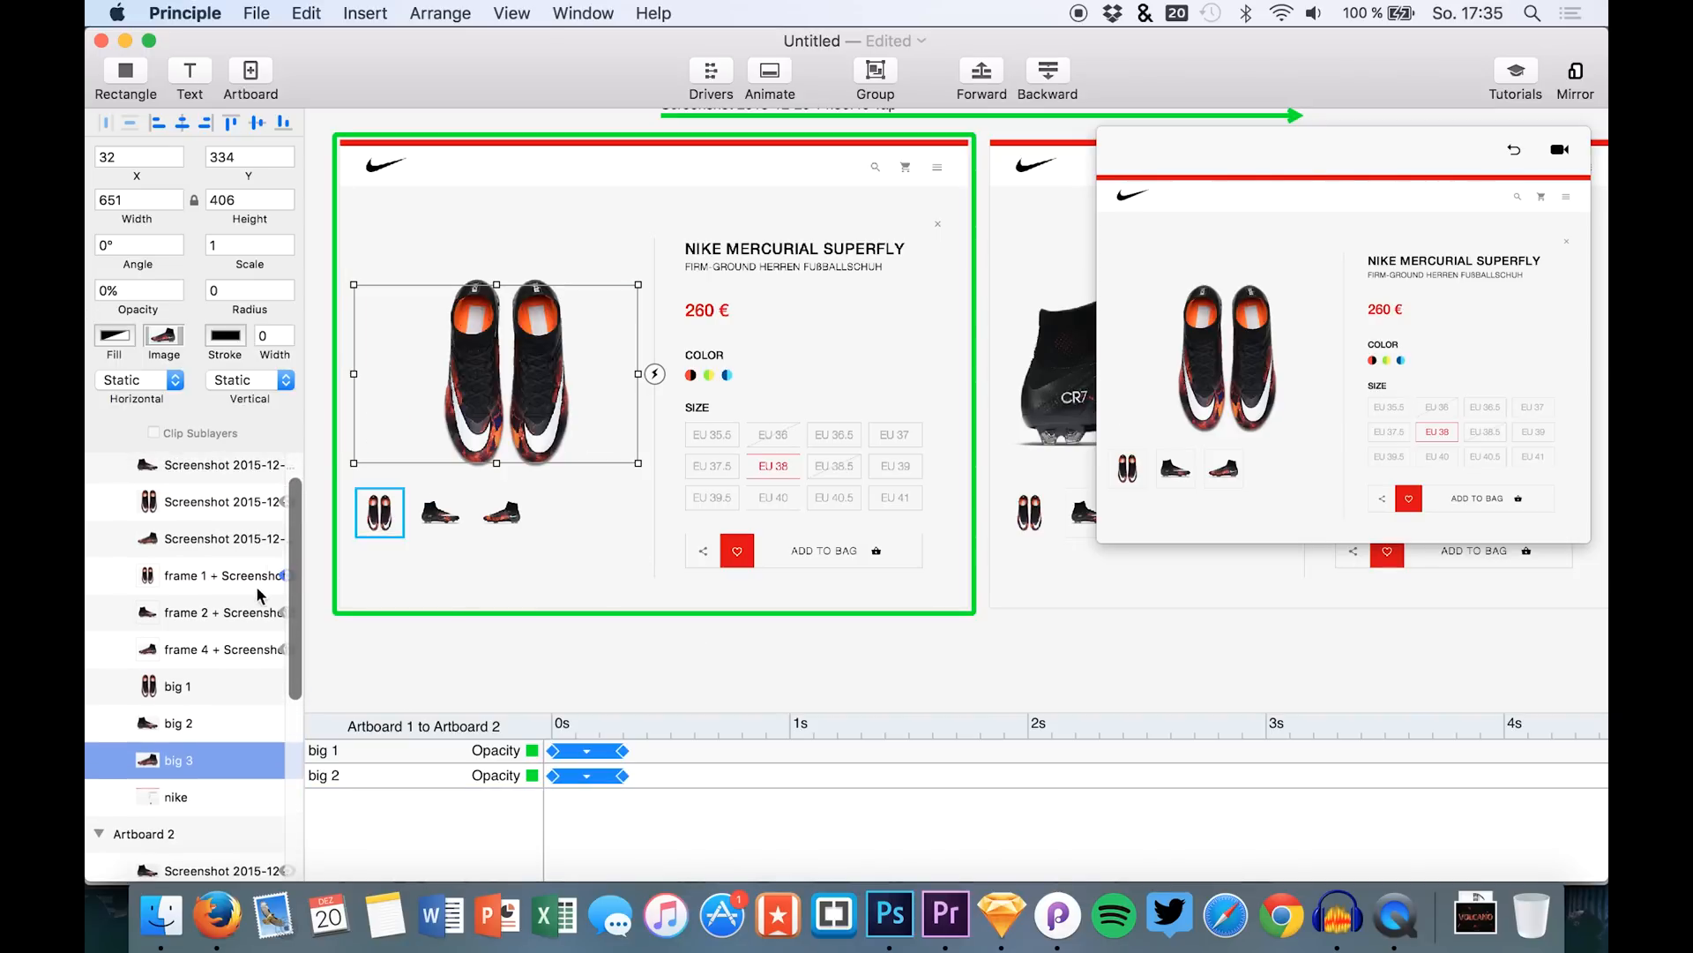
left_click(499, 512)
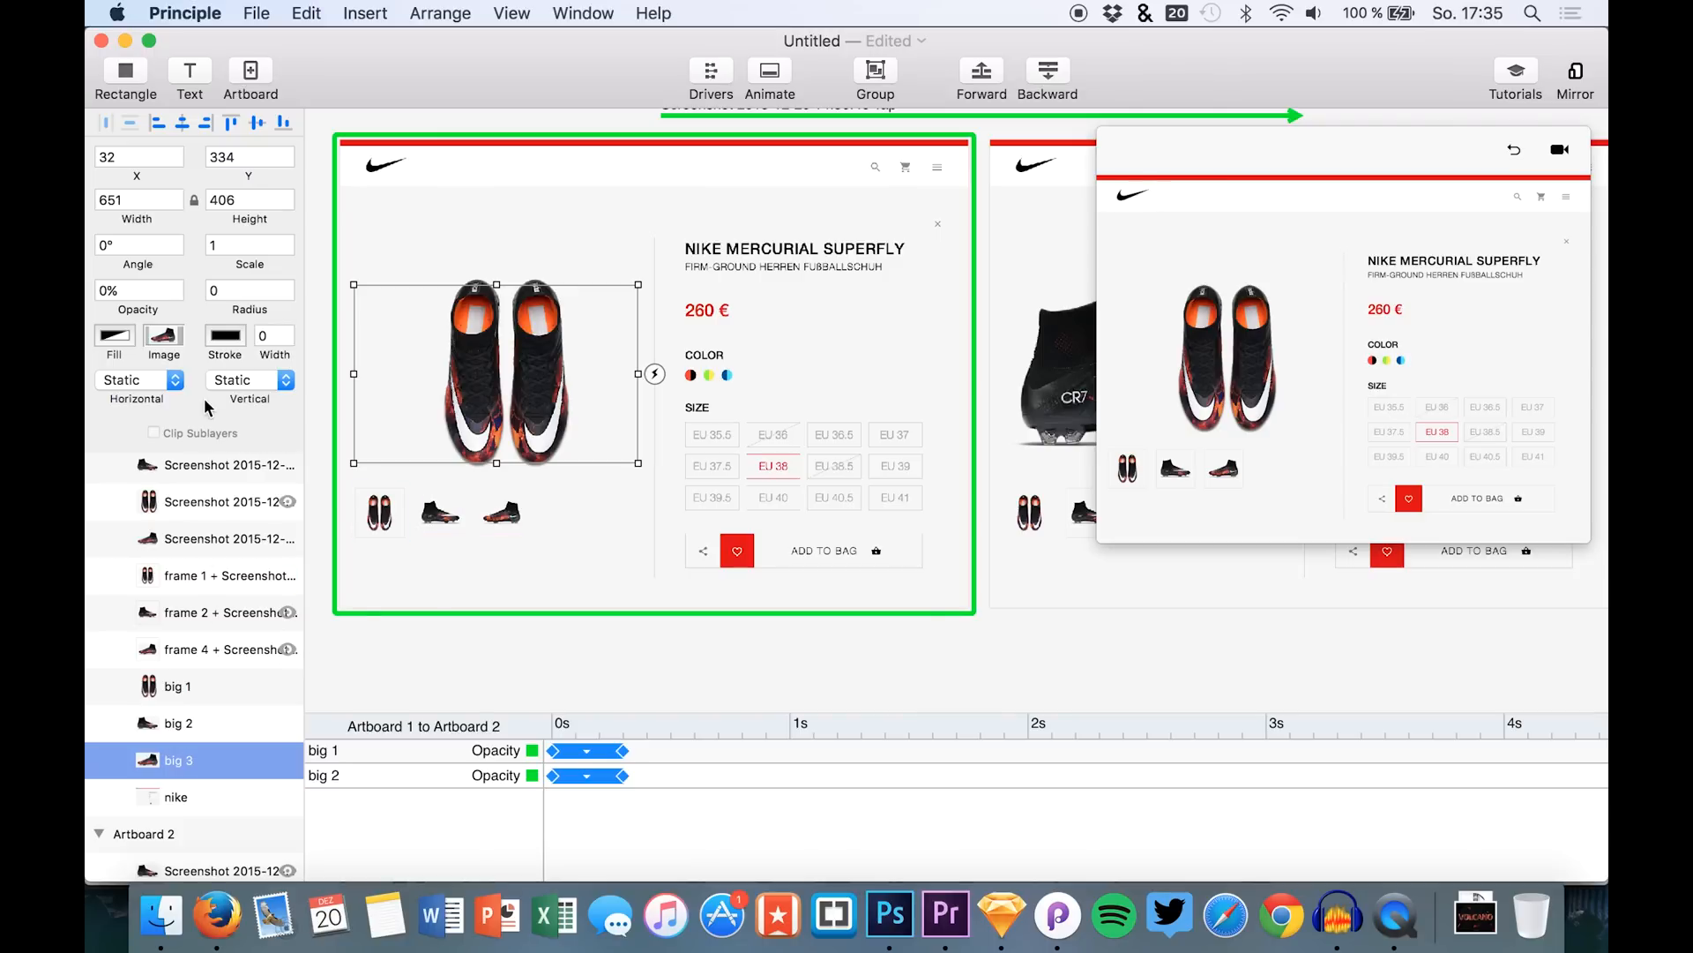
left_click(378, 513)
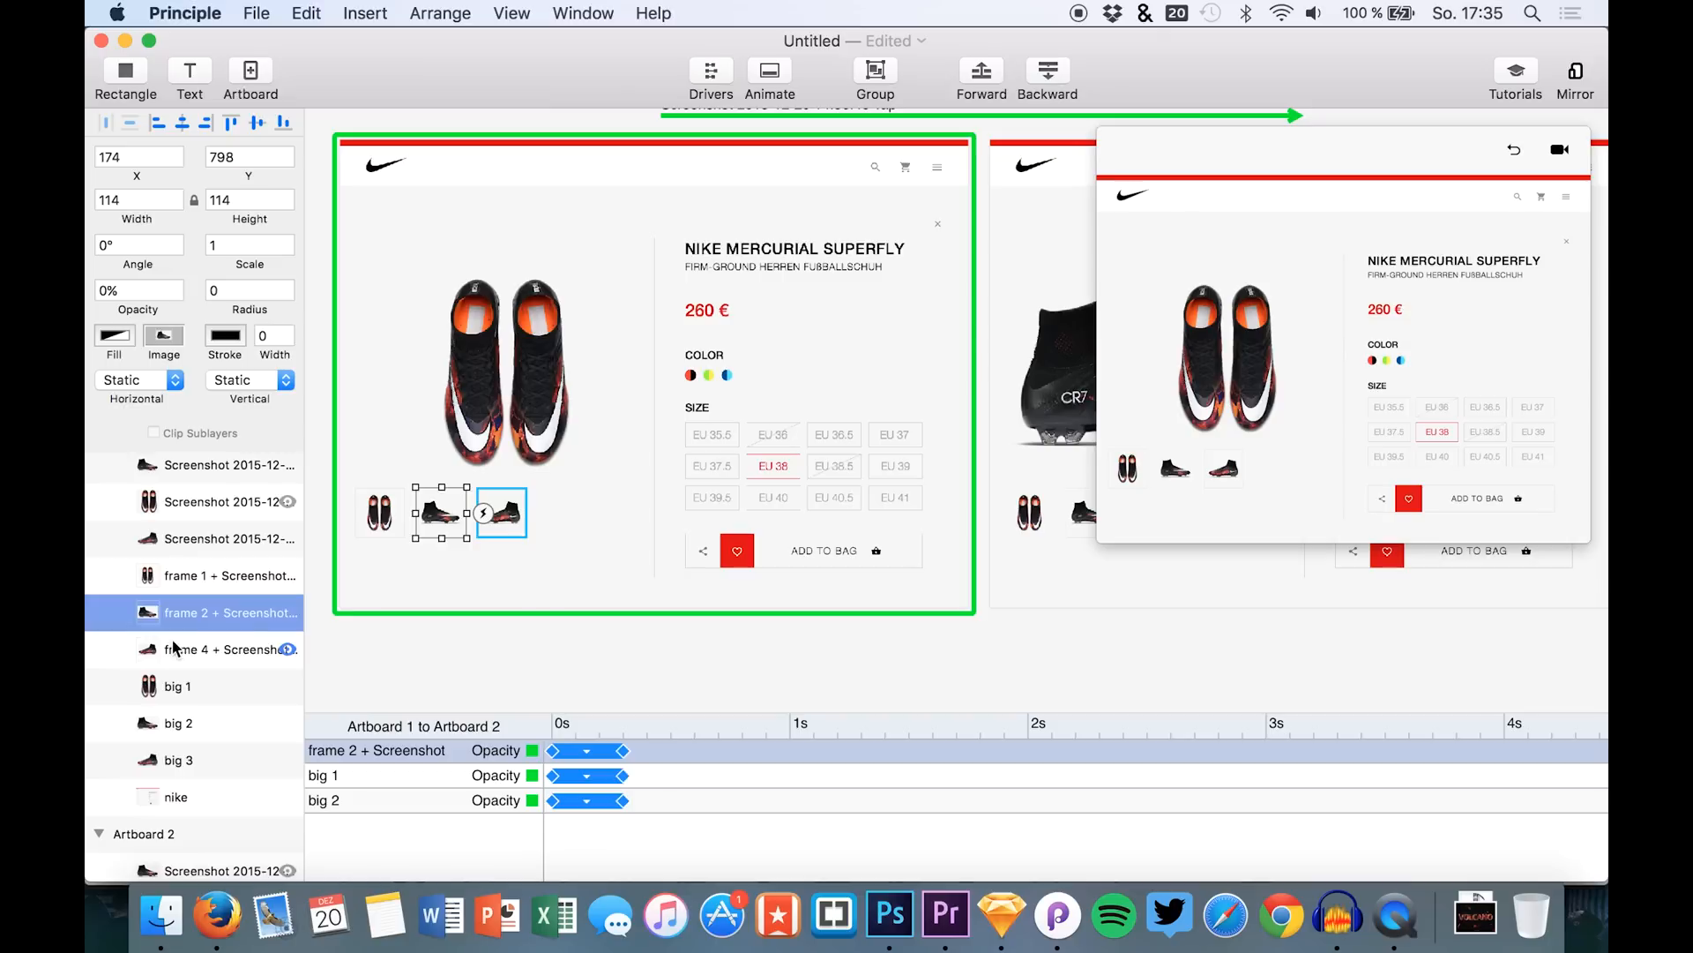
left_click(229, 649)
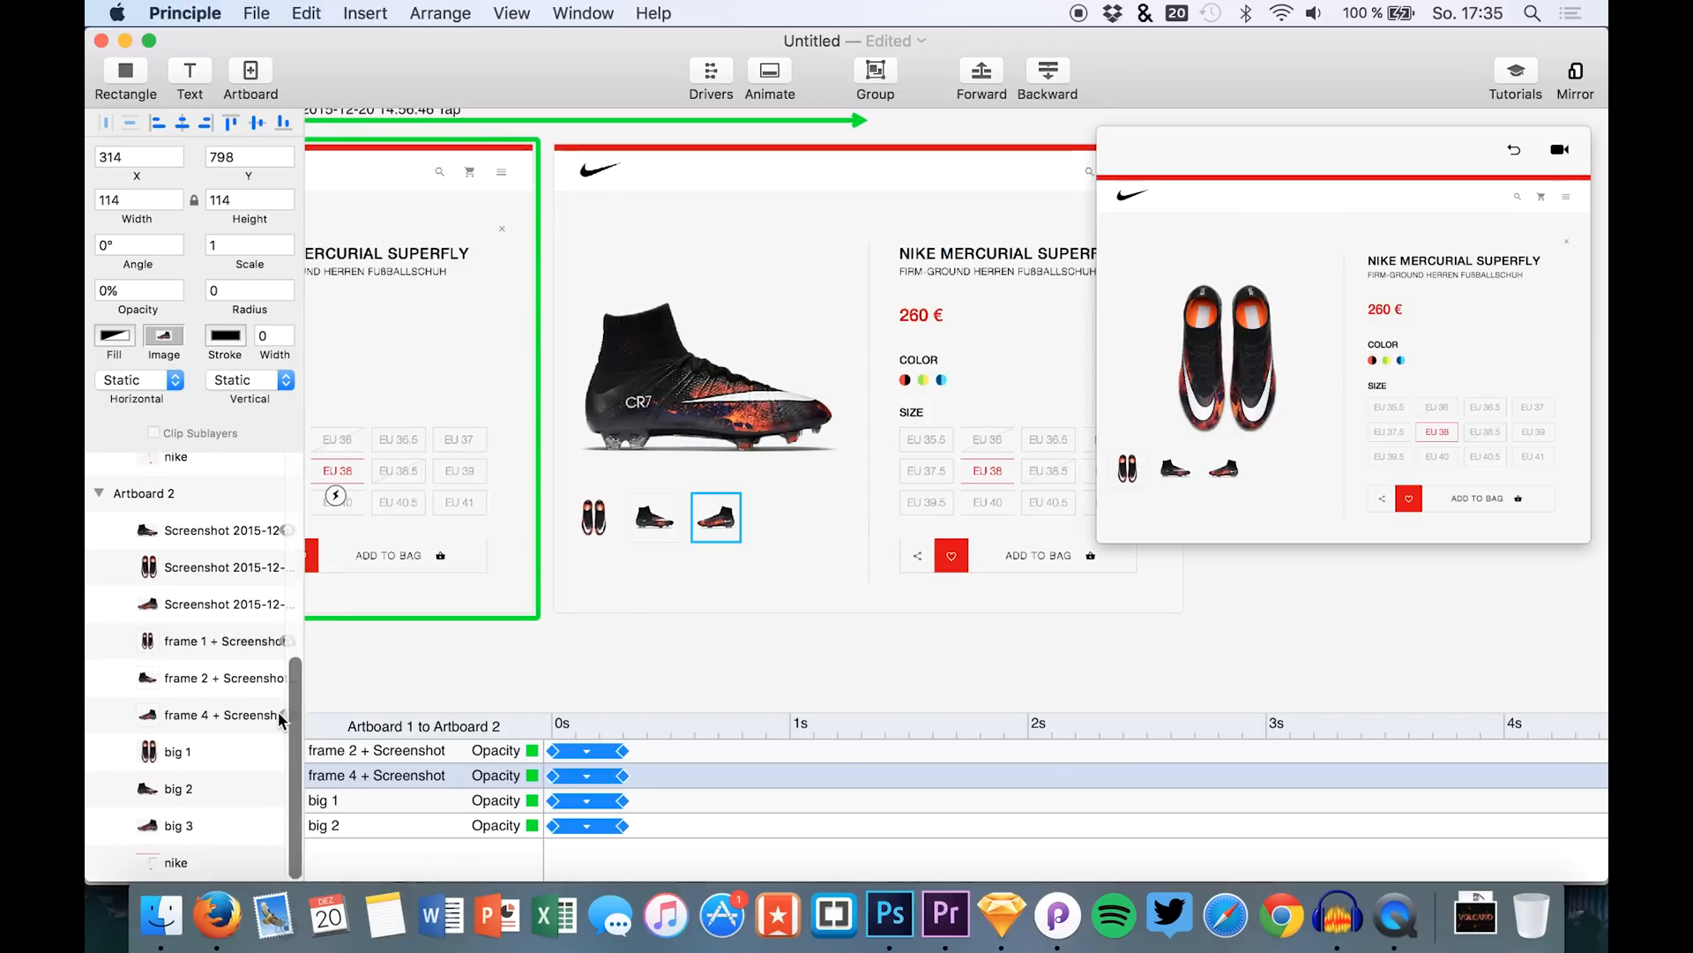
Step: Add the frame 1 + Screenshot thumbnail group's Opacity track to the transition
left_click(229, 715)
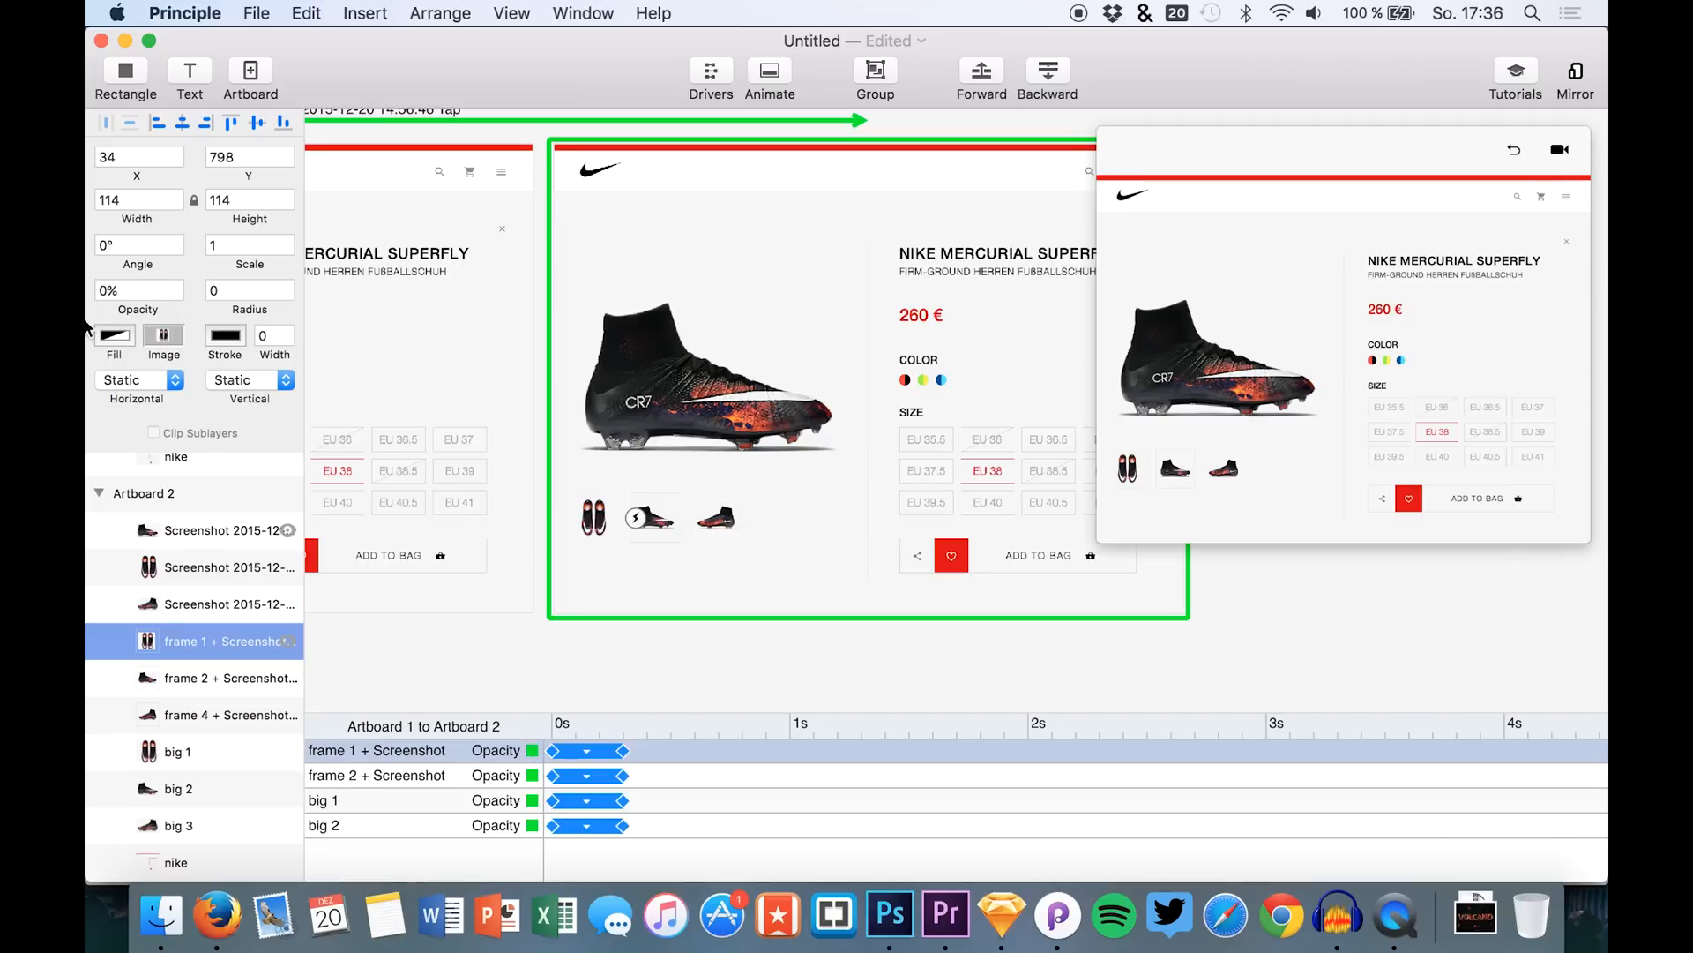
mouse_move(1187, 443)
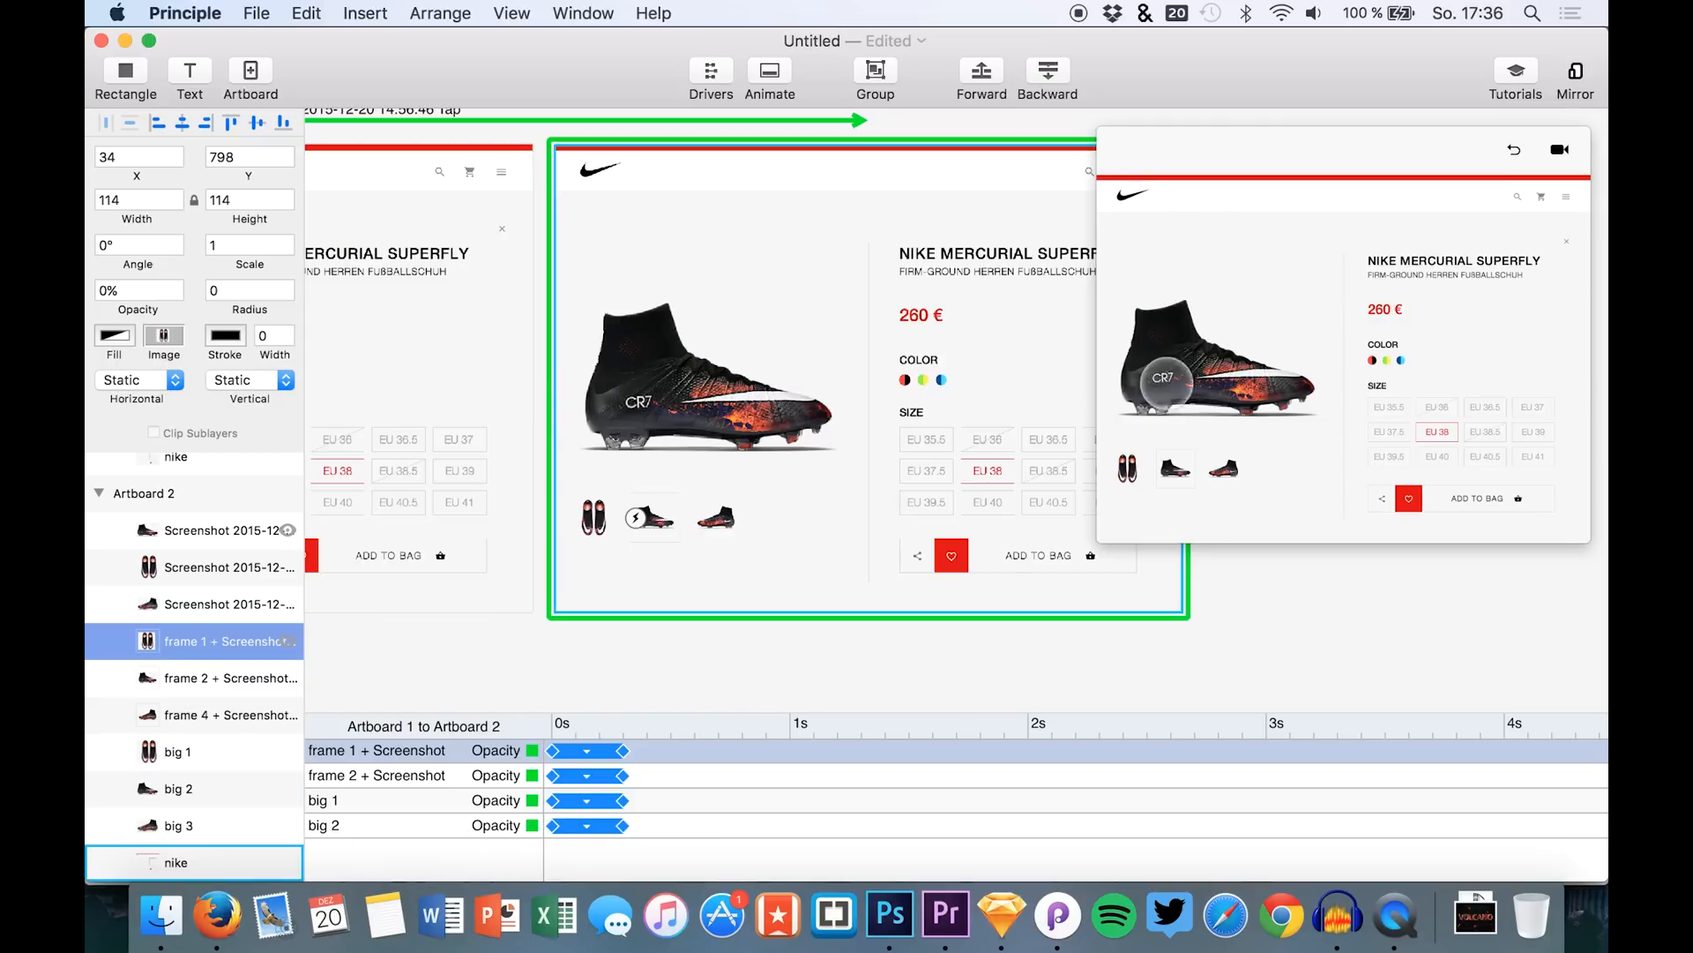
Step: Extend the big 1 and big 2 Opacity bars past the thumbnail frame fades
left_click(1175, 469)
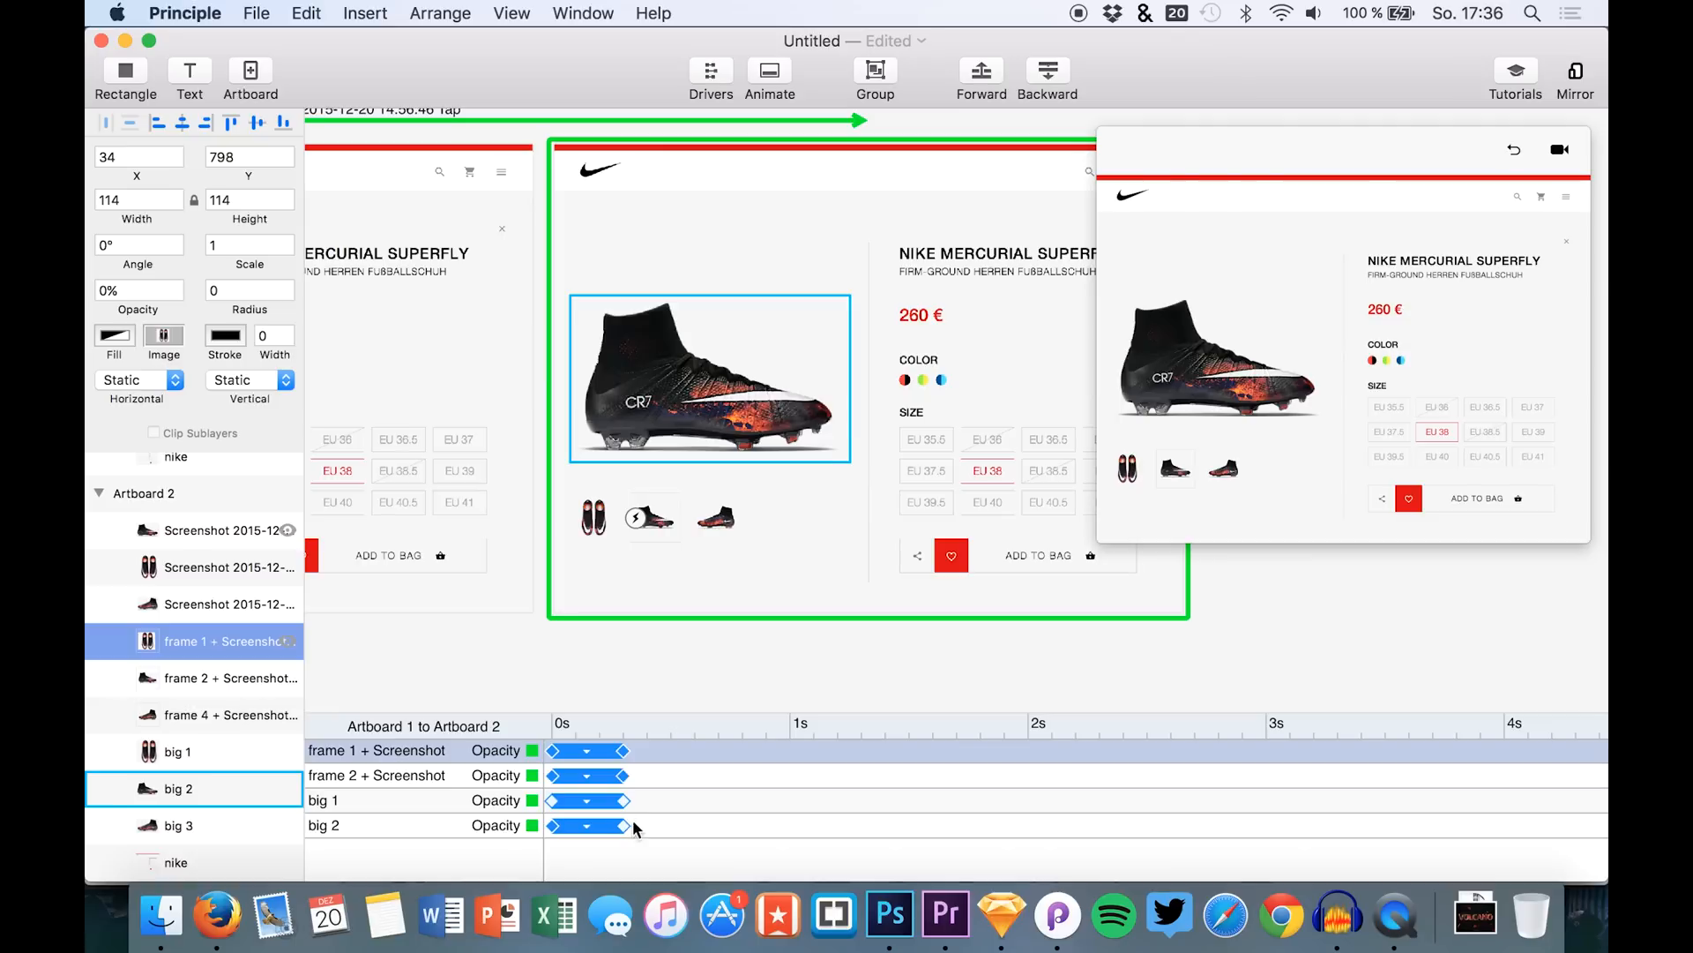
left_click(593, 826)
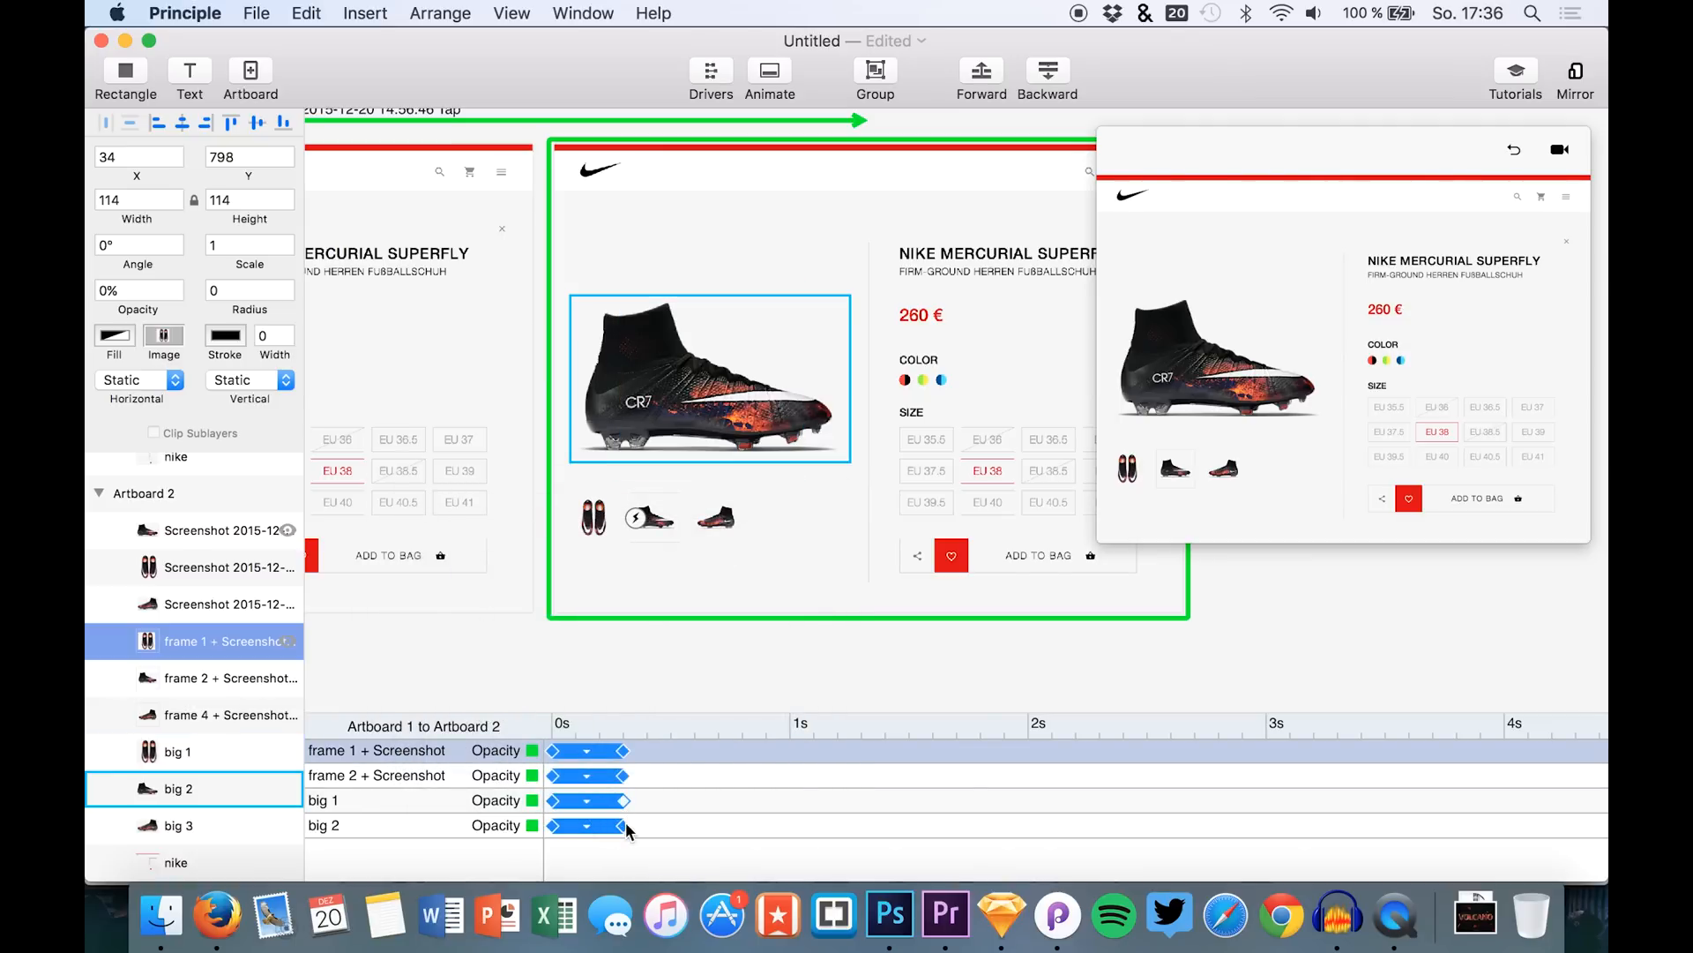
left_click_drag(619, 825, 666, 826)
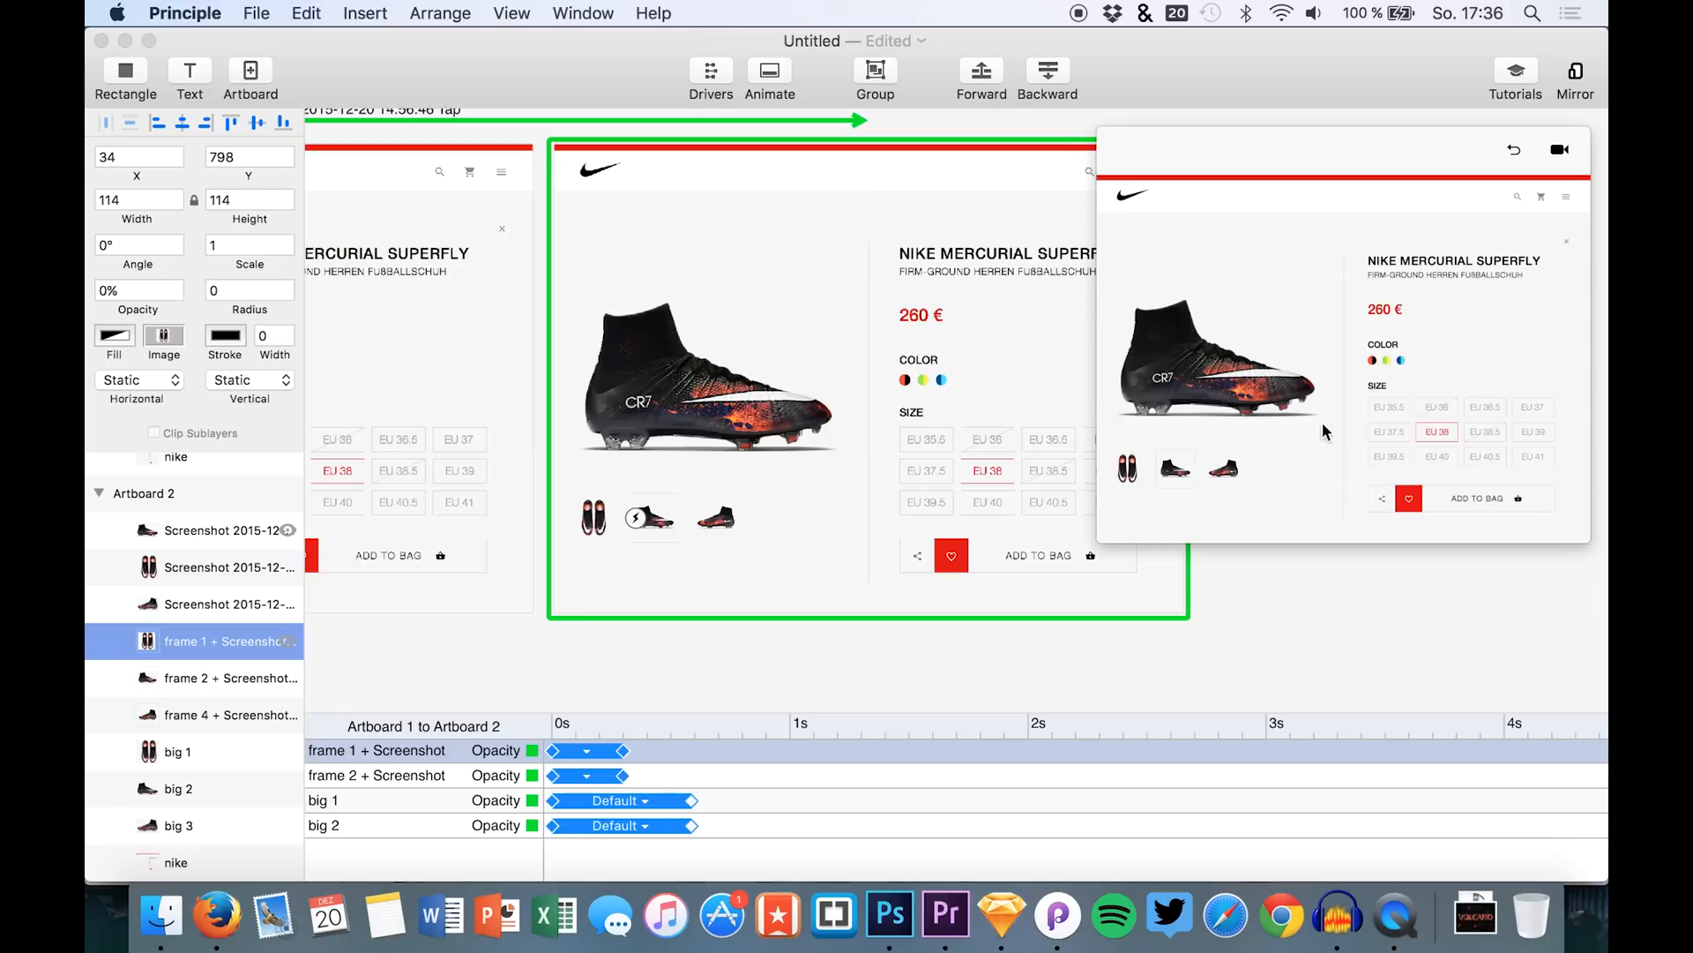
mouse_move(1131, 478)
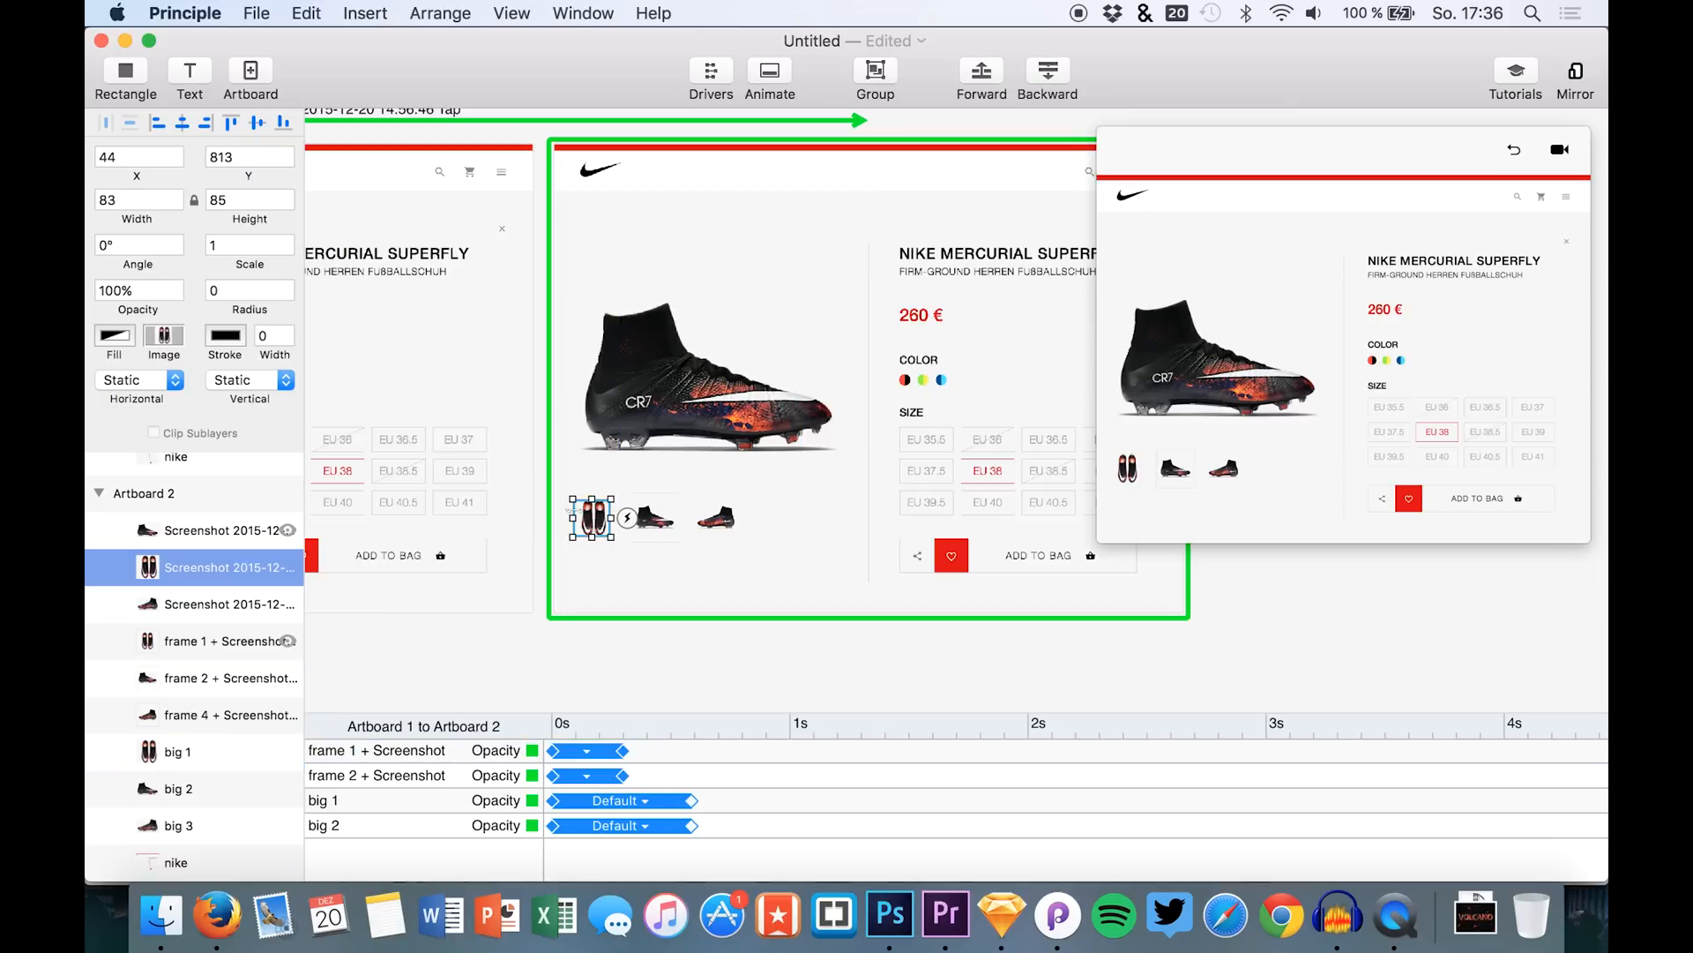
Step: Link a Tap on Artboard 2's top-down thumbnail back to Artboard 1
left_click(656, 516)
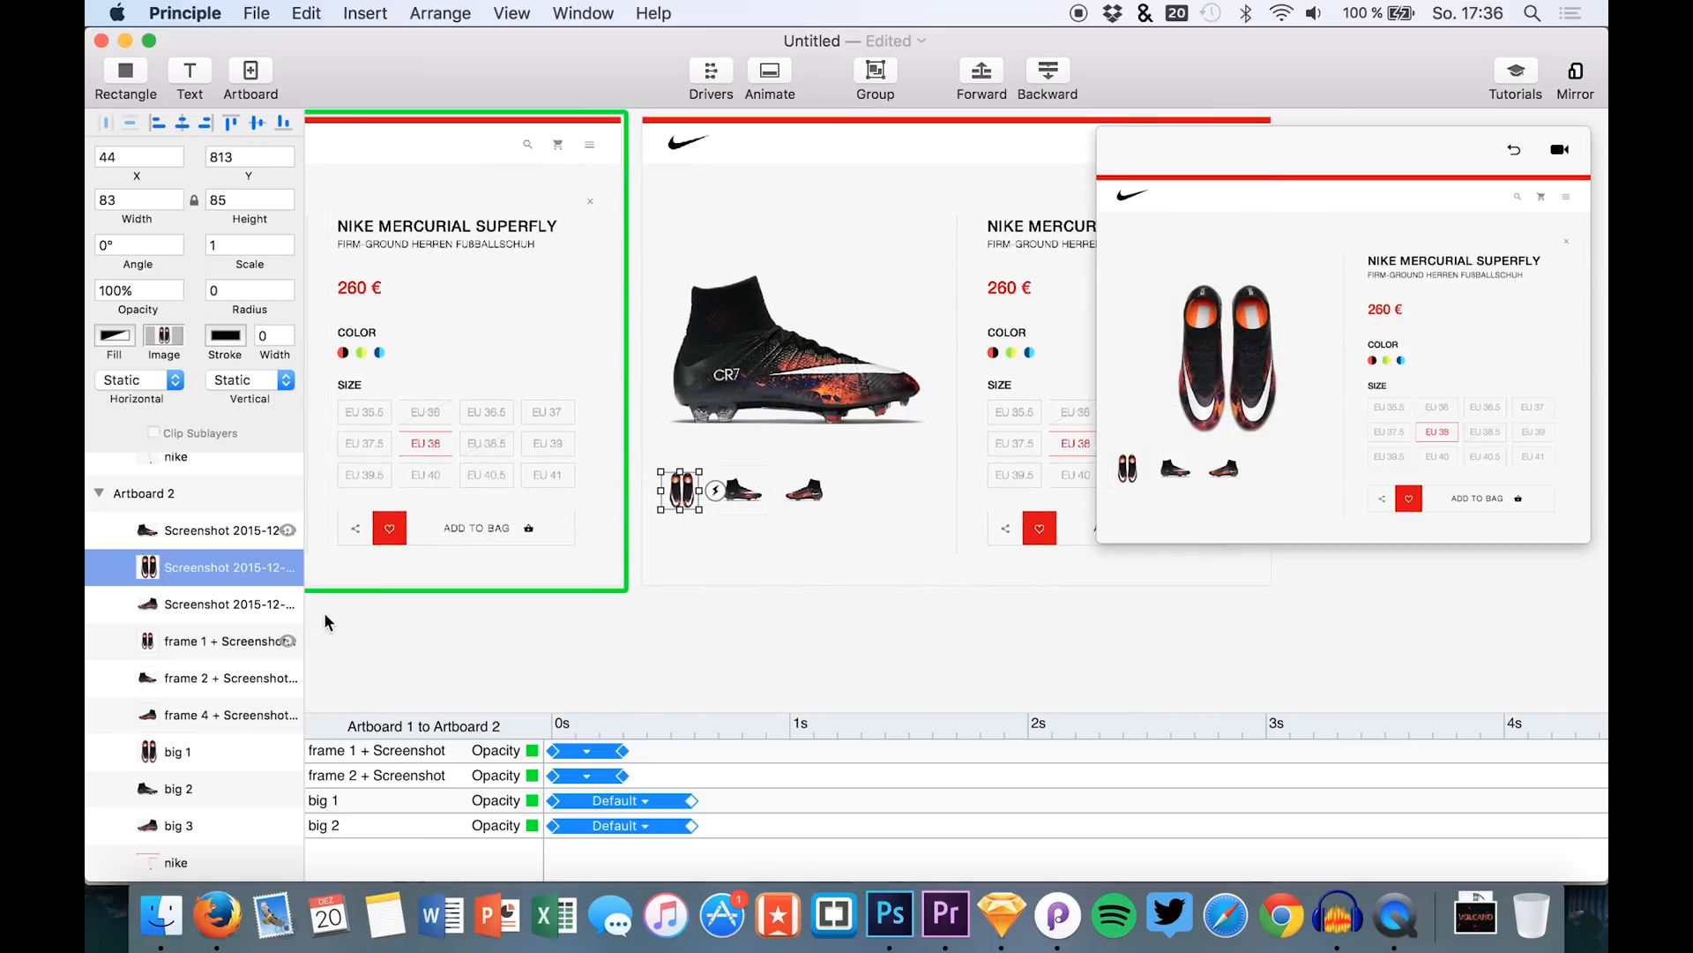
left_click(177, 752)
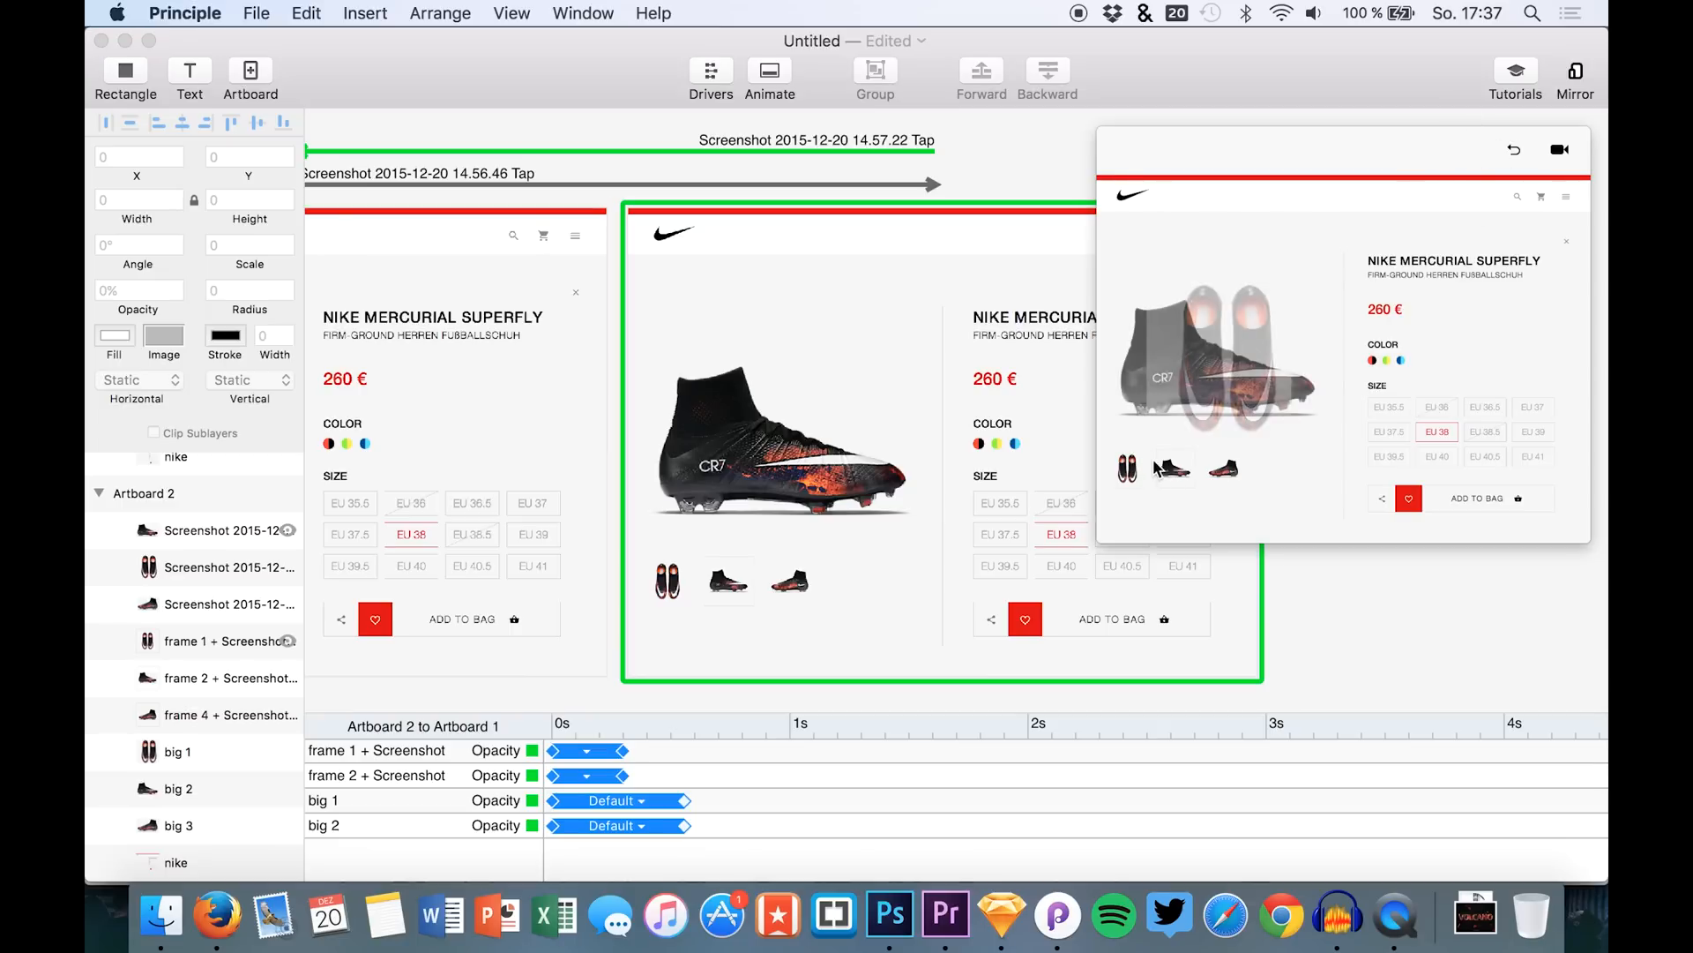
Step: Preview the tap between Artboard 1 and Artboard 2 in both directions to check the fades
left_click(1169, 469)
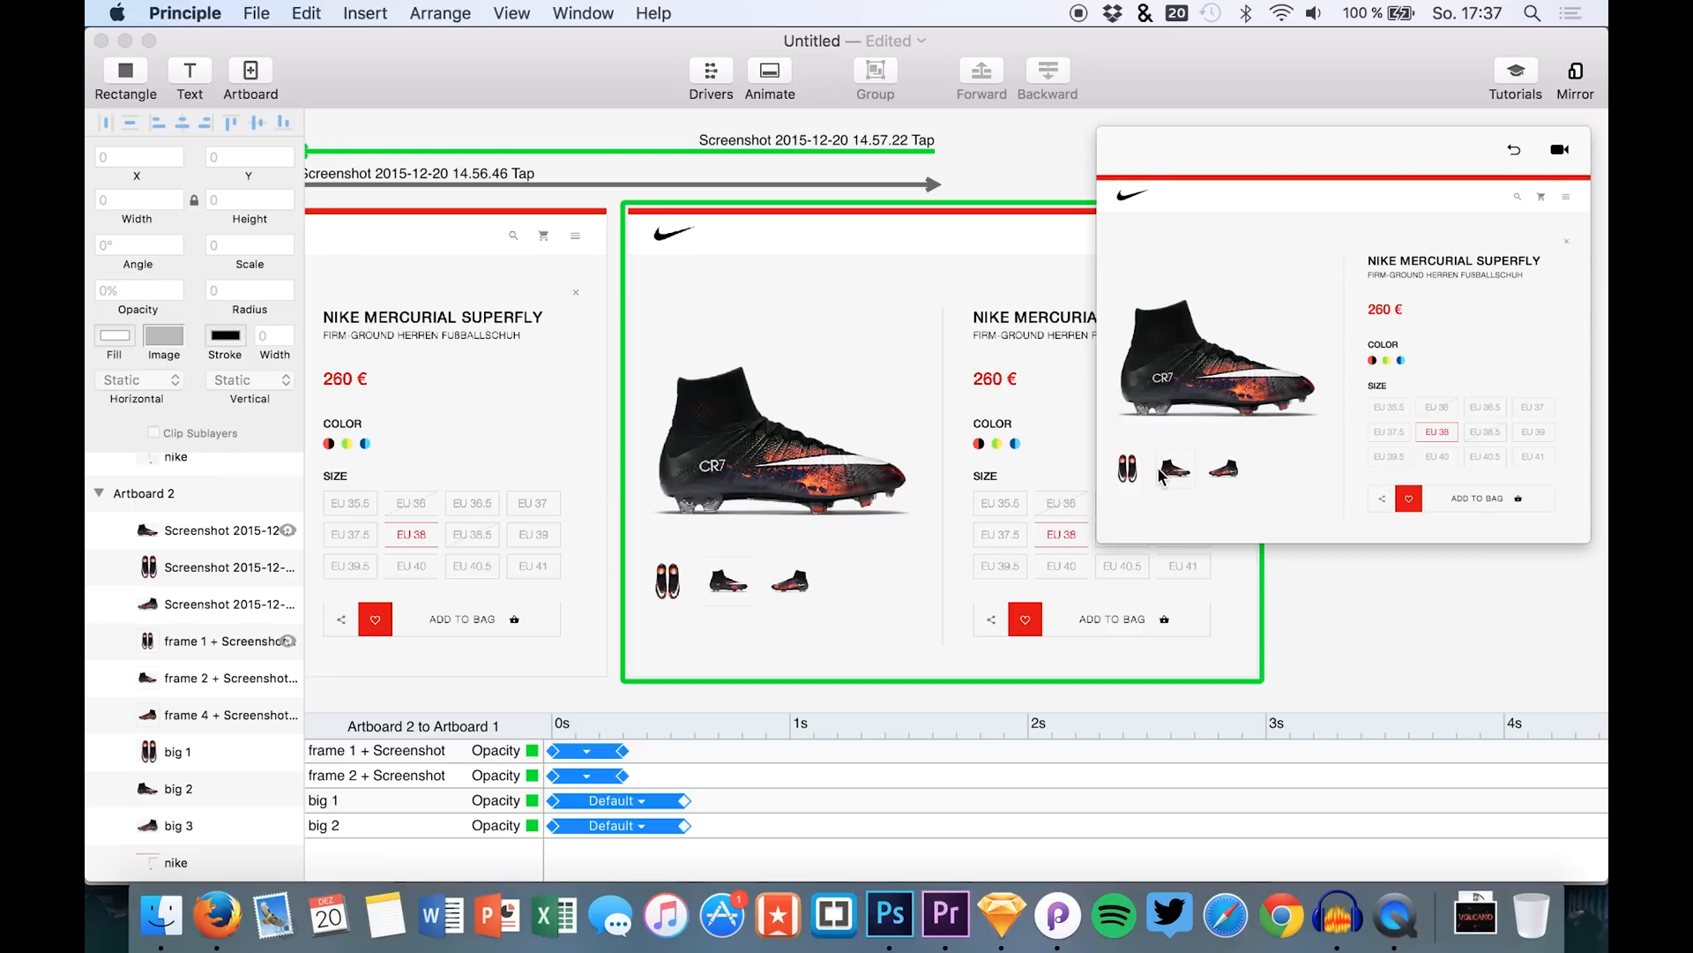
left_click(1127, 469)
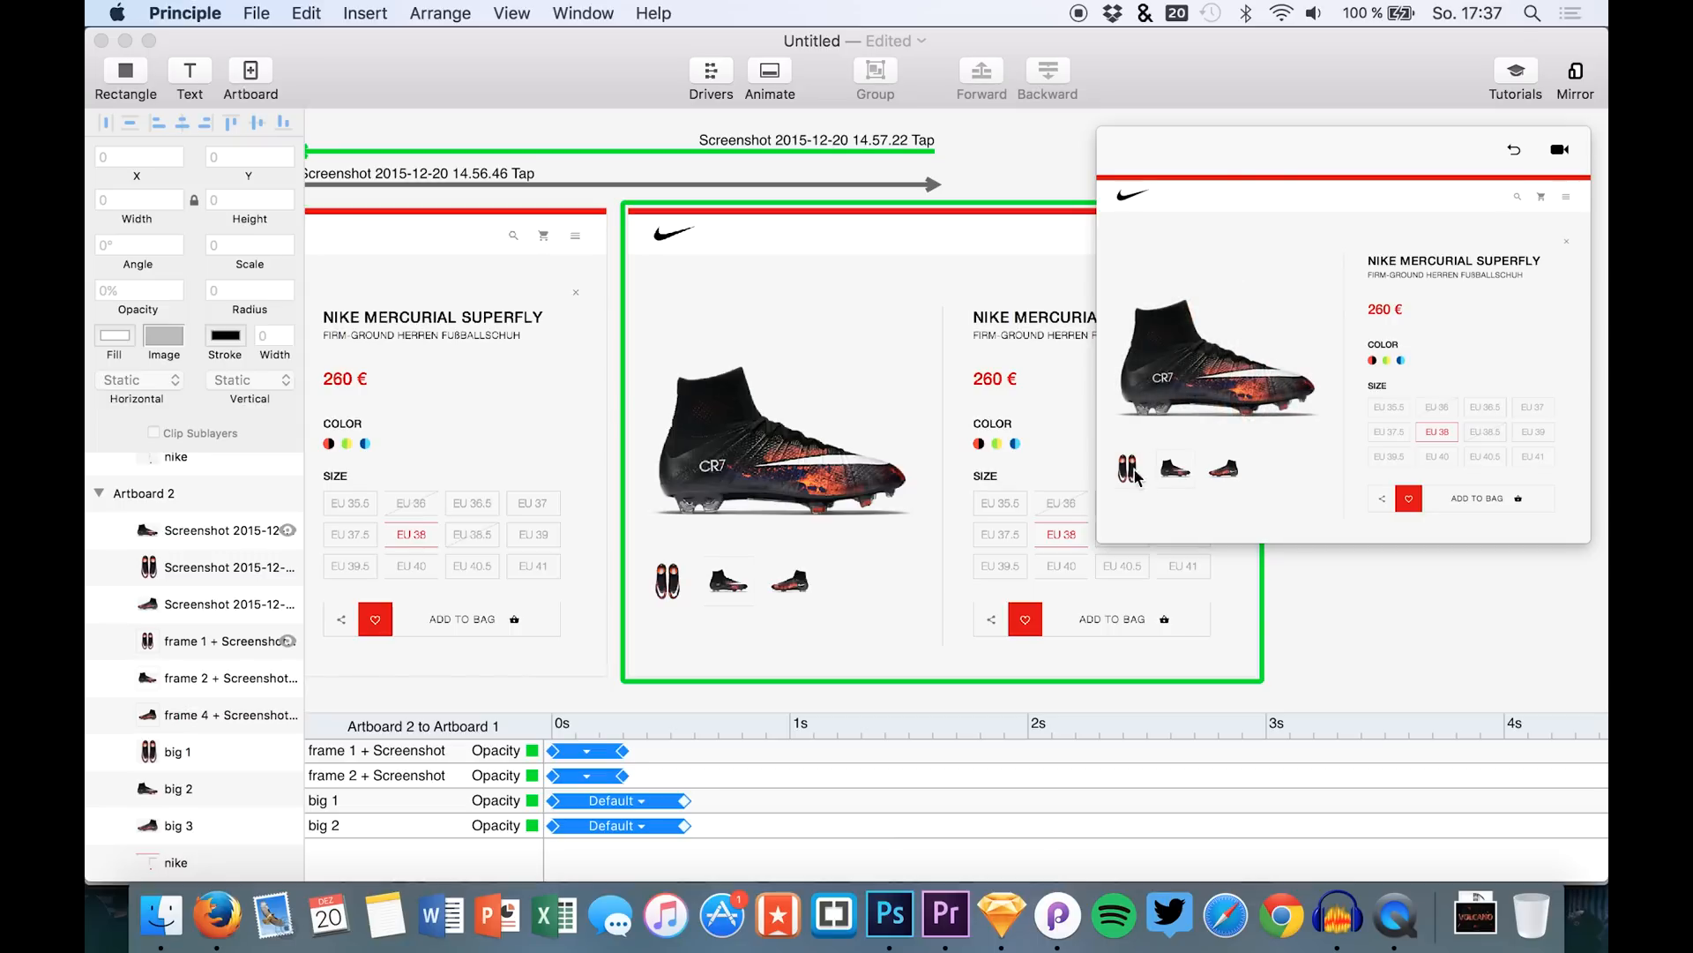
left_click(1175, 467)
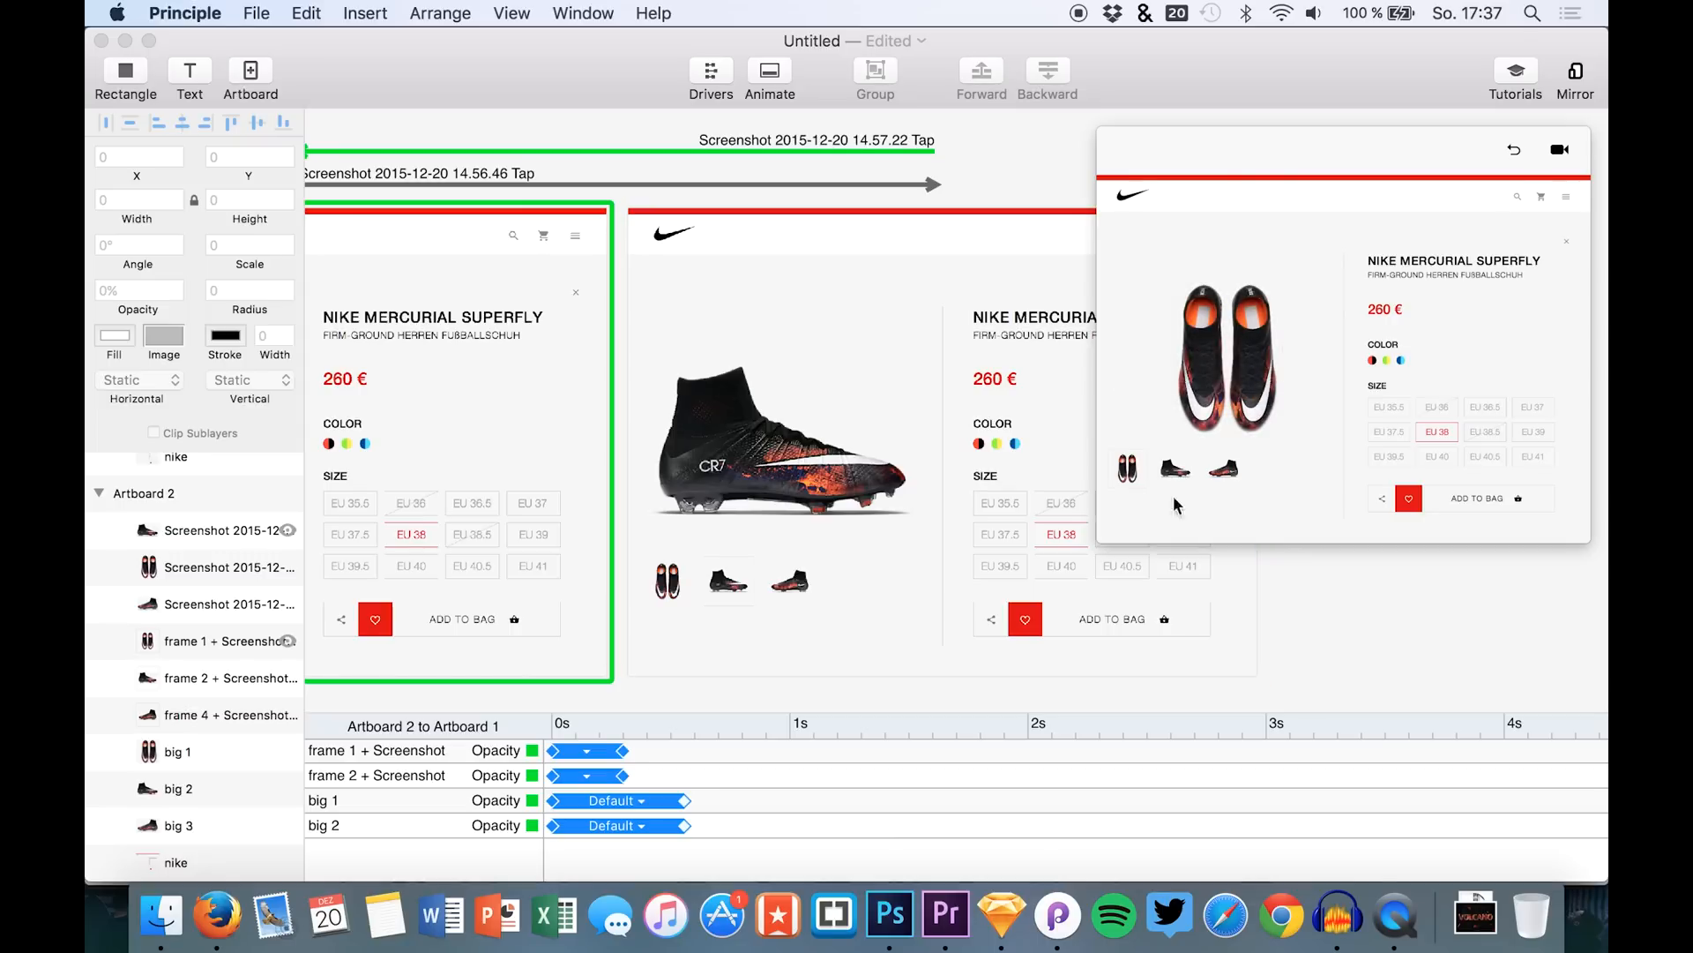
left_click(1127, 468)
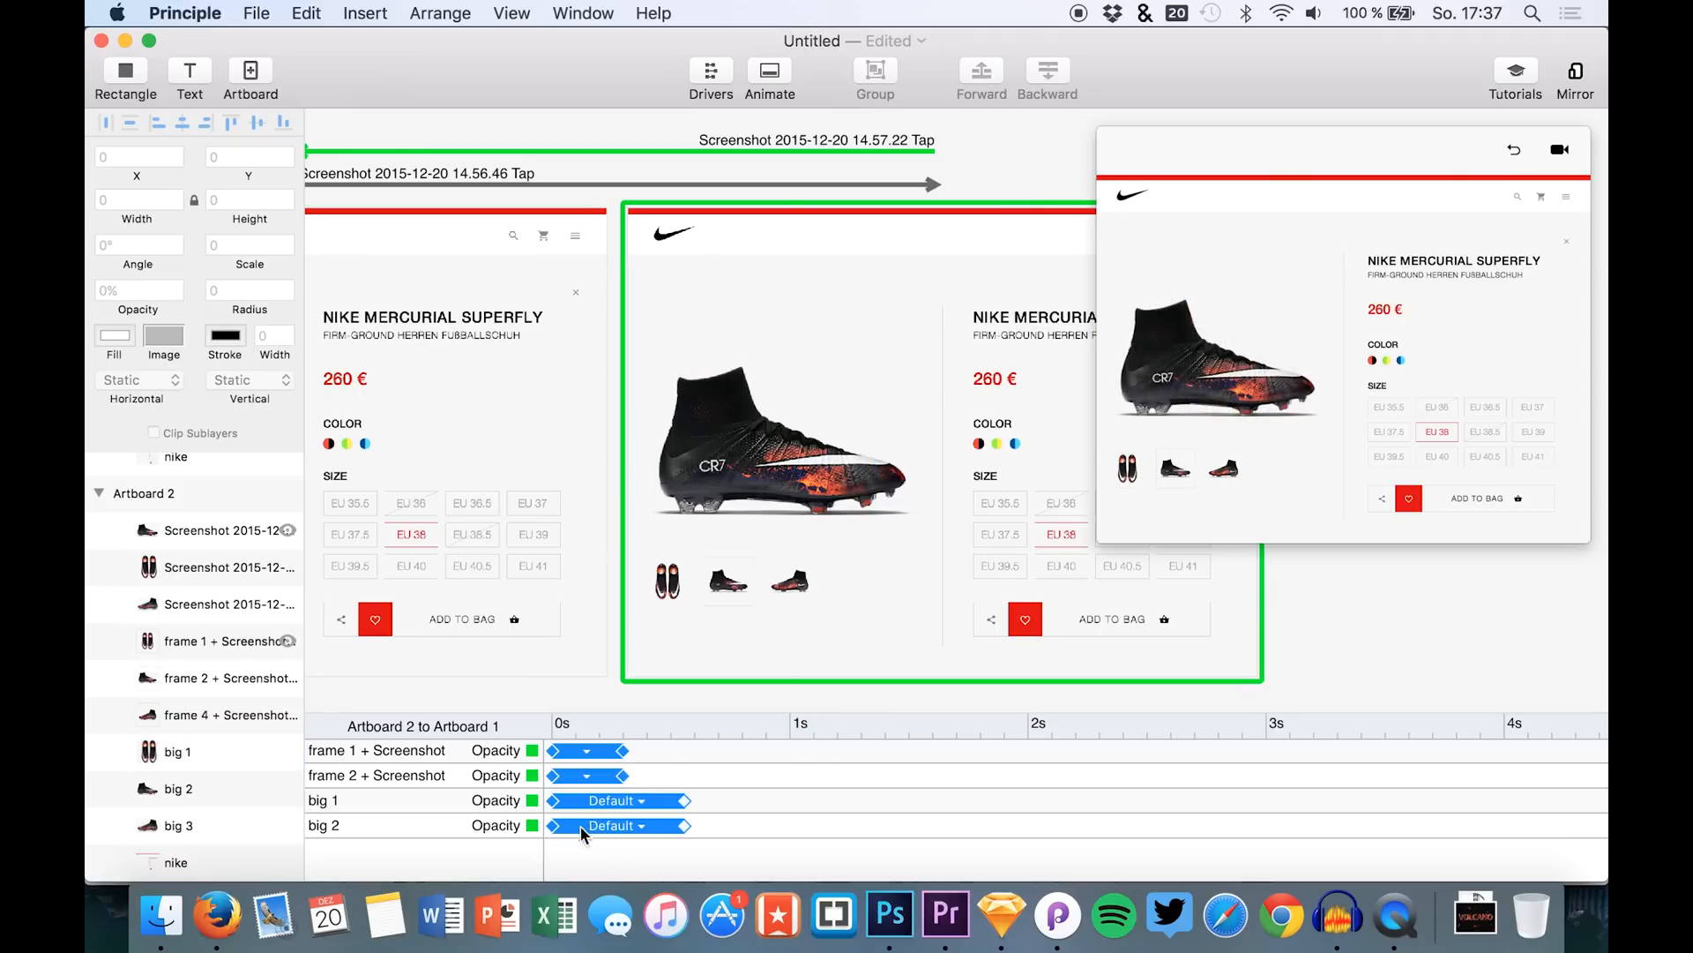
Step: Keep big 2's Default curve and stretch big 1's opacity bar to end at 0.56 s
left_click(619, 826)
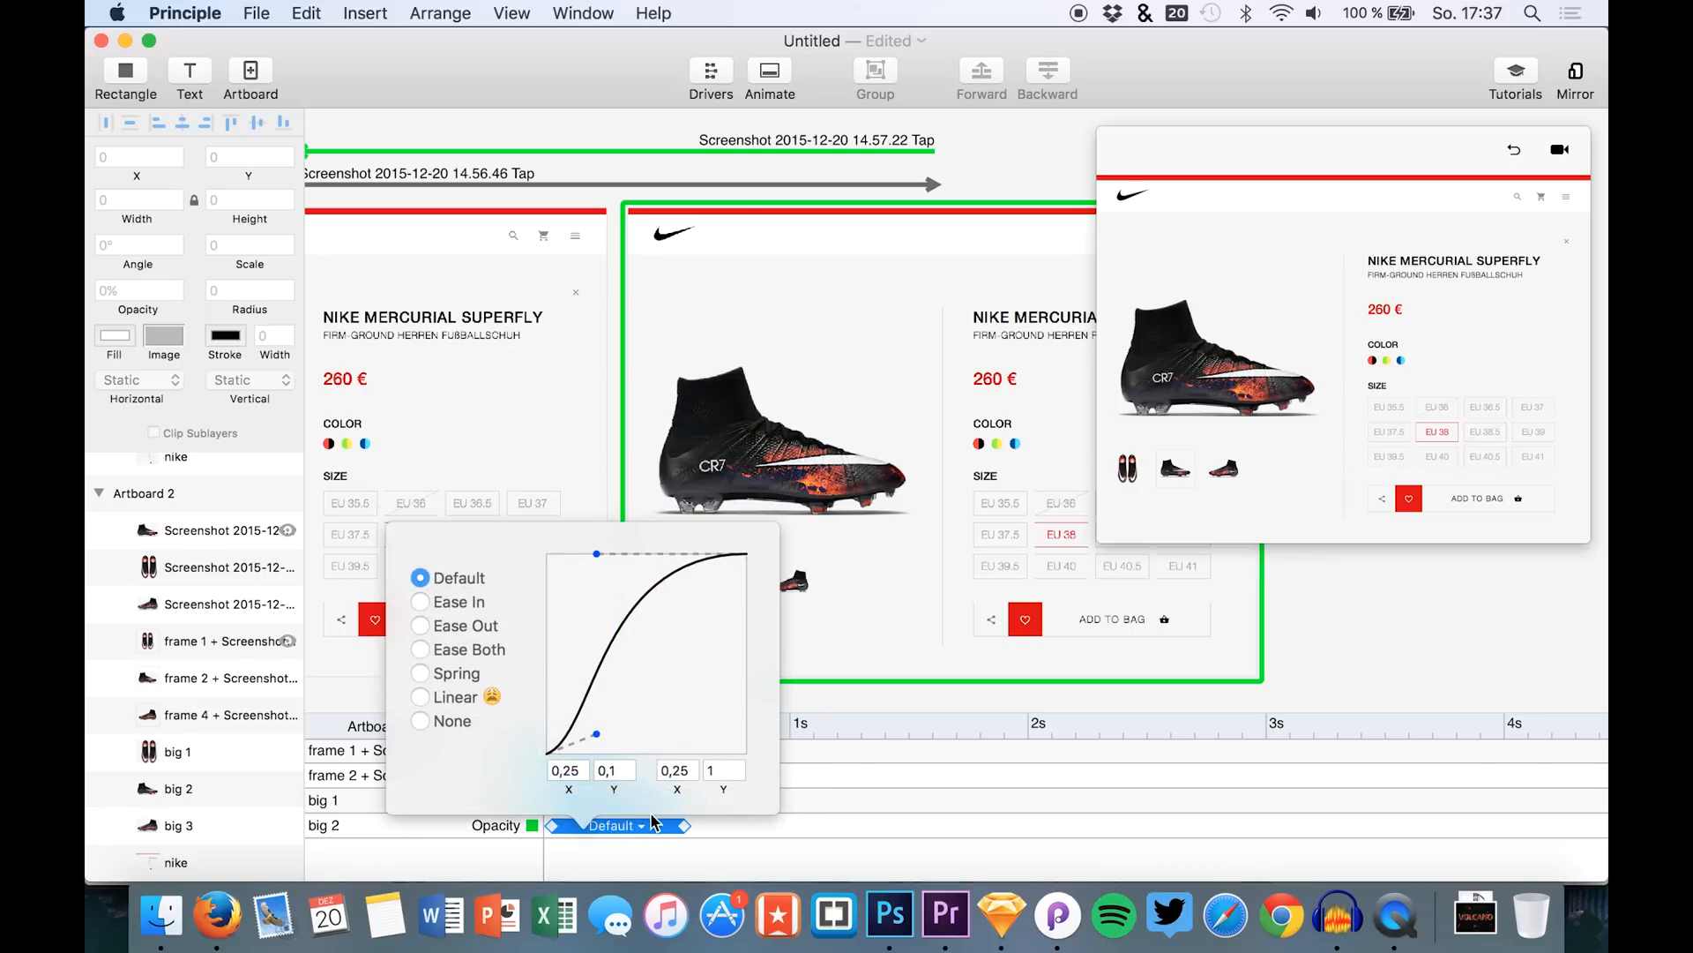
left_click(694, 829)
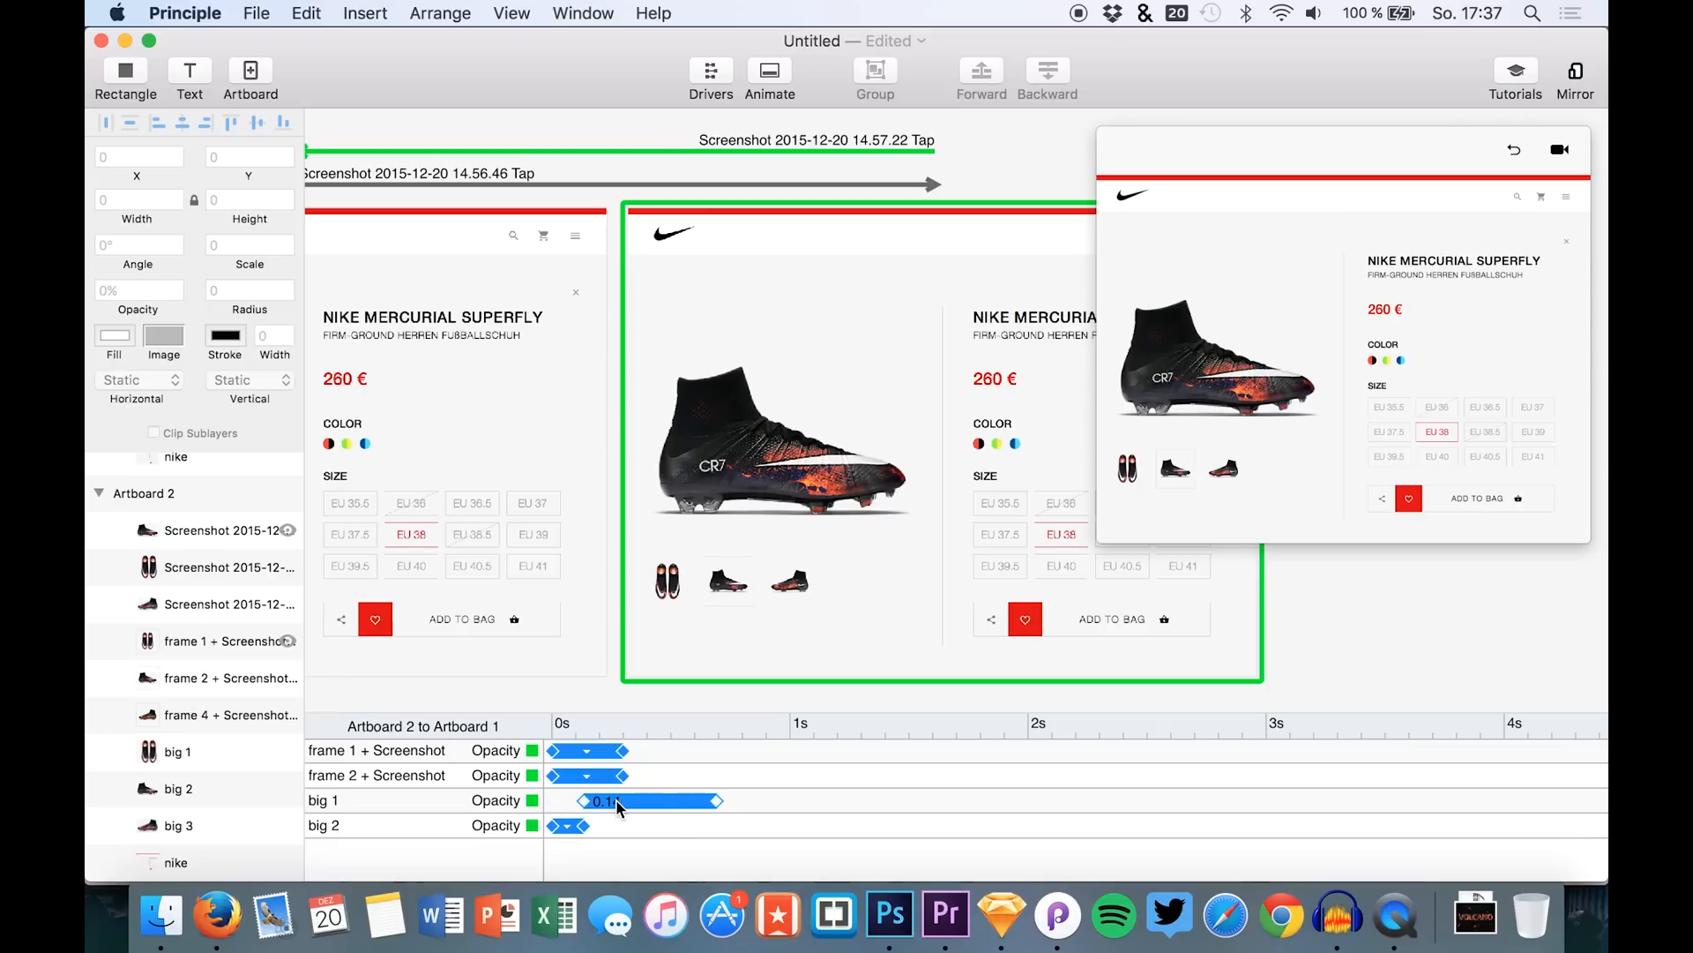
left_click_drag(612, 801, 670, 800)
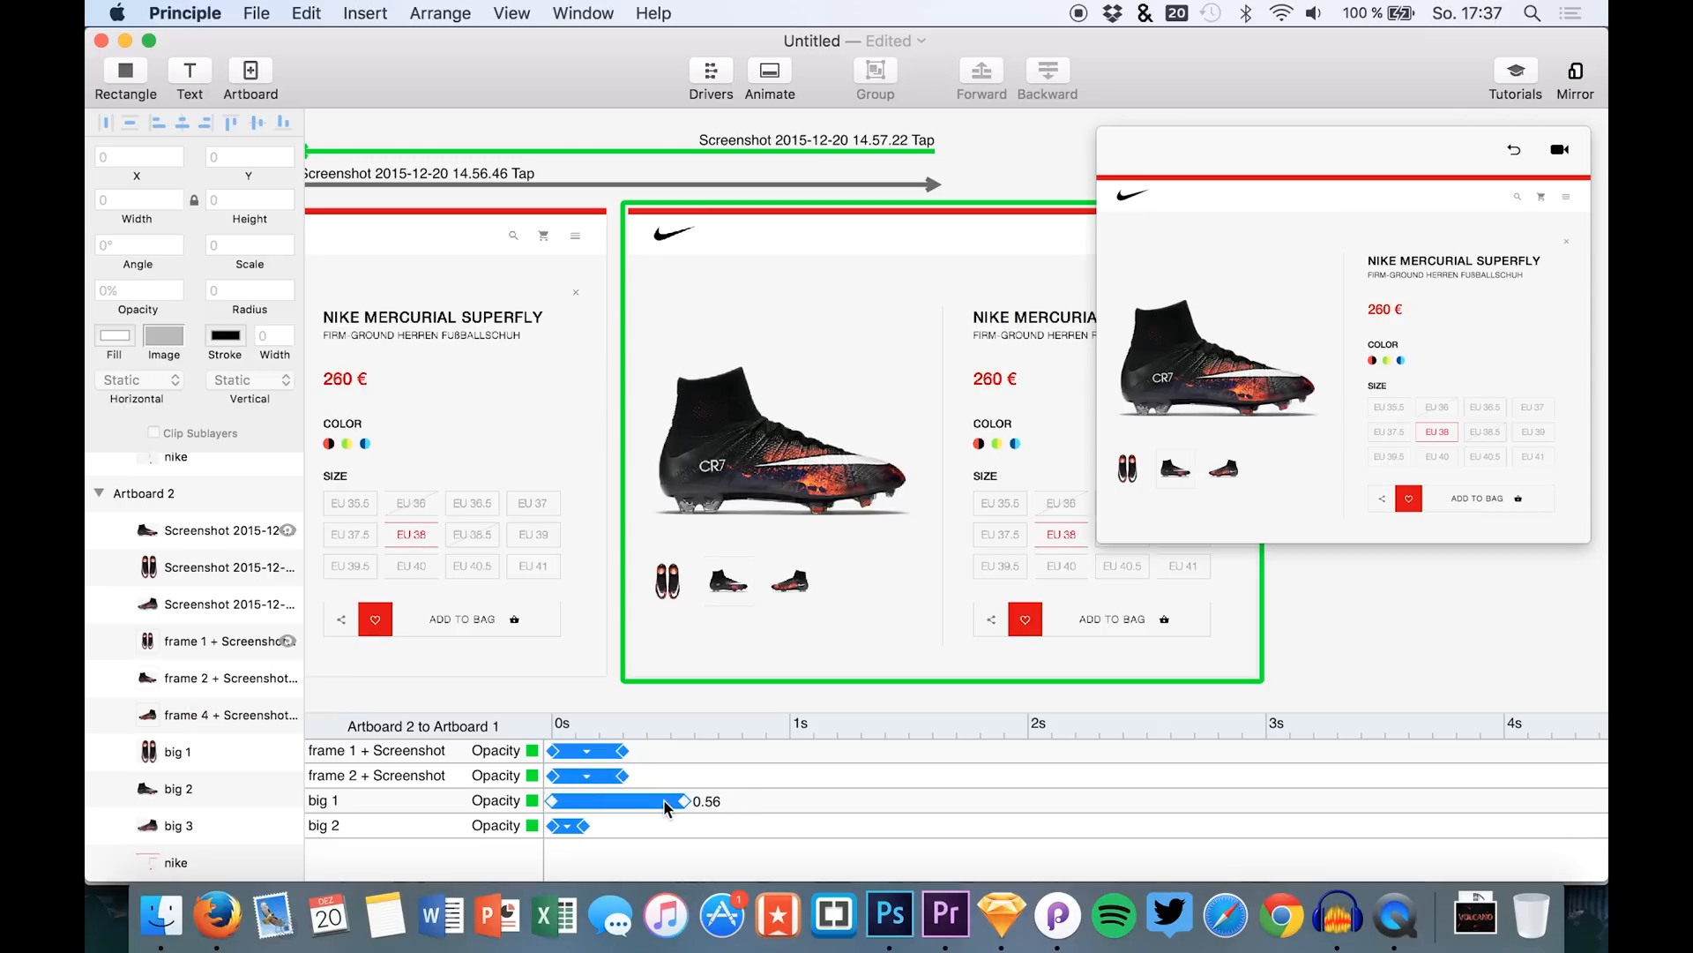
left_click_drag(678, 801, 718, 801)
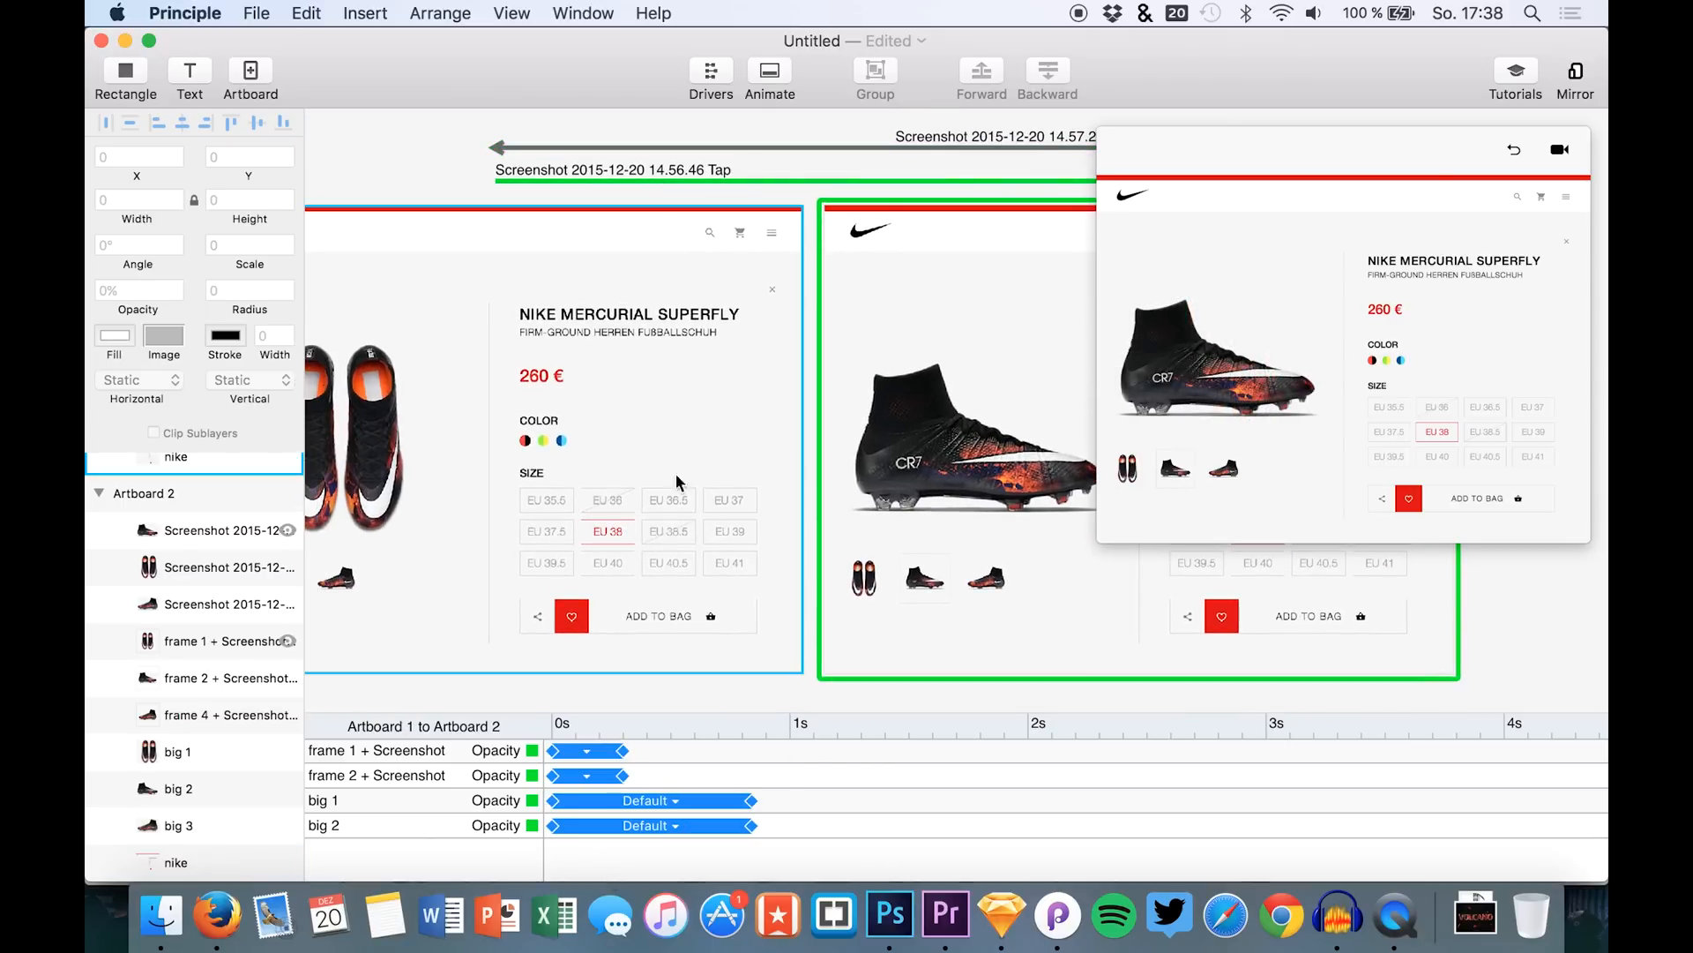
Step: Replay the Artboard 1 to Artboard 2 transition with big 2's delayed fade
left_click(175, 789)
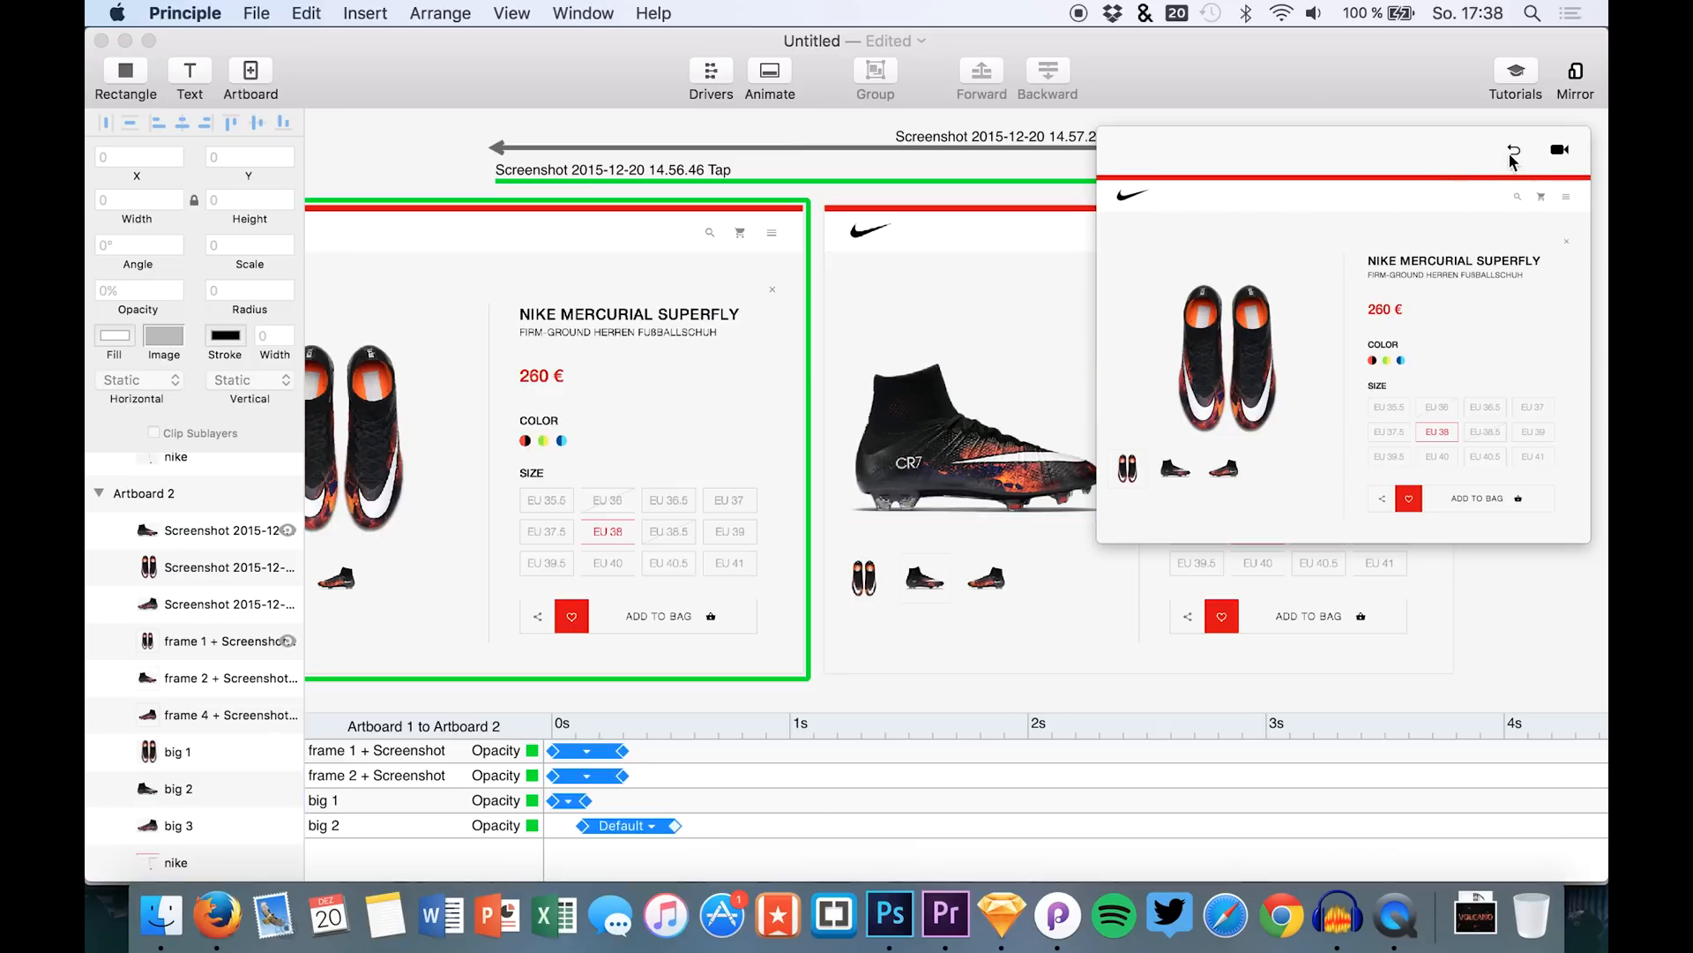
left_click(176, 752)
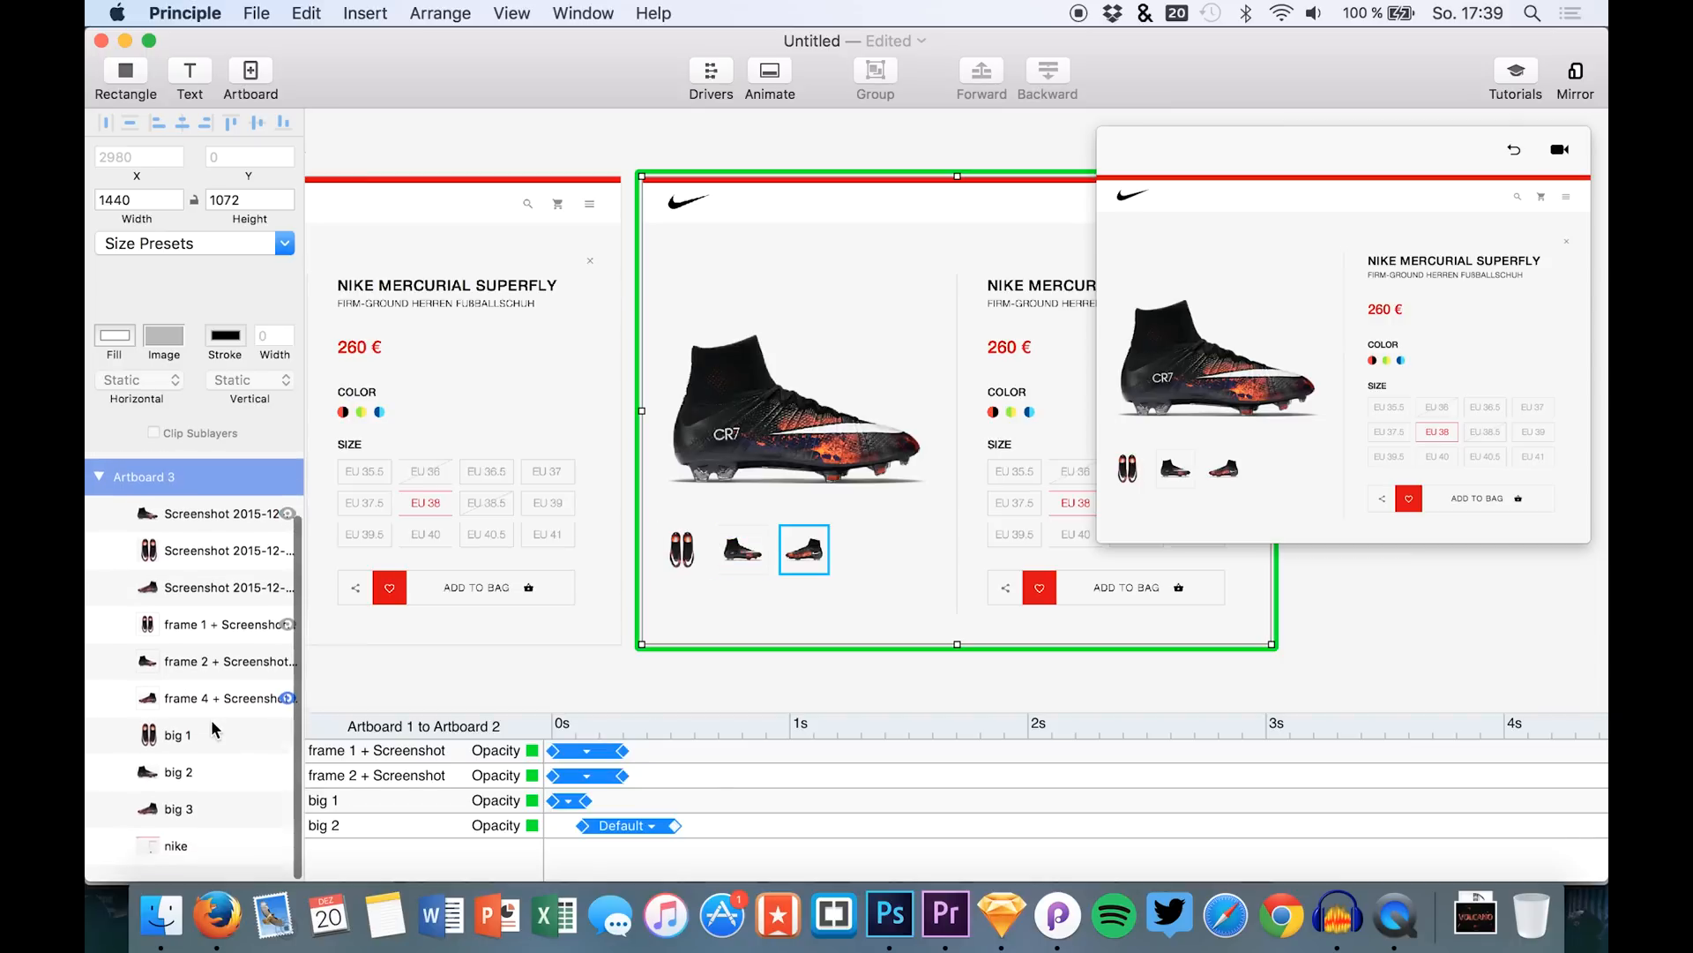
Step: In Artboard 3, hide the big 2 photo with Opacity 0 so big 3 shows
left_click(176, 789)
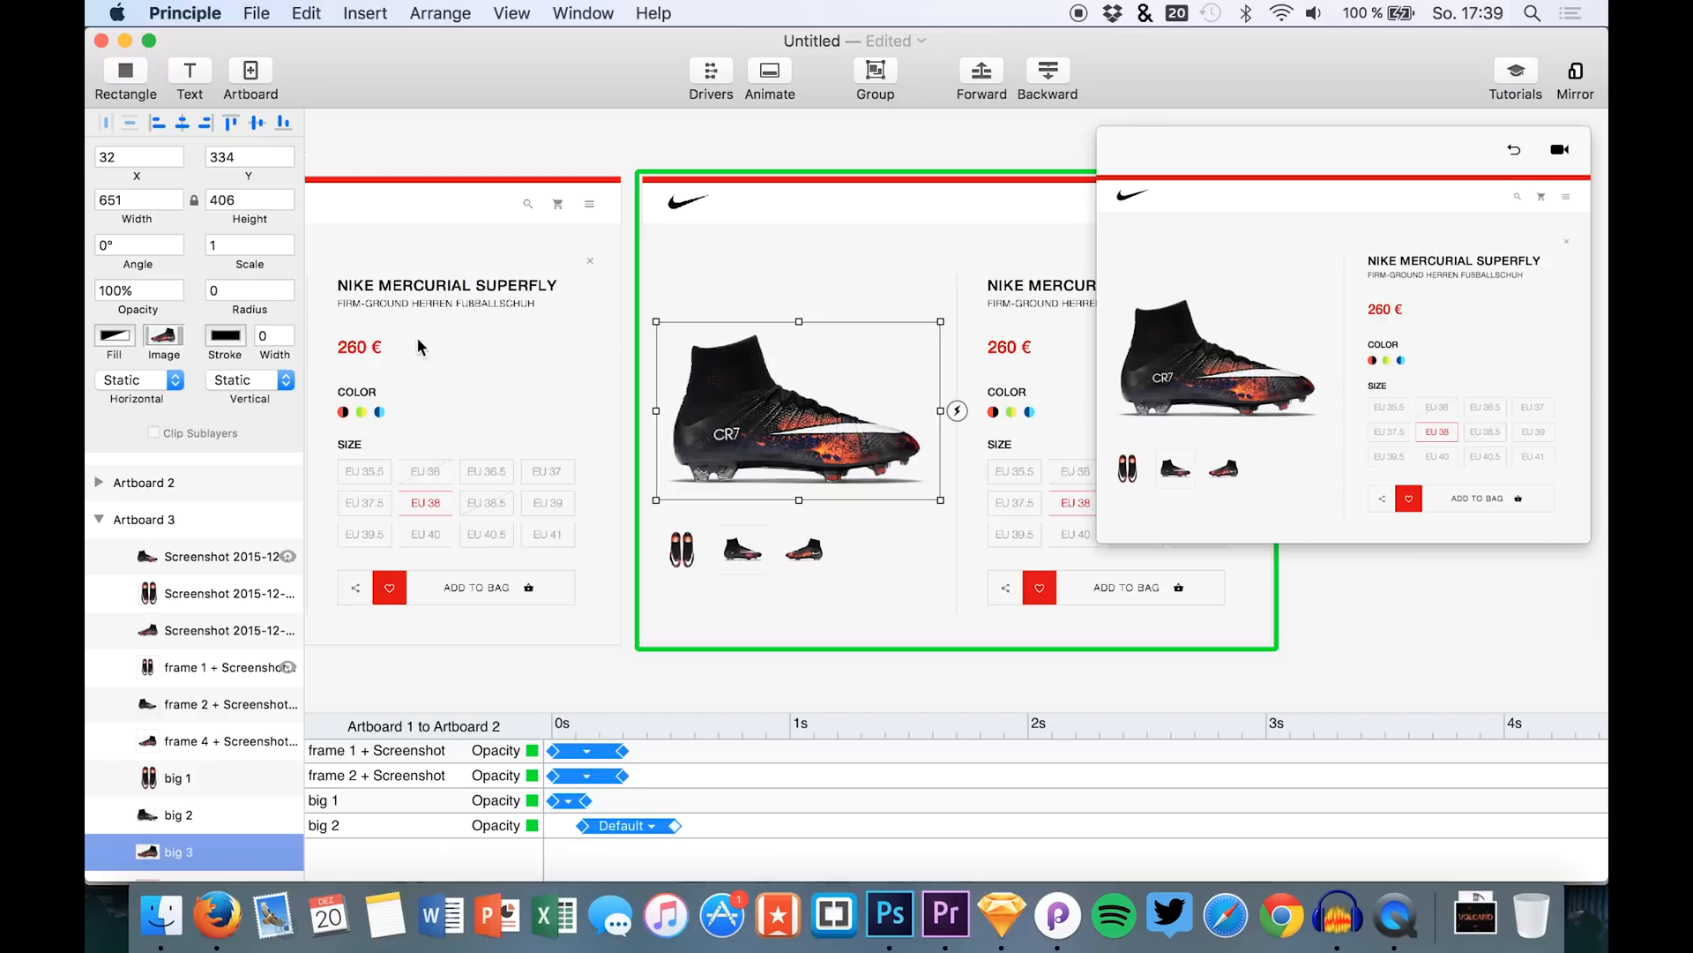
left_click(178, 815)
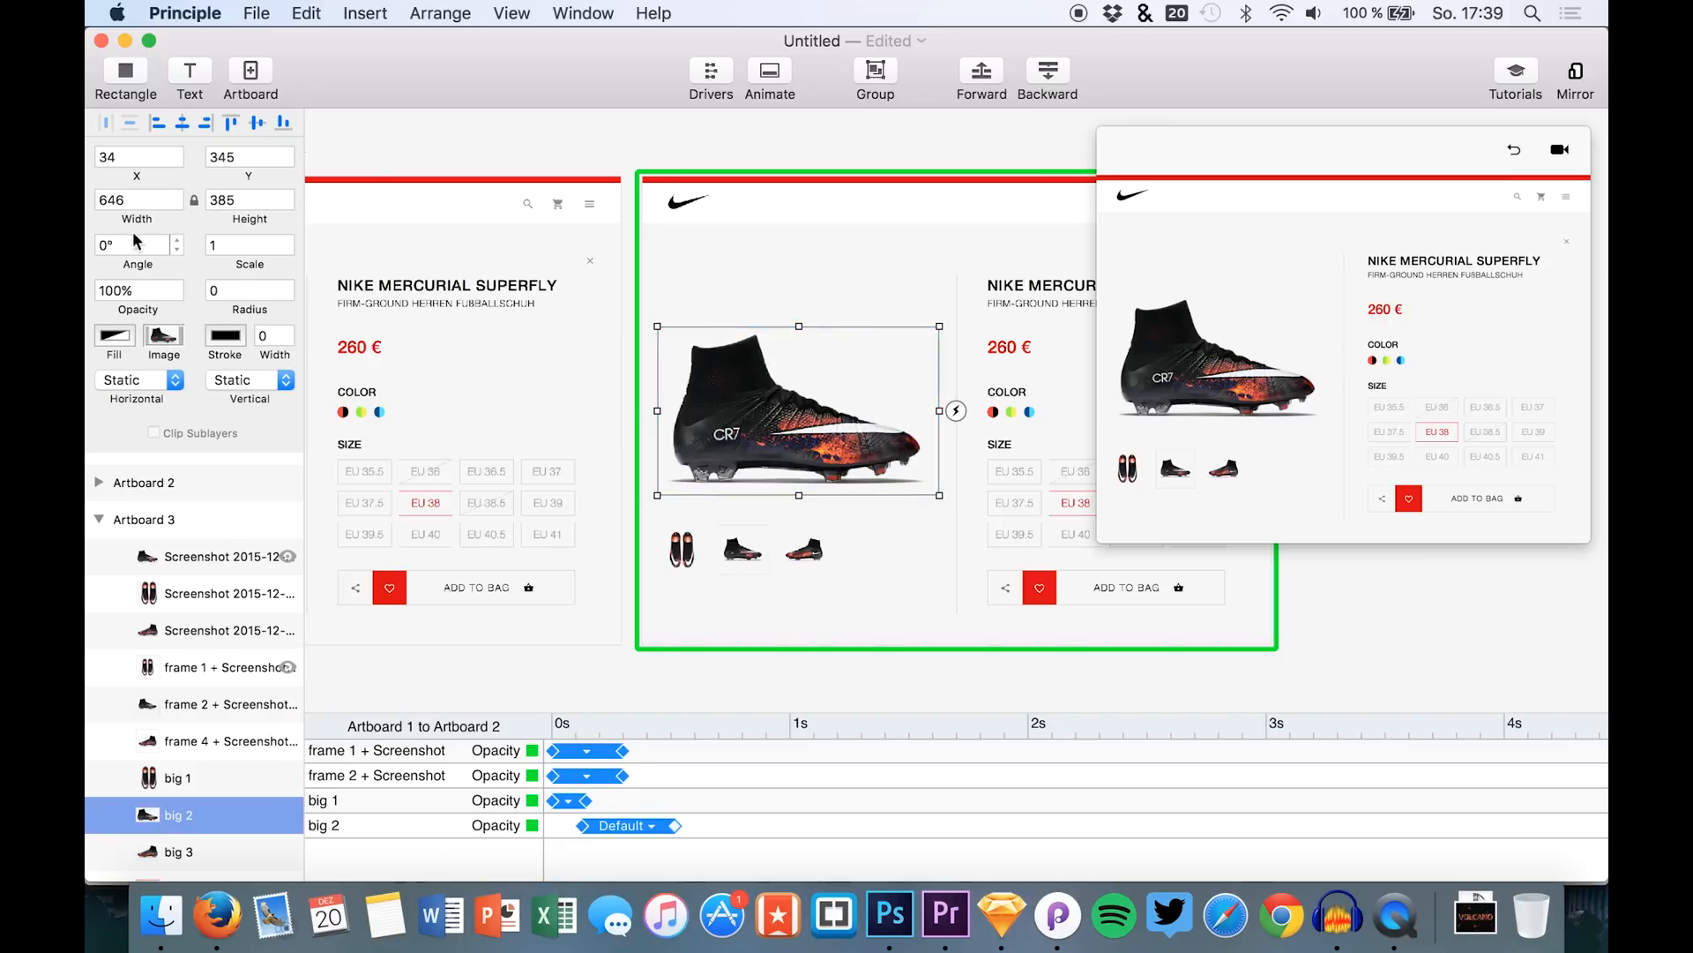
type("0")
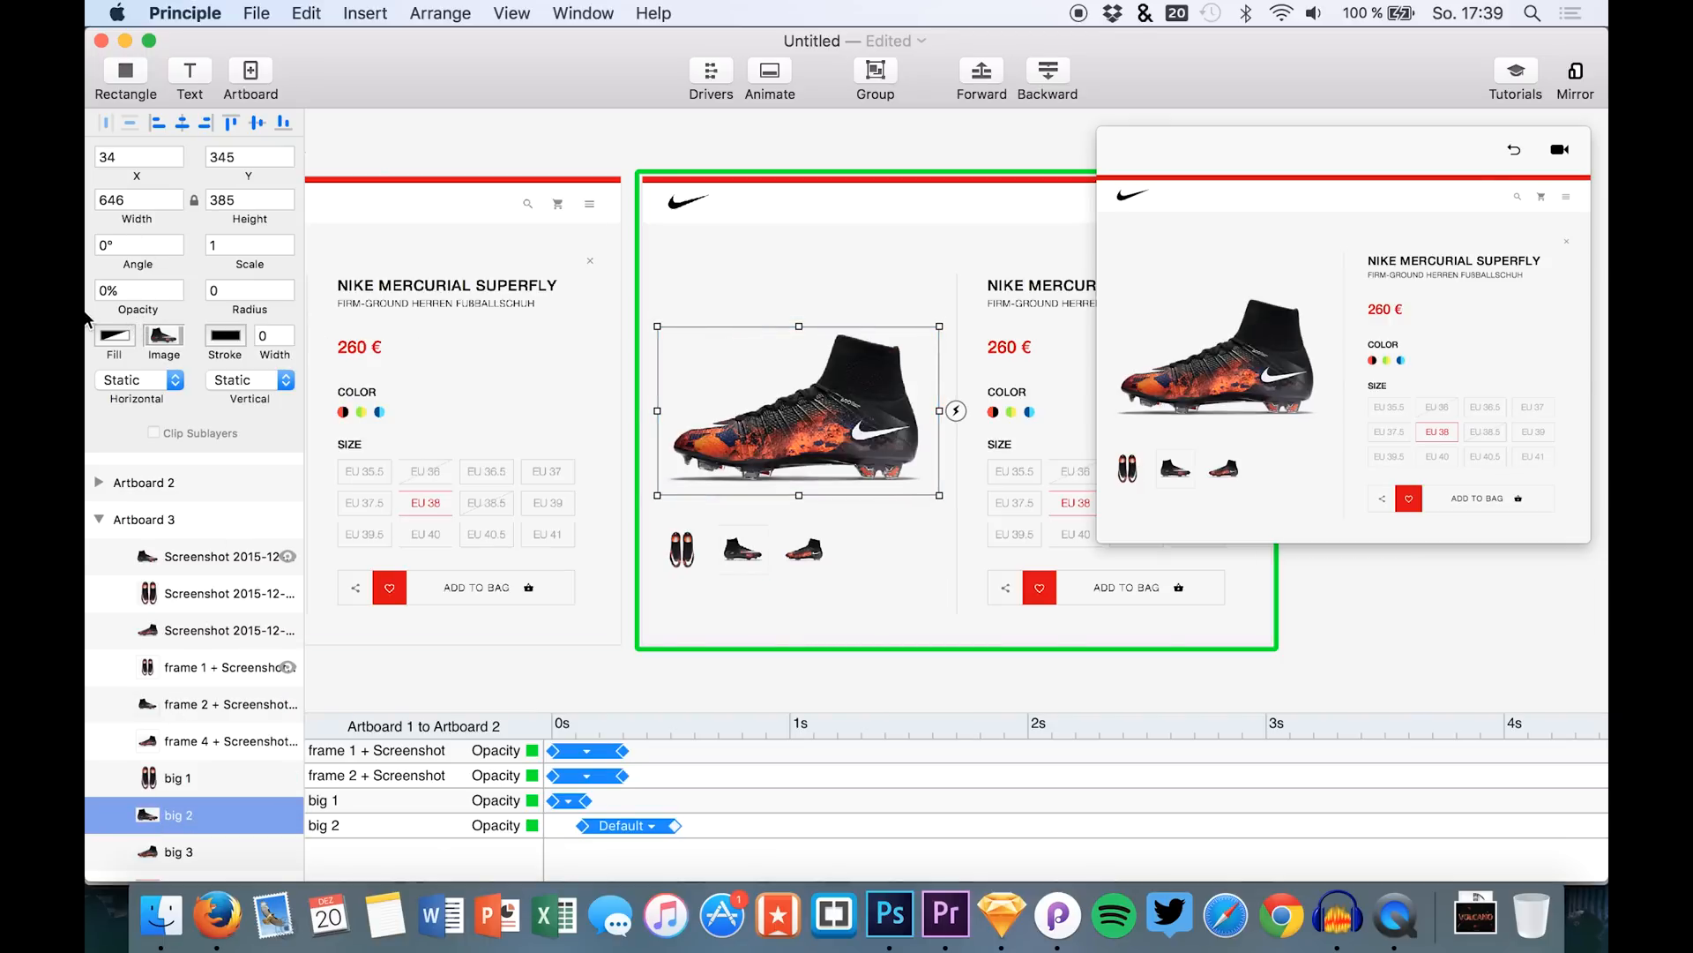
left_click(681, 550)
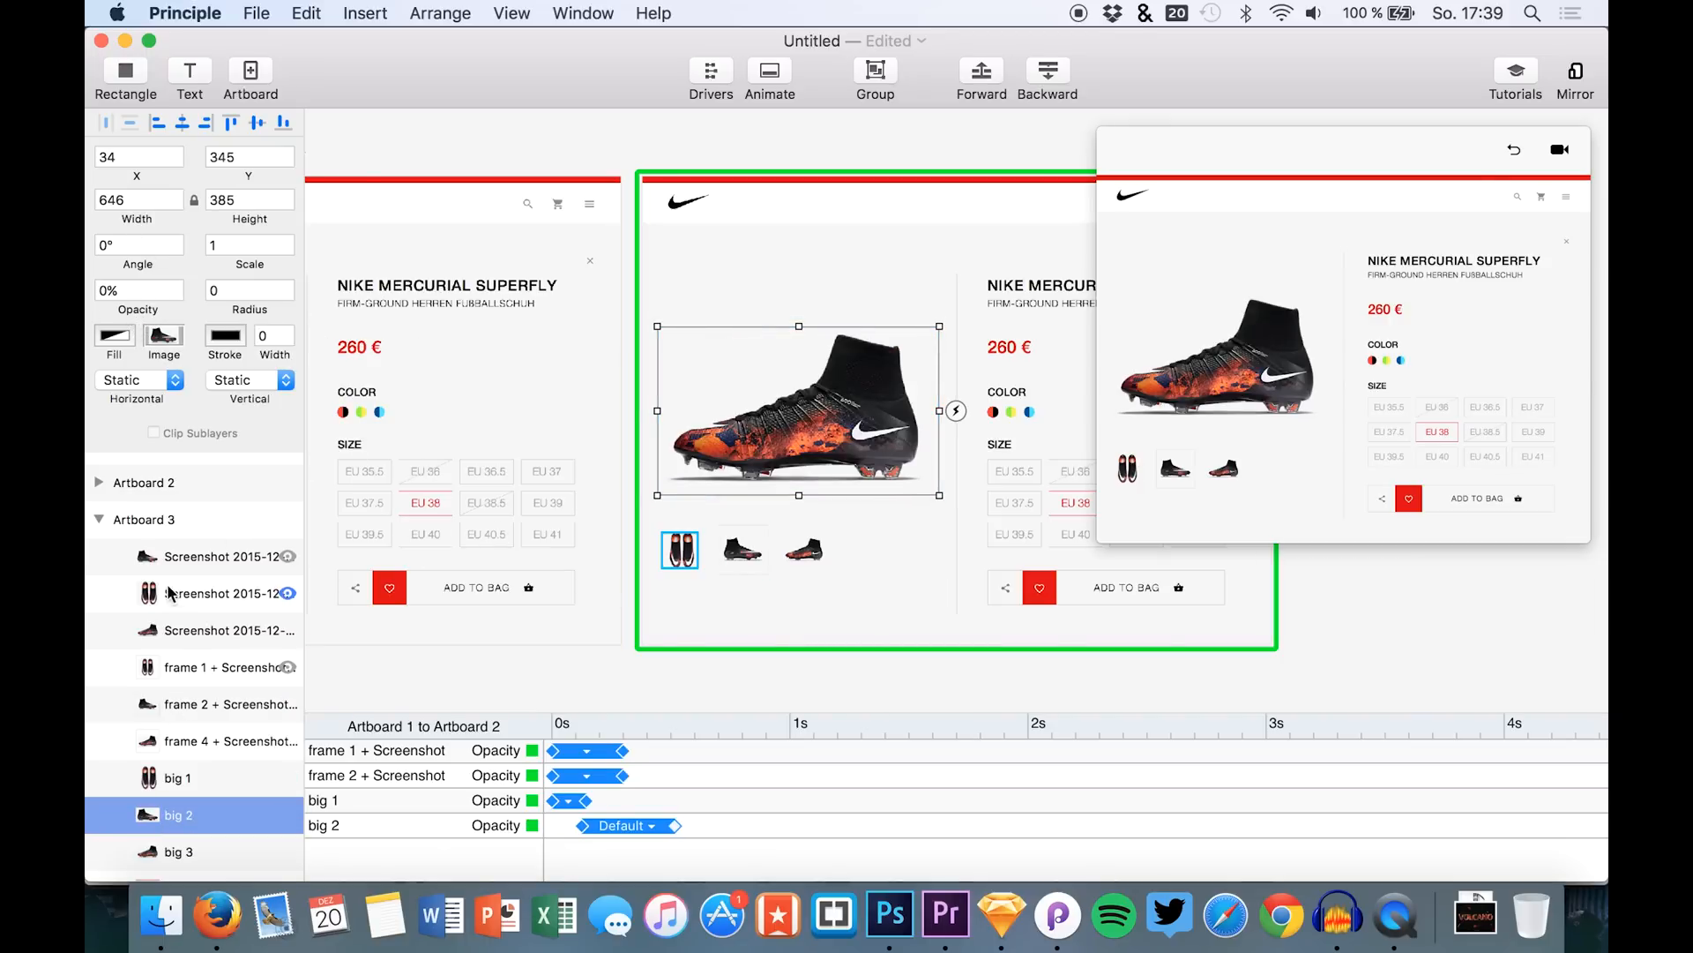
Step: Set frame 1 and frame 2 highlight opacity to 0%, leaving frame 4 at 100%
left_click(227, 556)
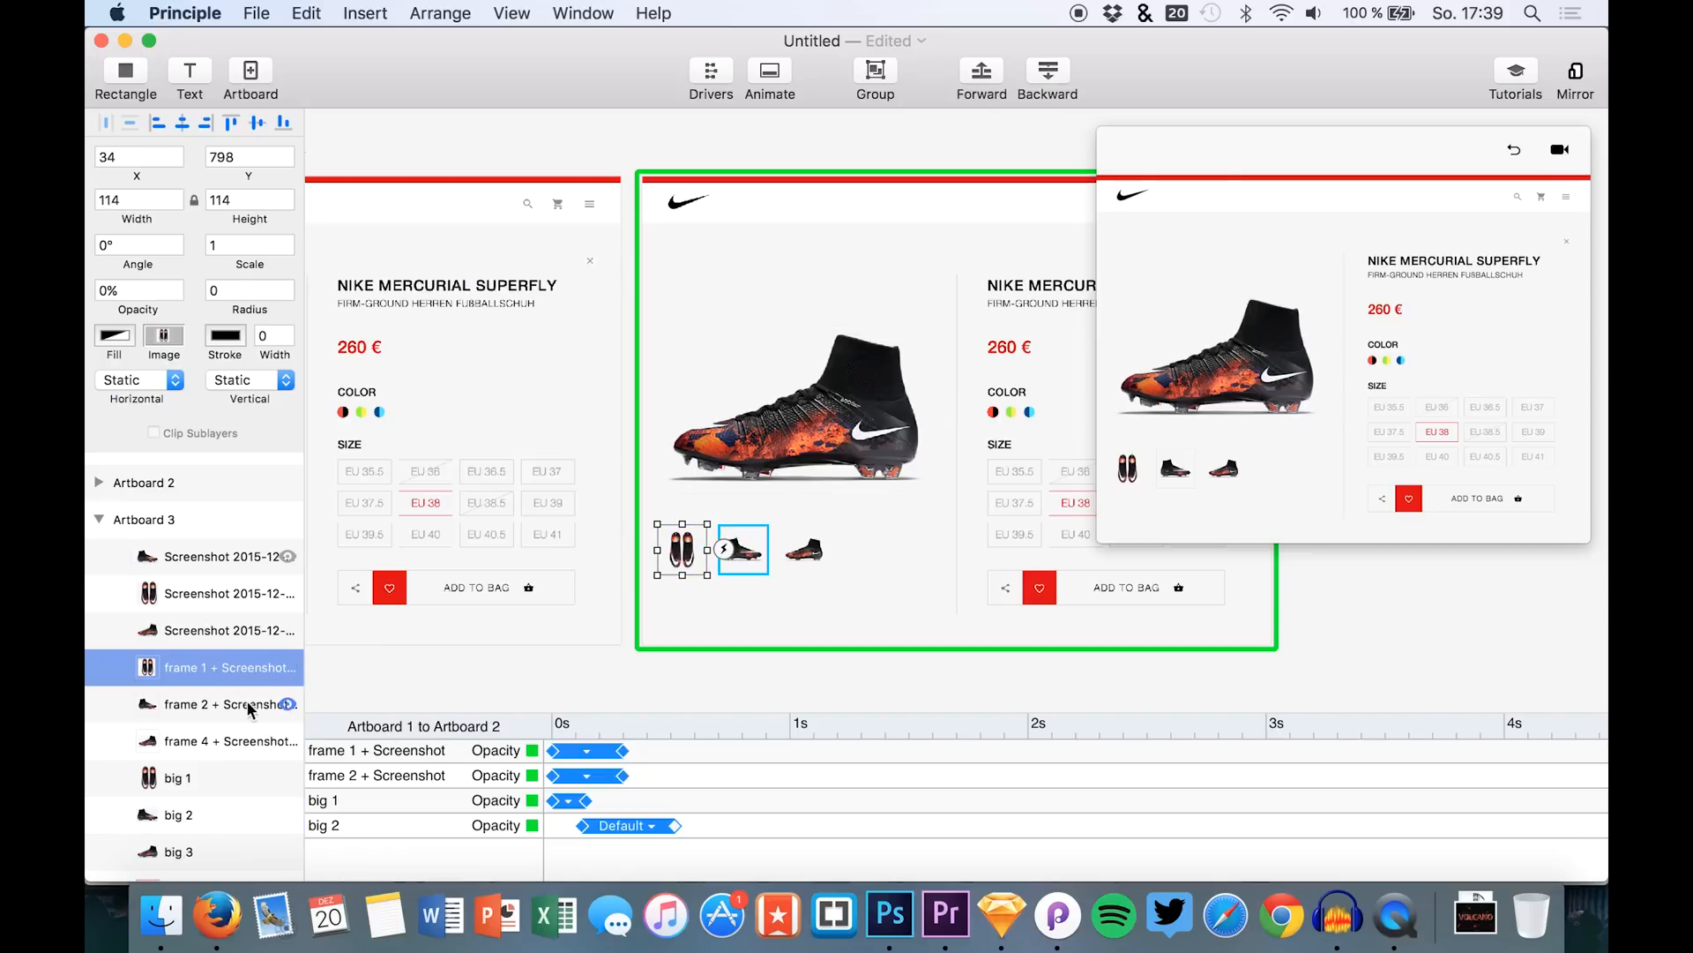
left_click(228, 704)
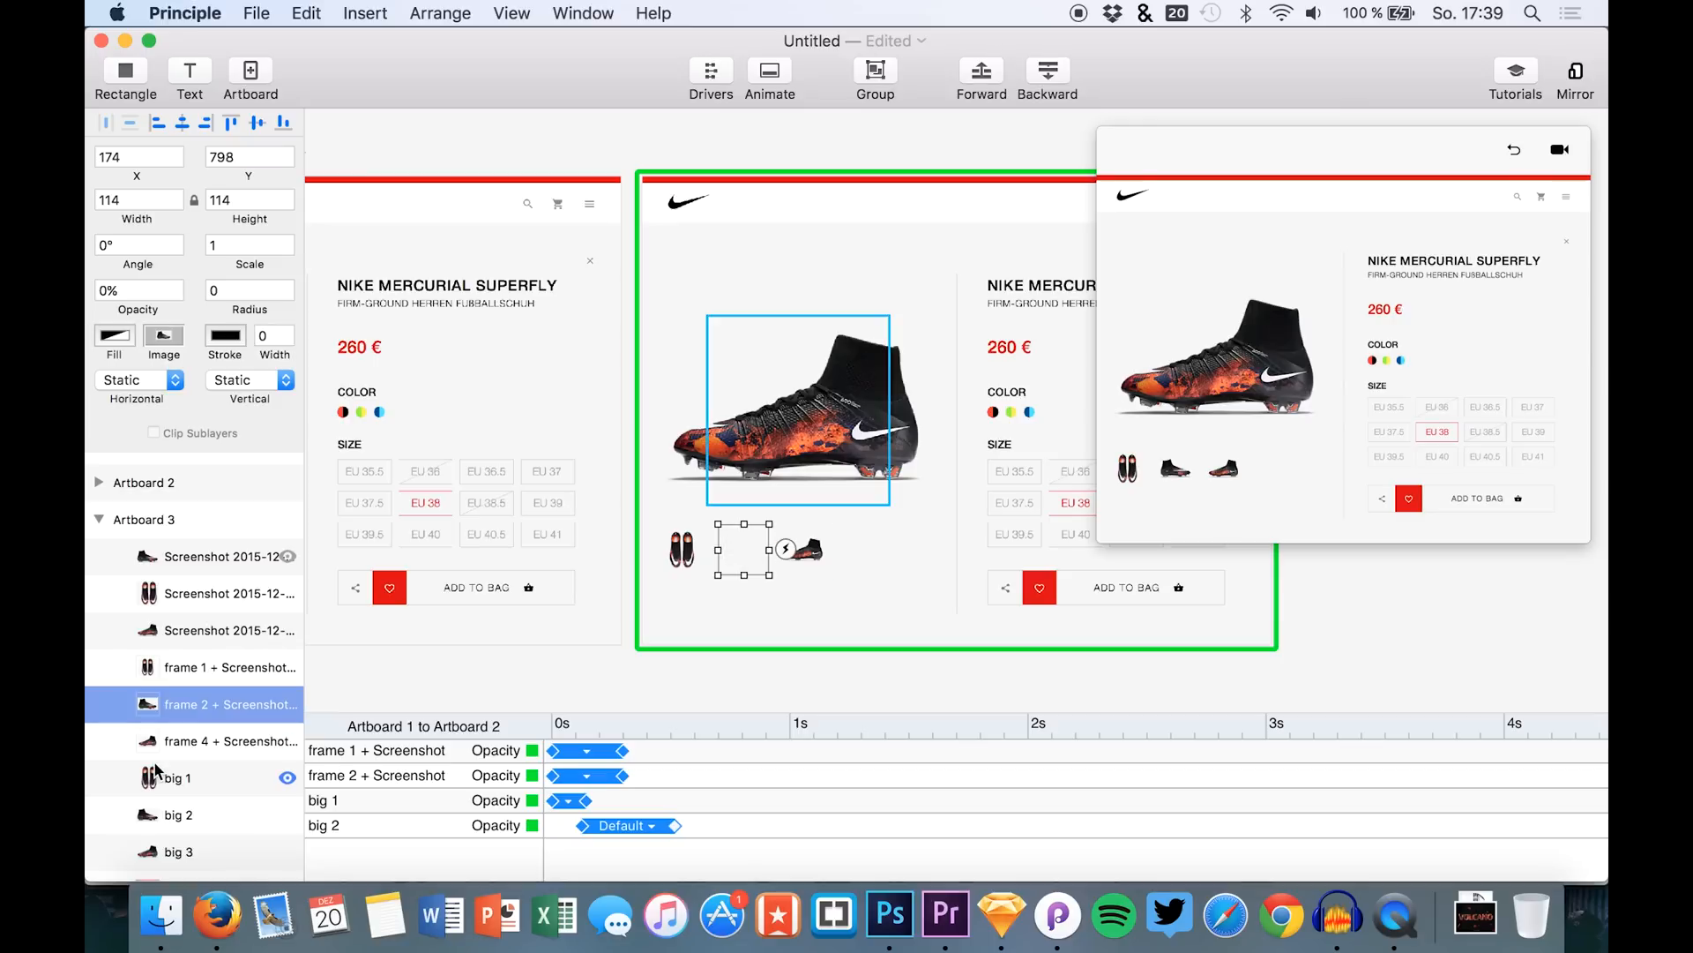
left_click(229, 741)
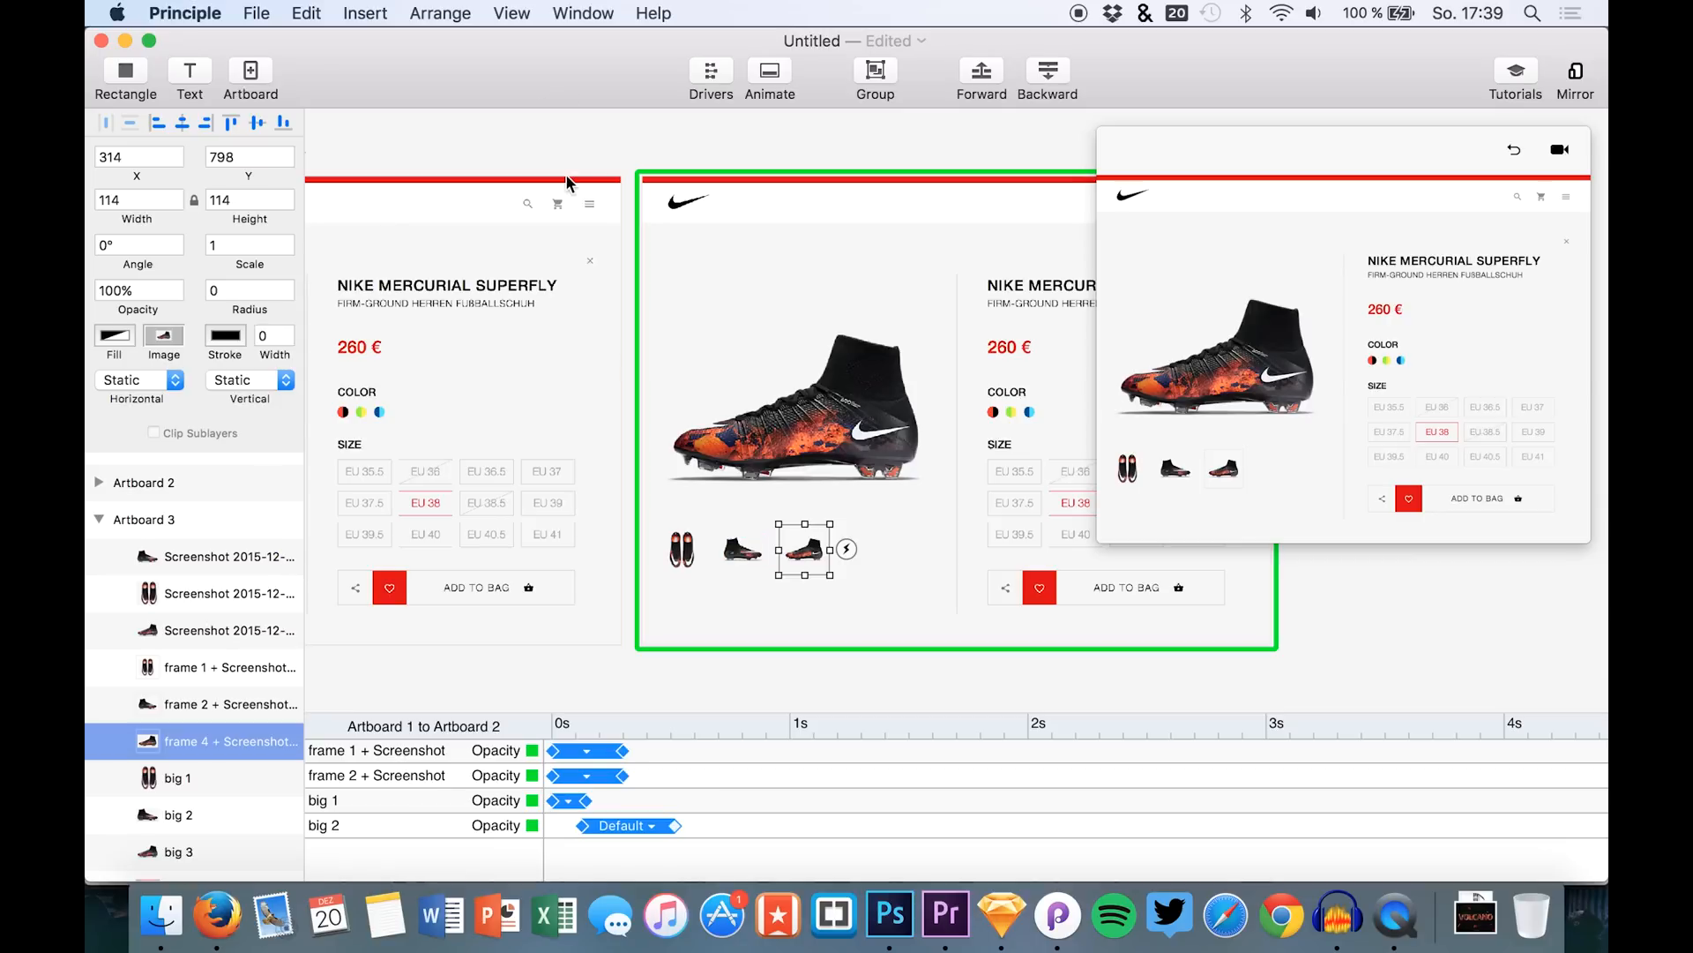
Step: Link Artboard 2's third thumbnail to Artboard 3 and Artboard 3's first thumbnail back
left_click(179, 815)
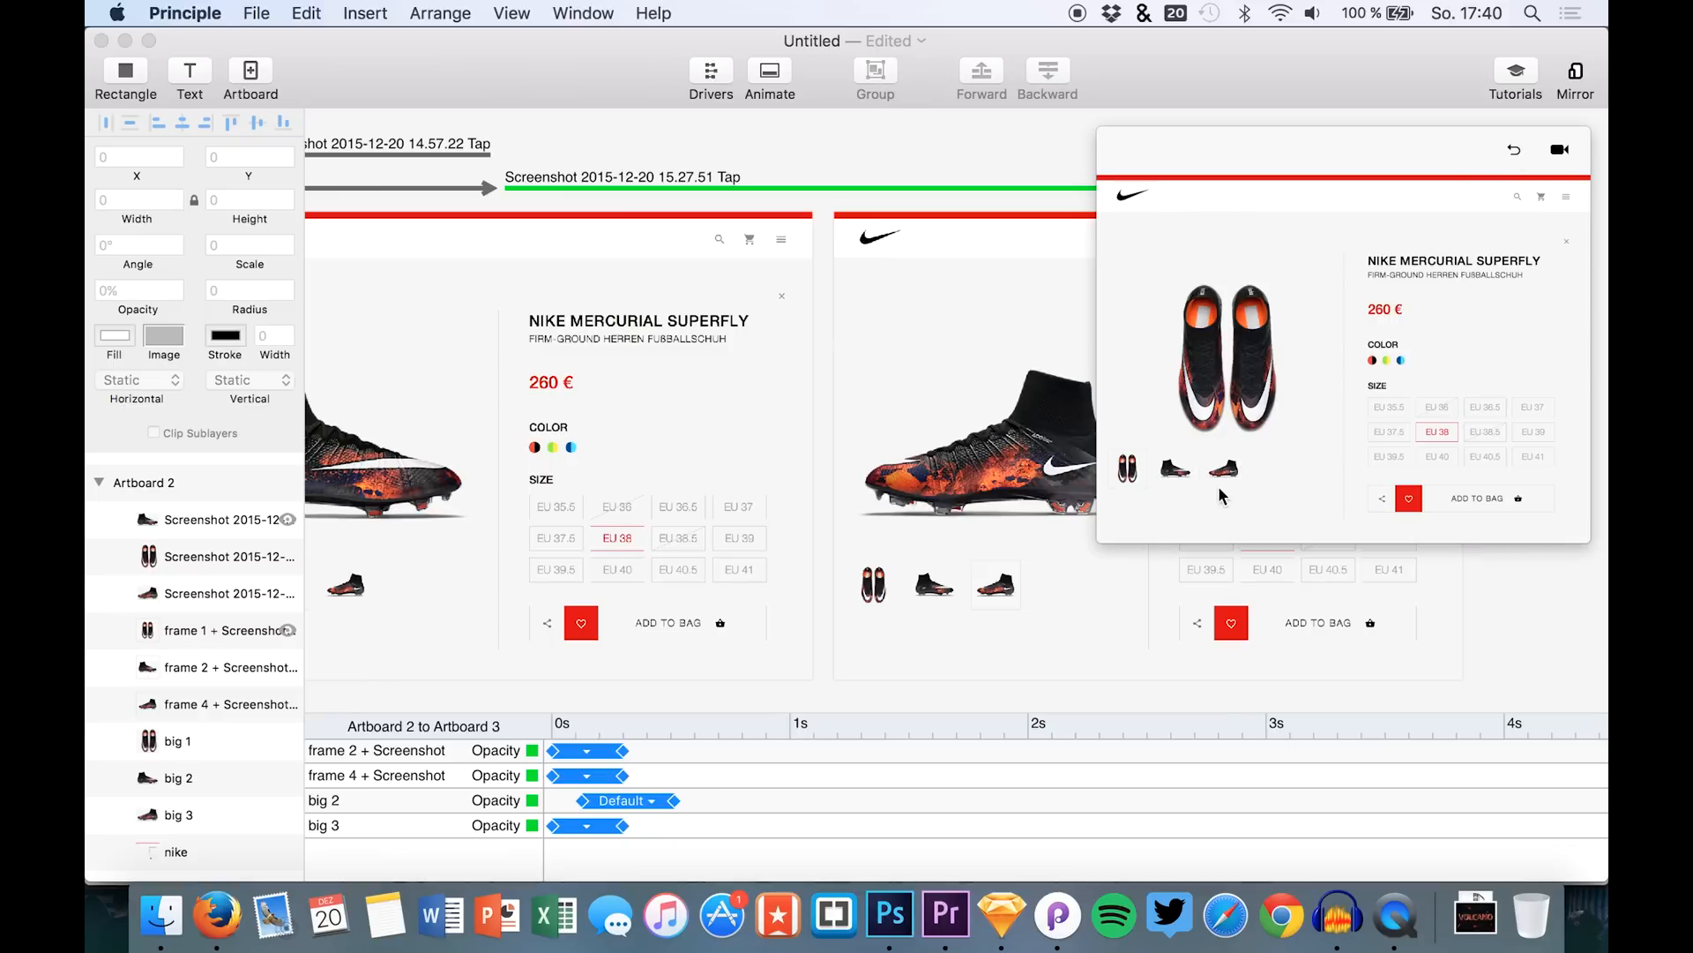
mouse_move(1231, 478)
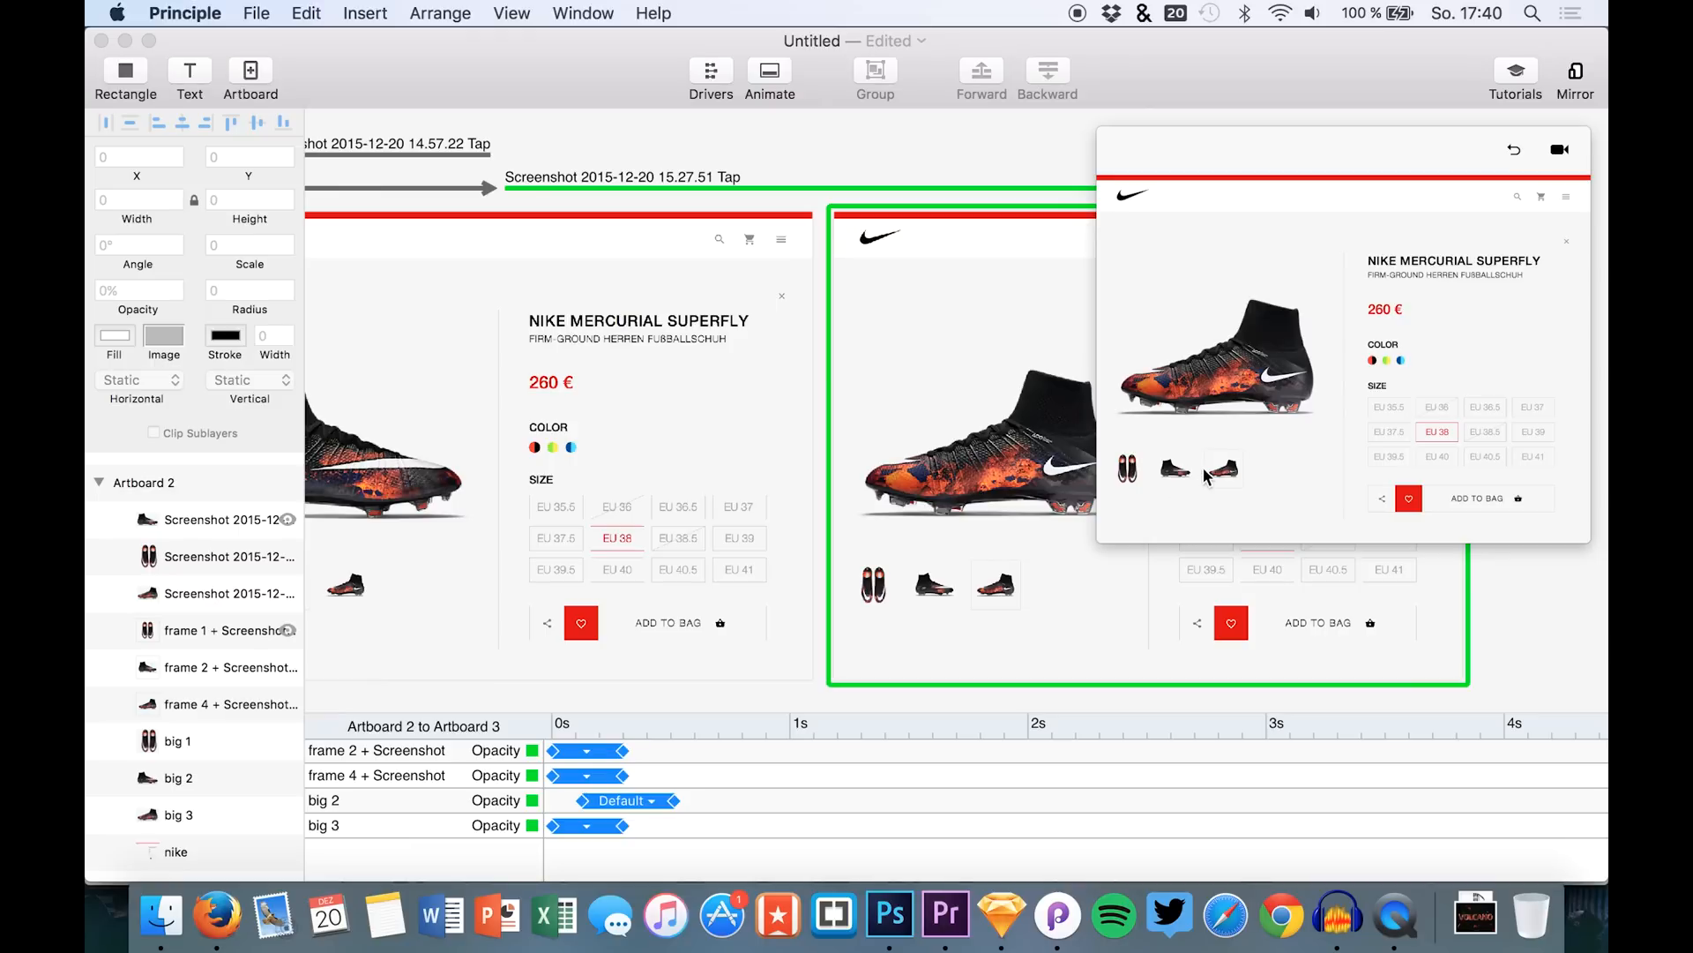
mouse_move(1256, 360)
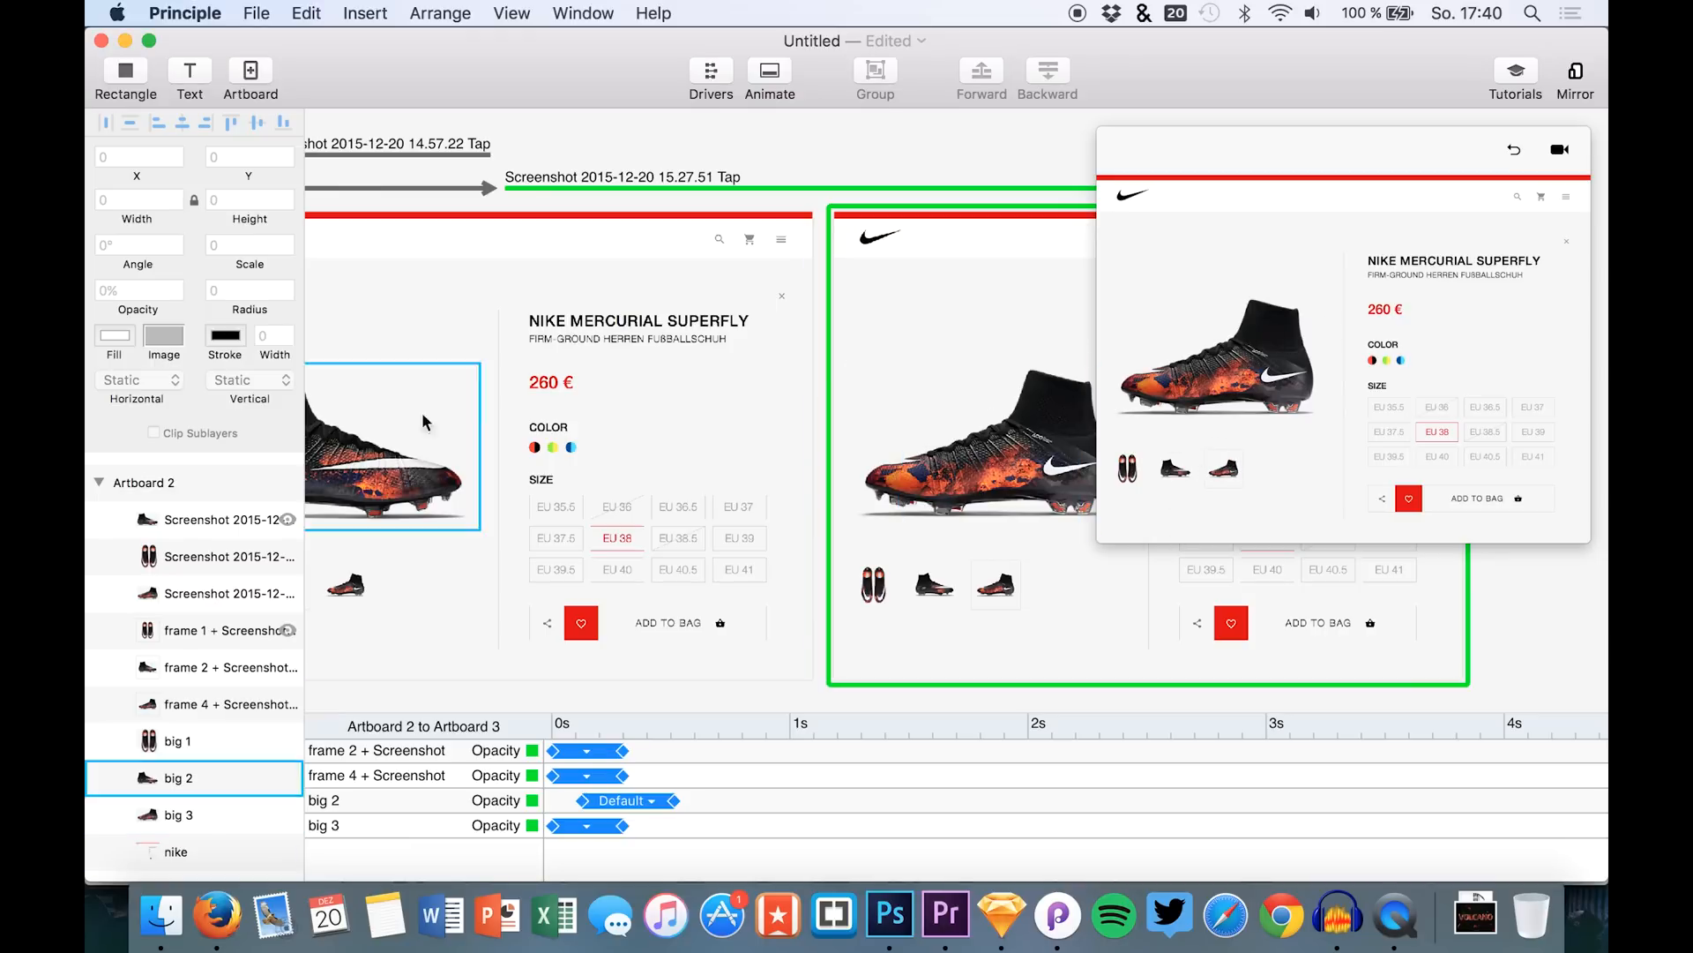
left_click(178, 741)
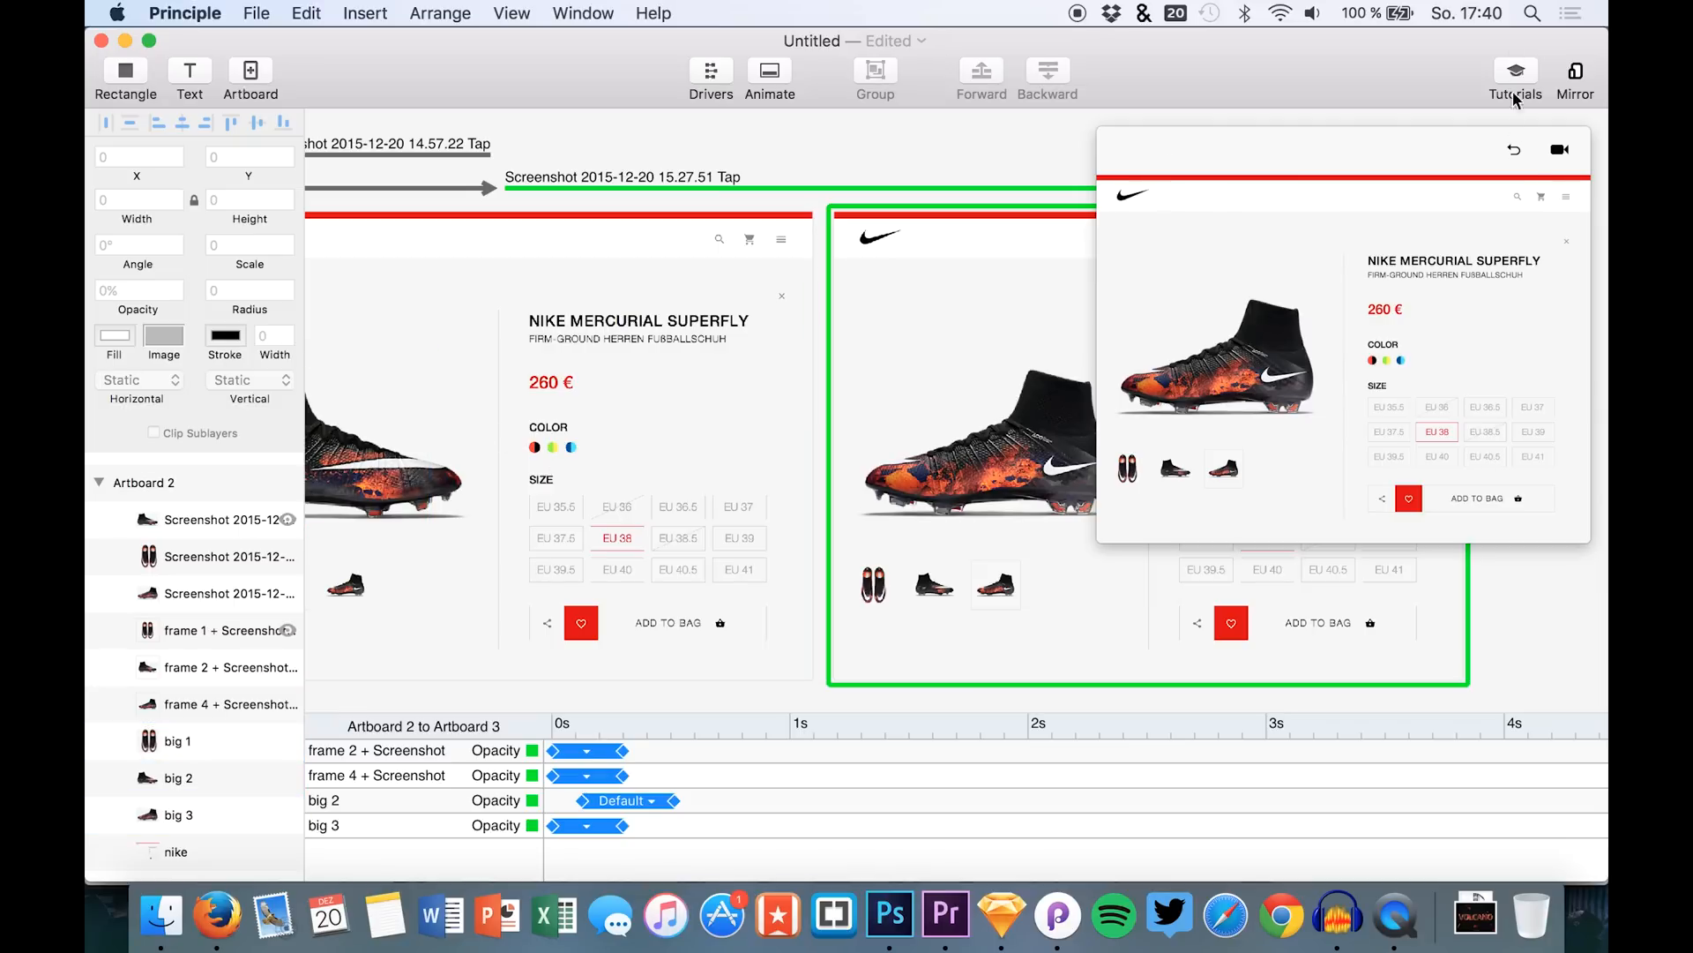
mouse_move(1128, 513)
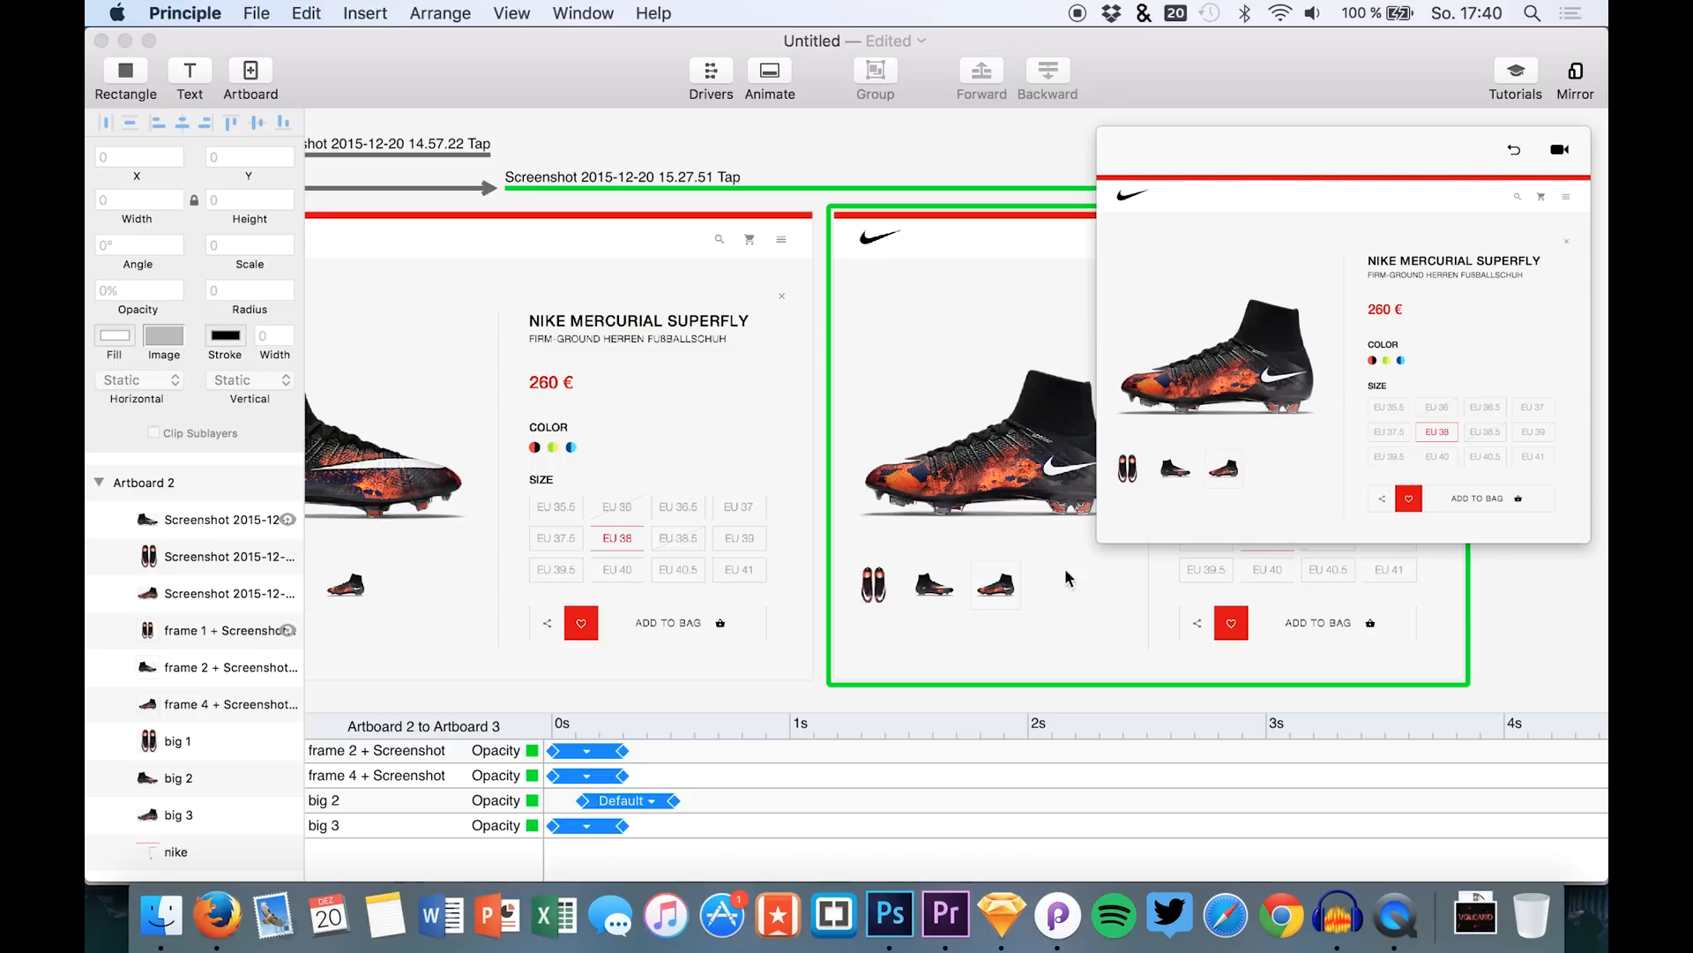
left_click(935, 584)
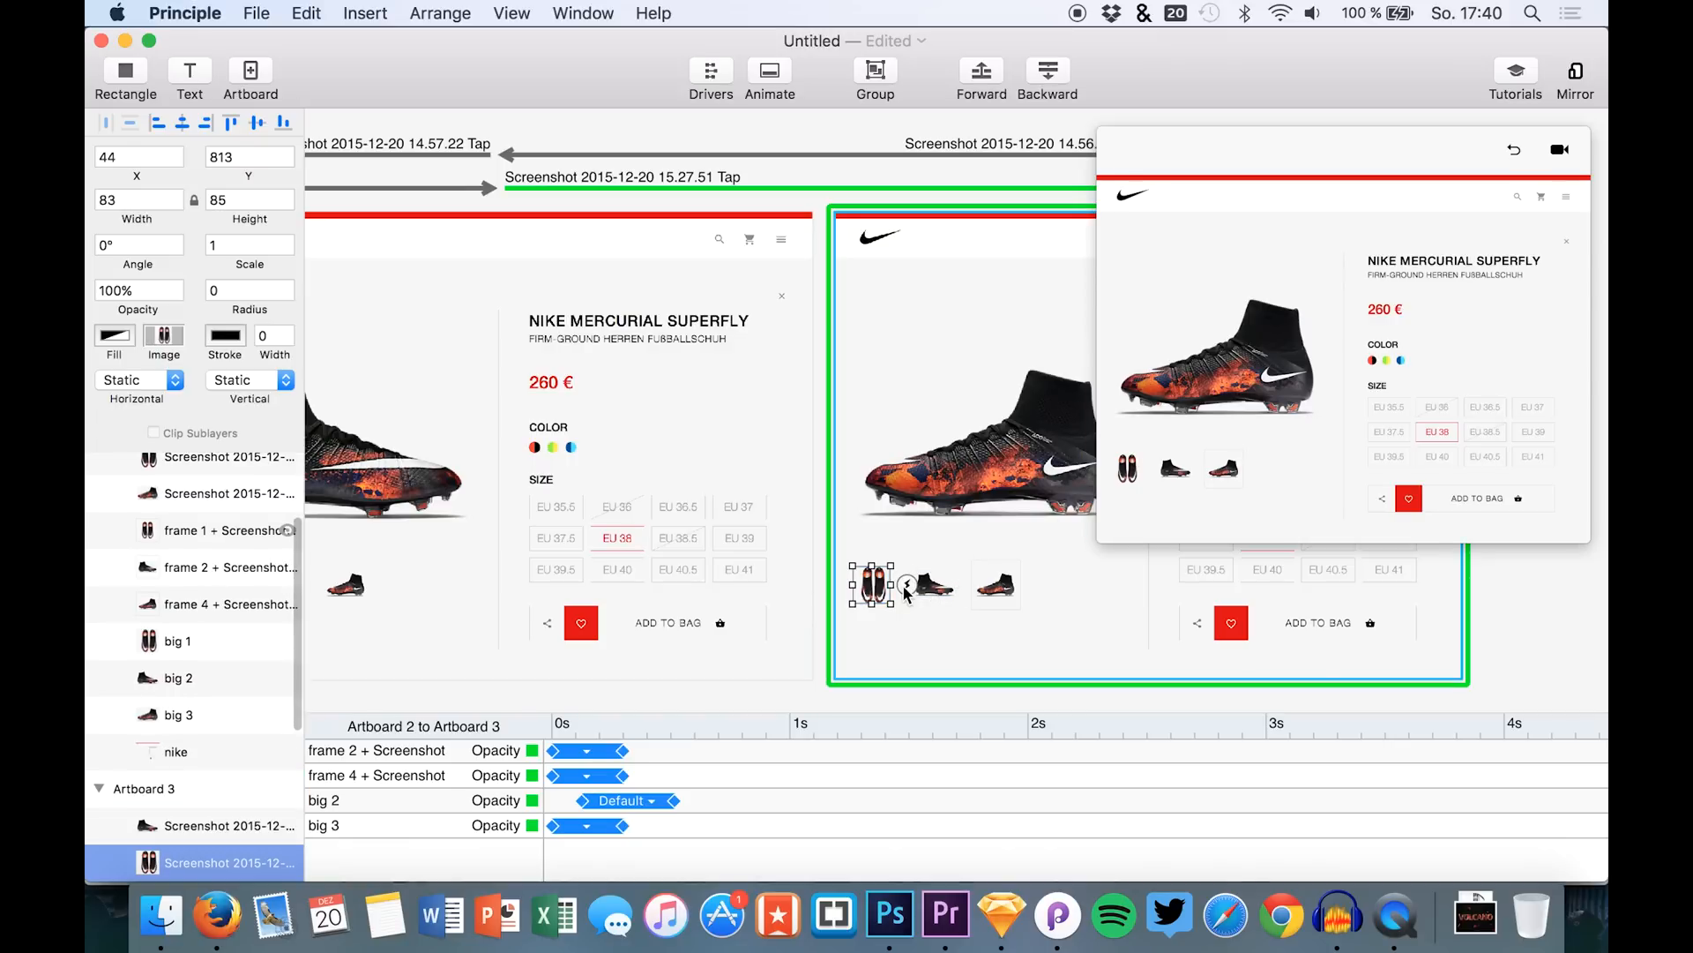
Step: Link Artboard 1's third thumbnail (frame 4) directly to Artboard 3
left_click(911, 572)
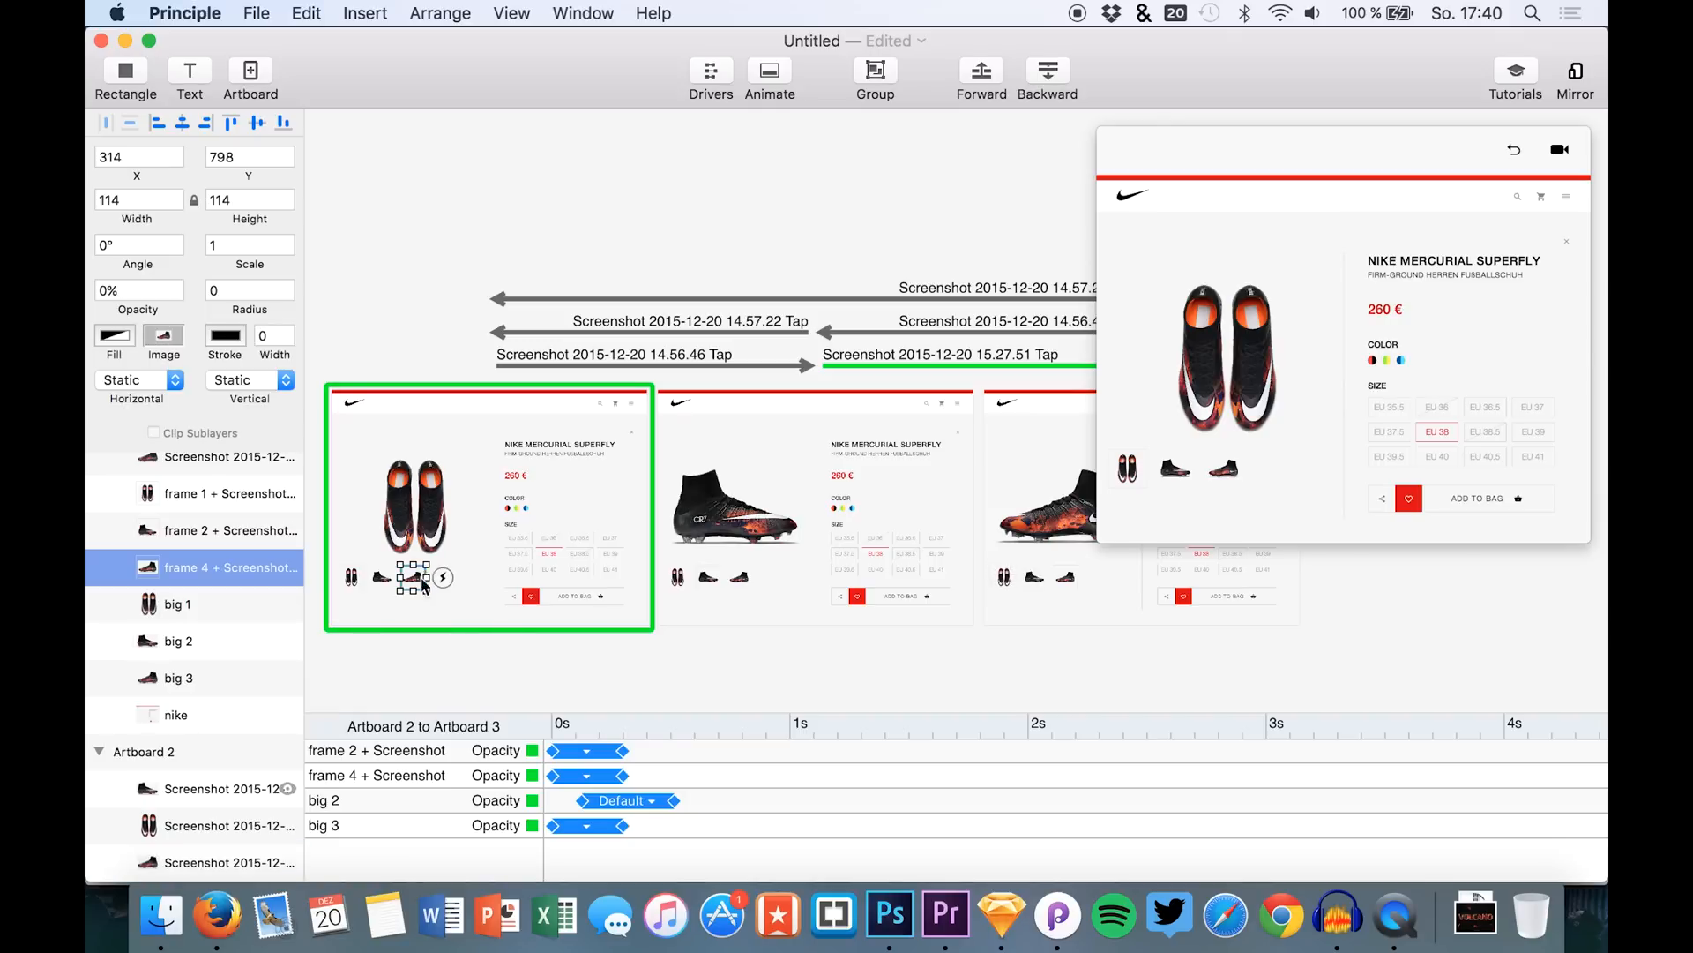
left_click(443, 578)
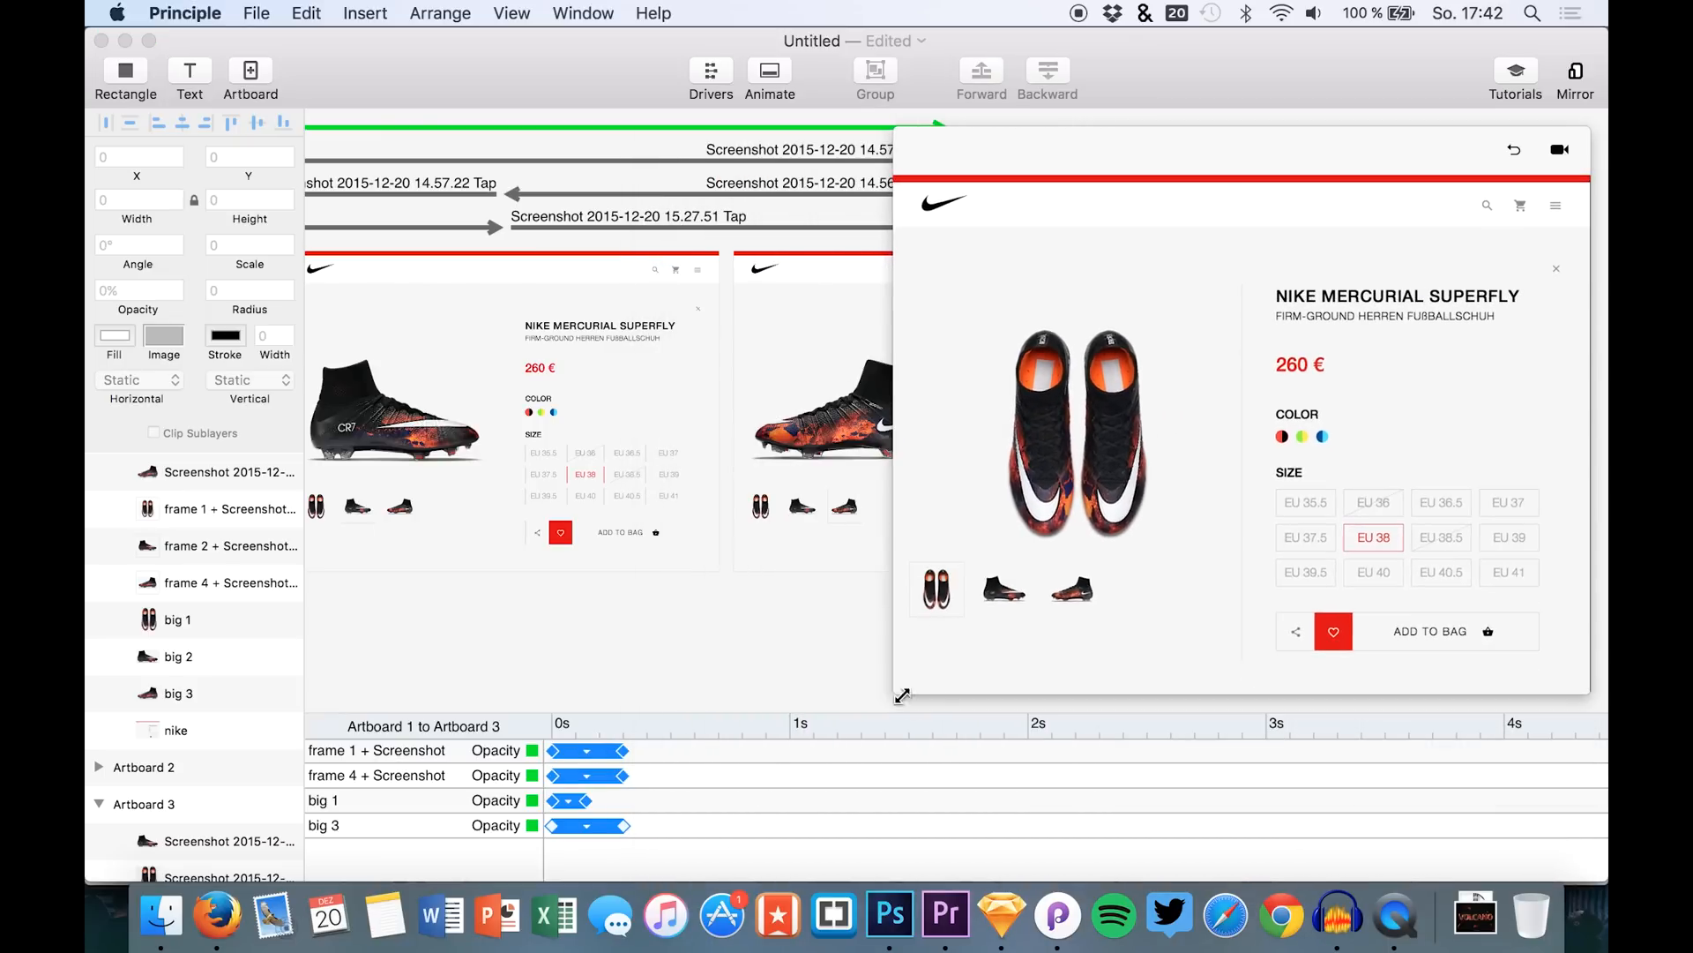
left_click(1071, 589)
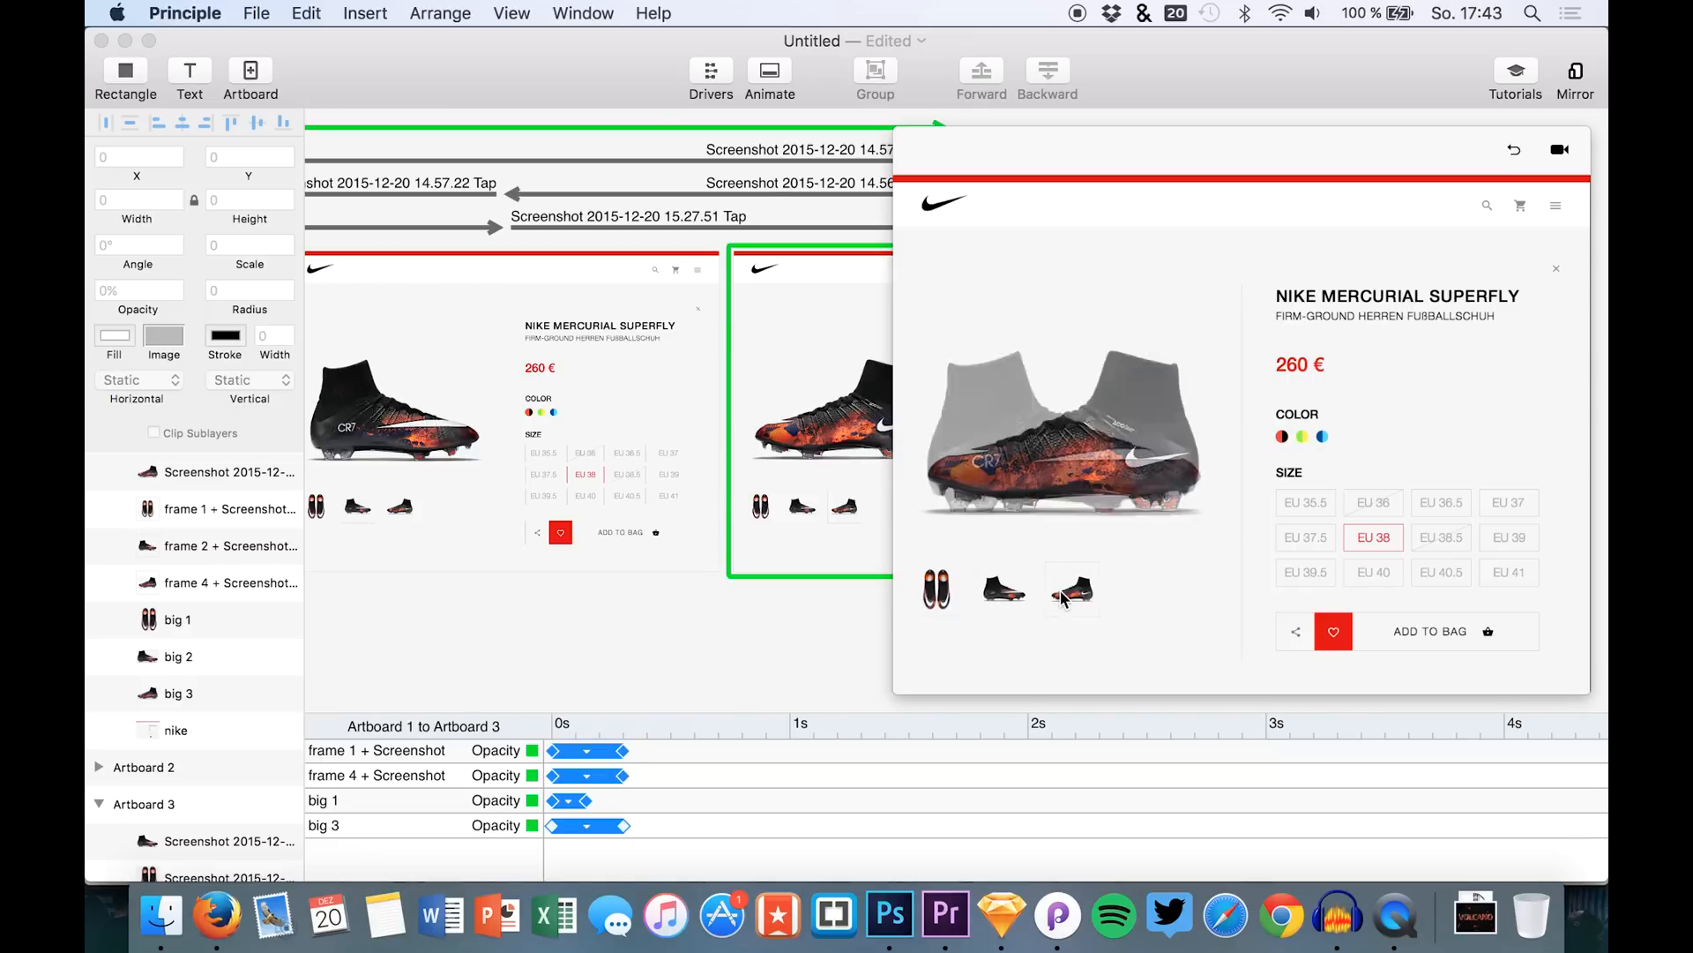
left_click(935, 589)
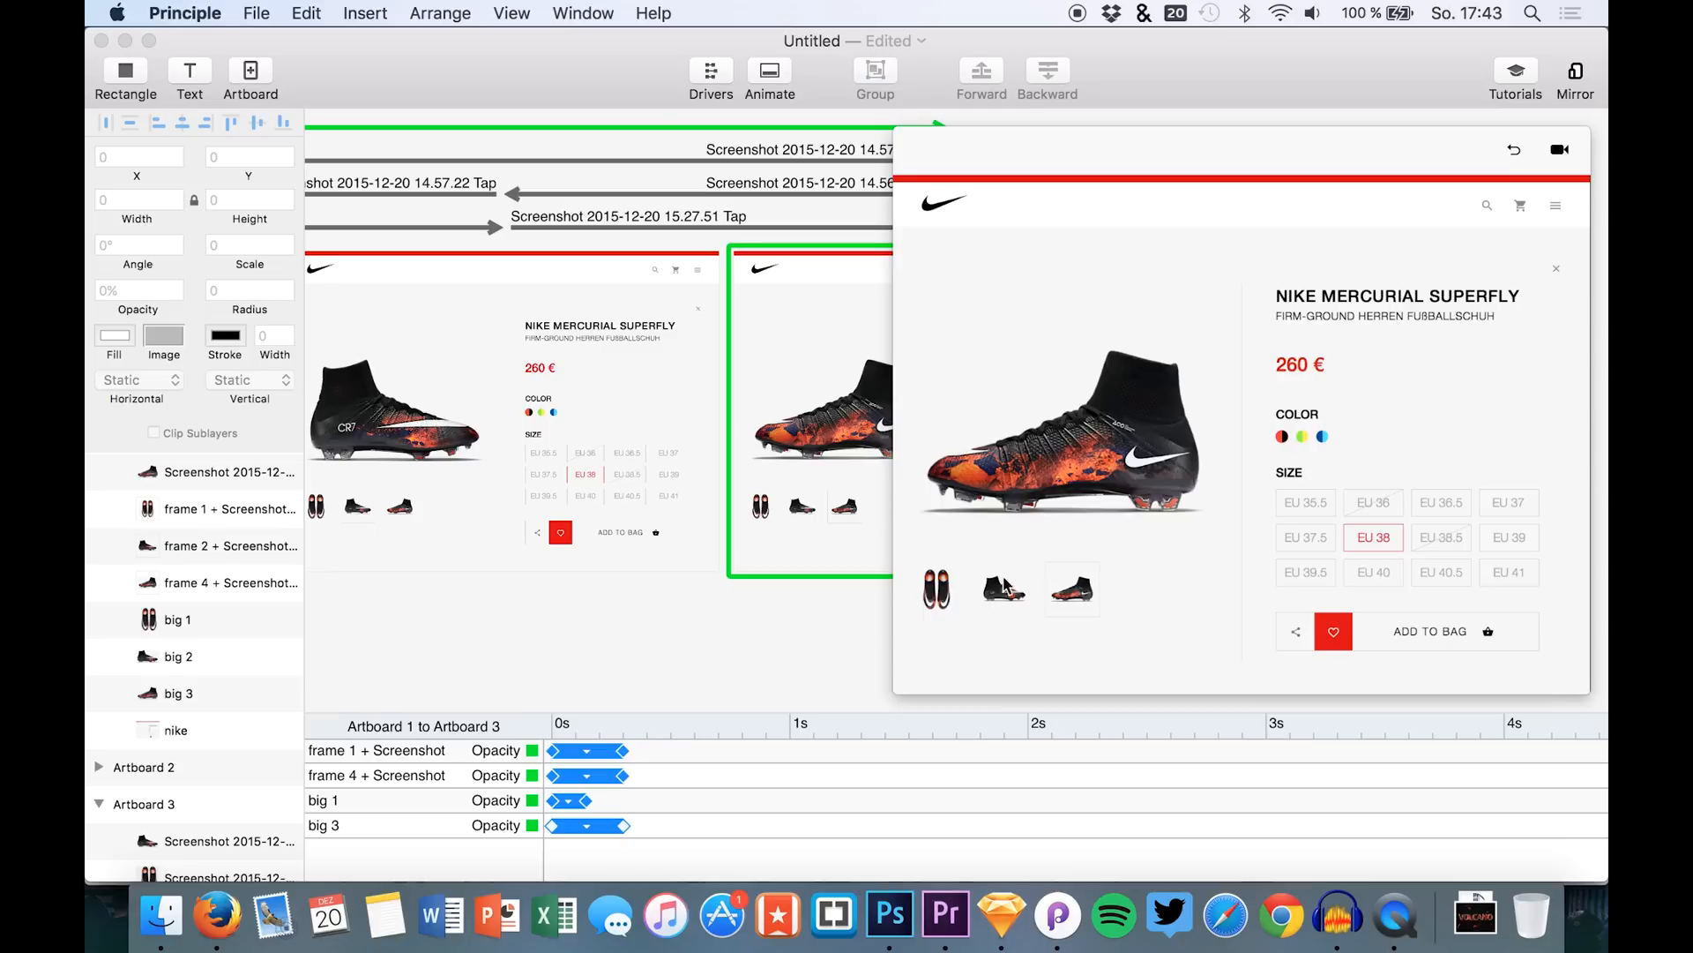
left_click(1002, 589)
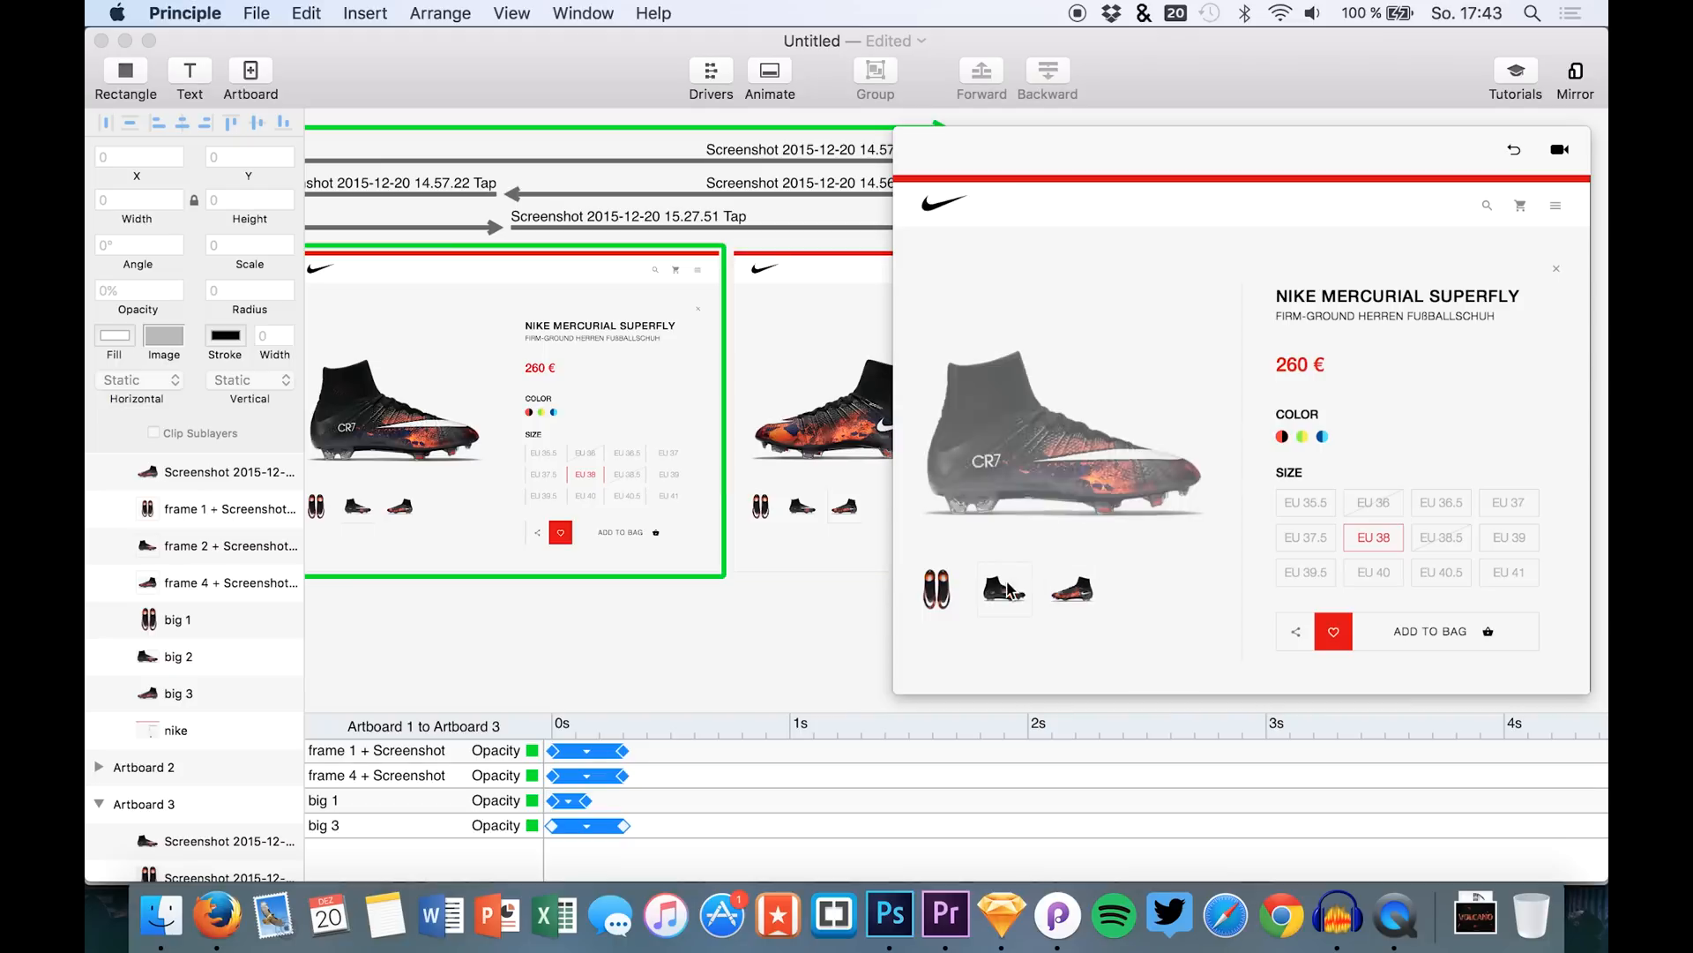
left_click(1071, 590)
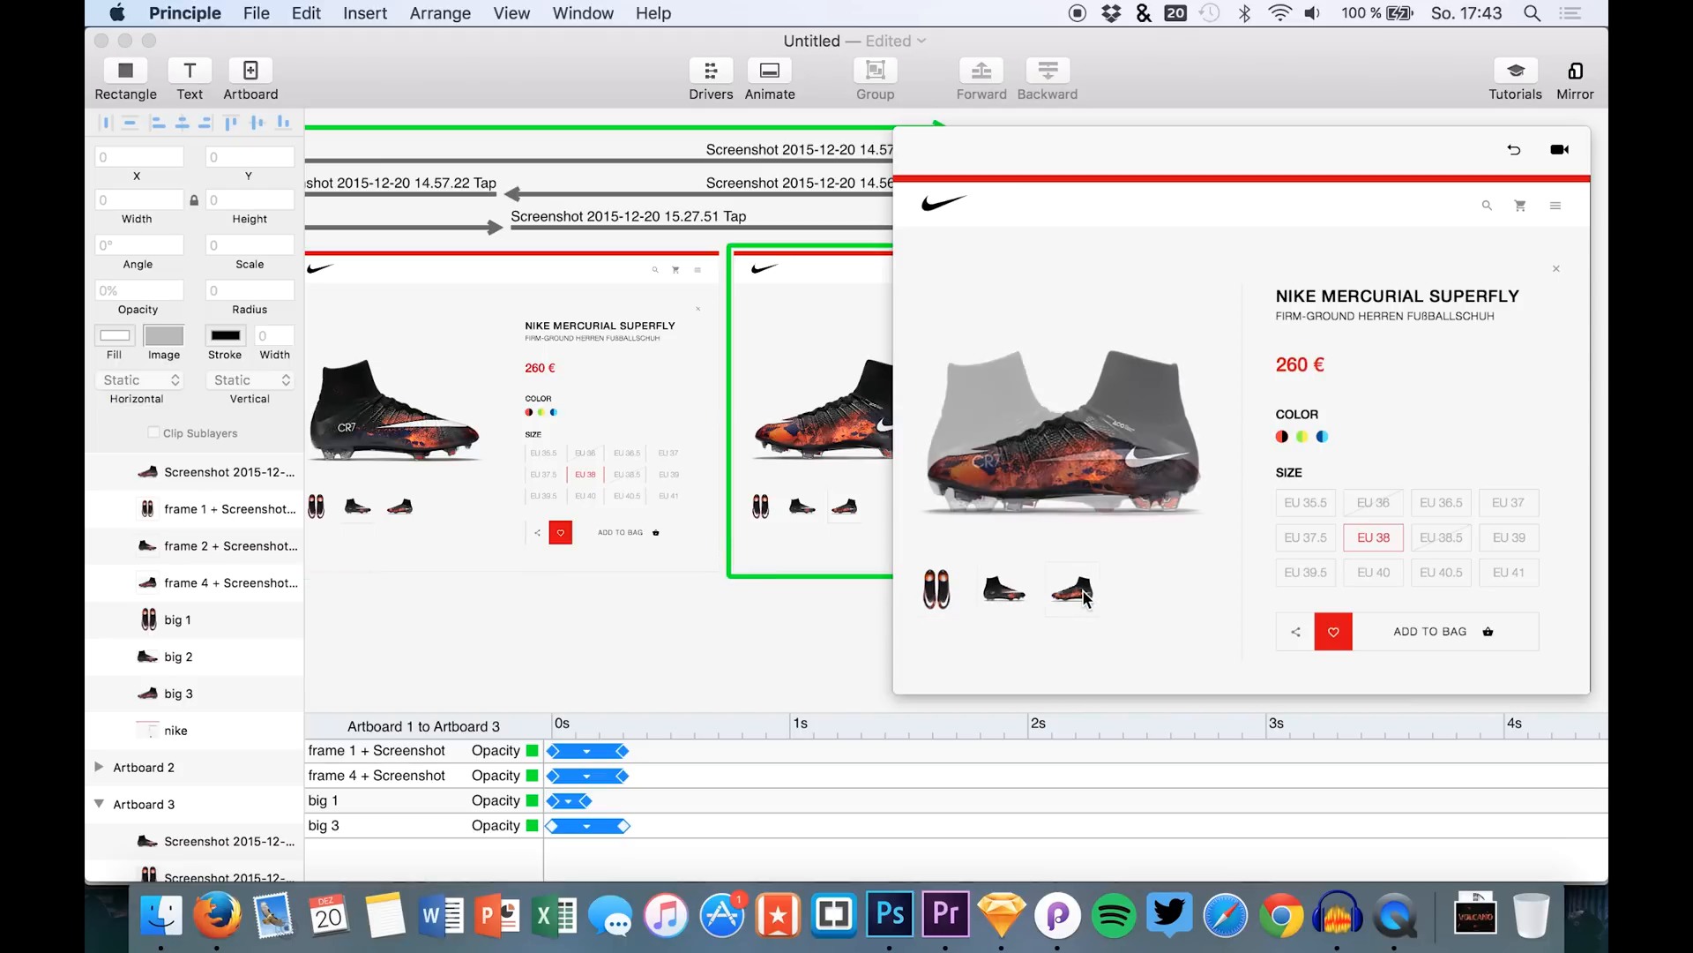
left_click(935, 589)
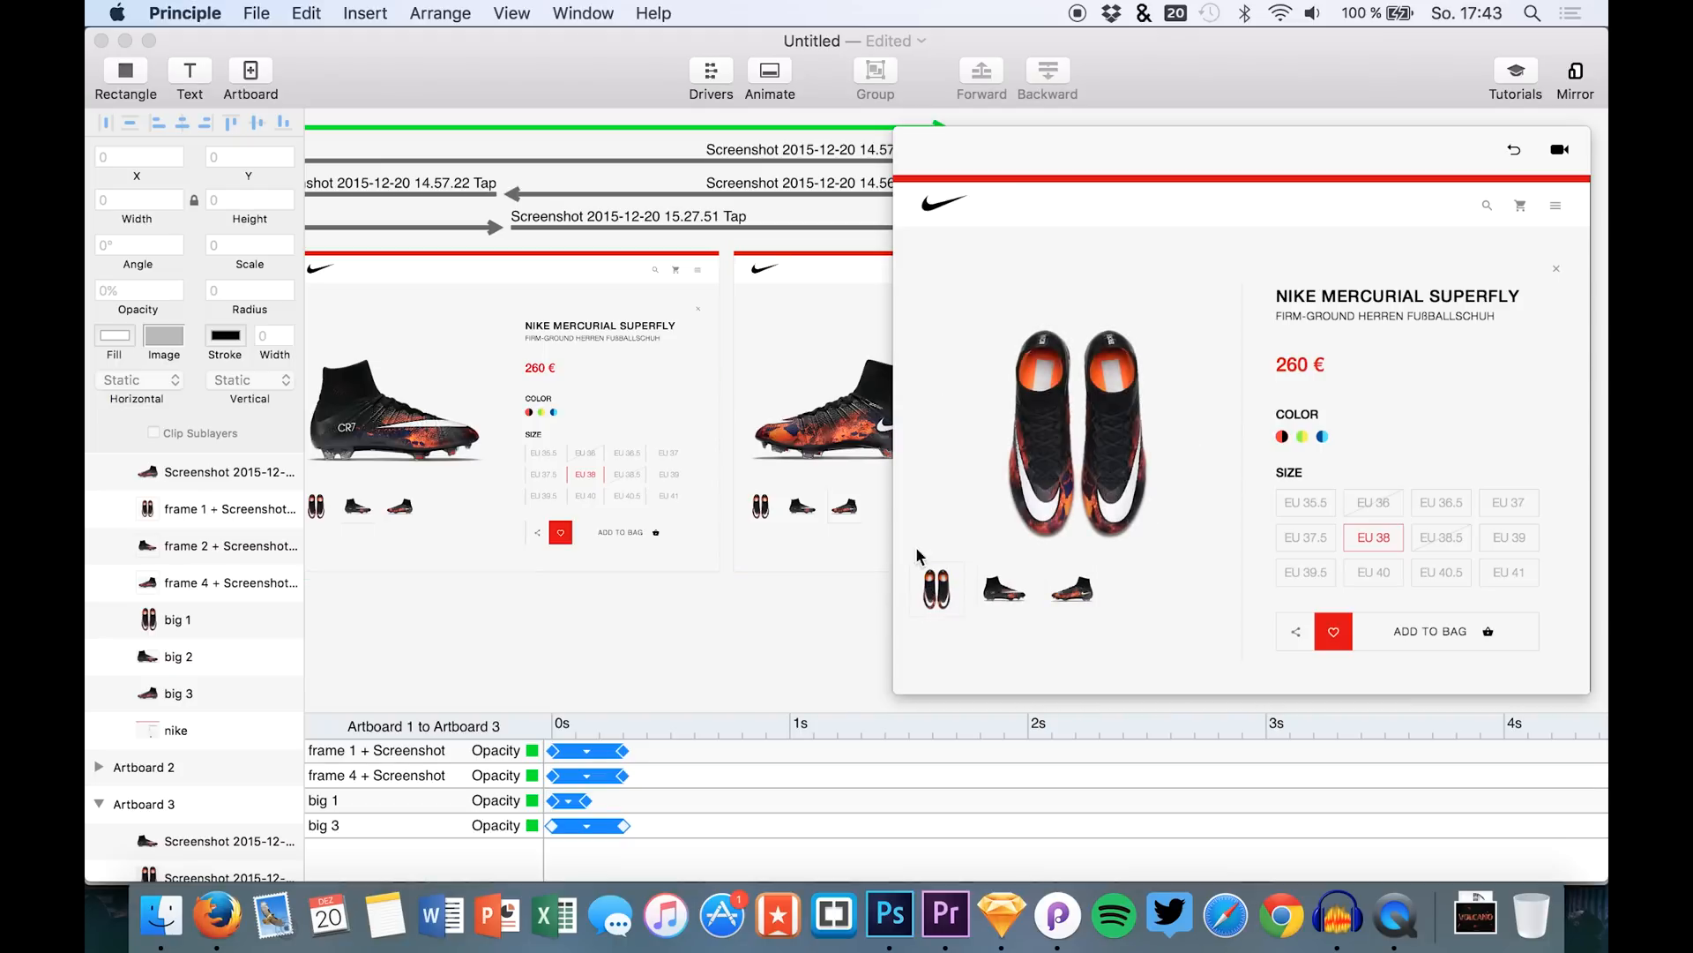